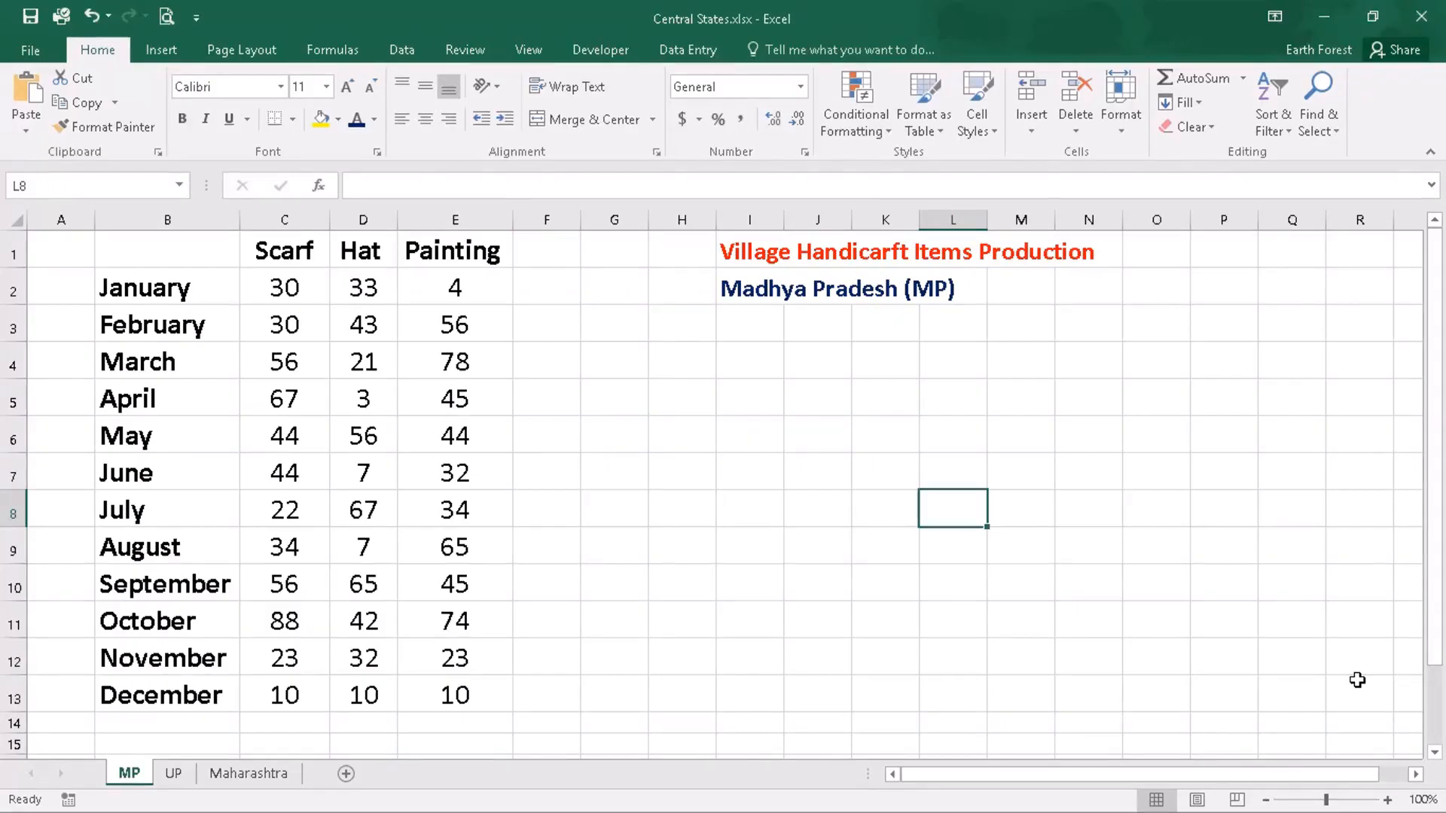
pyautogui.moveTo(1217, 589)
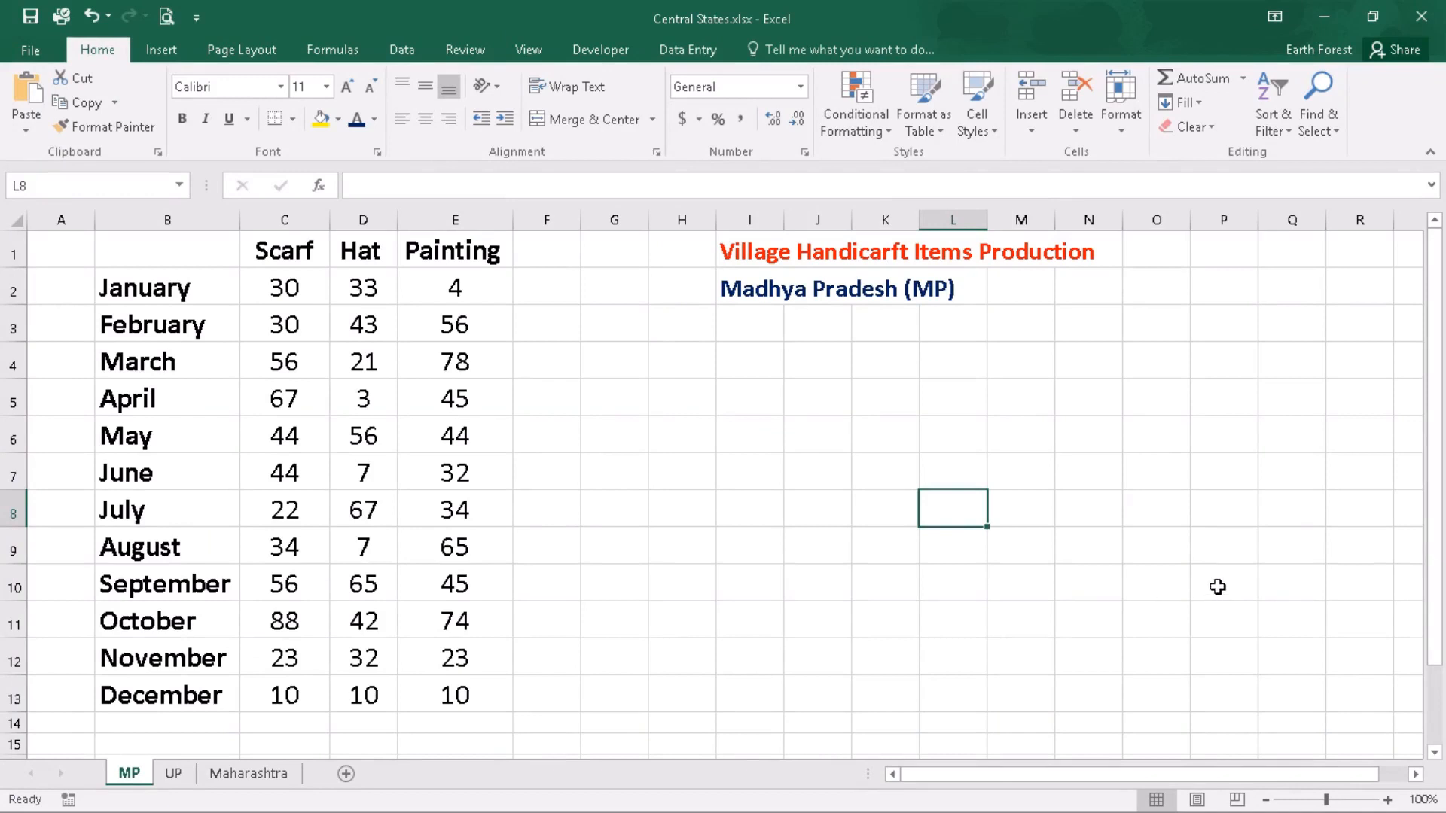
pyautogui.moveTo(1202, 586)
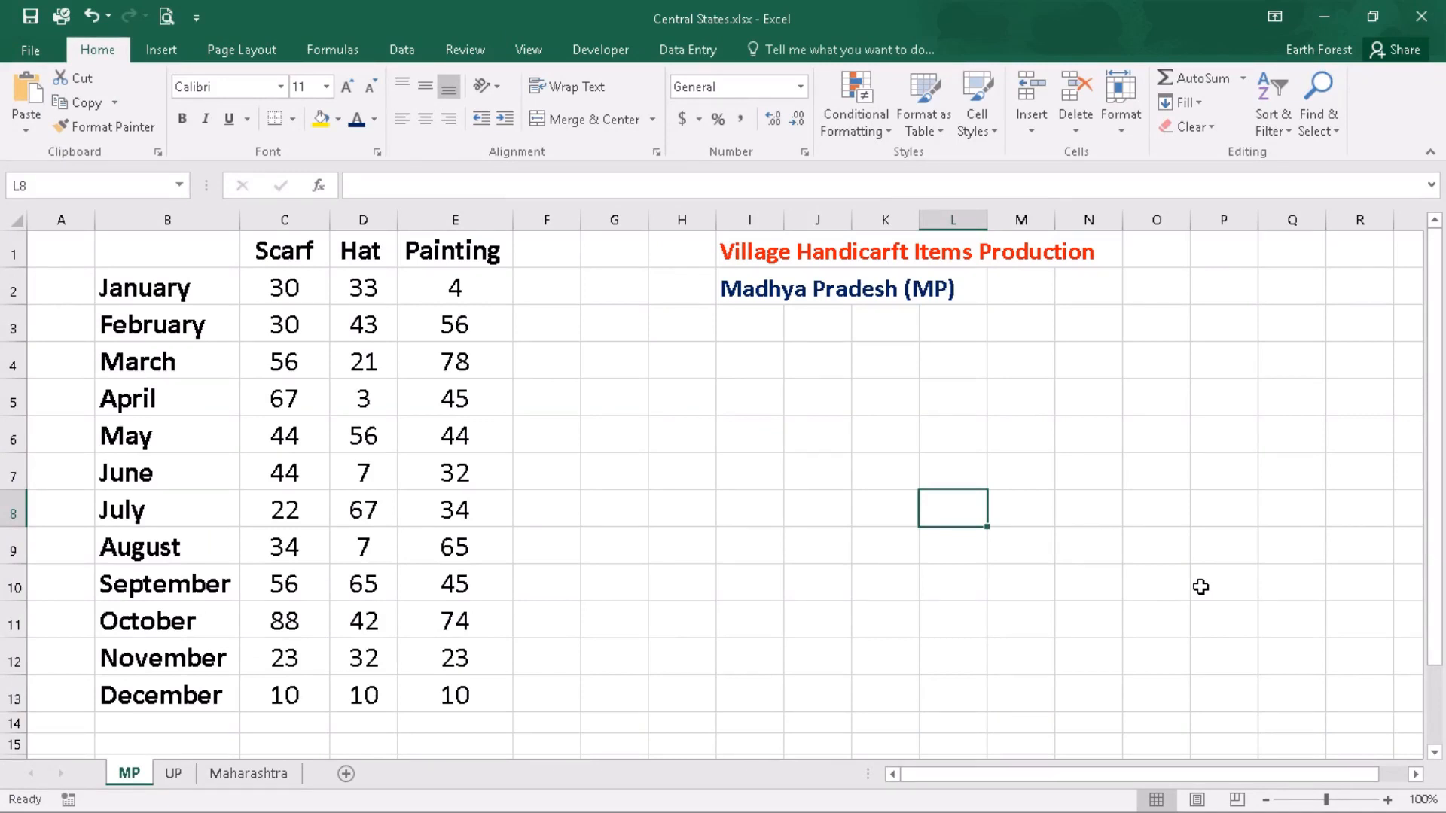
pyautogui.moveTo(1184, 585)
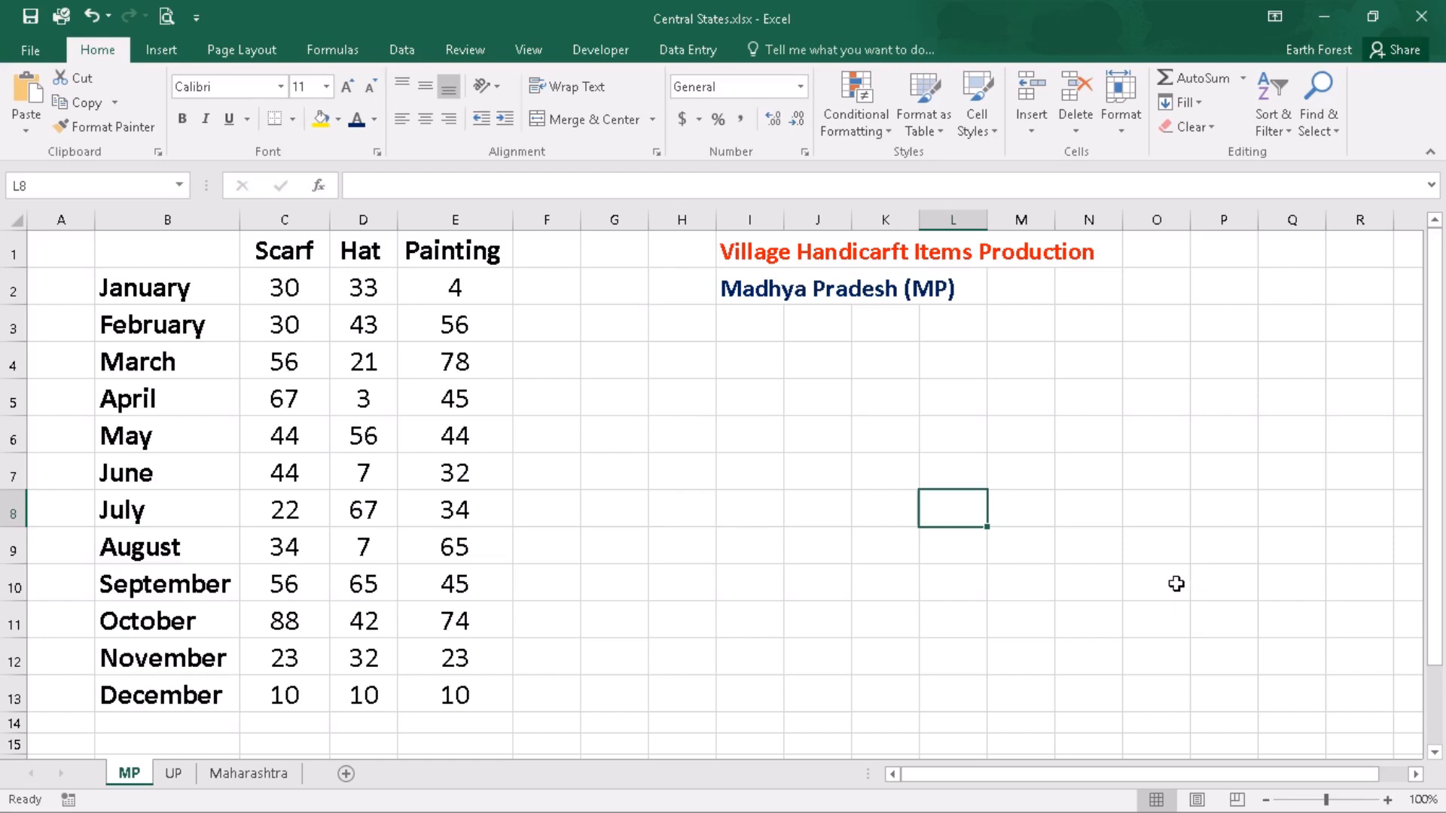
pyautogui.moveTo(1229, 683)
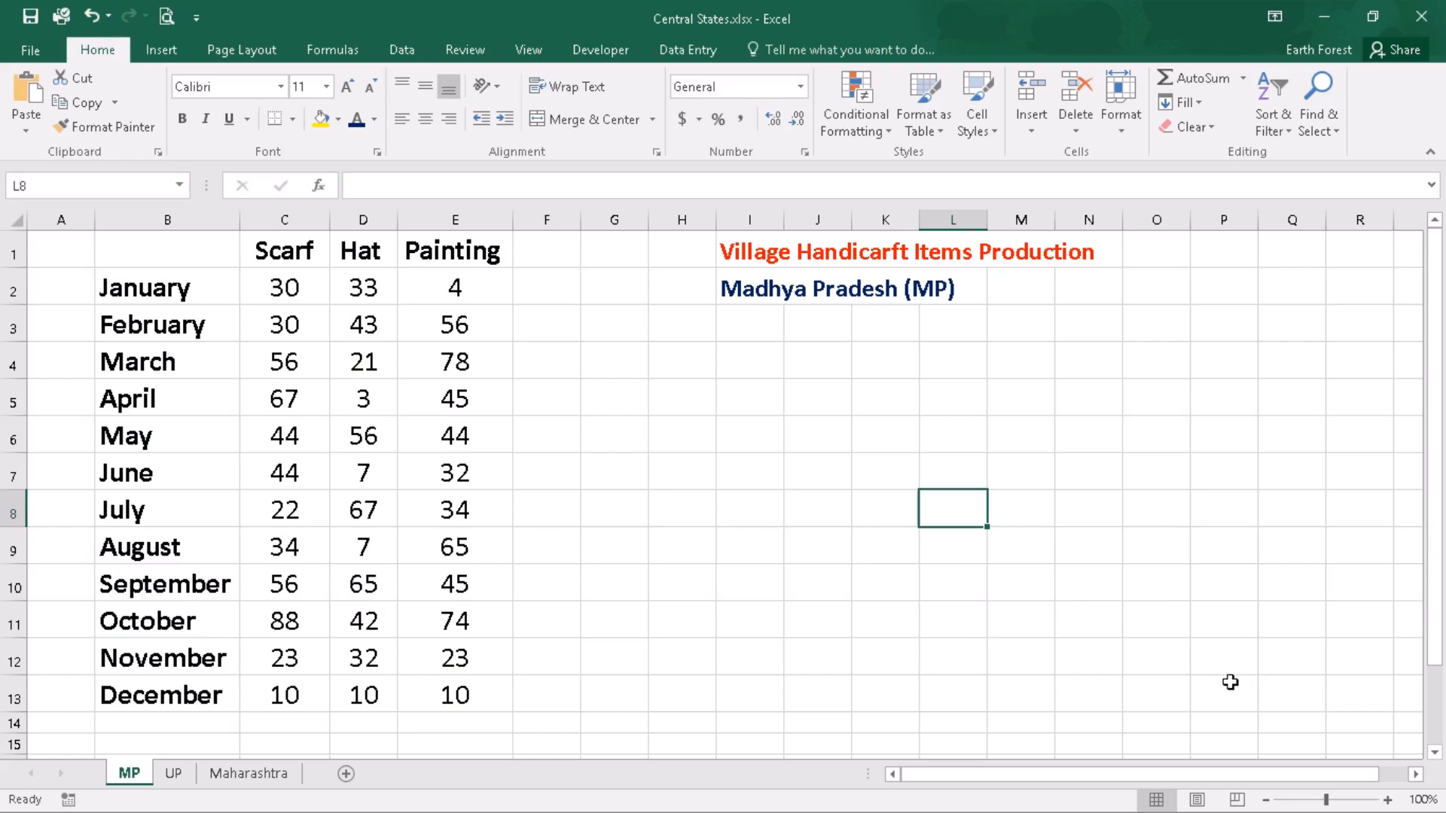
pyautogui.moveTo(689, 715)
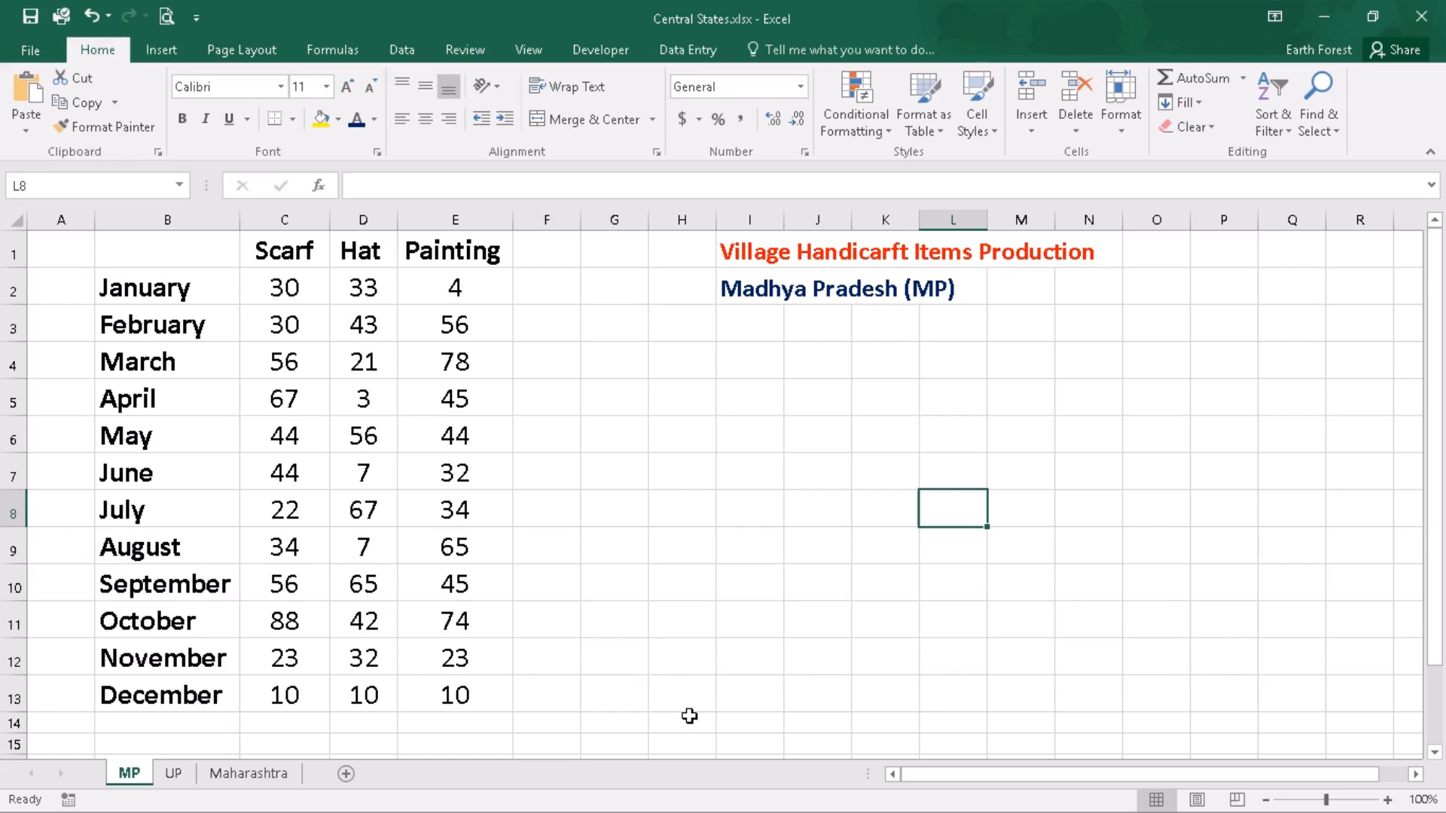
pyautogui.moveTo(246, 326)
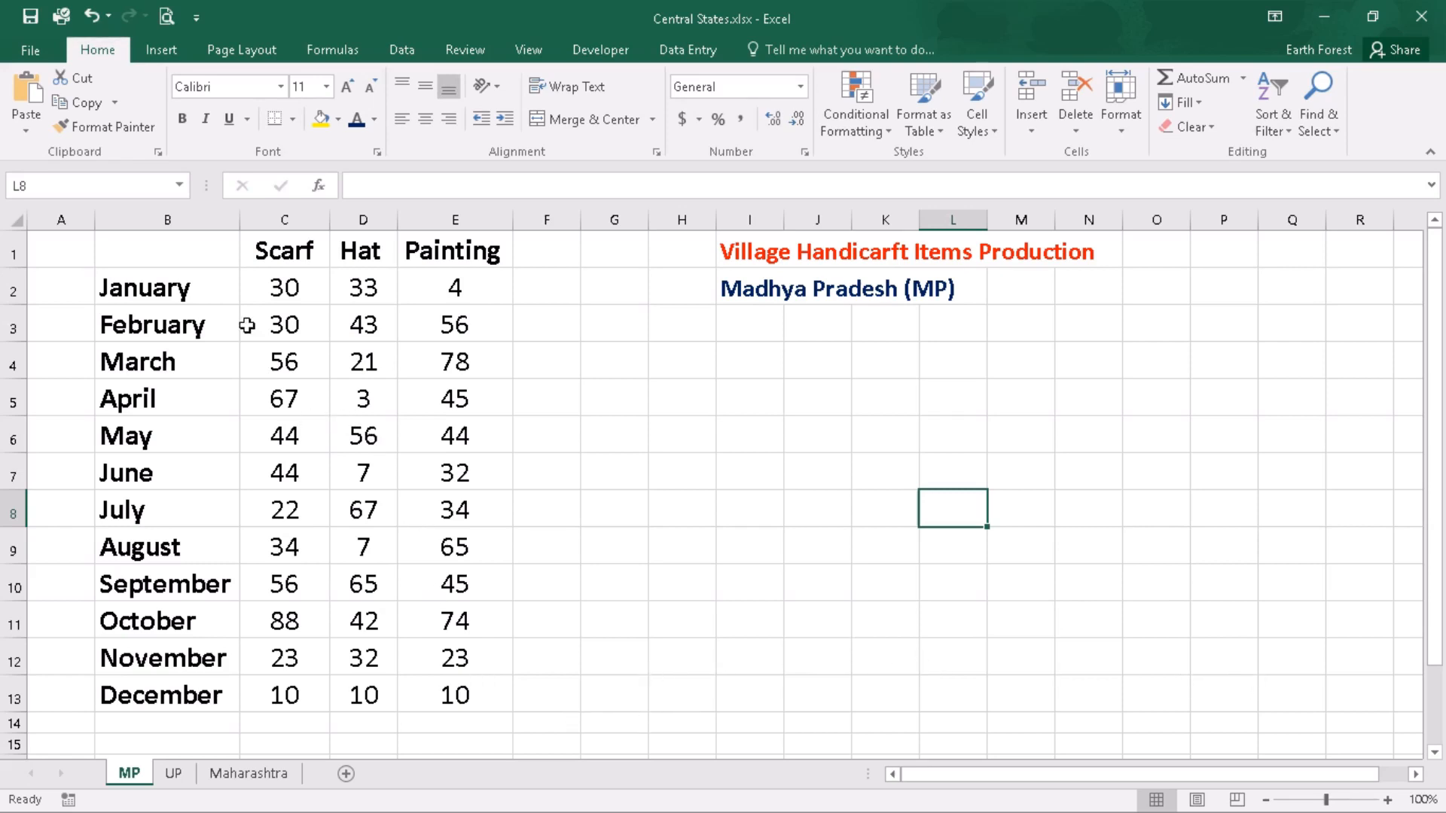
pyautogui.moveTo(470, 252)
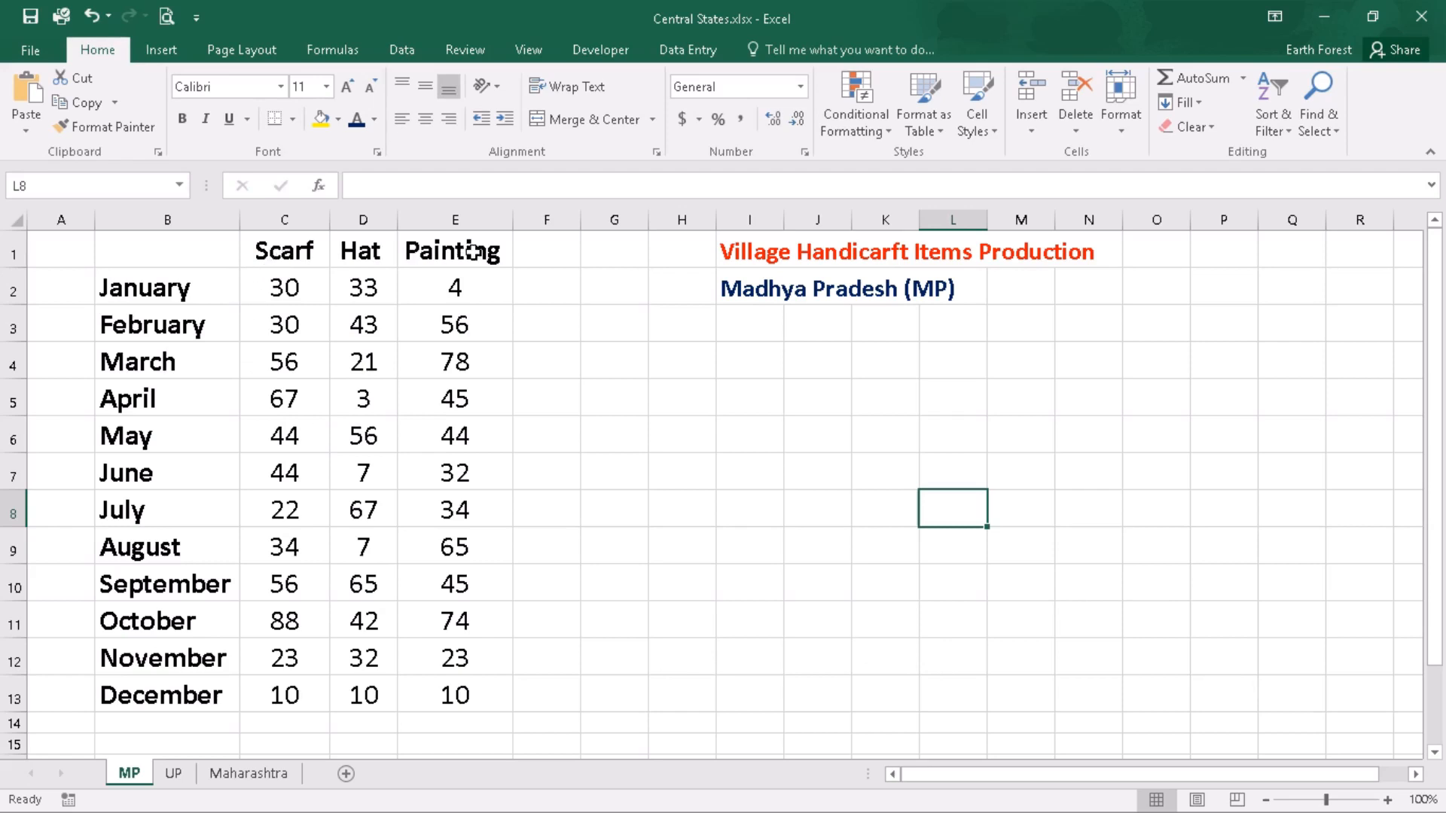
pyautogui.moveTo(853, 253)
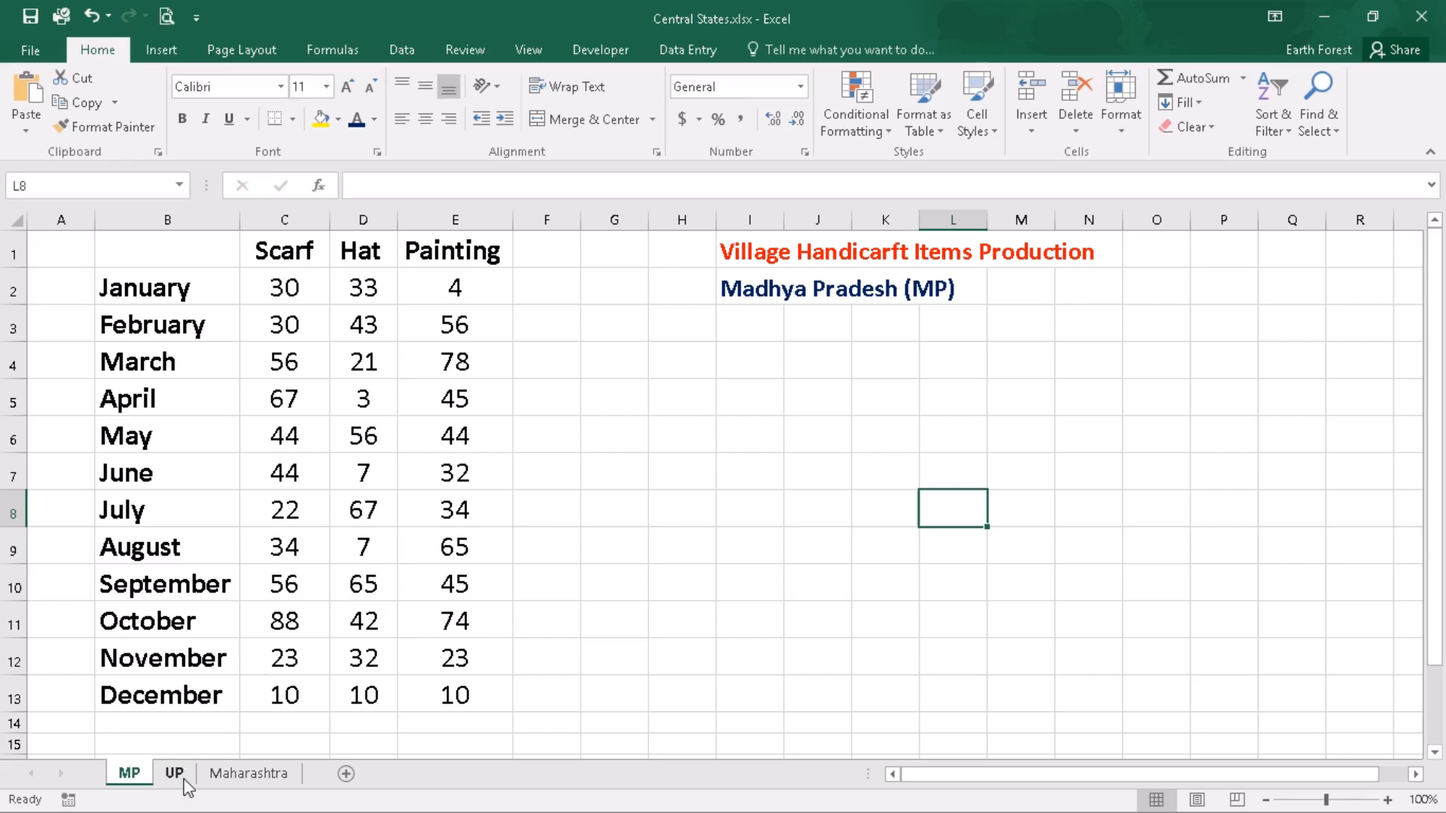
# - Review the production data on the MP, UP and Maharashtra source sheets
pyautogui.click(175, 774)
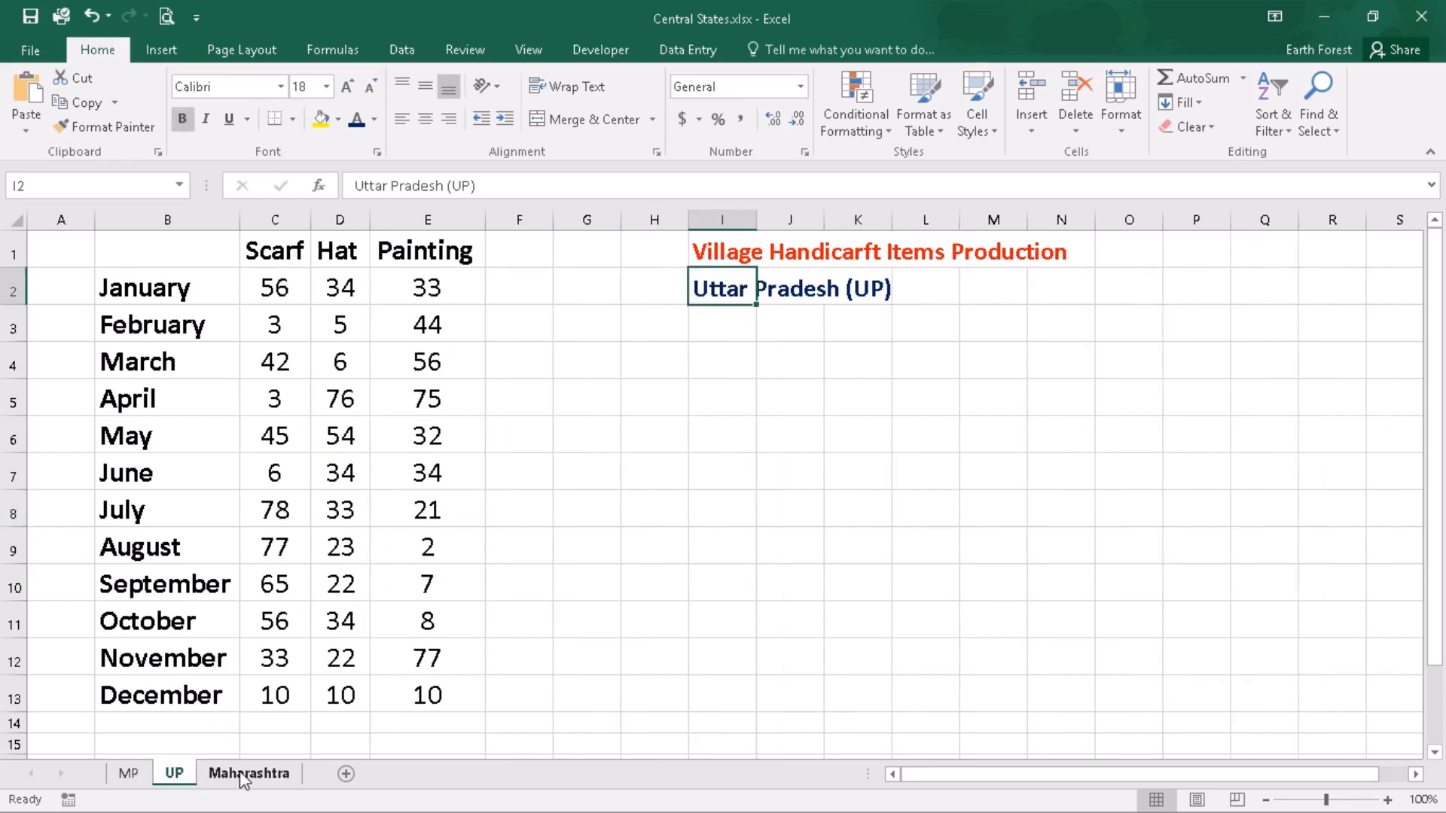
pyautogui.click(249, 773)
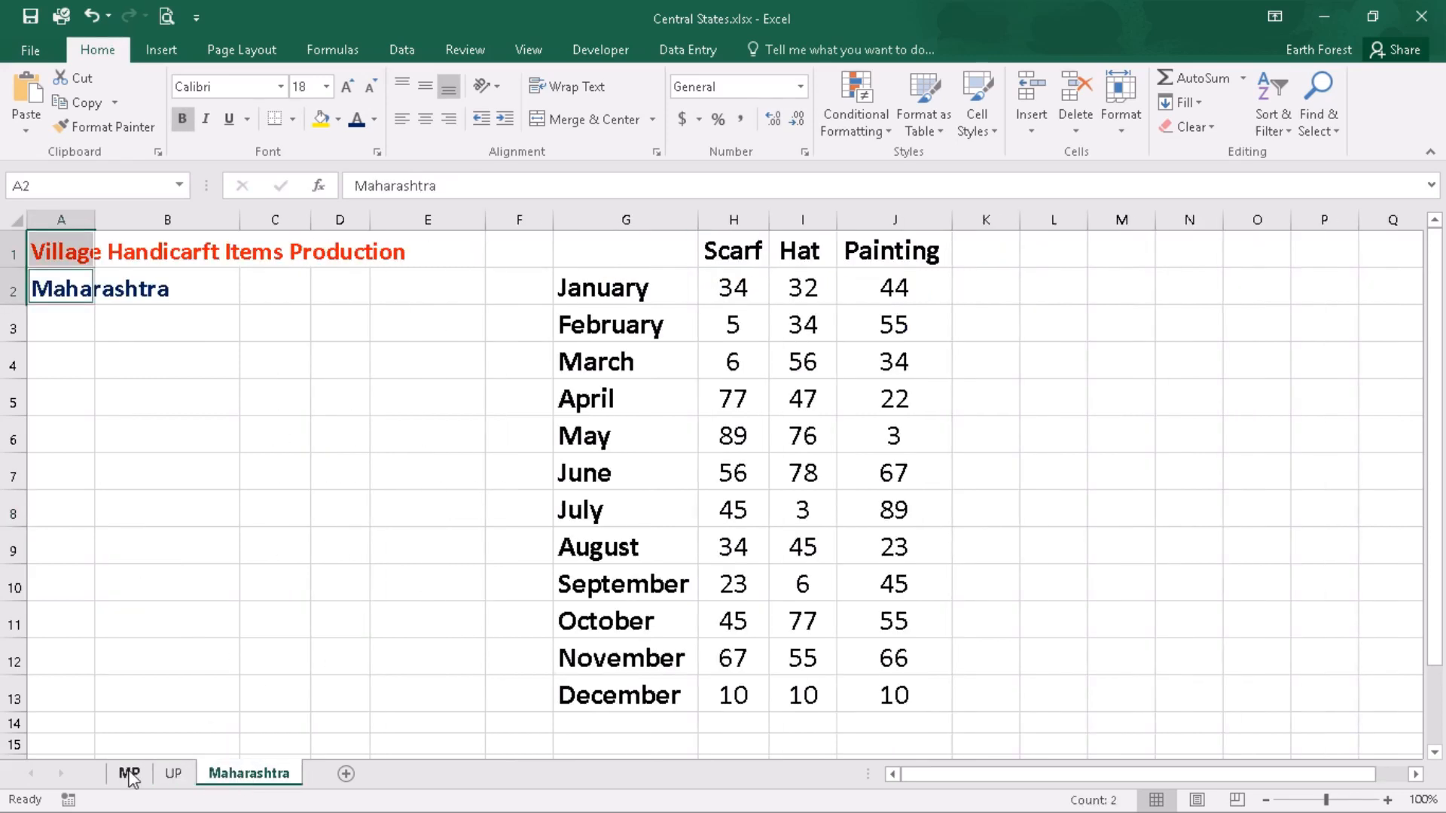
pyautogui.click(128, 773)
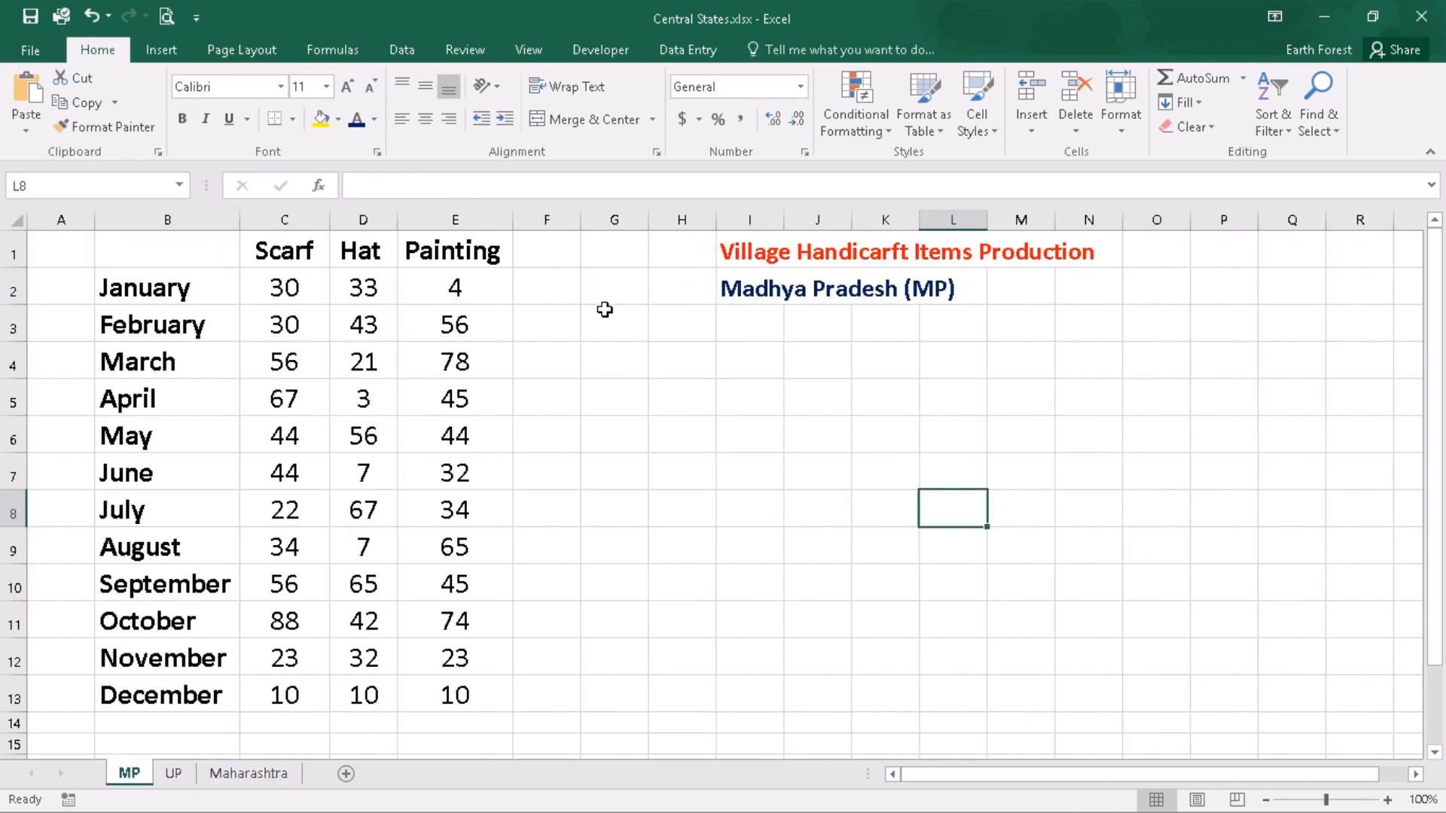
pyautogui.moveTo(302, 304)
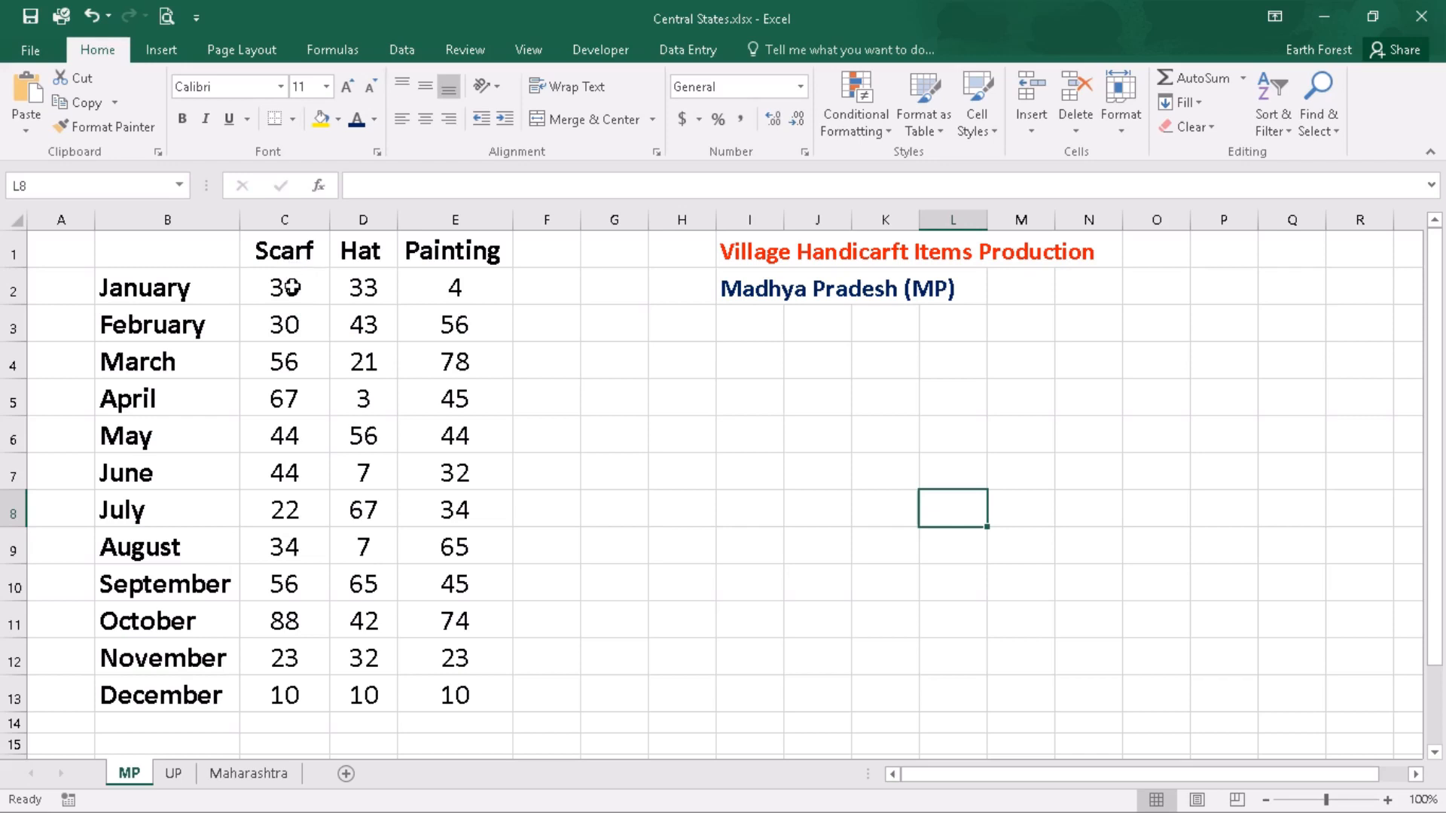
pyautogui.moveTo(303, 343)
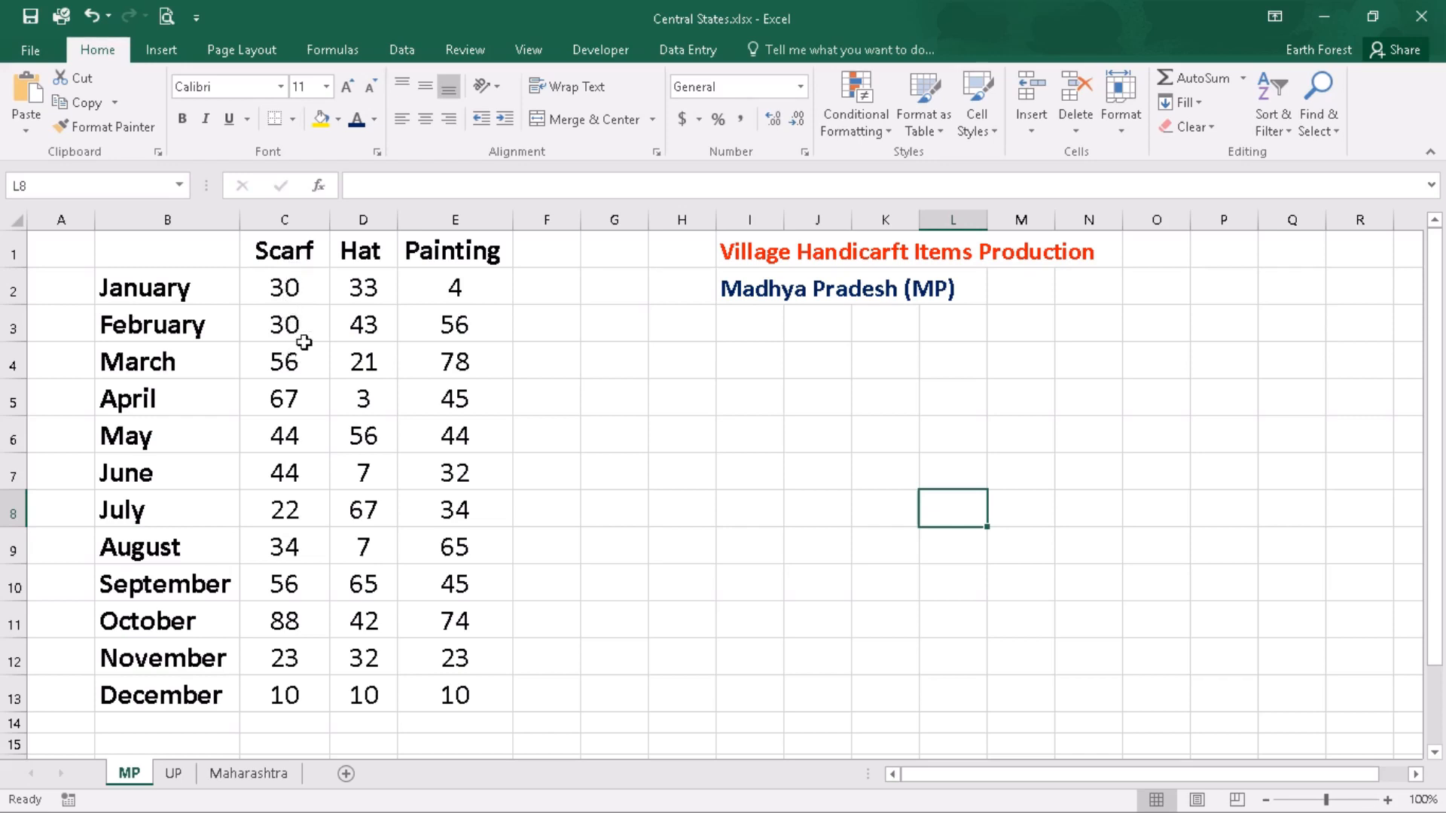
pyautogui.moveTo(363, 396)
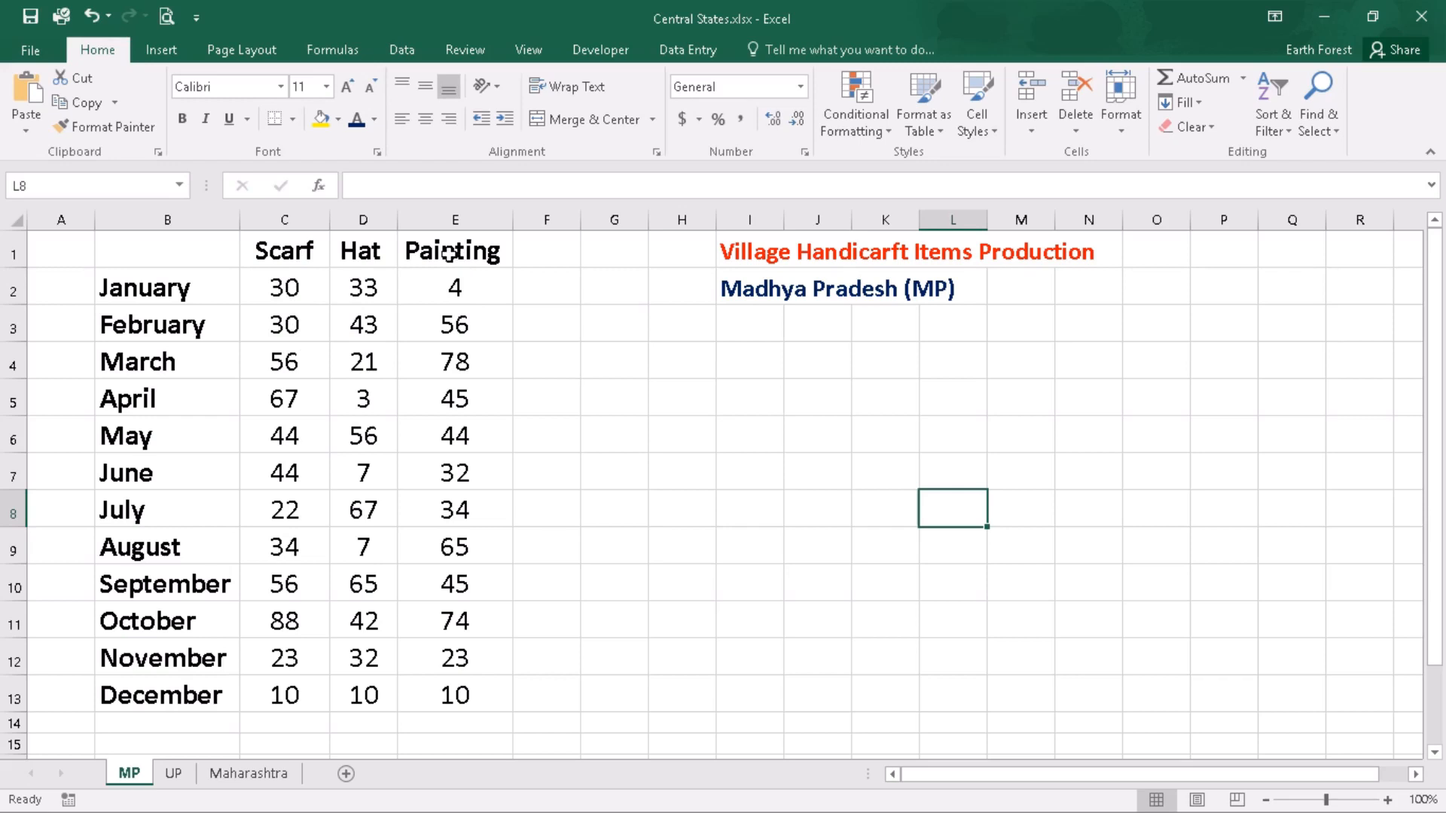
pyautogui.moveTo(454, 287)
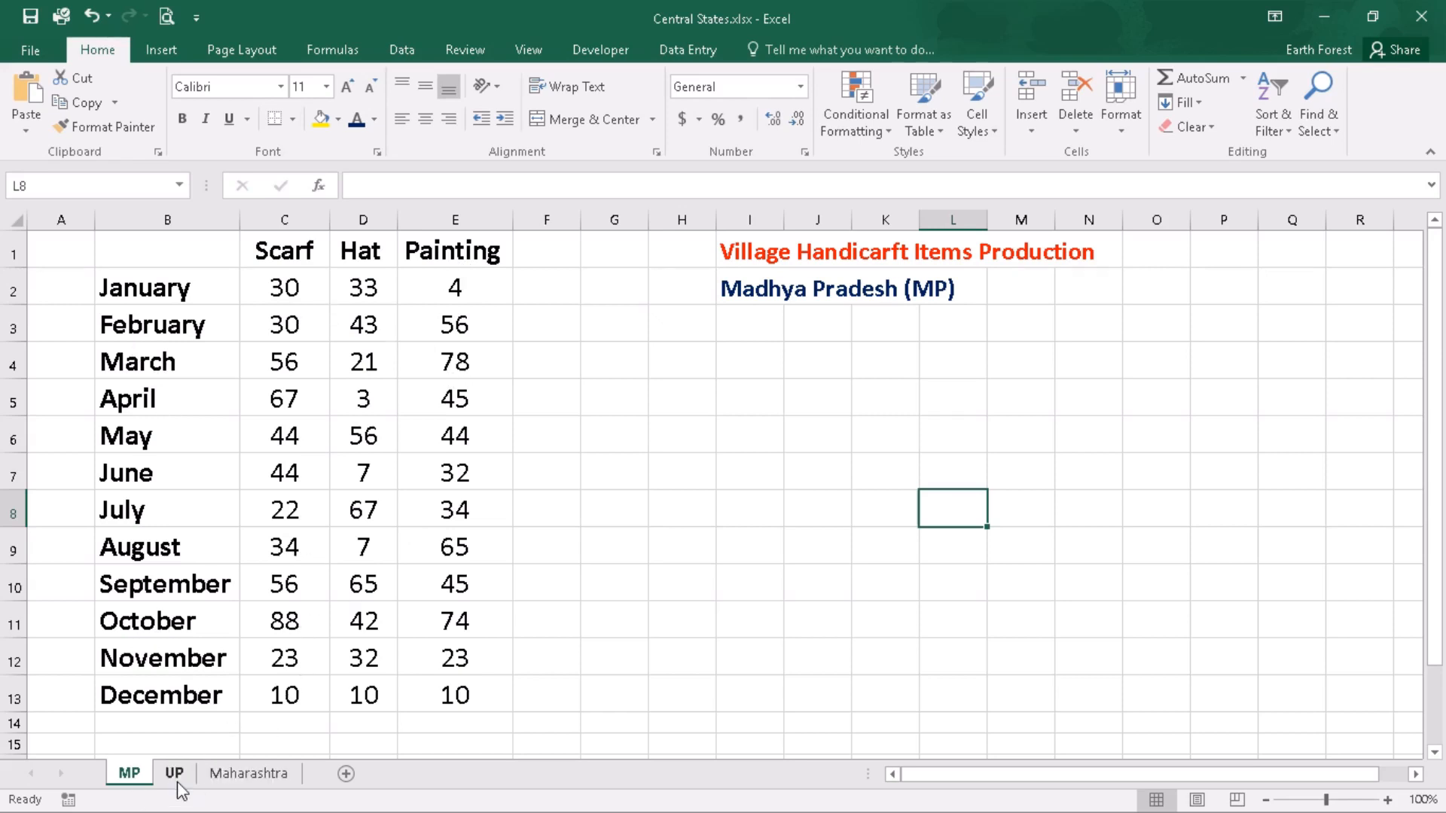
pyautogui.click(175, 772)
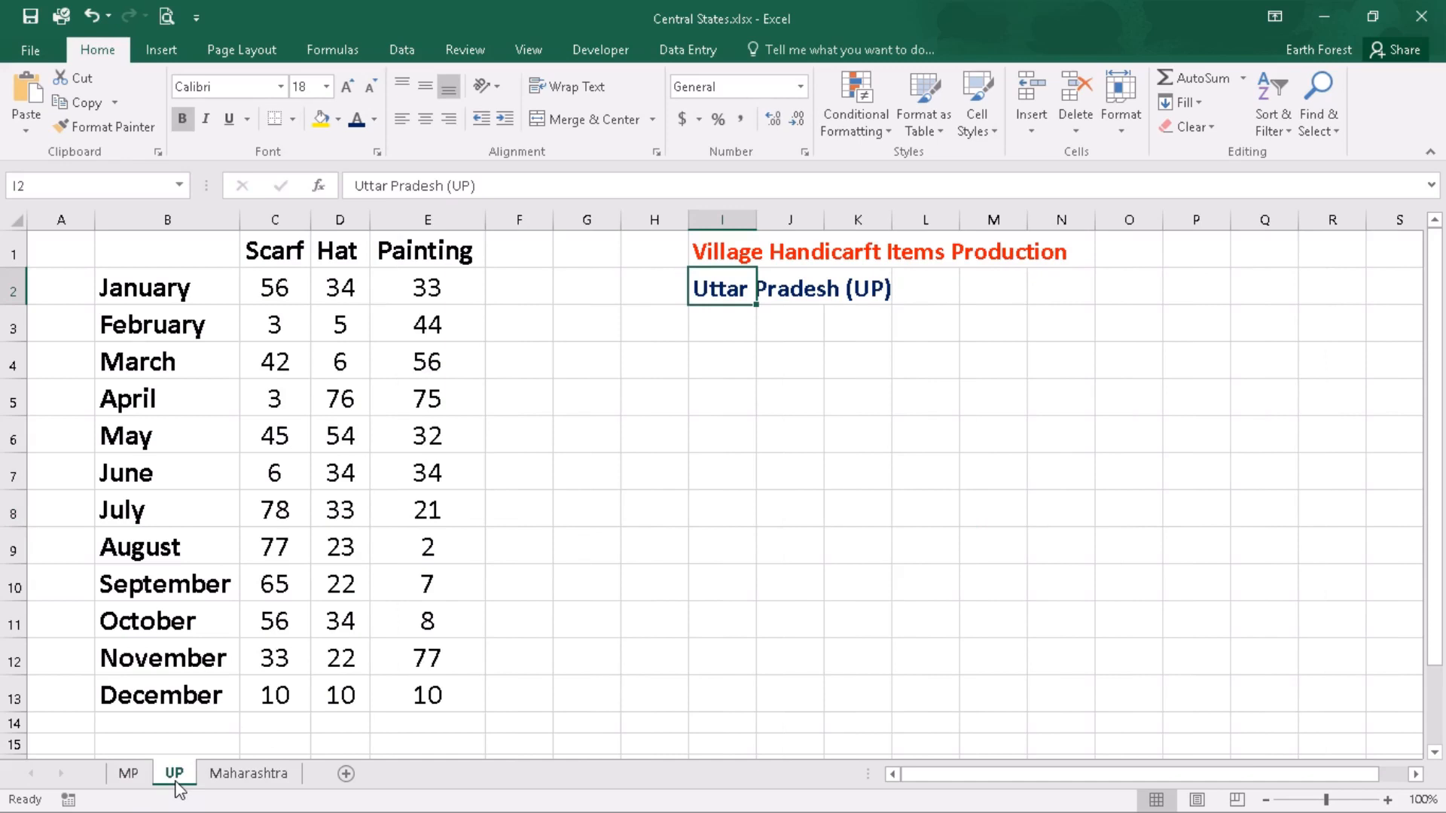
pyautogui.click(128, 773)
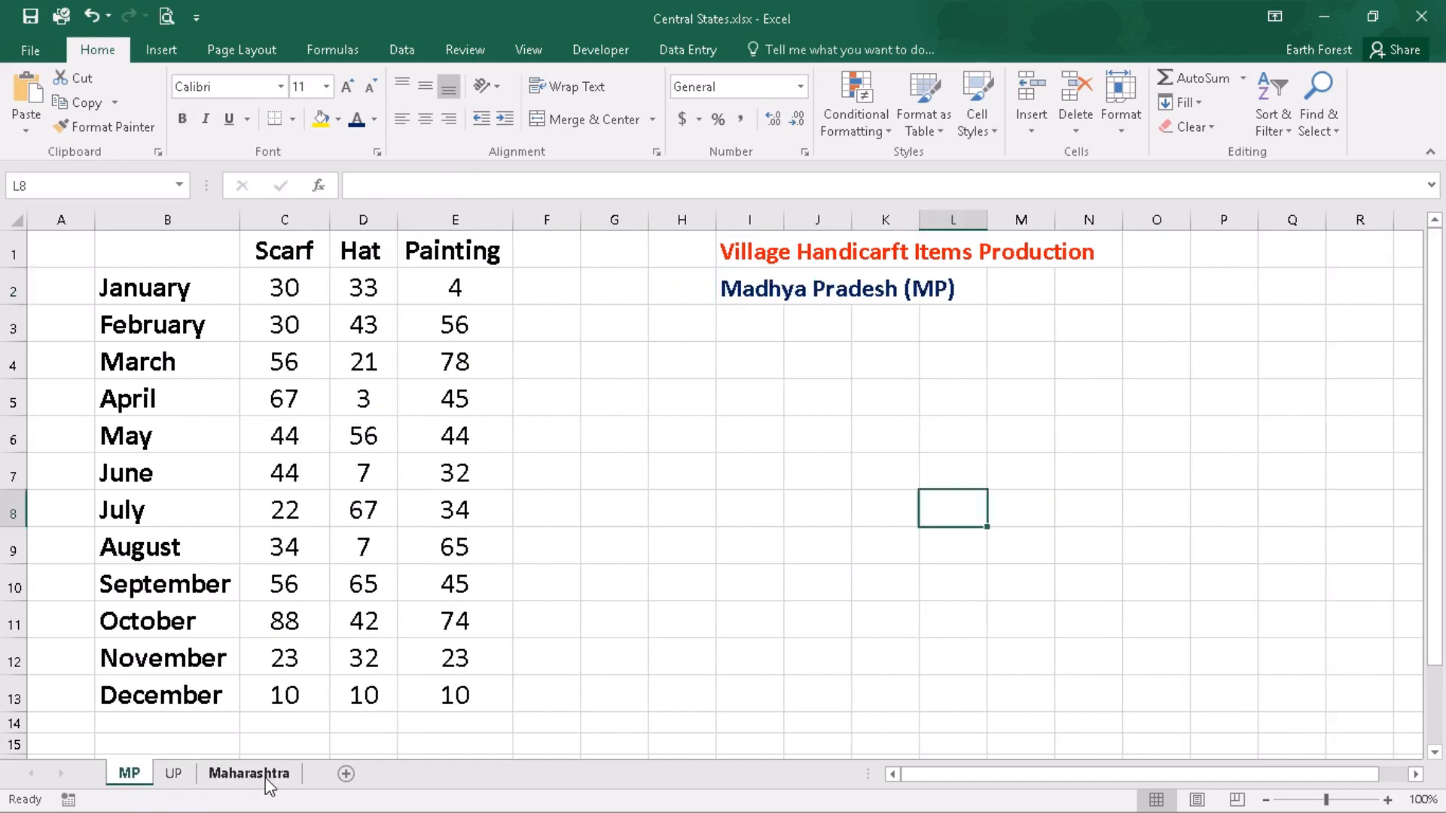
pyautogui.moveTo(459, 606)
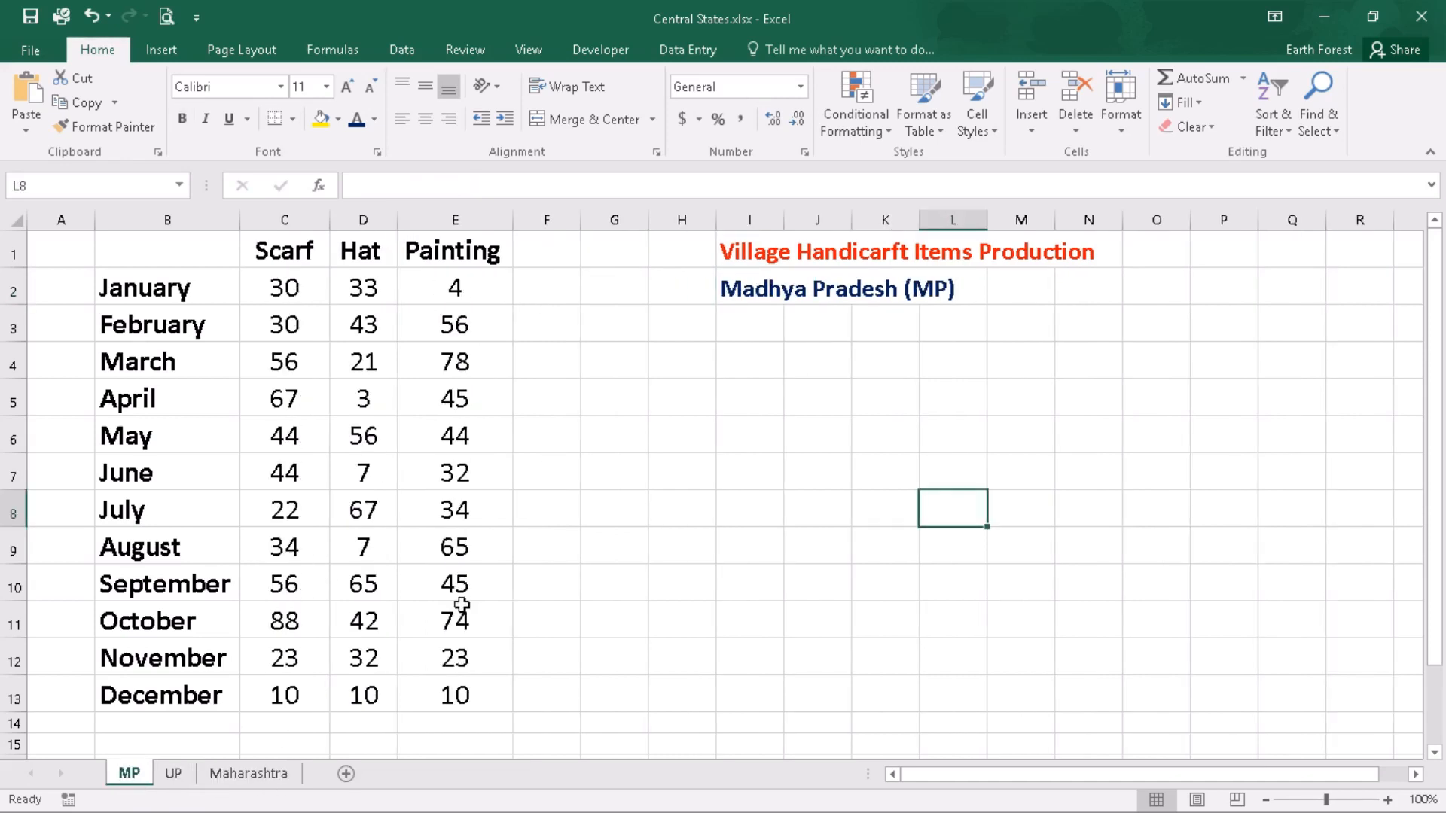
pyautogui.moveTo(520, 579)
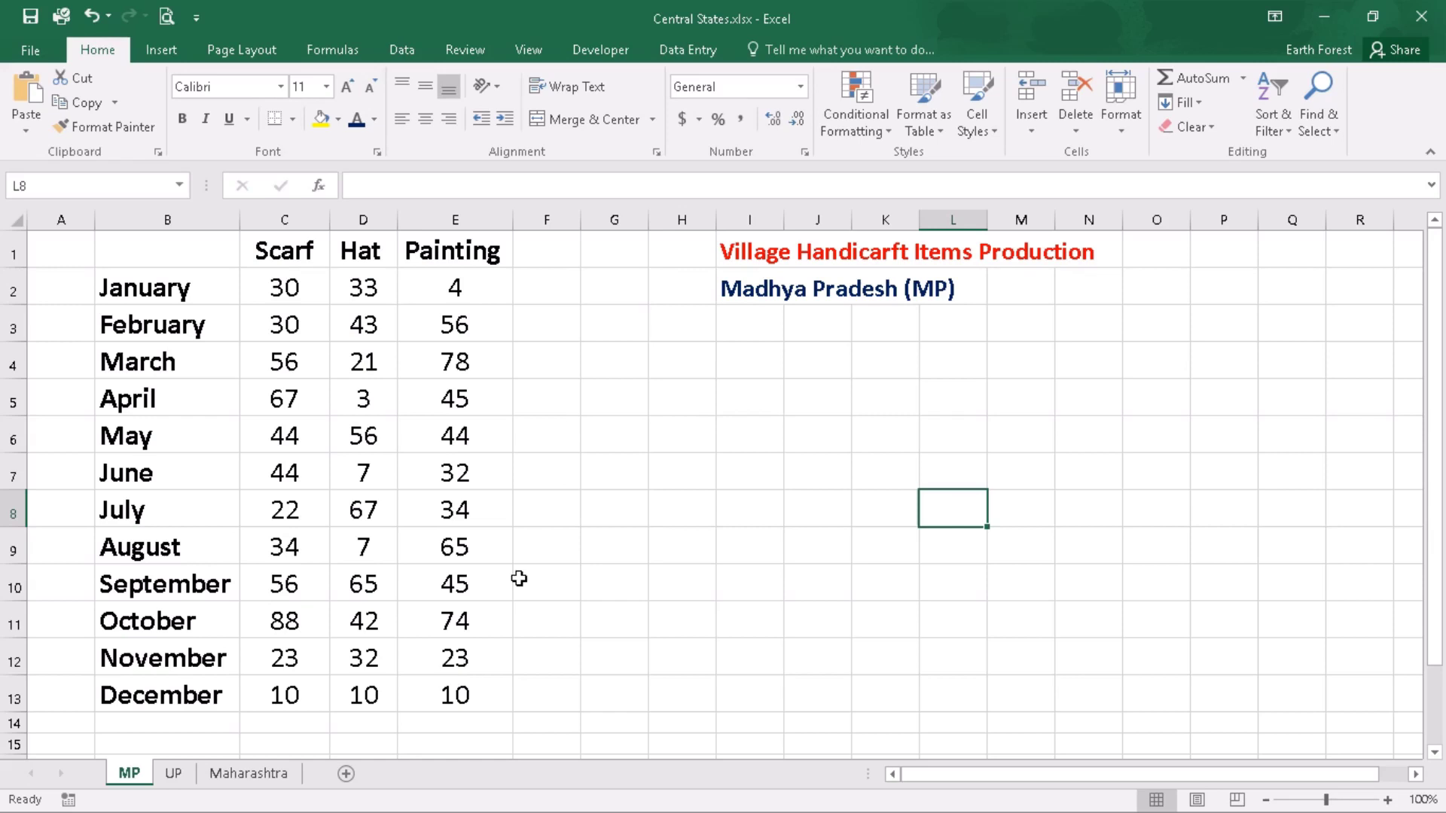
pyautogui.moveTo(652, 590)
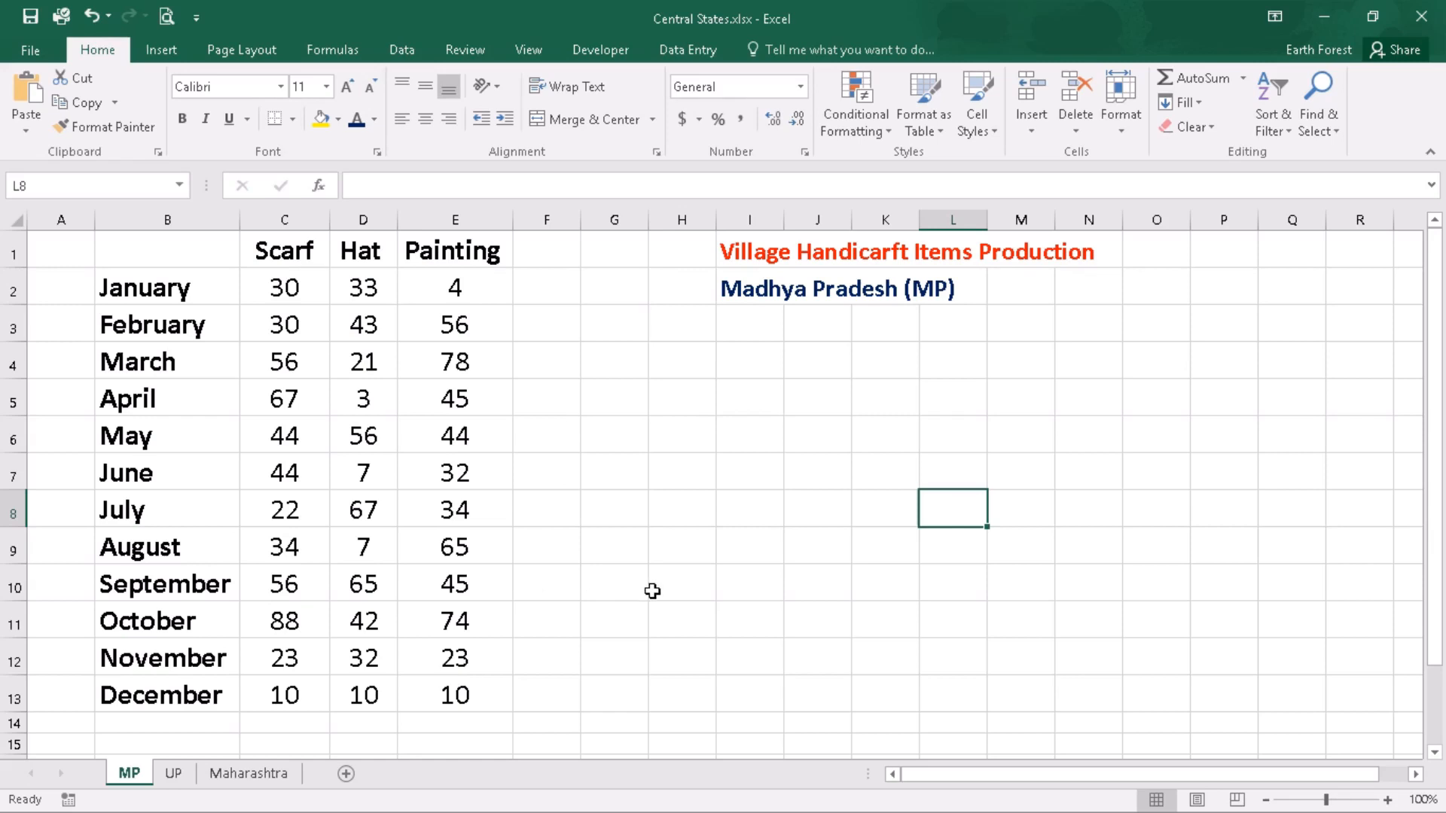
pyautogui.moveTo(418, 777)
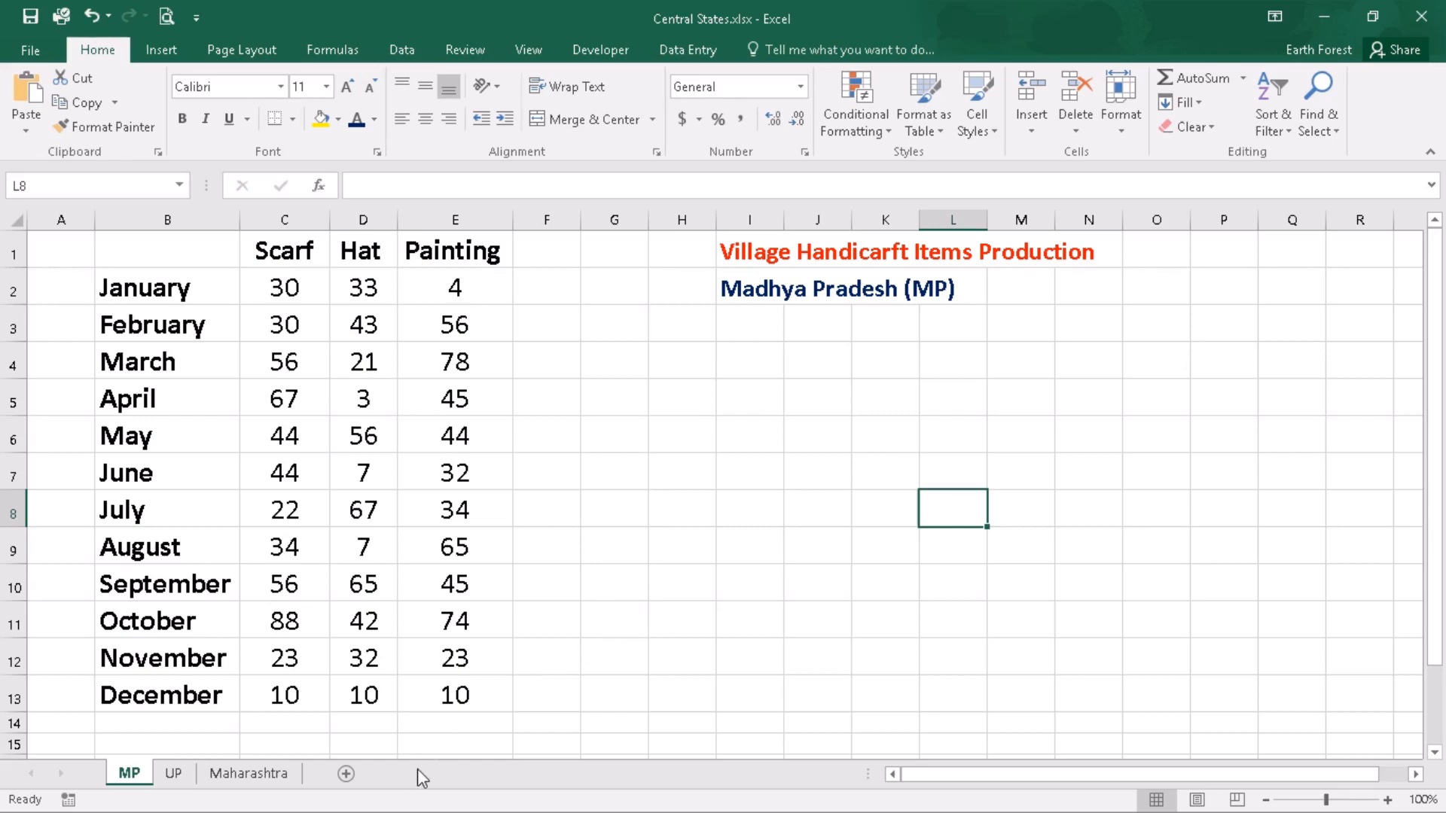
pyautogui.moveTo(346, 774)
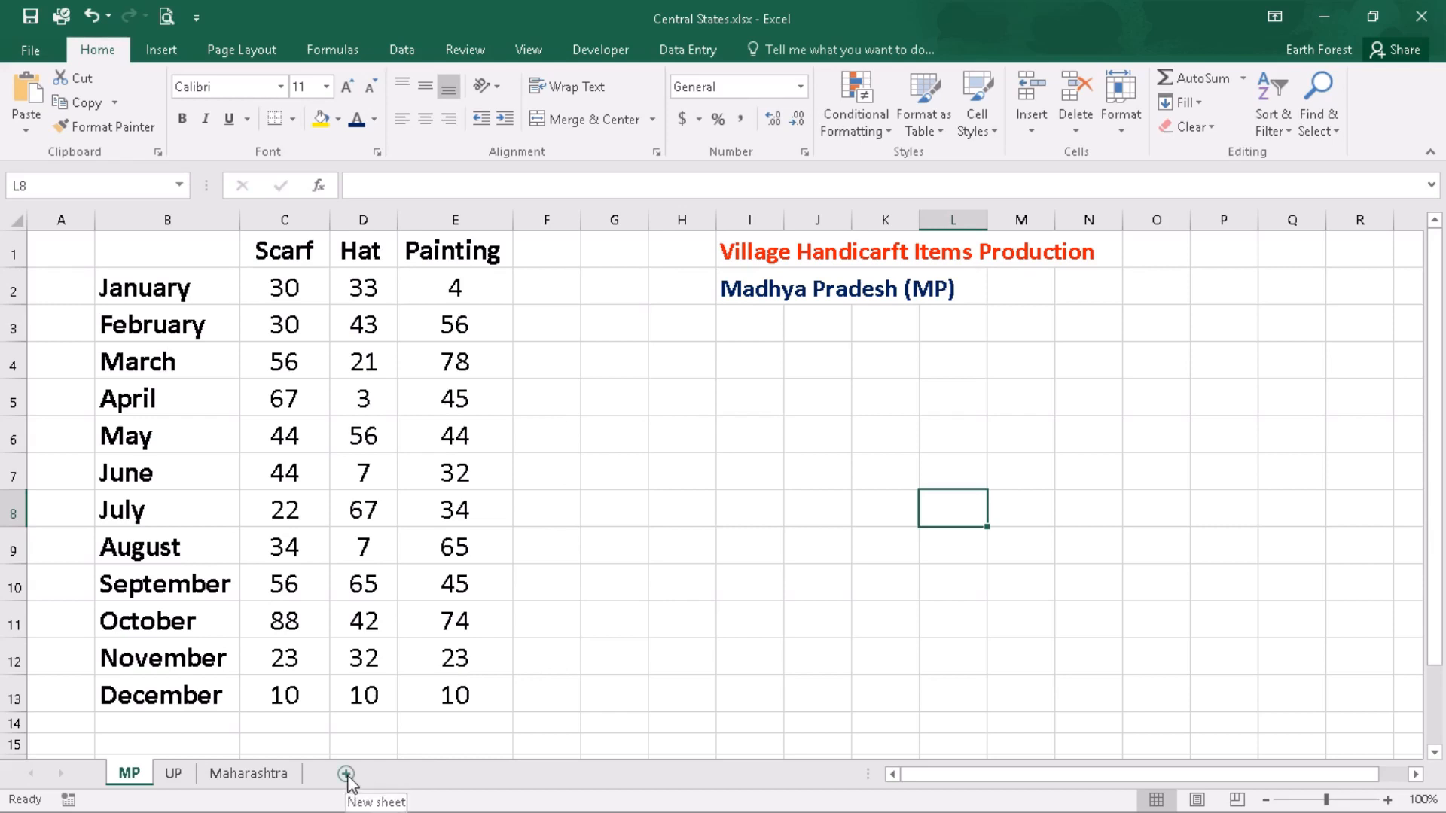
# - Add a new blank Sheet1 and choose cell C4 as the start of the consolidated table
pyautogui.click(347, 773)
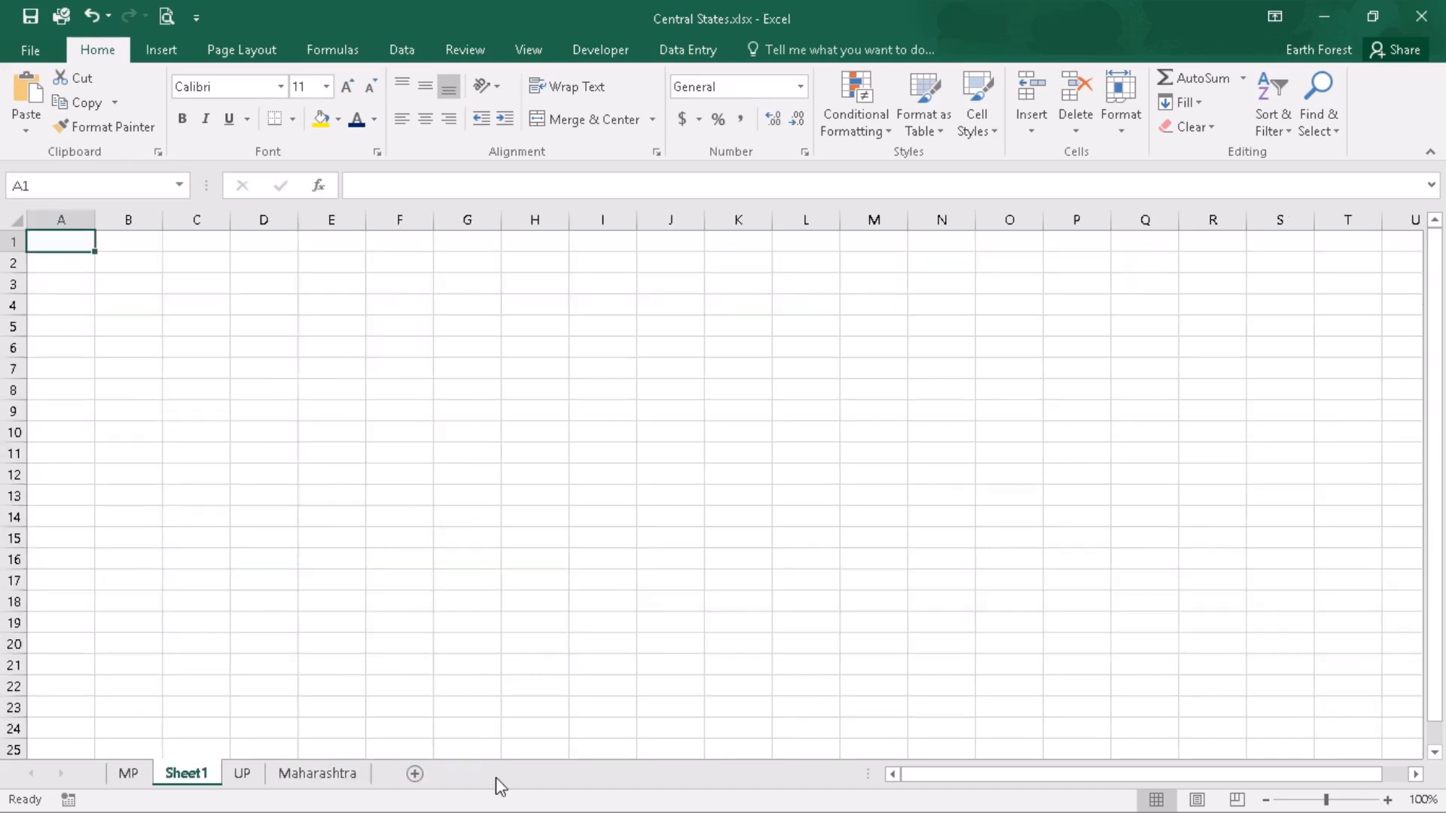
pyautogui.moveTo(134, 780)
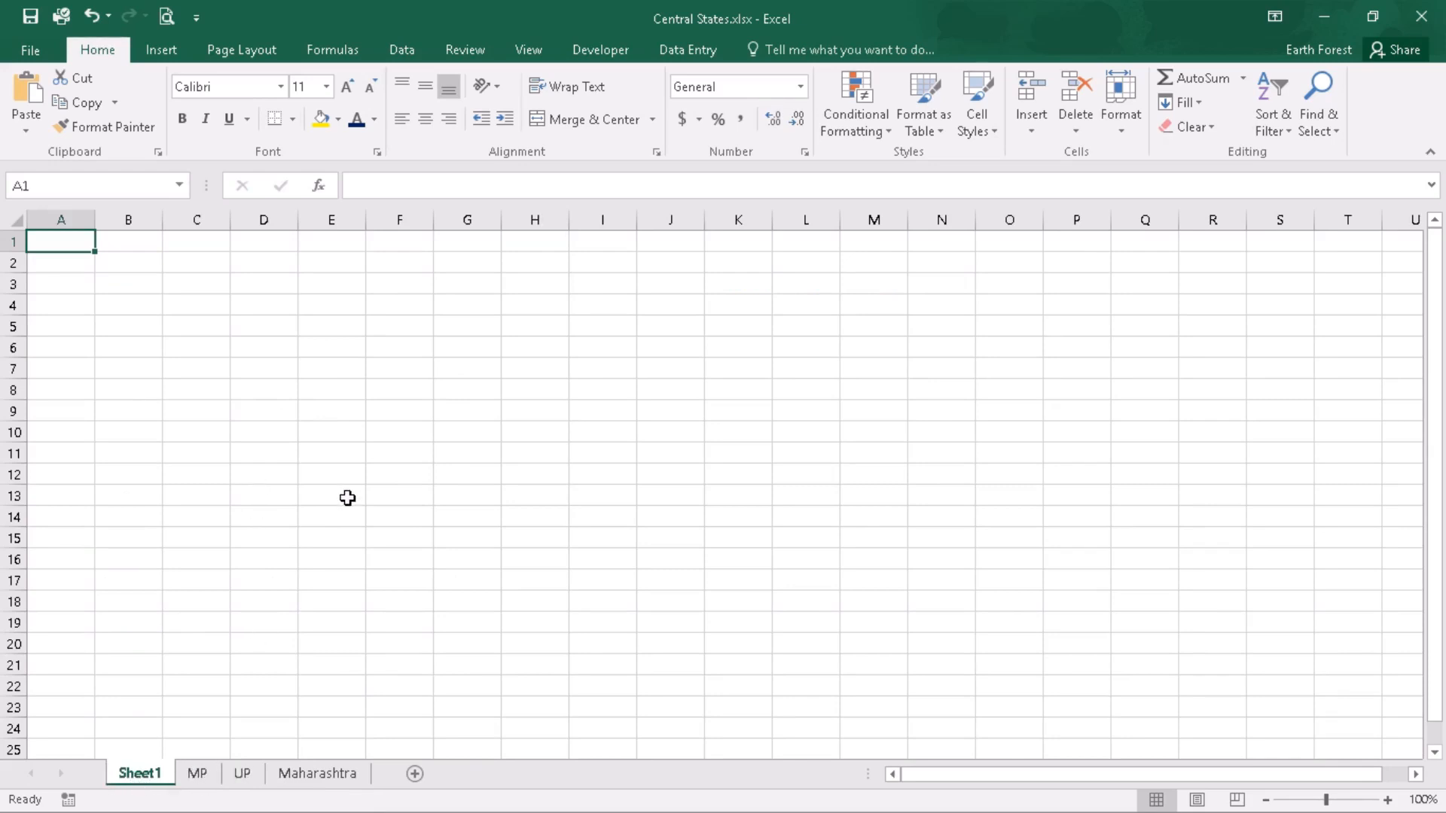
pyautogui.click(196, 306)
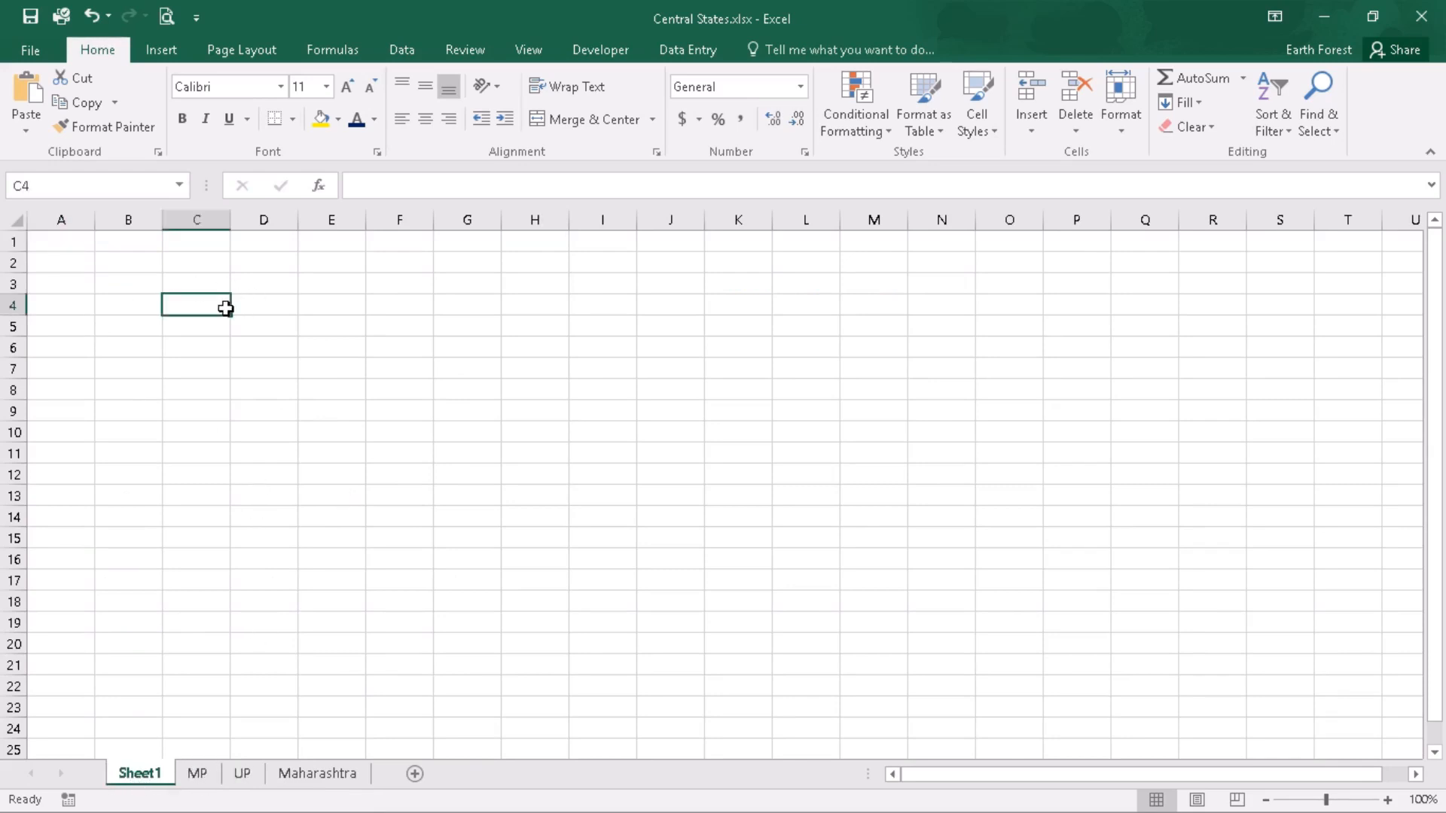
pyautogui.moveTo(195, 308)
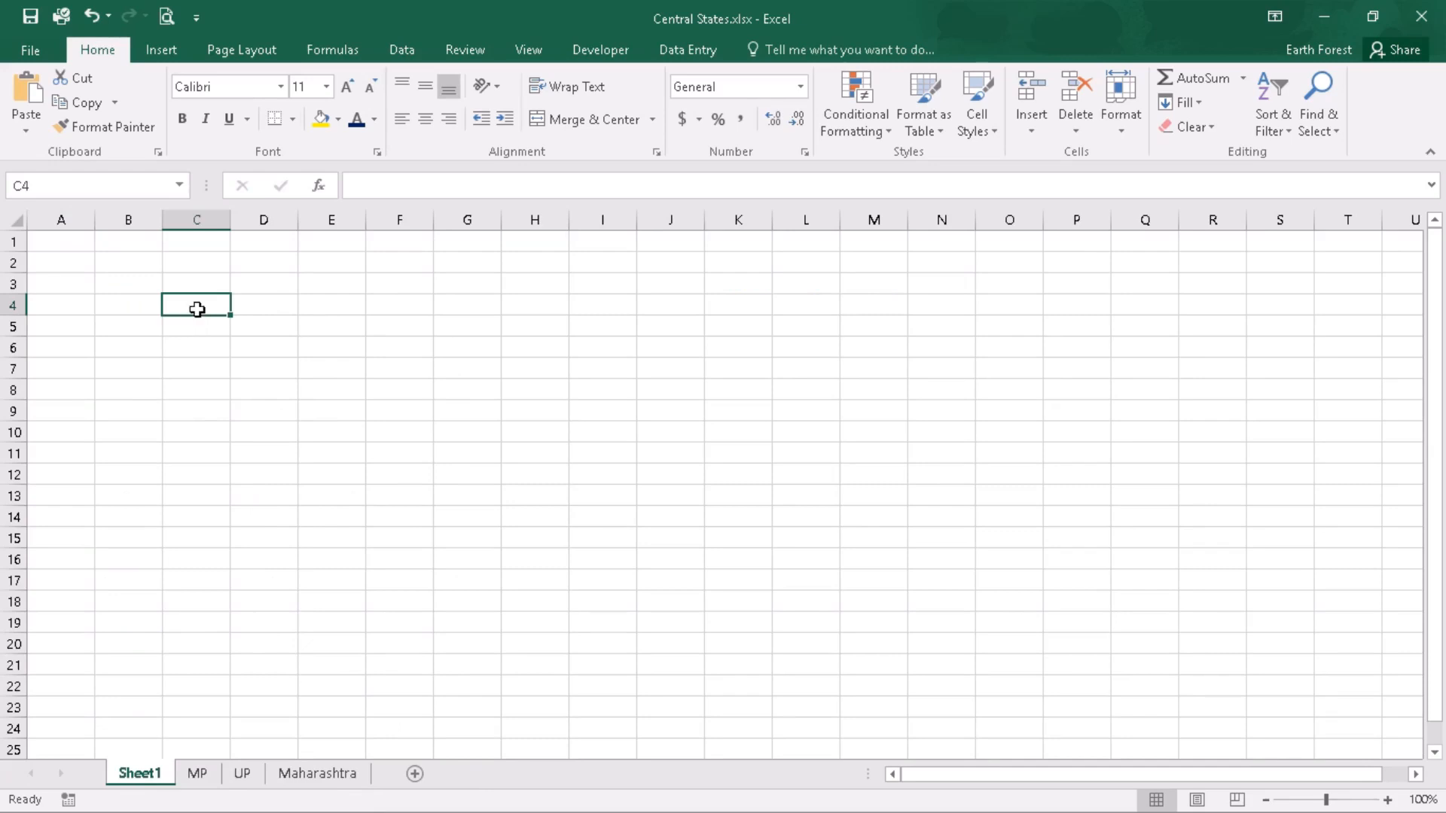
pyautogui.moveTo(422, 448)
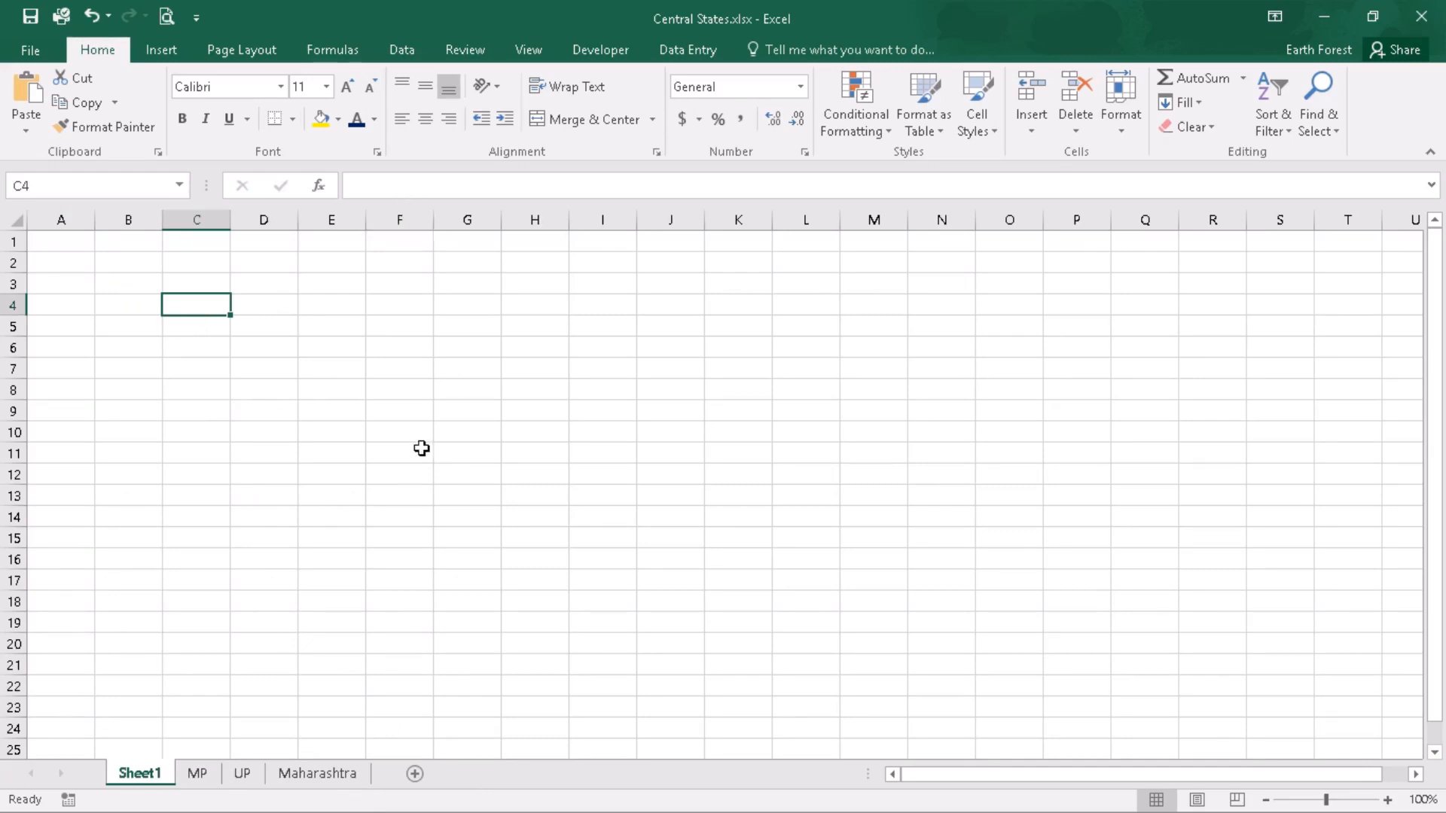
pyautogui.moveTo(425, 271)
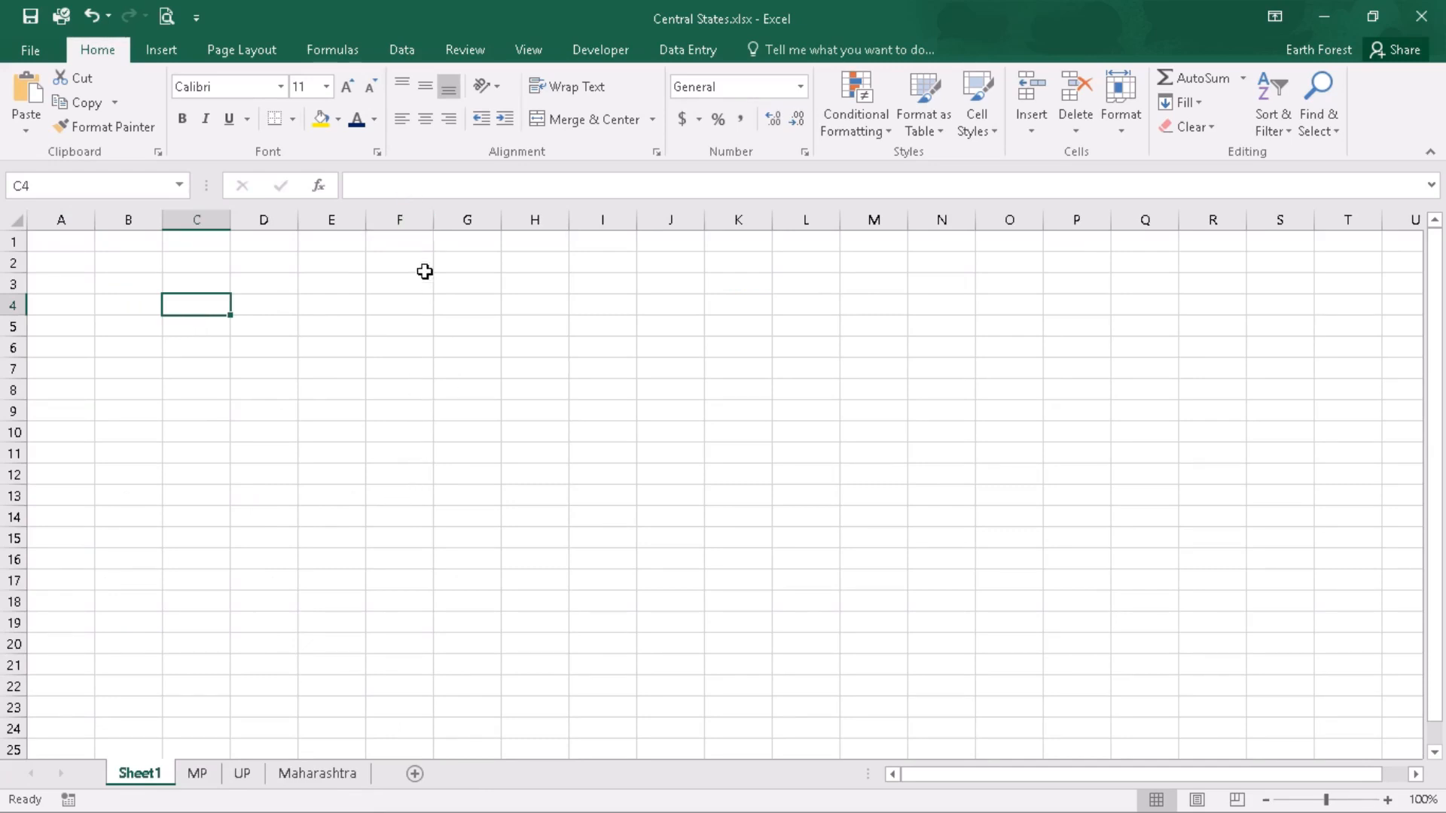
# - Bring up the Consolidate dialog from the Data tools, with Sum as the function
pyautogui.click(400, 50)
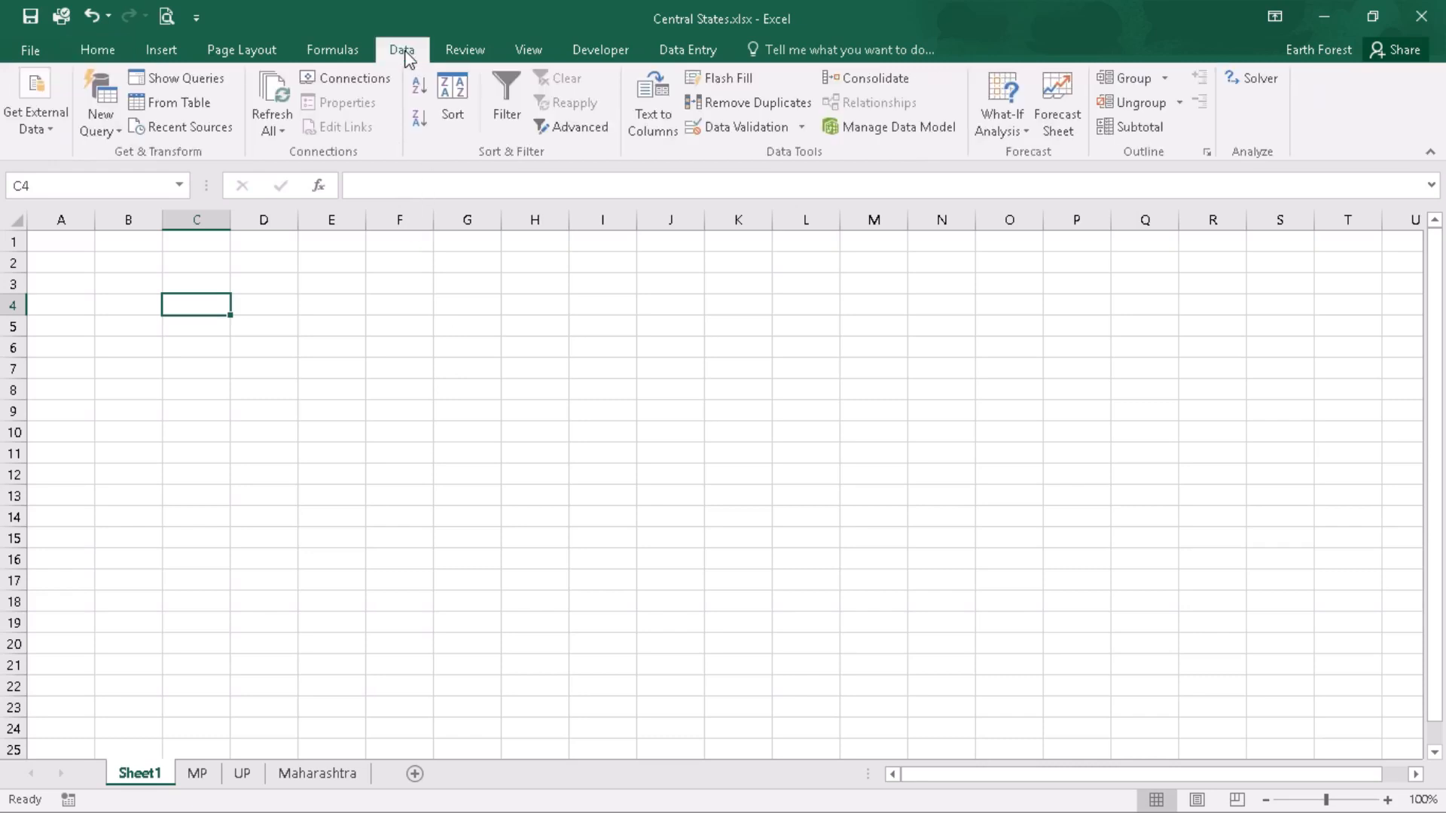
pyautogui.moveTo(868, 77)
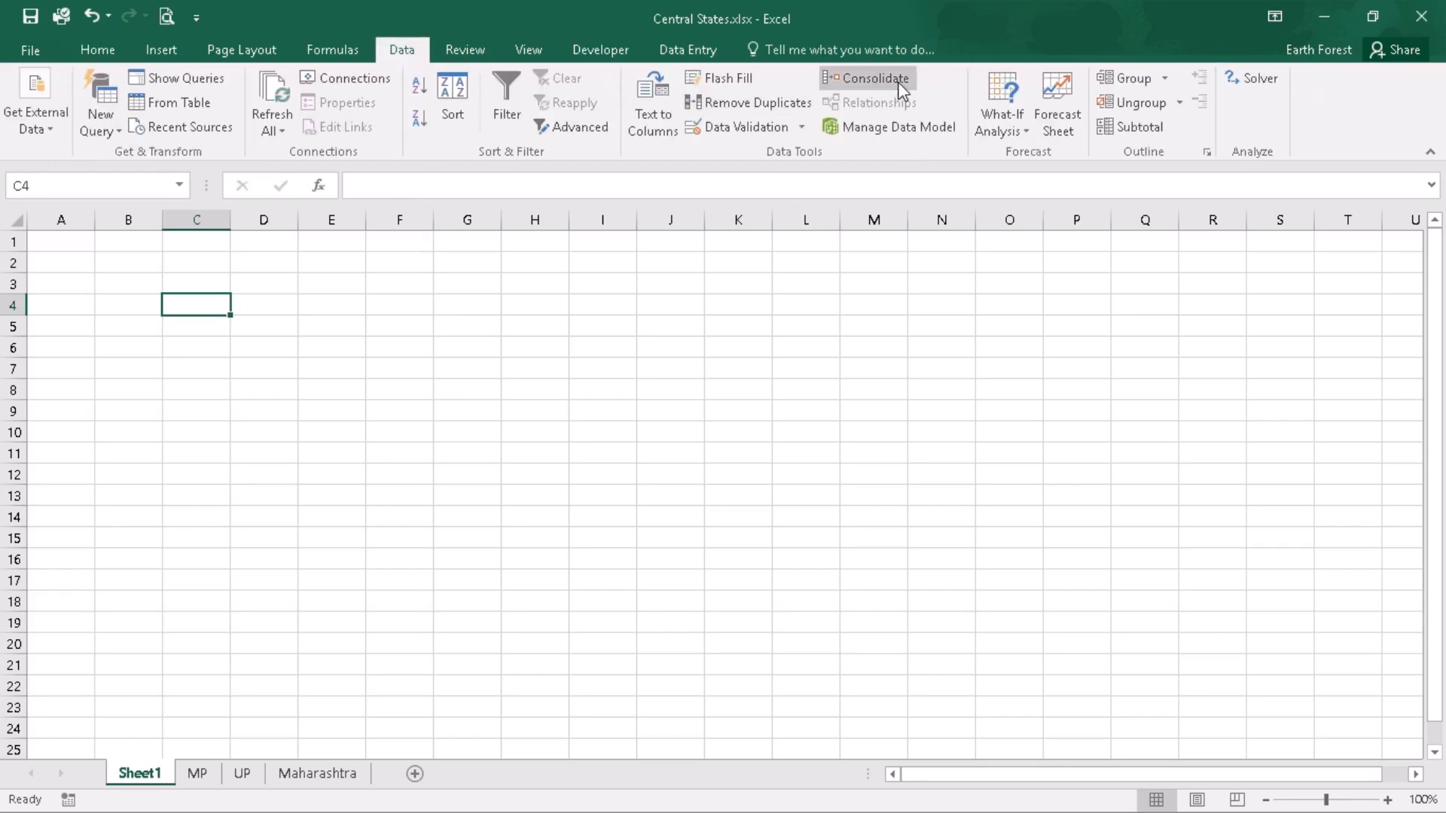
pyautogui.moveTo(867, 79)
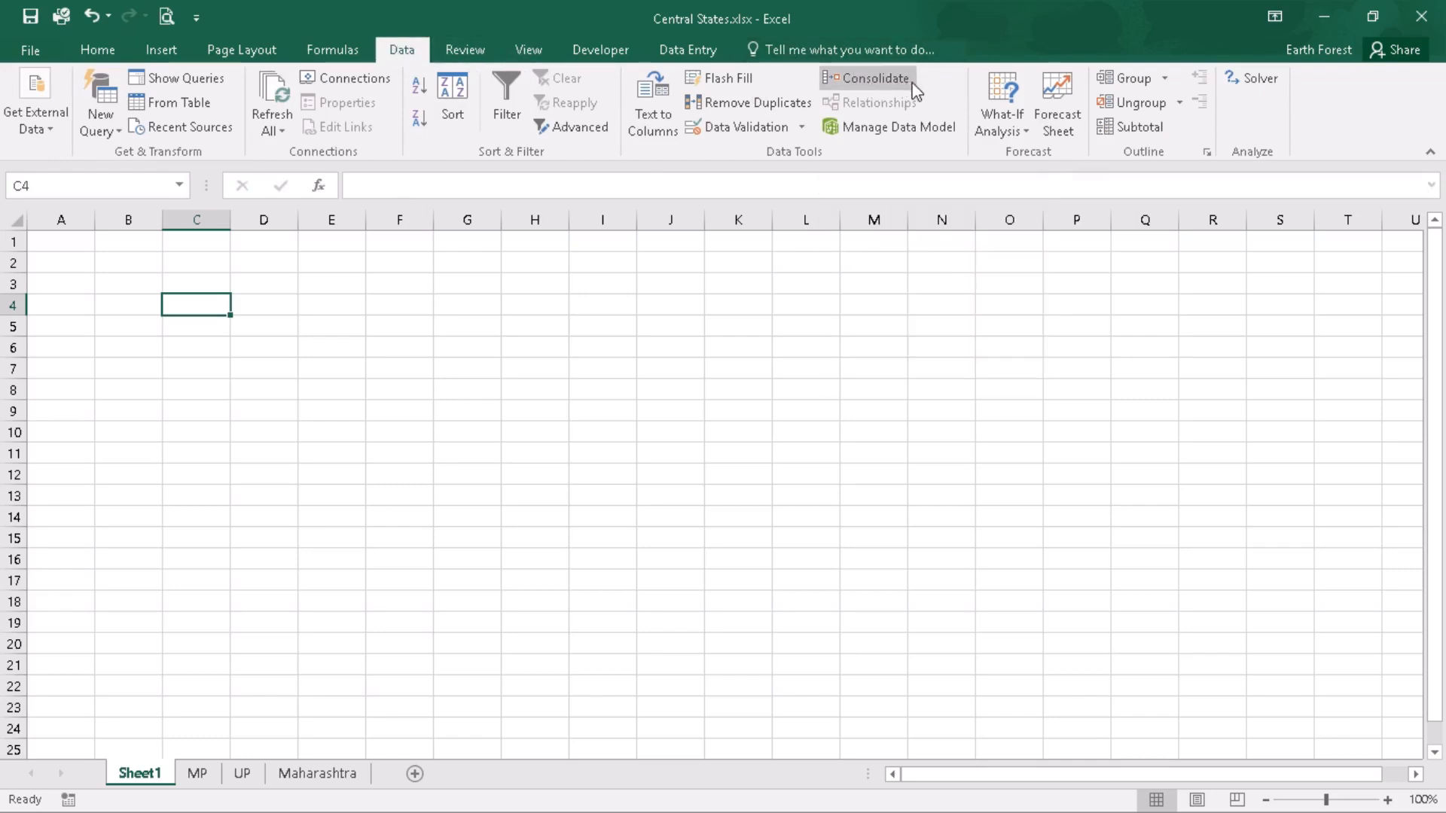
pyautogui.click(868, 77)
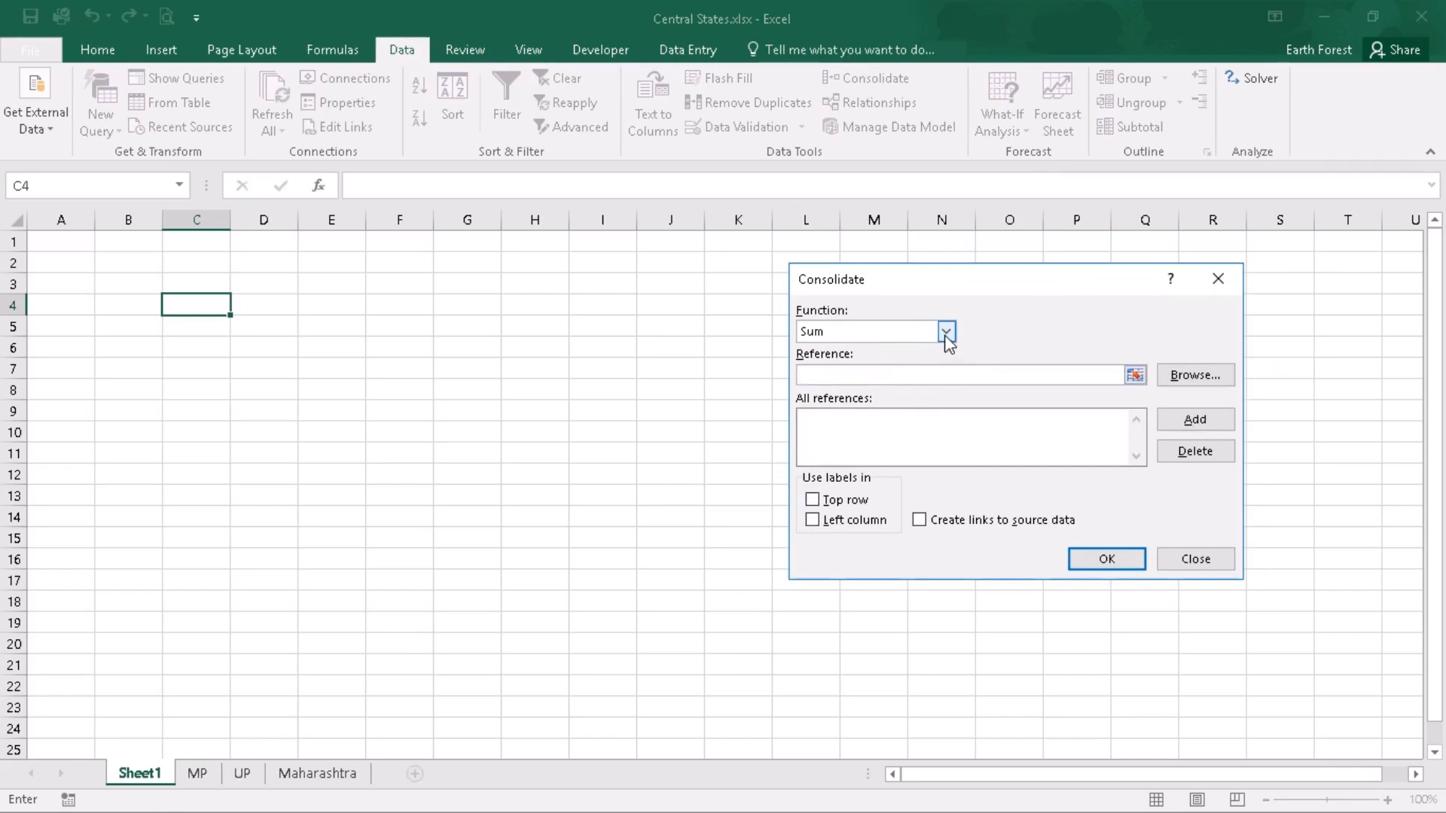
pyautogui.click(946, 331)
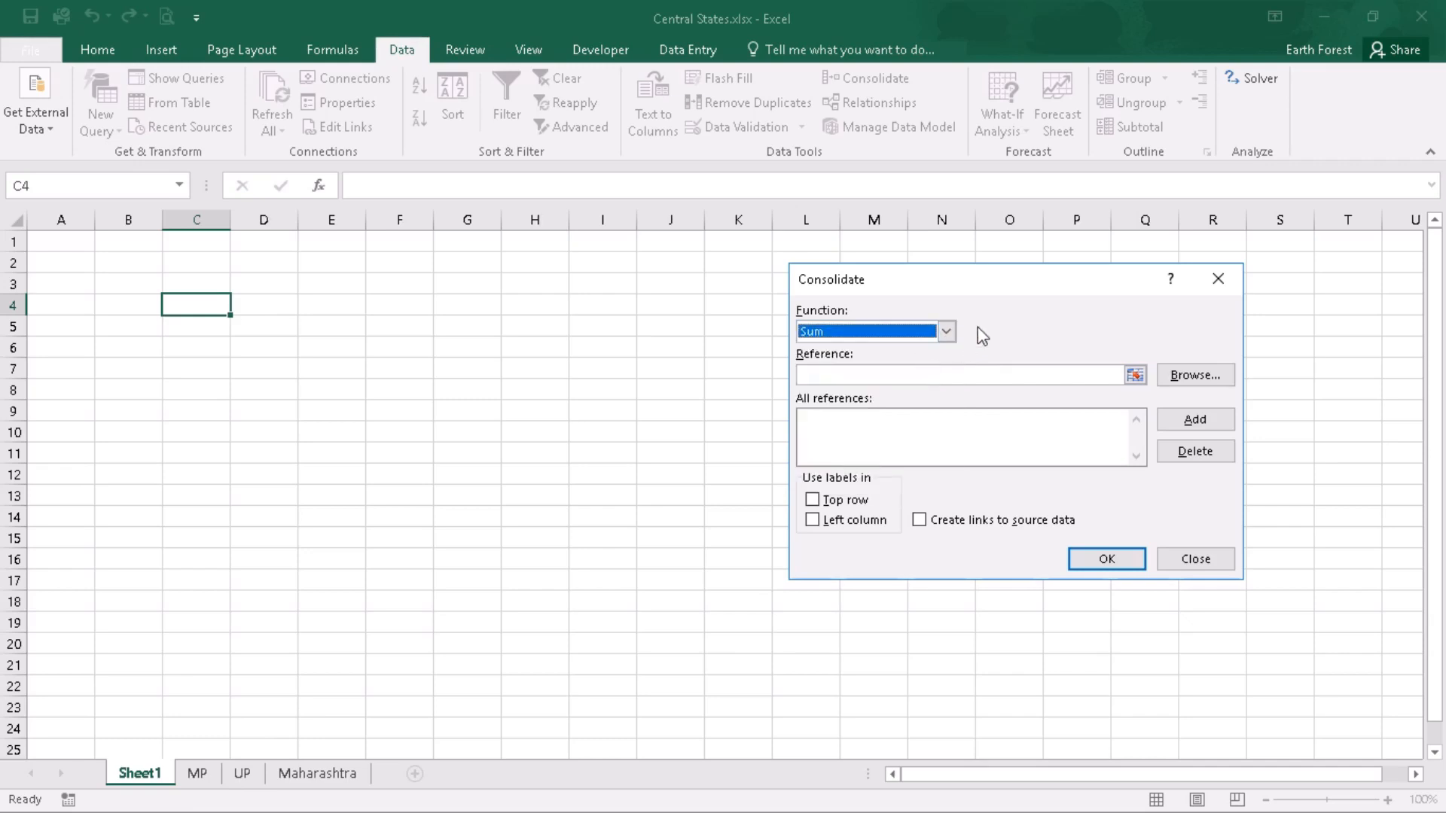
pyautogui.moveTo(1012, 329)
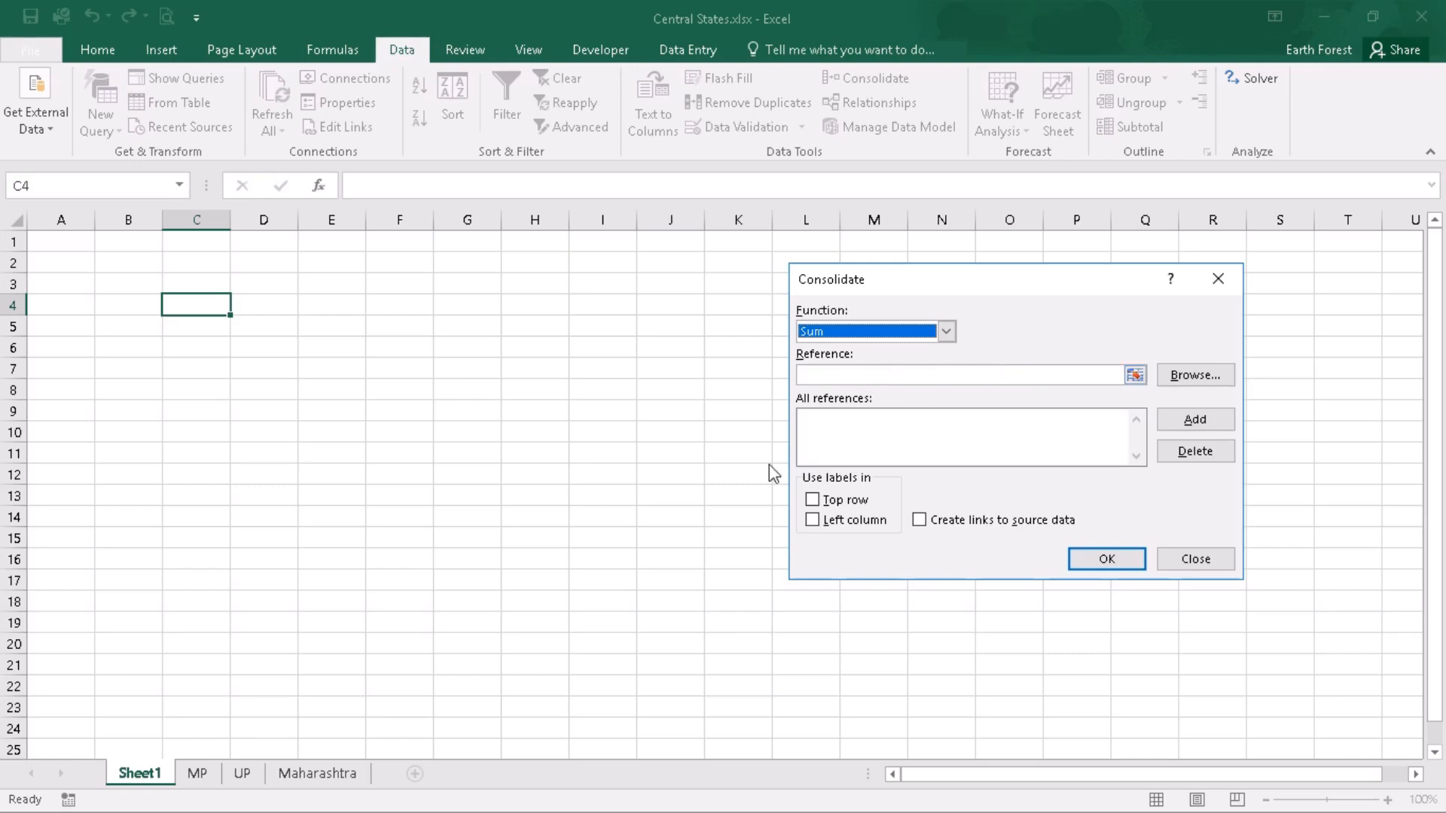
pyautogui.moveTo(1111, 440)
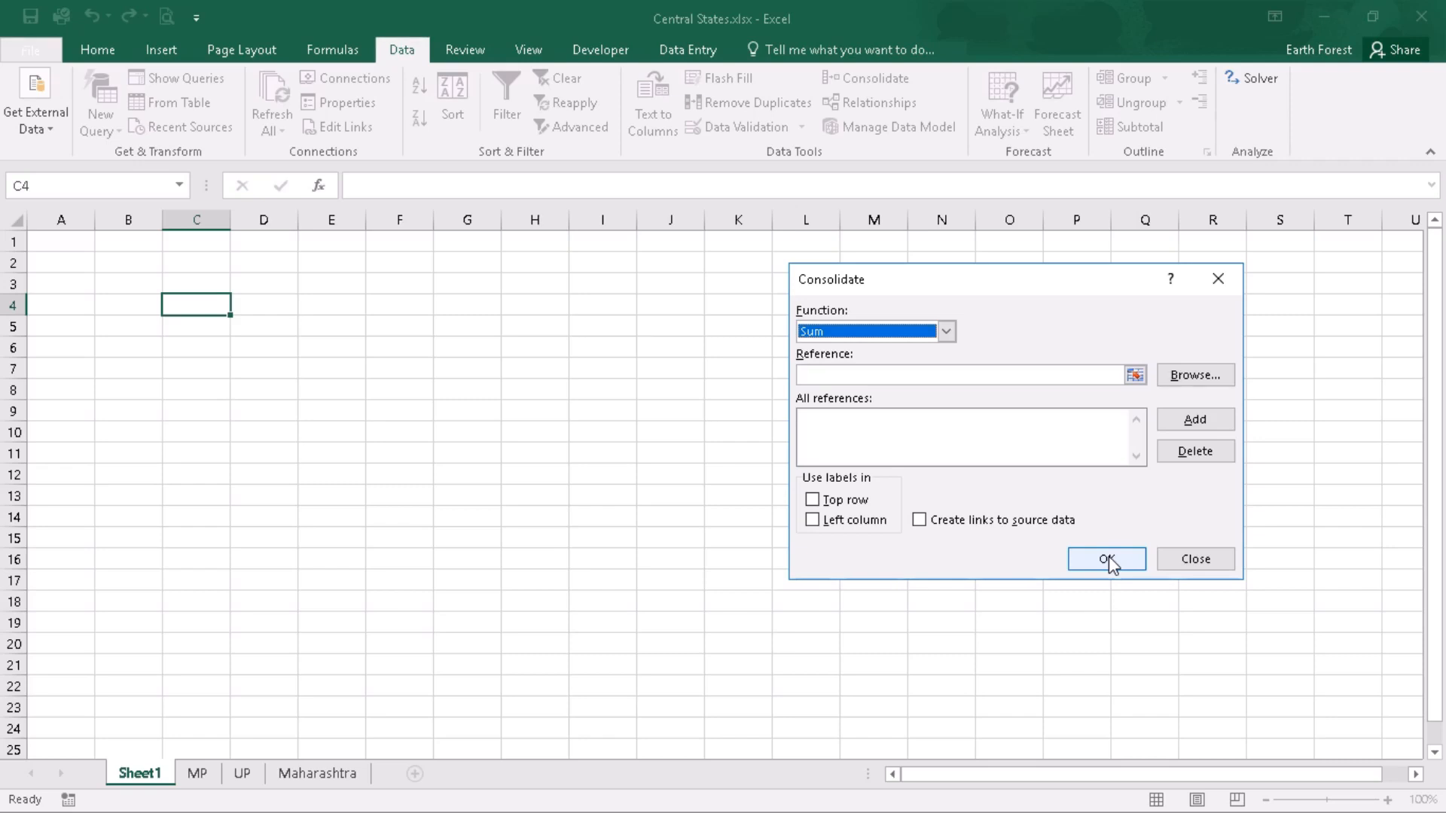
pyautogui.moveTo(1011, 436)
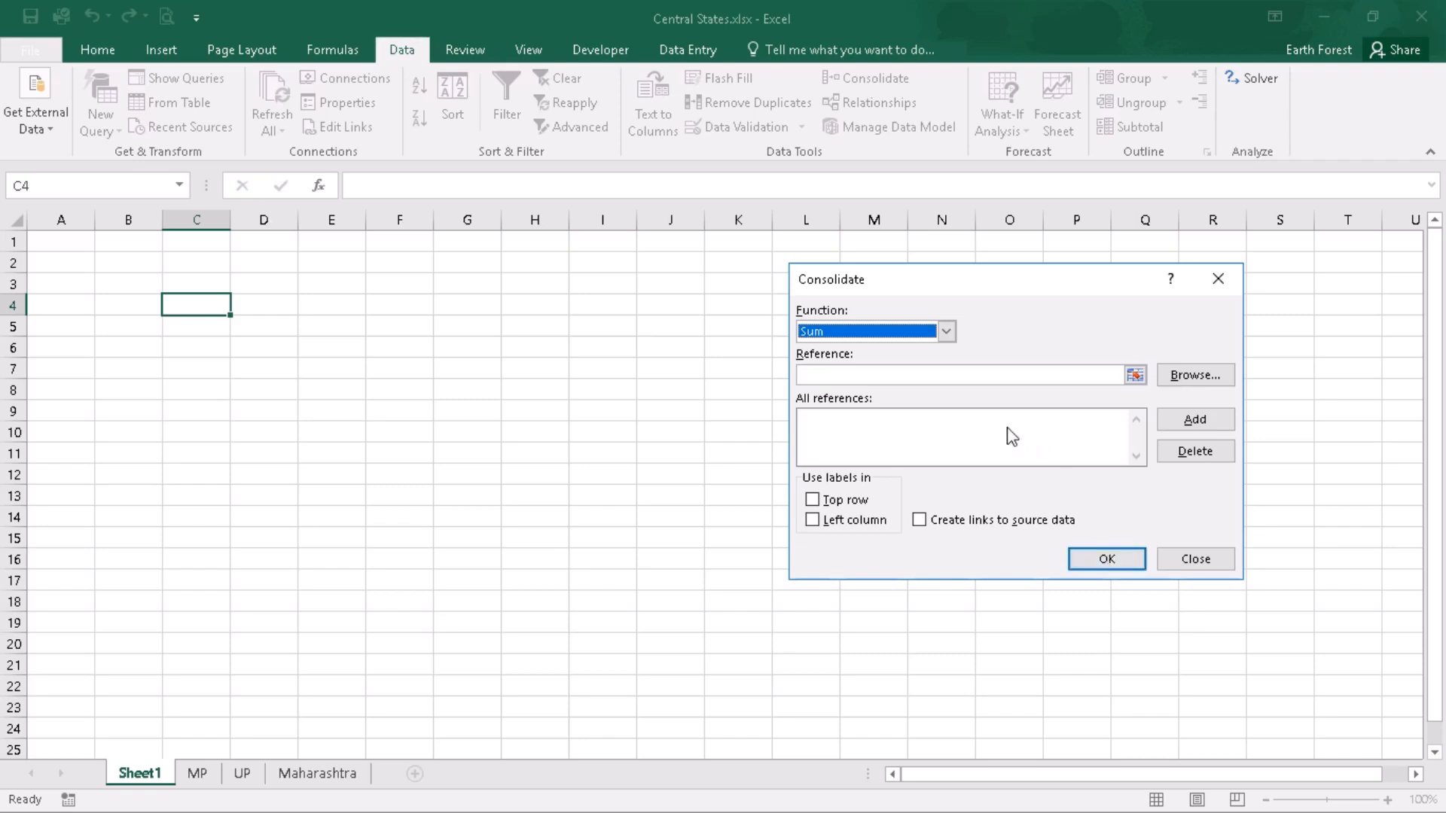
pyautogui.moveTo(461, 656)
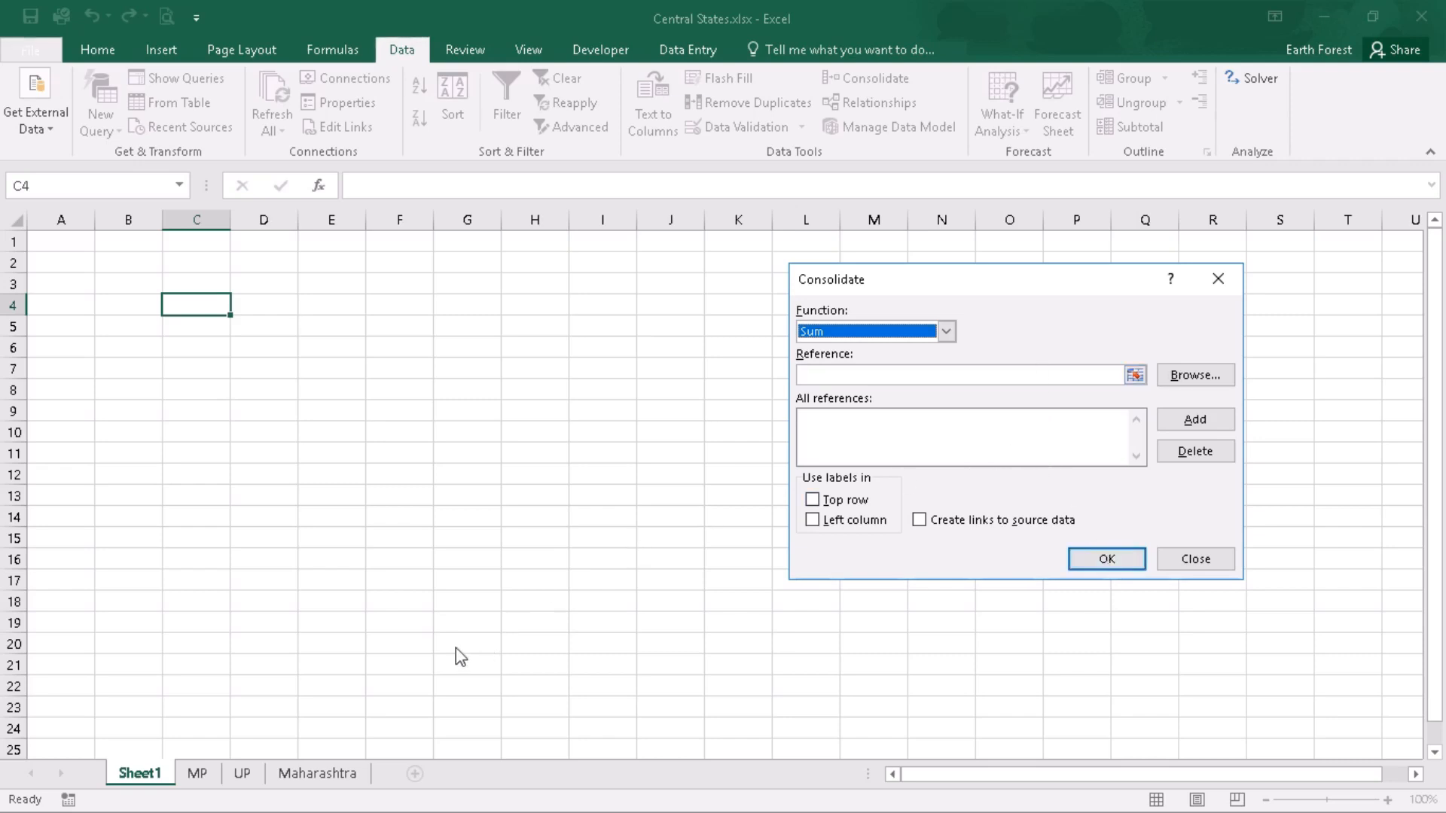
pyautogui.moveTo(203, 772)
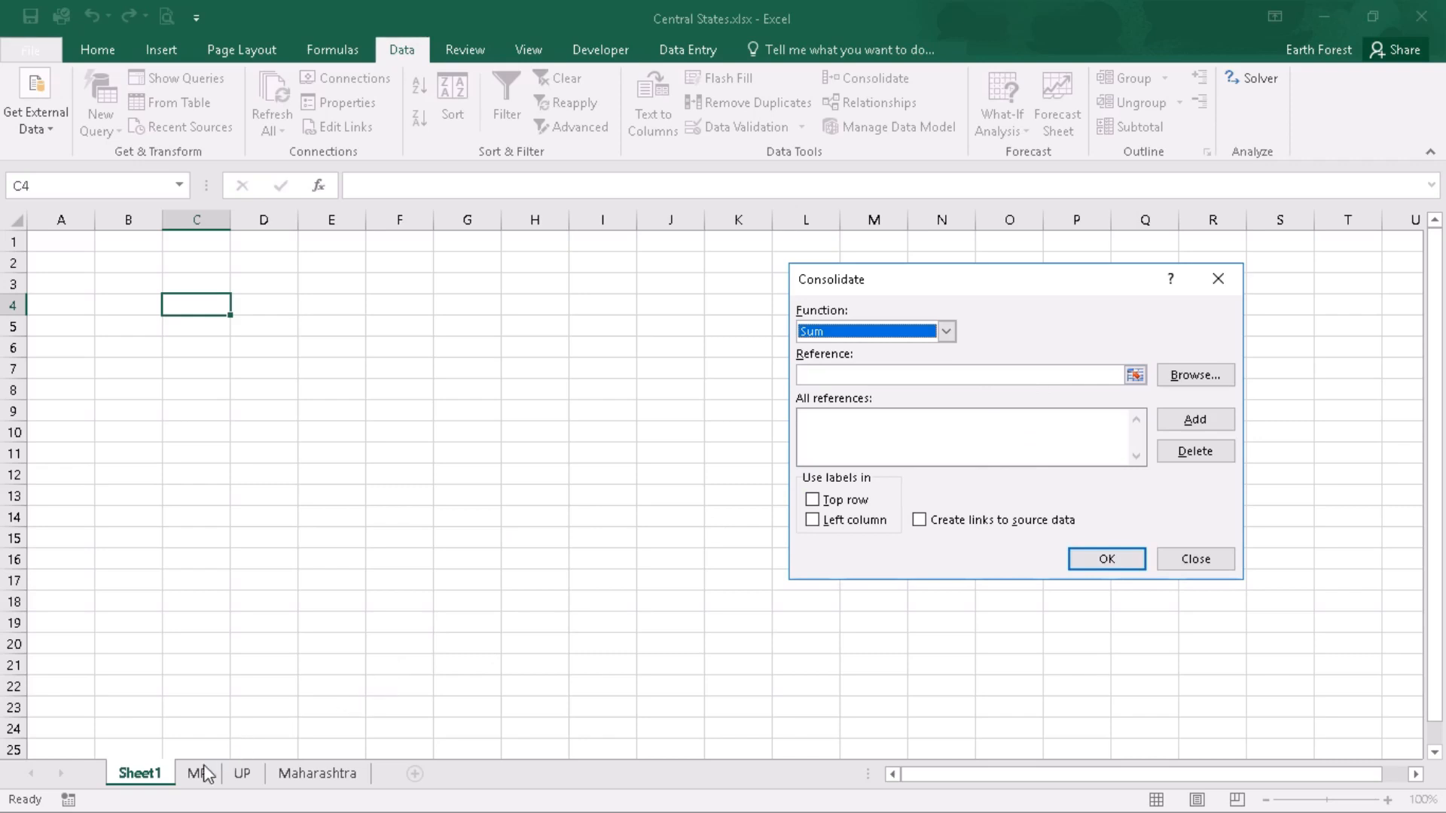
pyautogui.moveTo(247, 764)
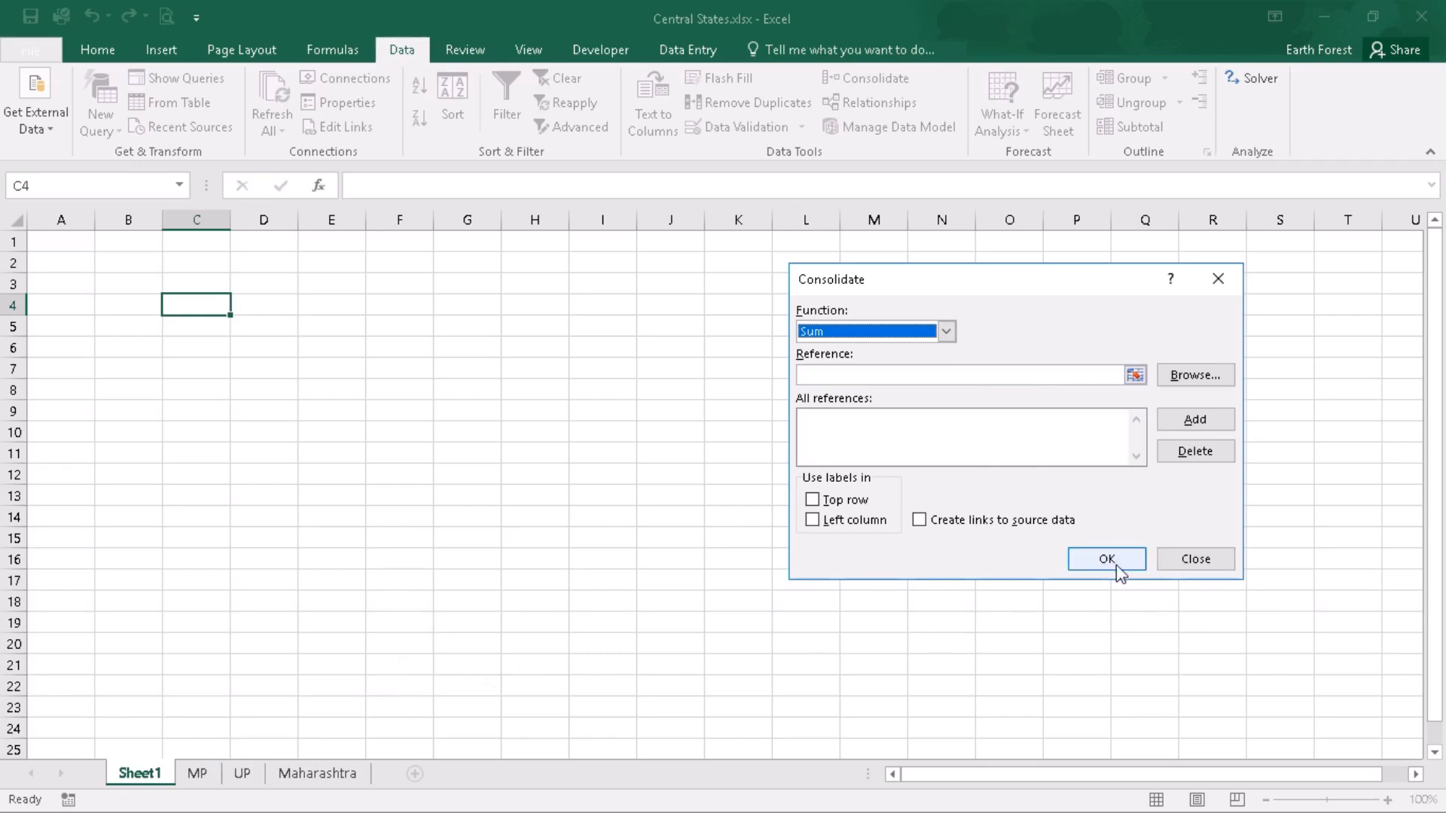
pyautogui.moveTo(1135, 375)
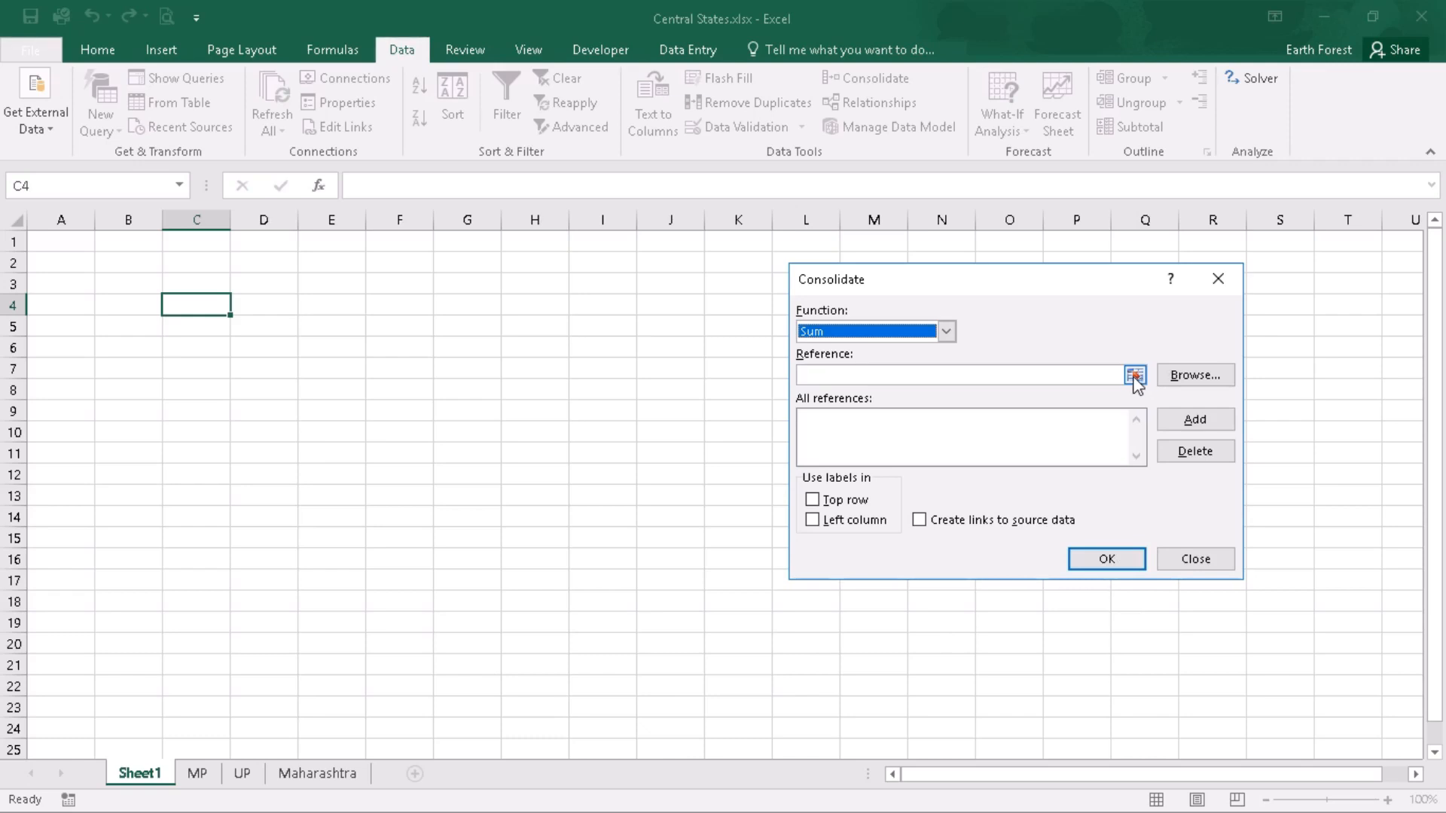
# - Pick the MP sheet's B1:E13 table as the consolidation reference
pyautogui.click(1136, 375)
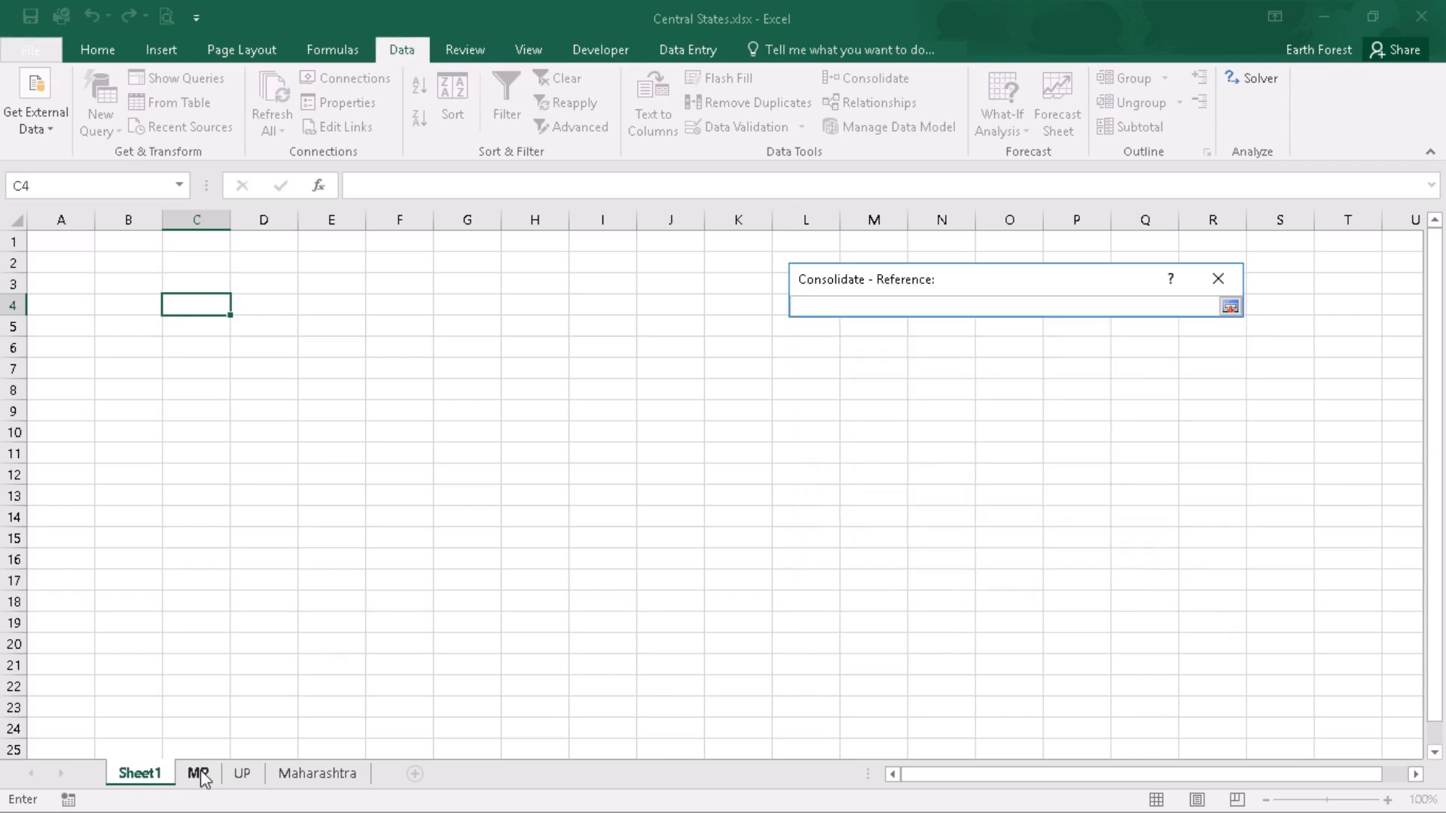
pyautogui.click(197, 773)
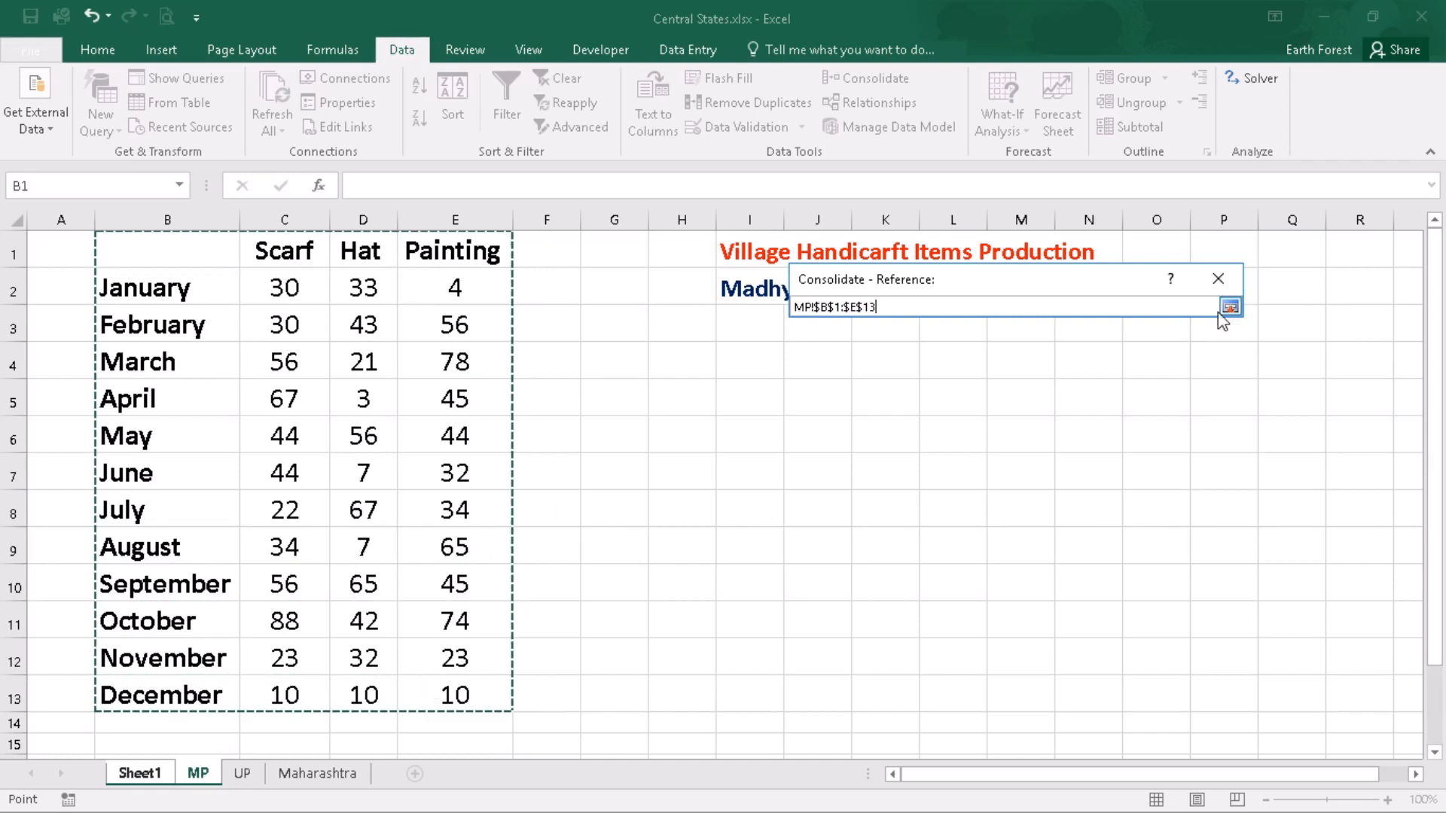
pyautogui.click(1229, 305)
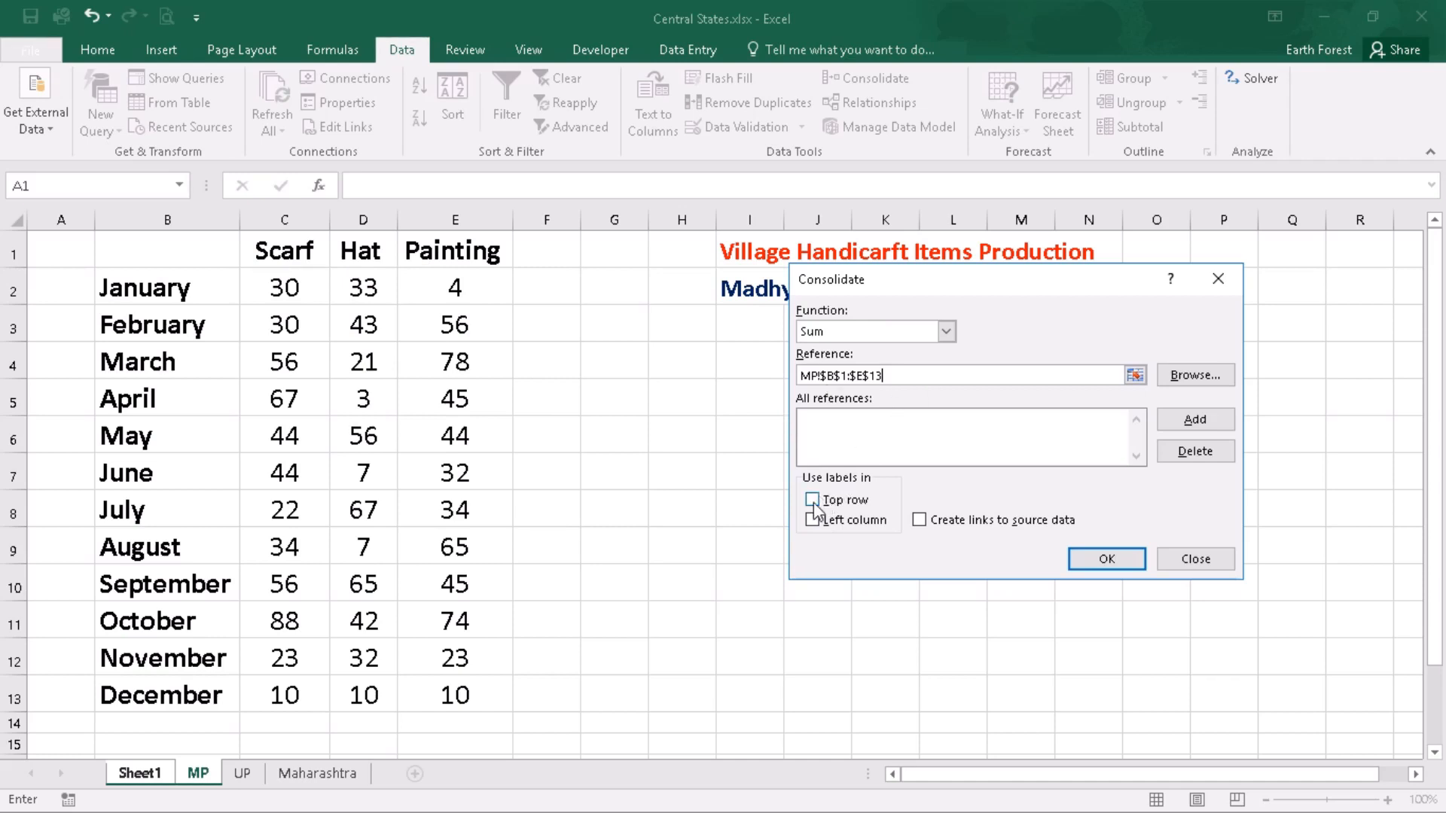
# - Enable top-row and left-column labels and add the MP range to the source list
pyautogui.click(812, 499)
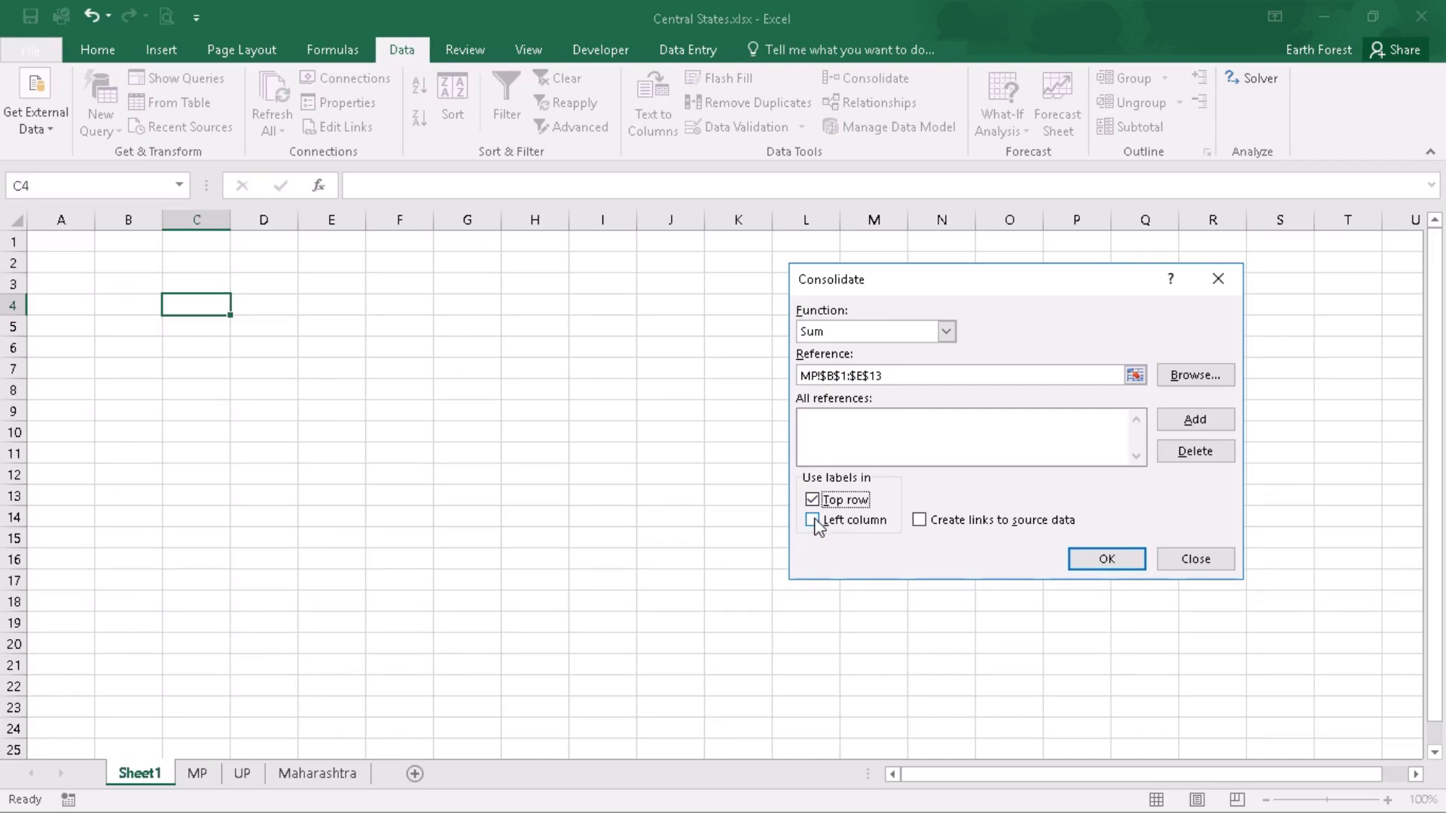
pyautogui.click(812, 520)
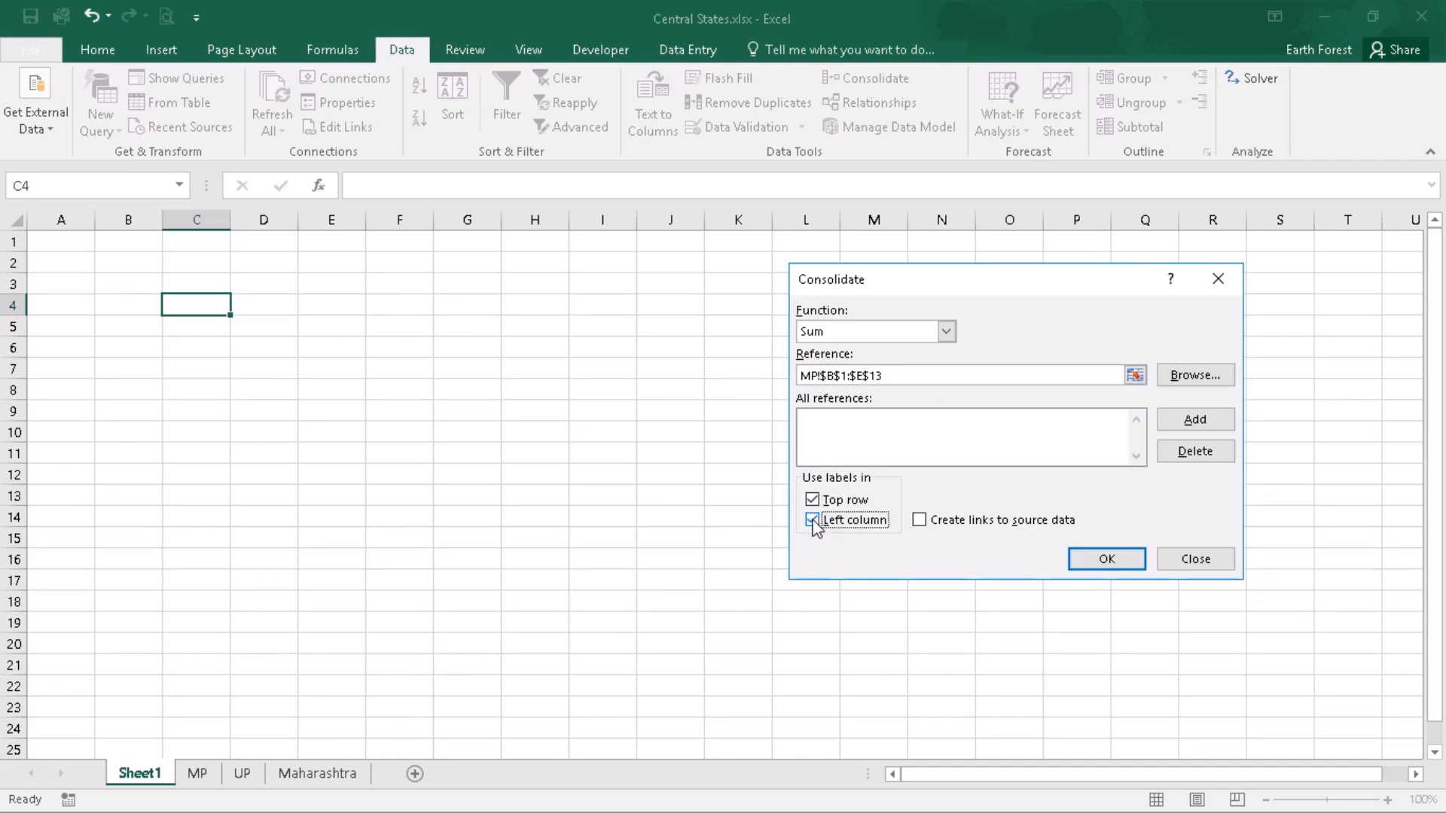
pyautogui.click(814, 520)
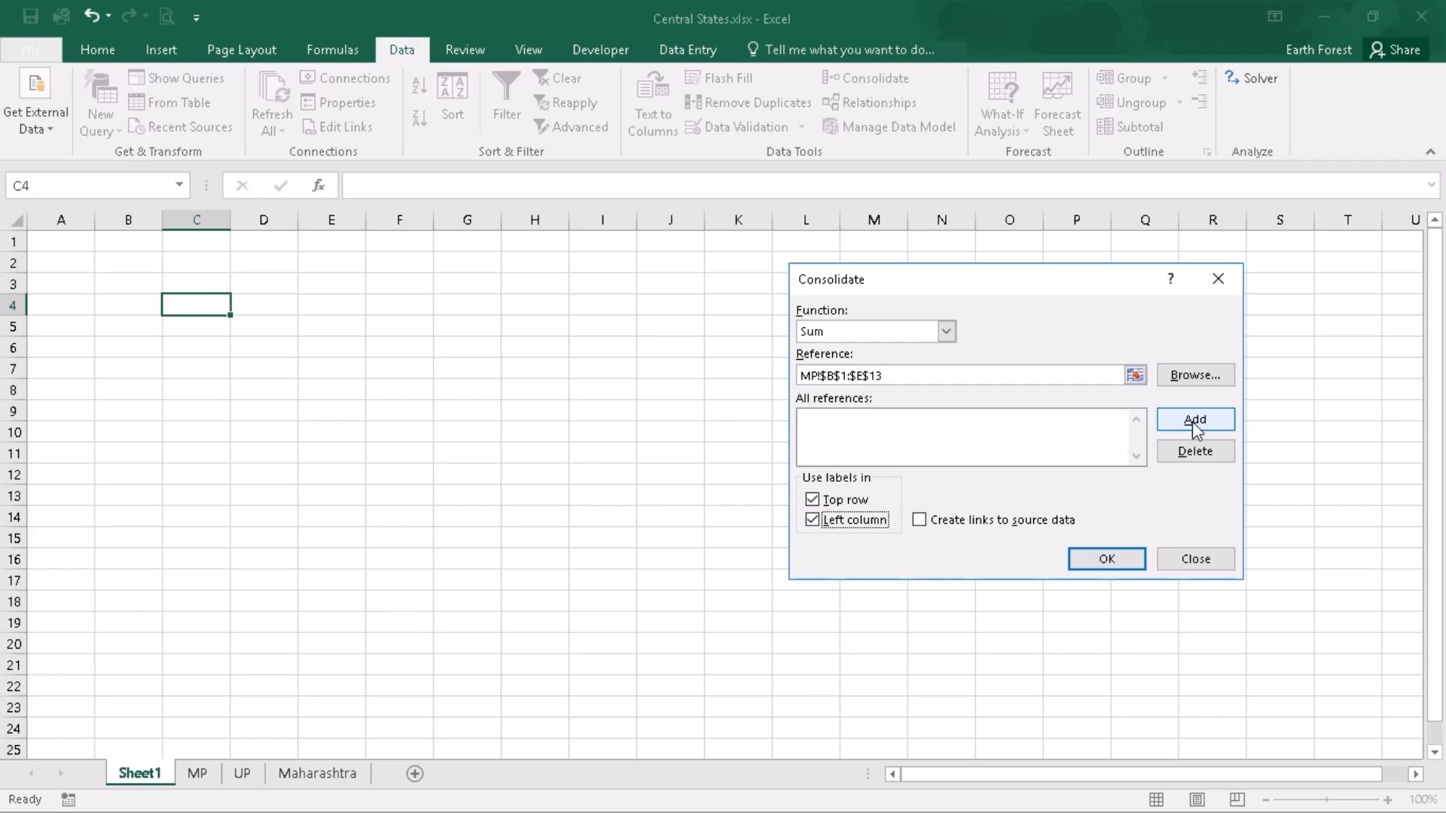
pyautogui.click(1195, 419)
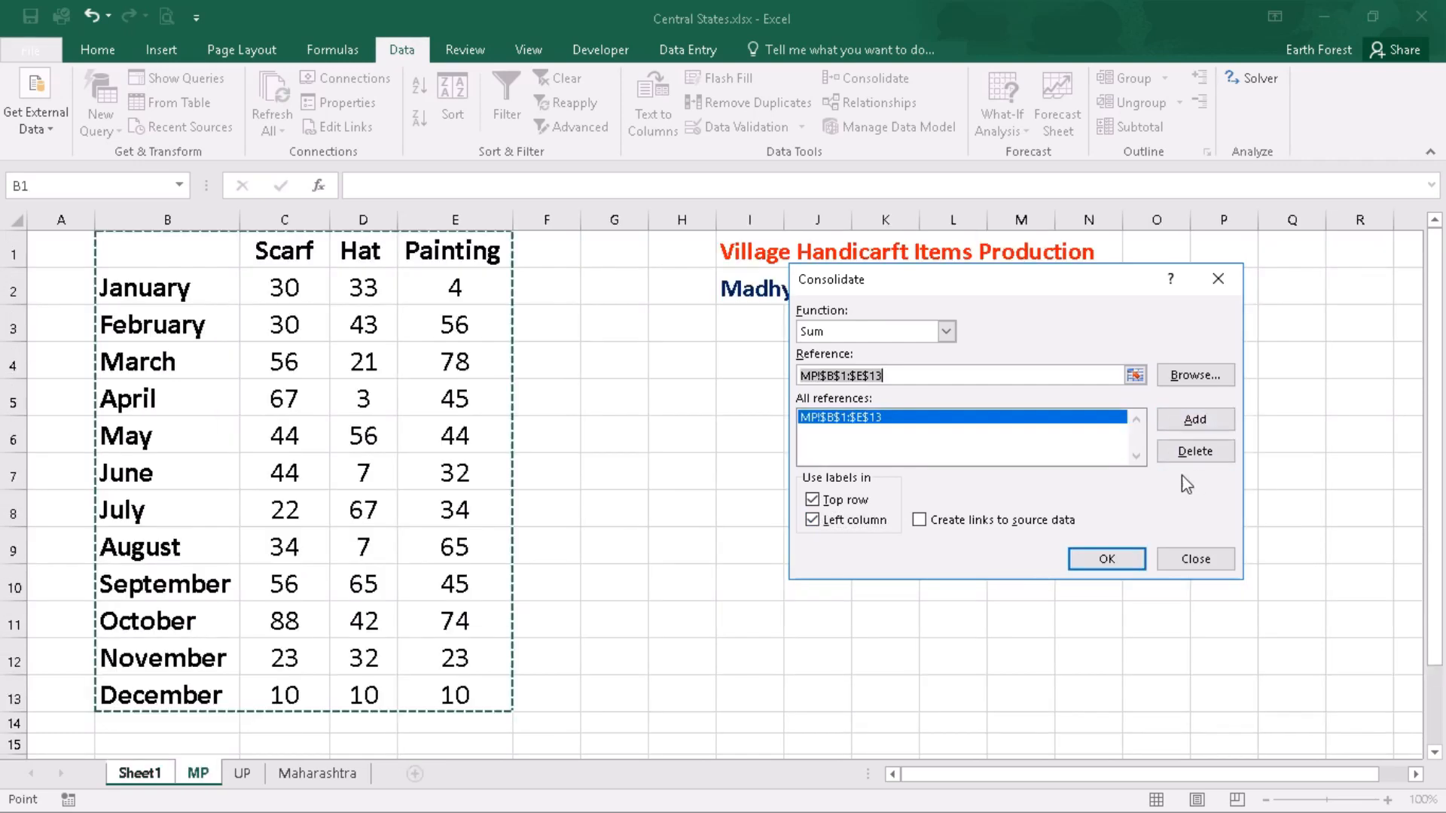
pyautogui.moveTo(826, 443)
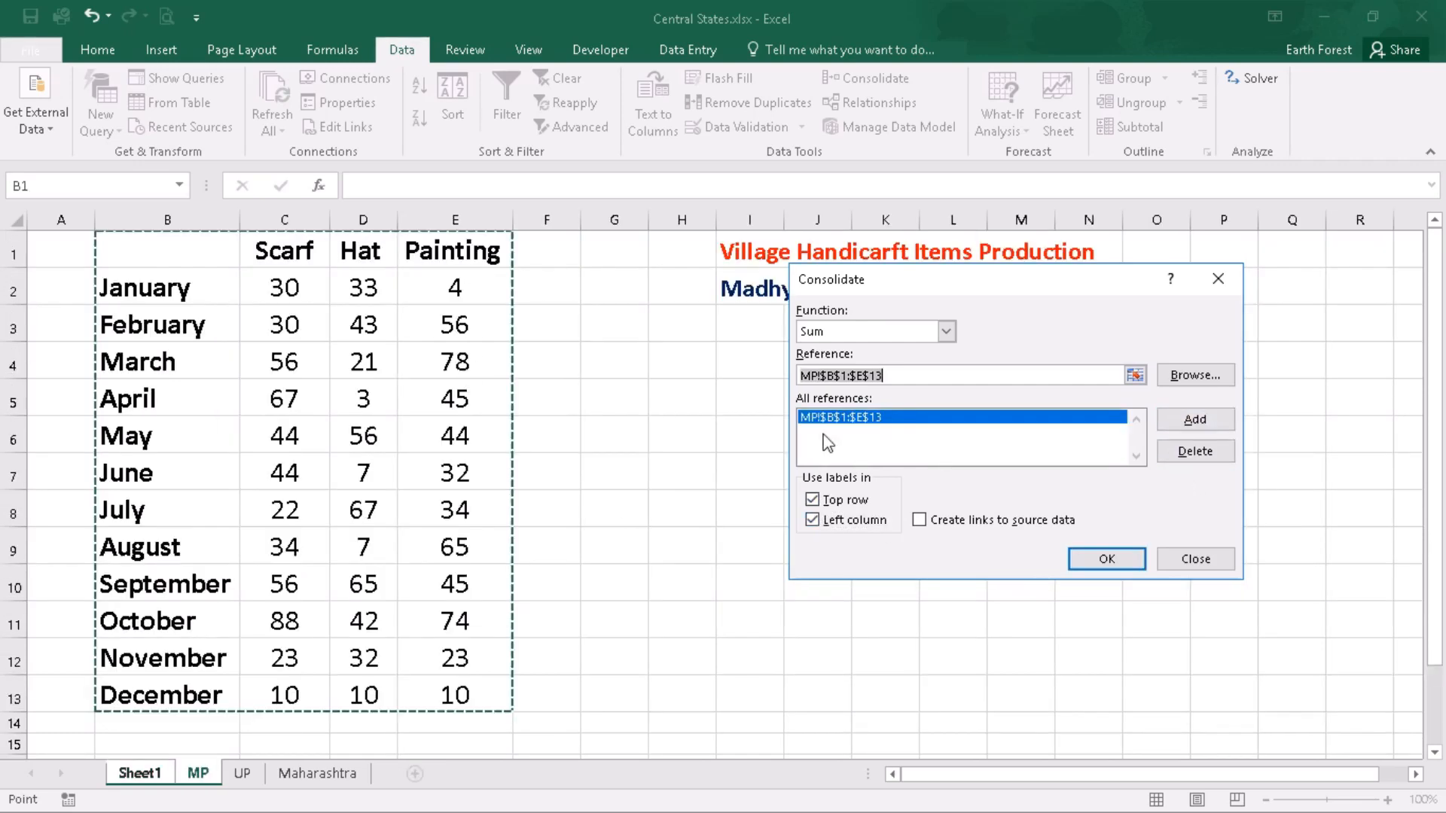
pyautogui.moveTo(987, 441)
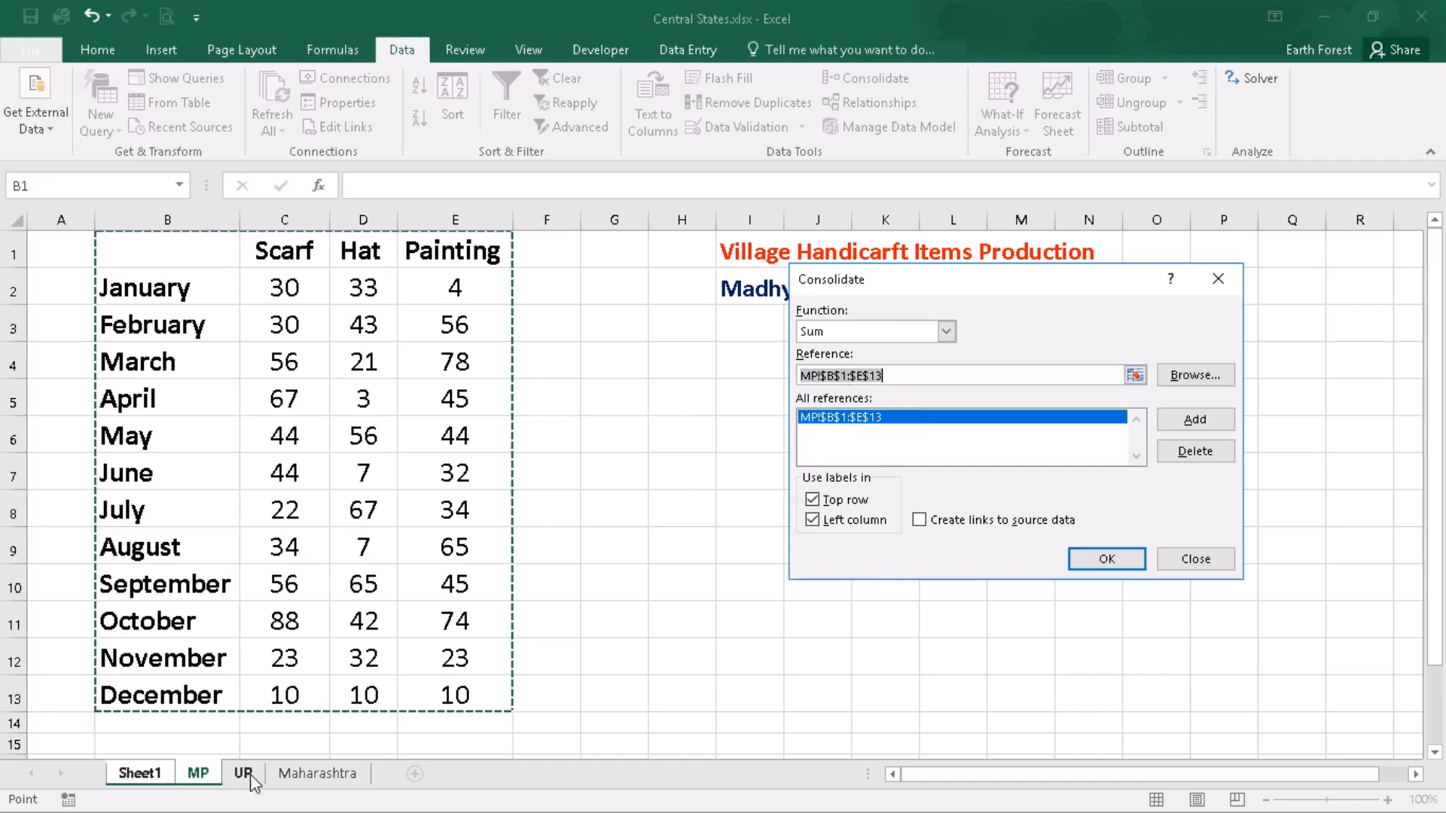
# - Add UP!$B$1:$E$13 as a second consolidation source alongside the MP range
pyautogui.click(243, 773)
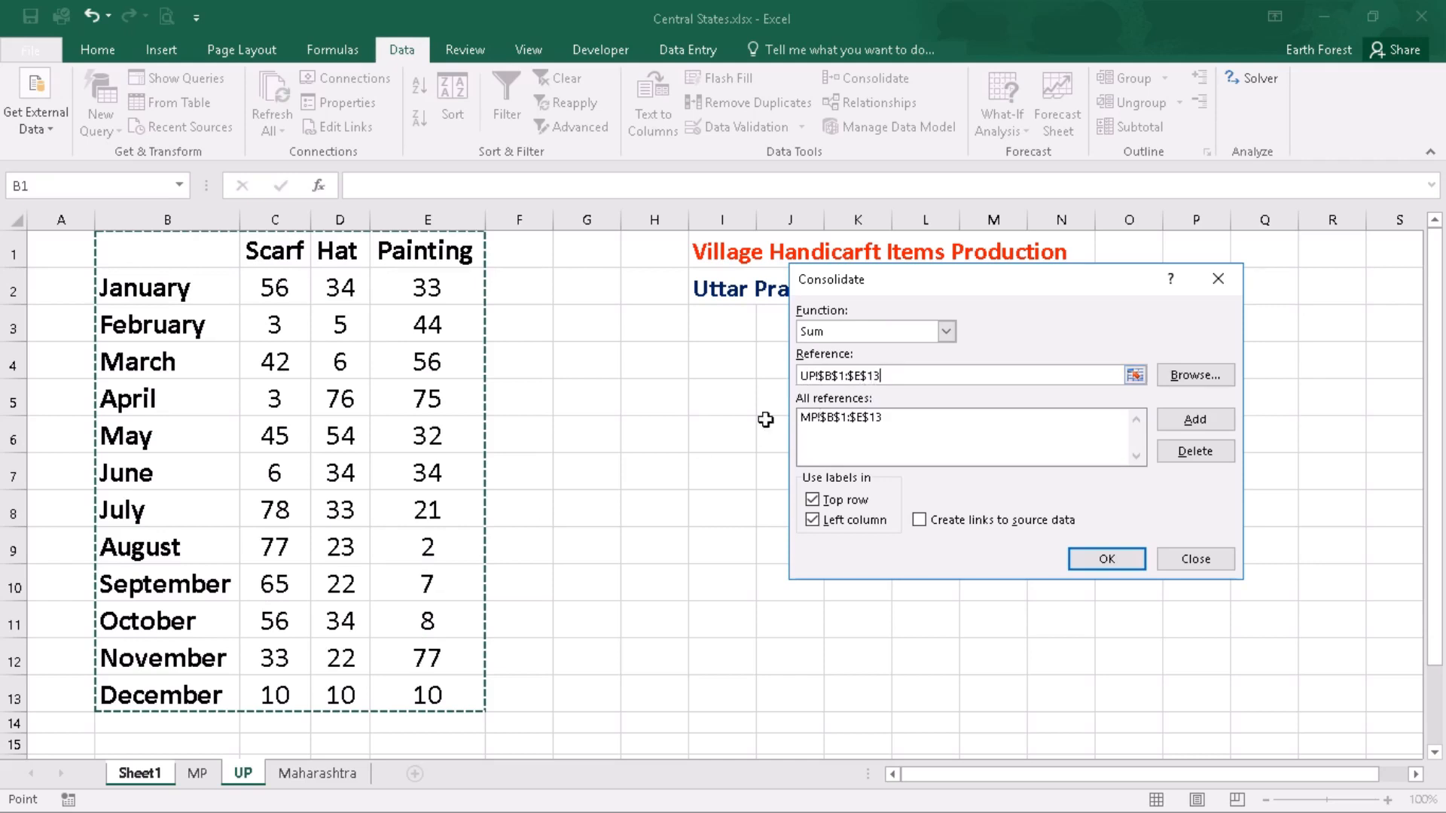
pyautogui.click(196, 773)
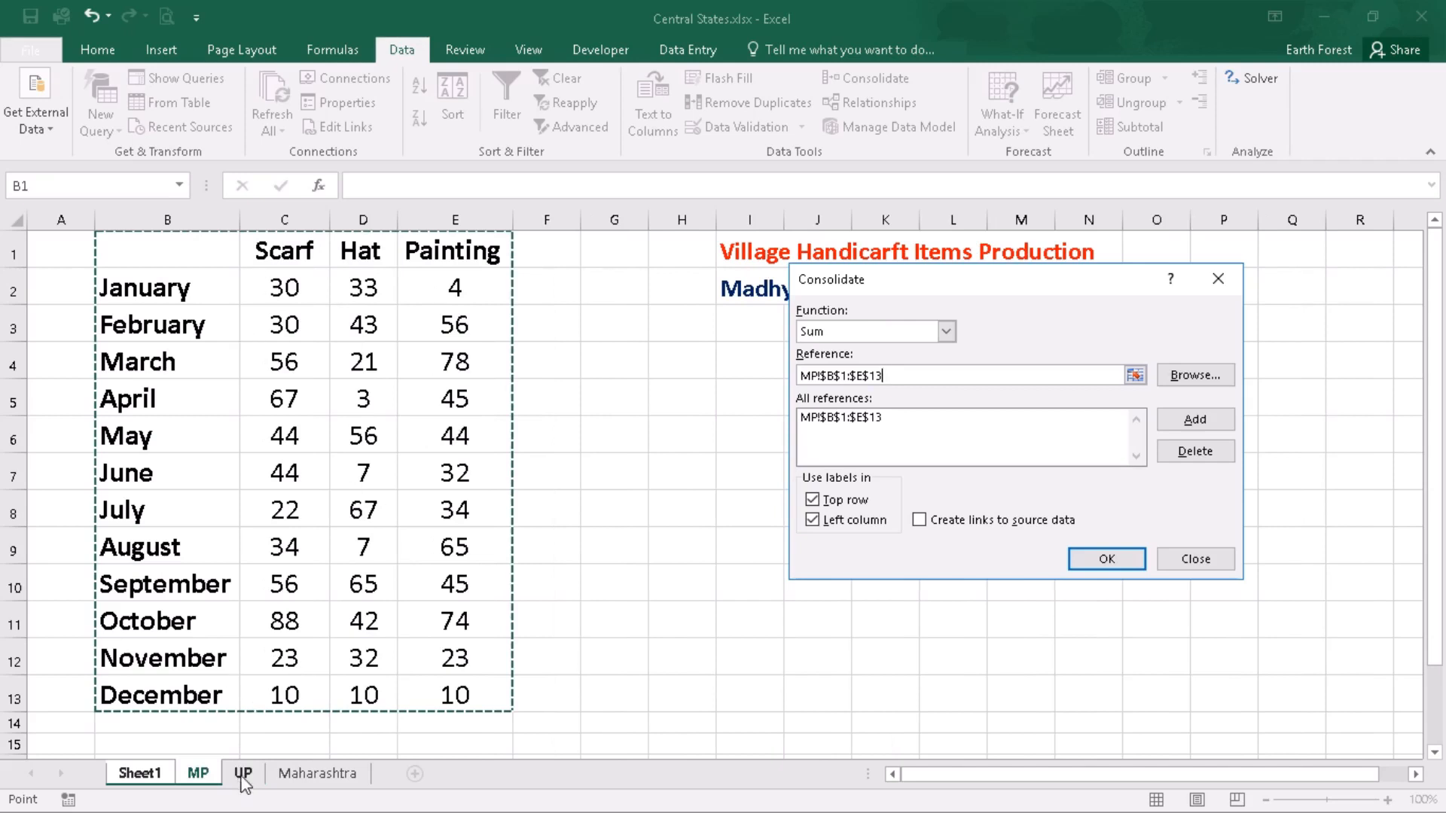
pyautogui.click(243, 773)
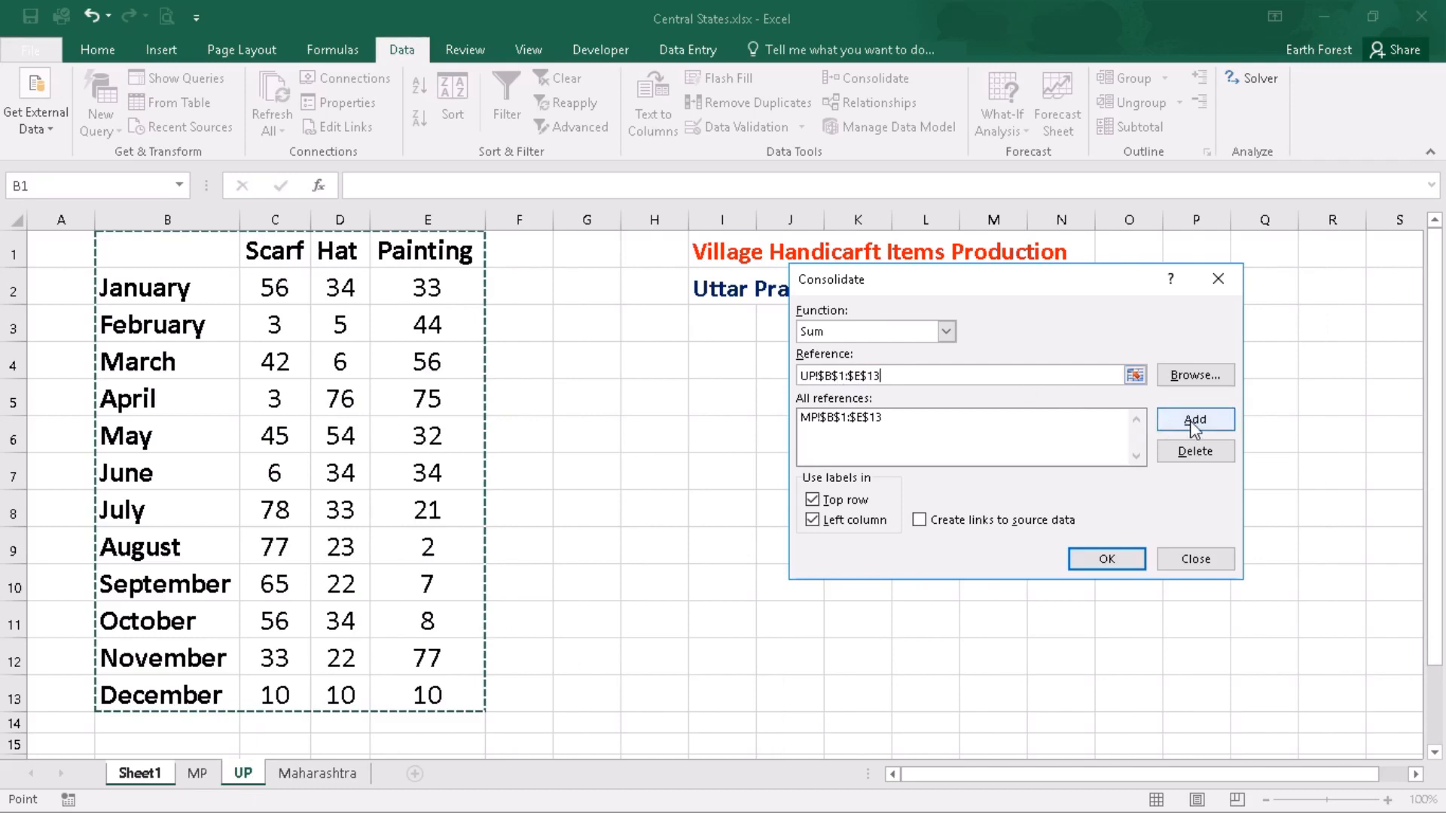
pyautogui.click(1195, 419)
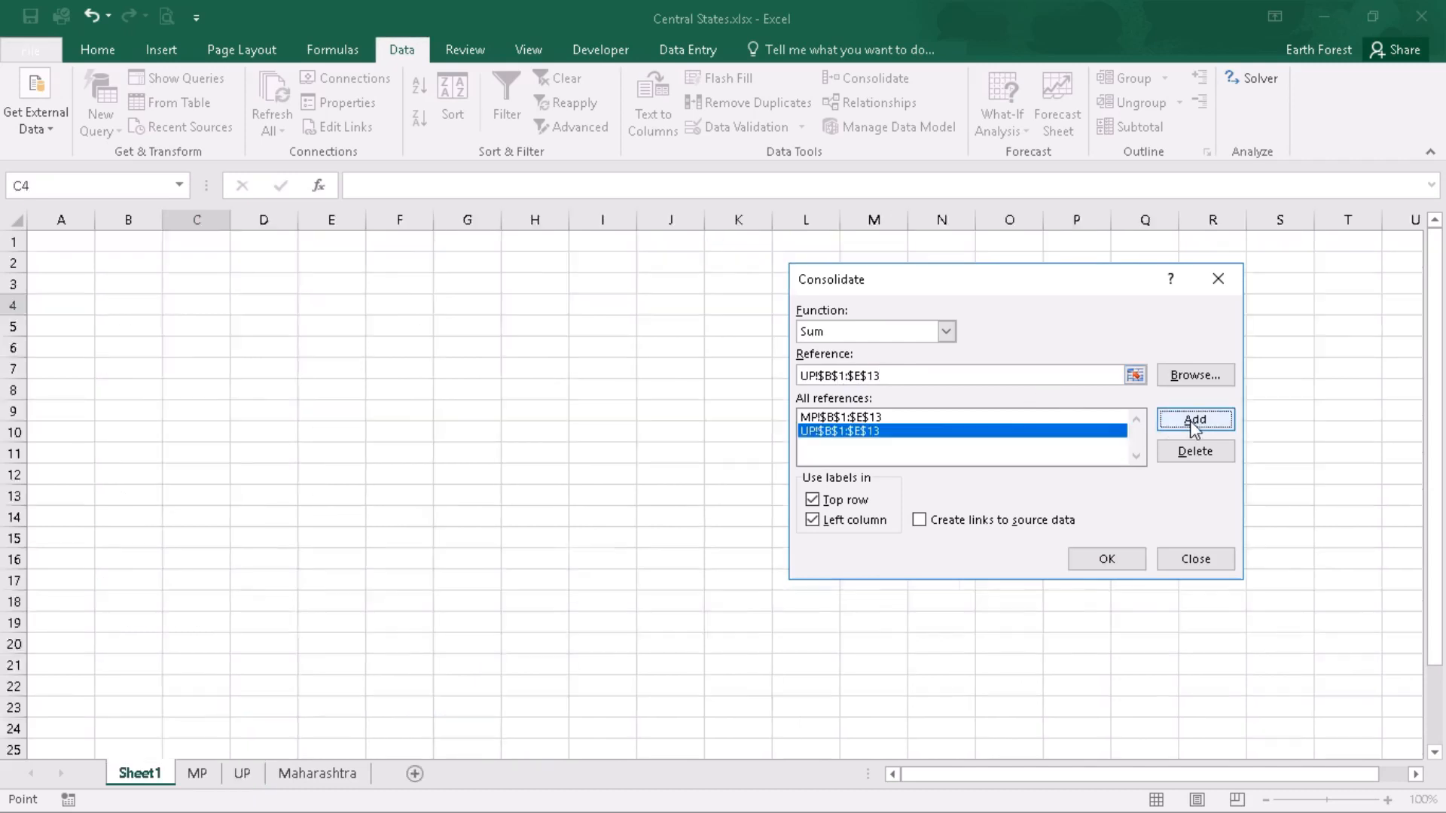
pyautogui.click(241, 773)
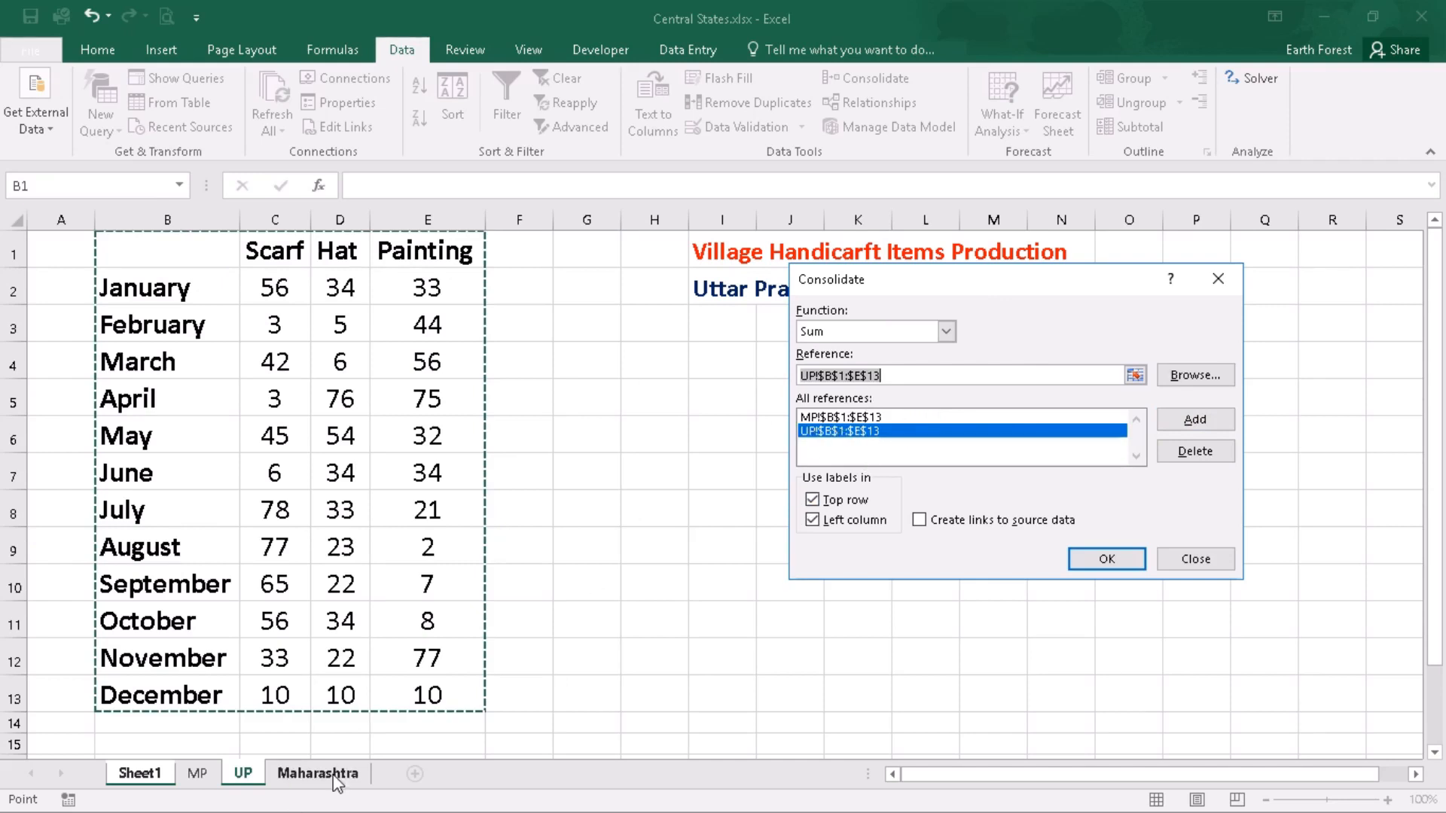
# - Add Maharashtra!$G$1:$J$13 as the third consolidation source
pyautogui.click(318, 772)
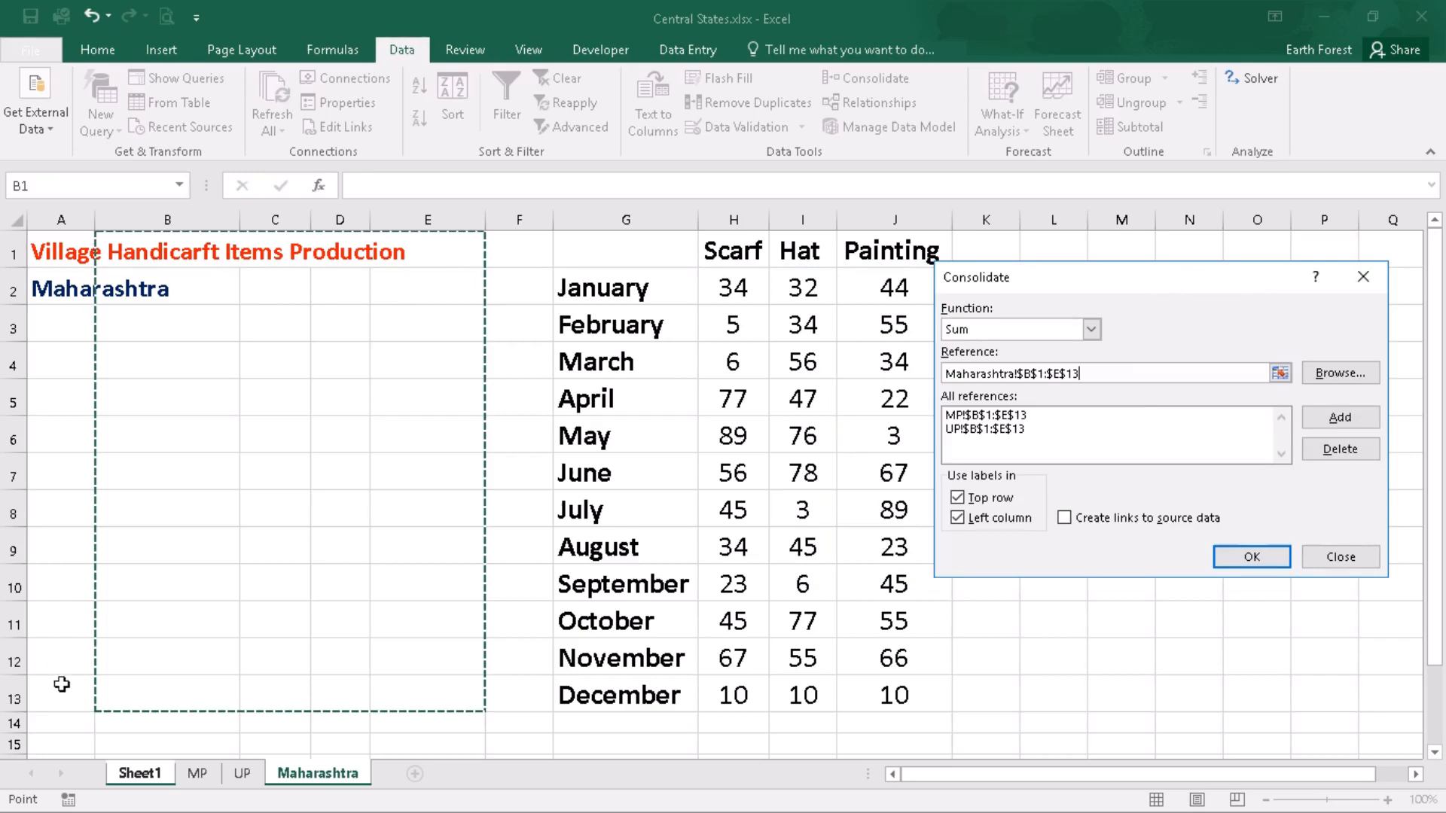
pyautogui.moveTo(1053, 276)
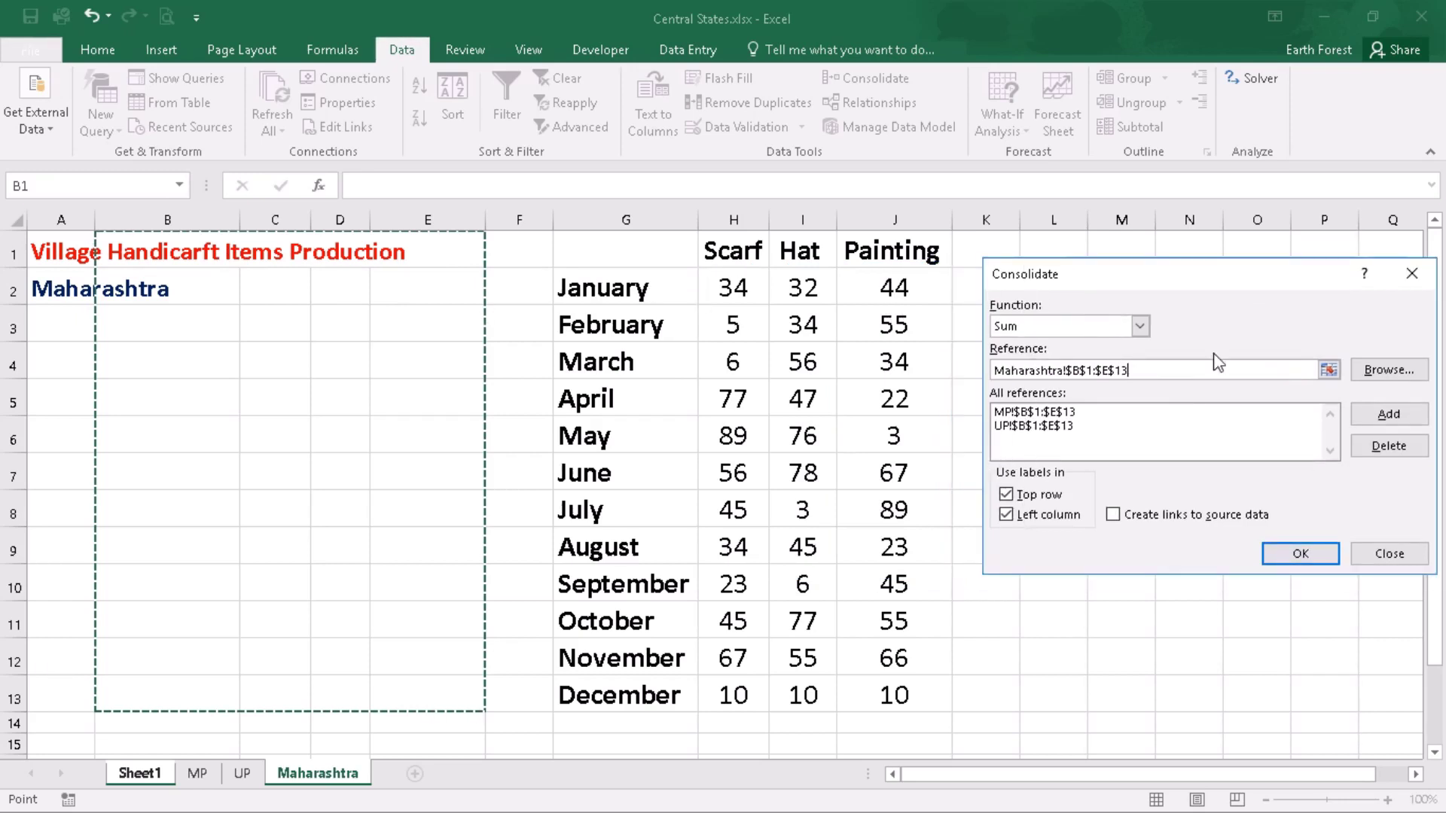
pyautogui.click(1327, 371)
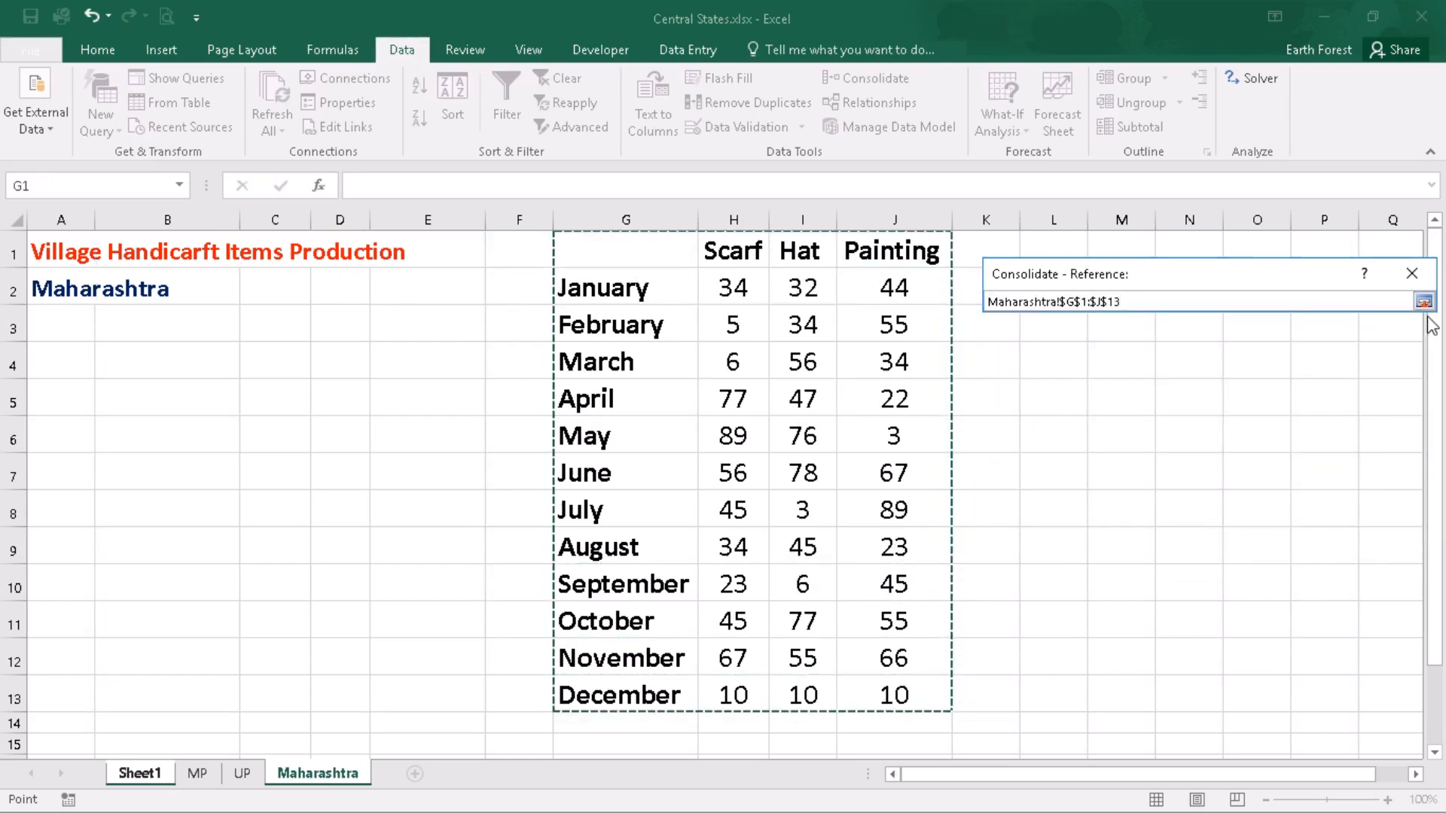
pyautogui.click(1423, 301)
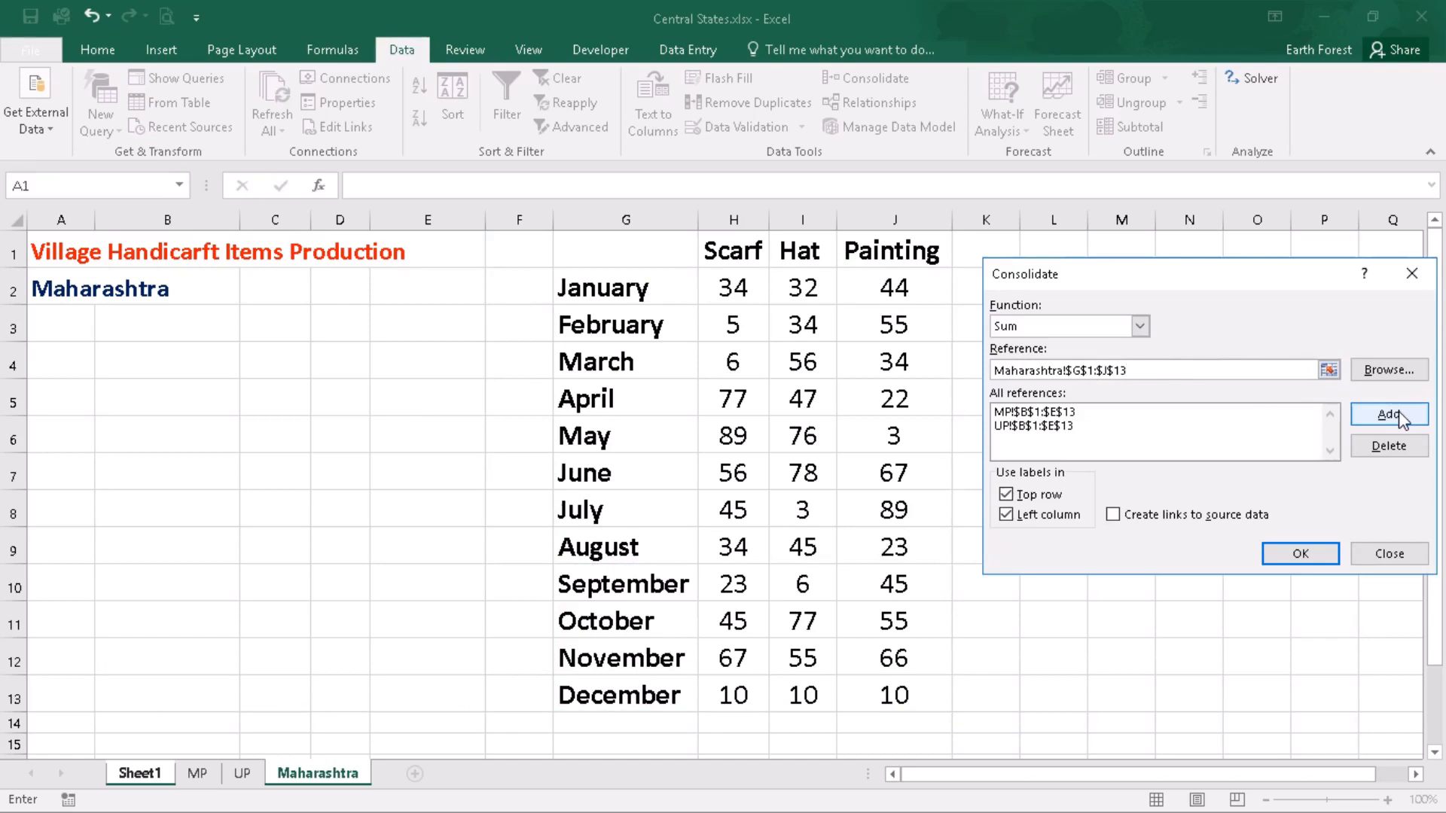
pyautogui.click(1388, 414)
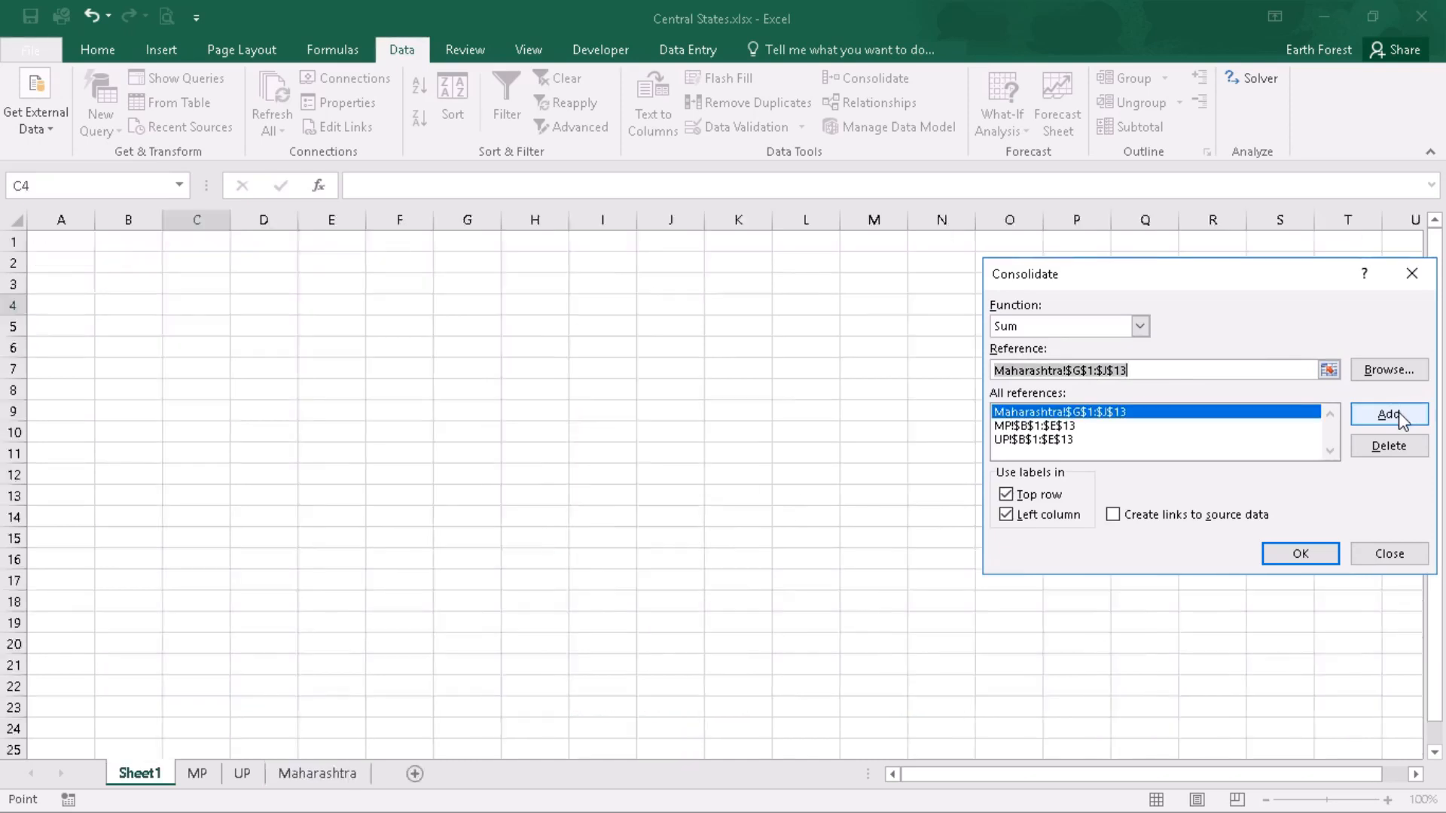
pyautogui.click(318, 773)
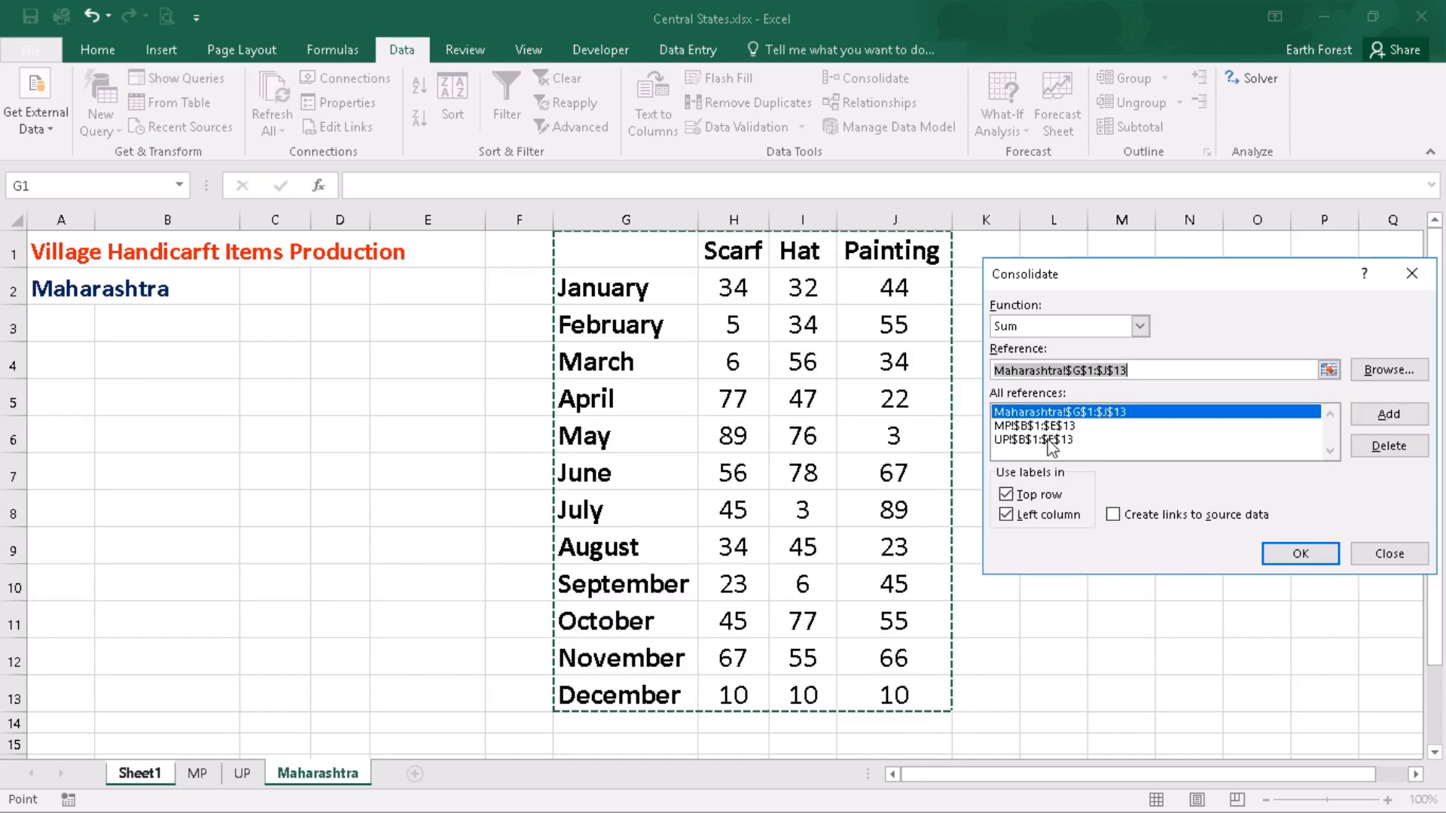
pyautogui.moveTo(1094, 441)
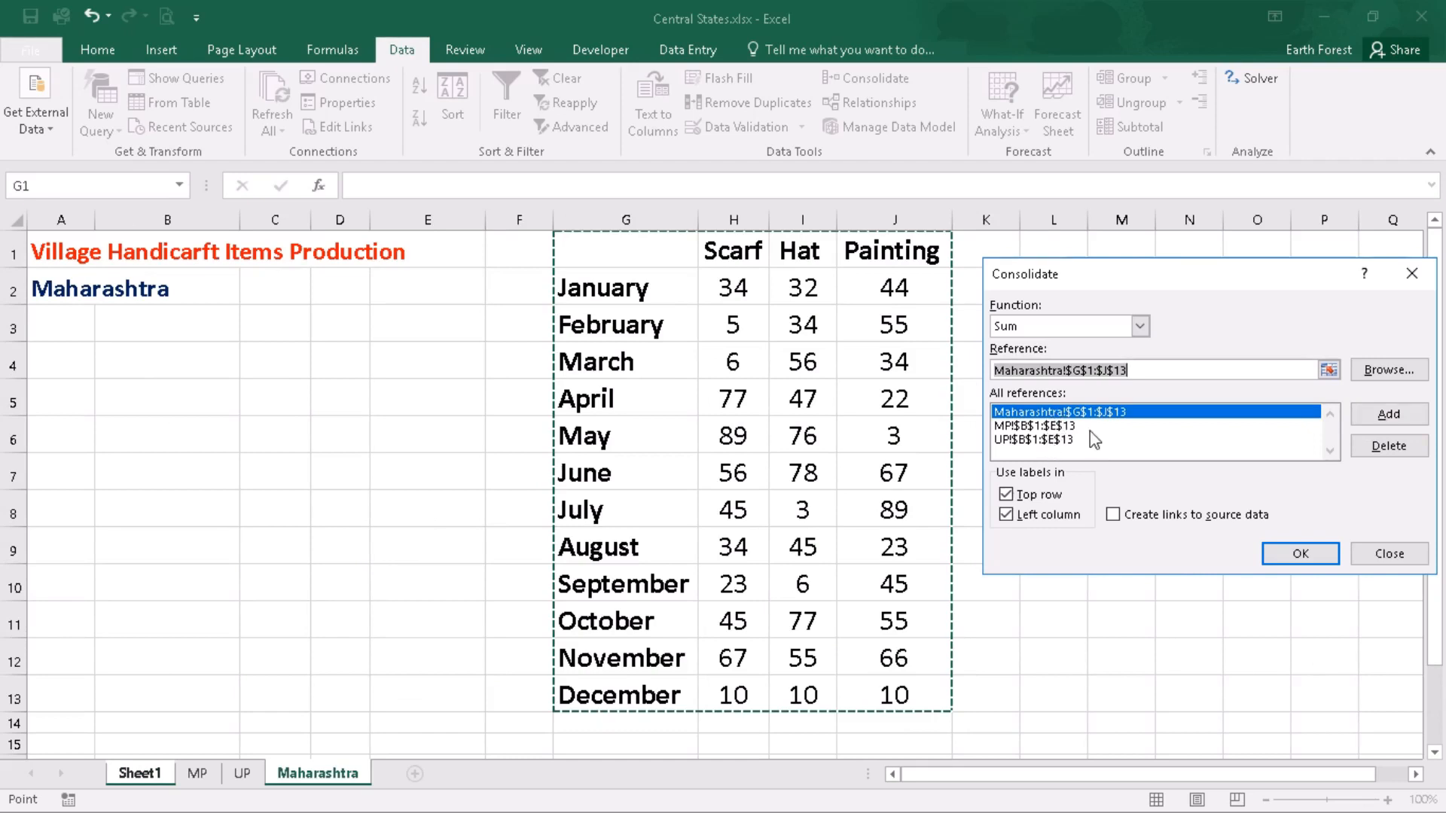
pyautogui.moveTo(1300, 553)
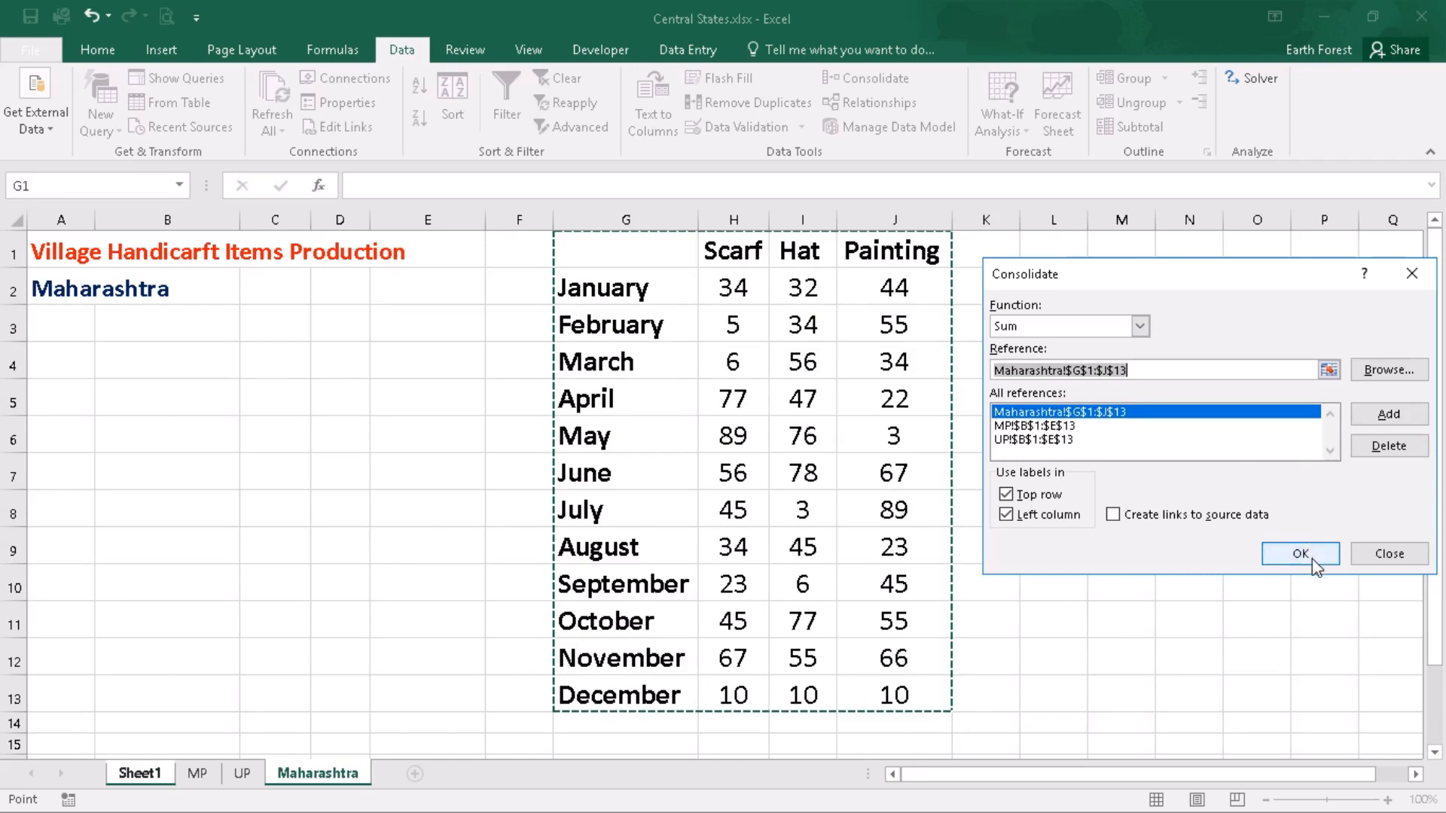
# - Consolidate the three sources onto Sheet1 at C4:F16 and AutoFit columns C:F
pyautogui.click(1300, 553)
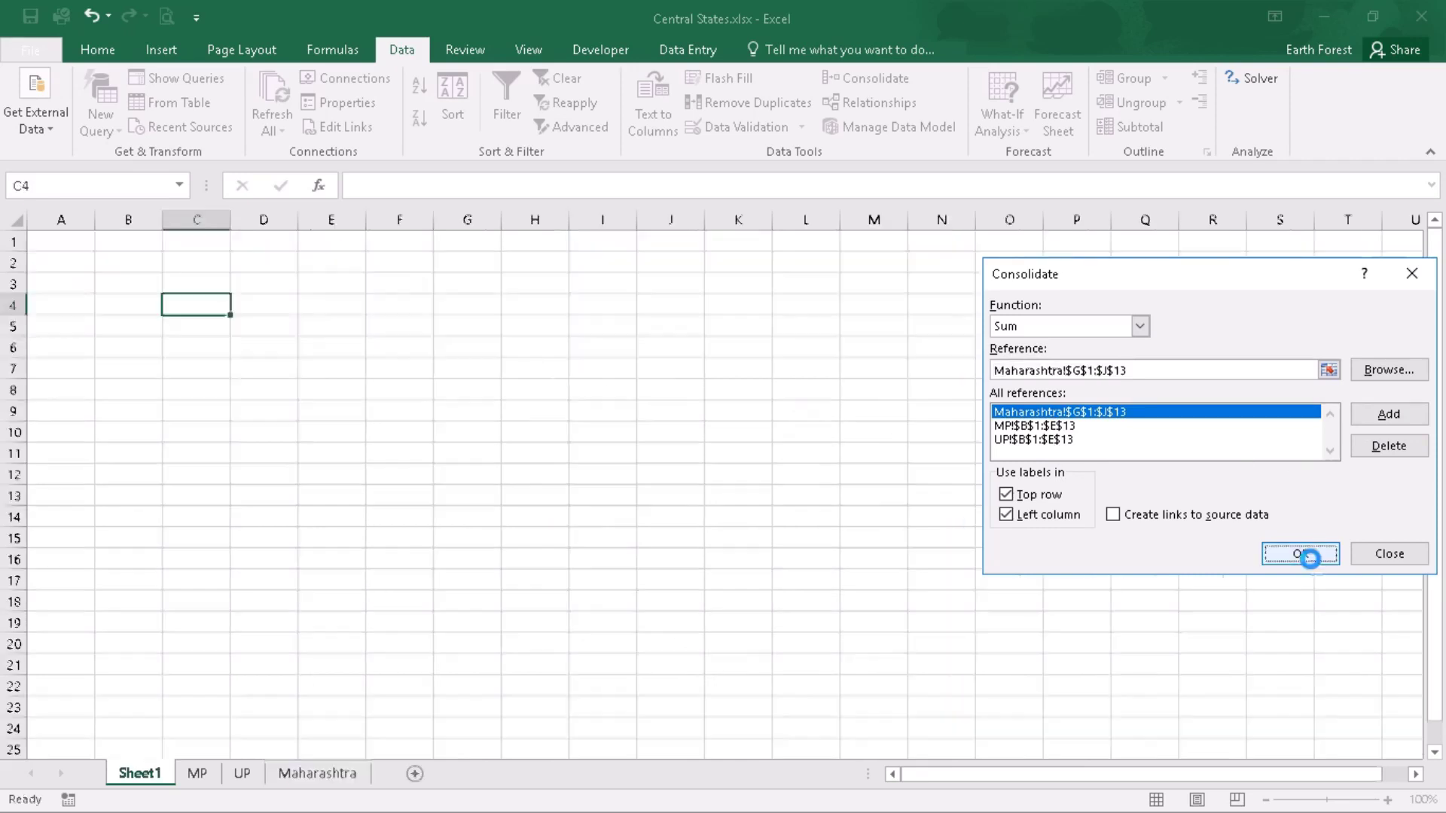
pyautogui.click(1299, 555)
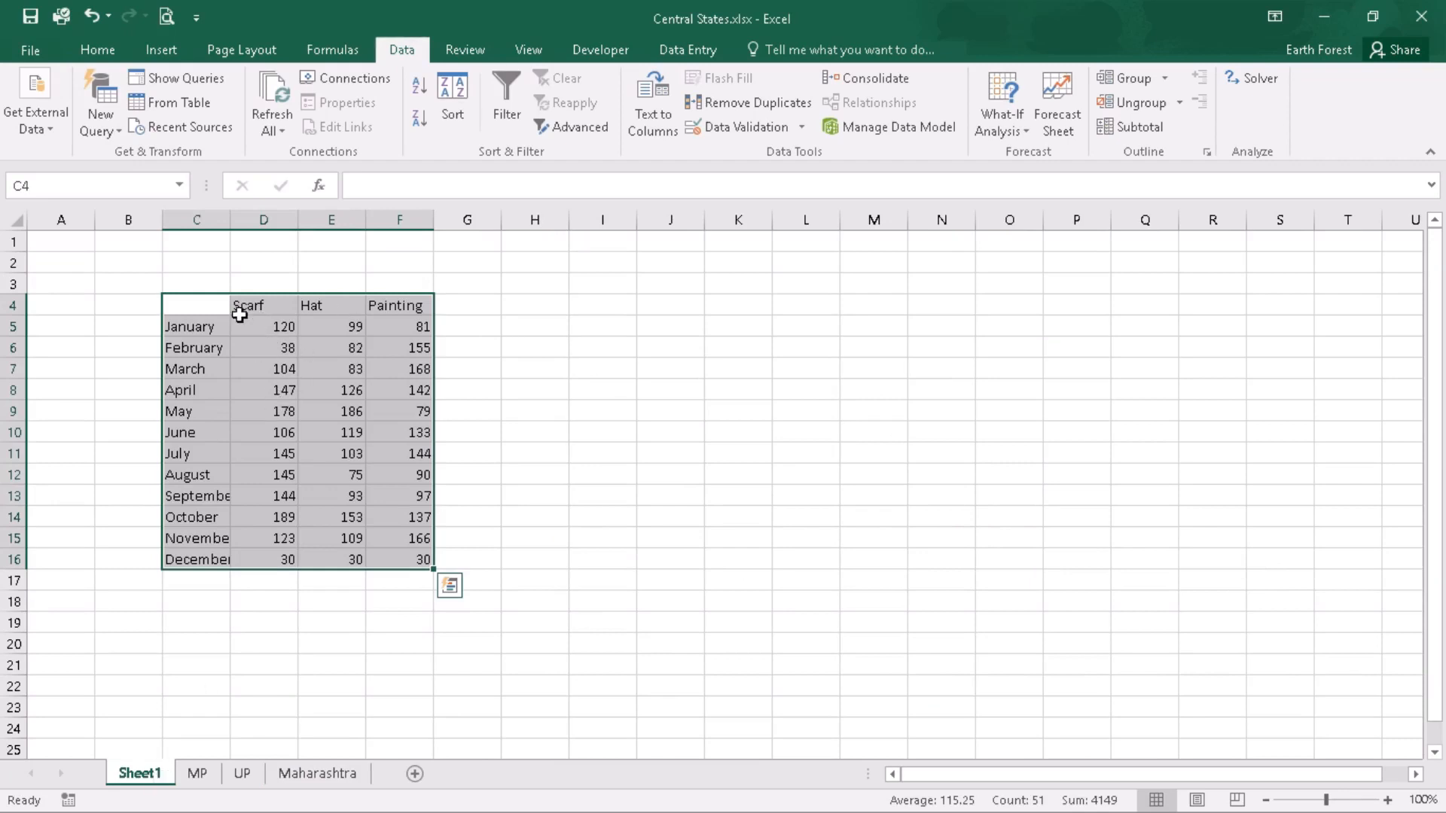
pyautogui.moveTo(428, 437)
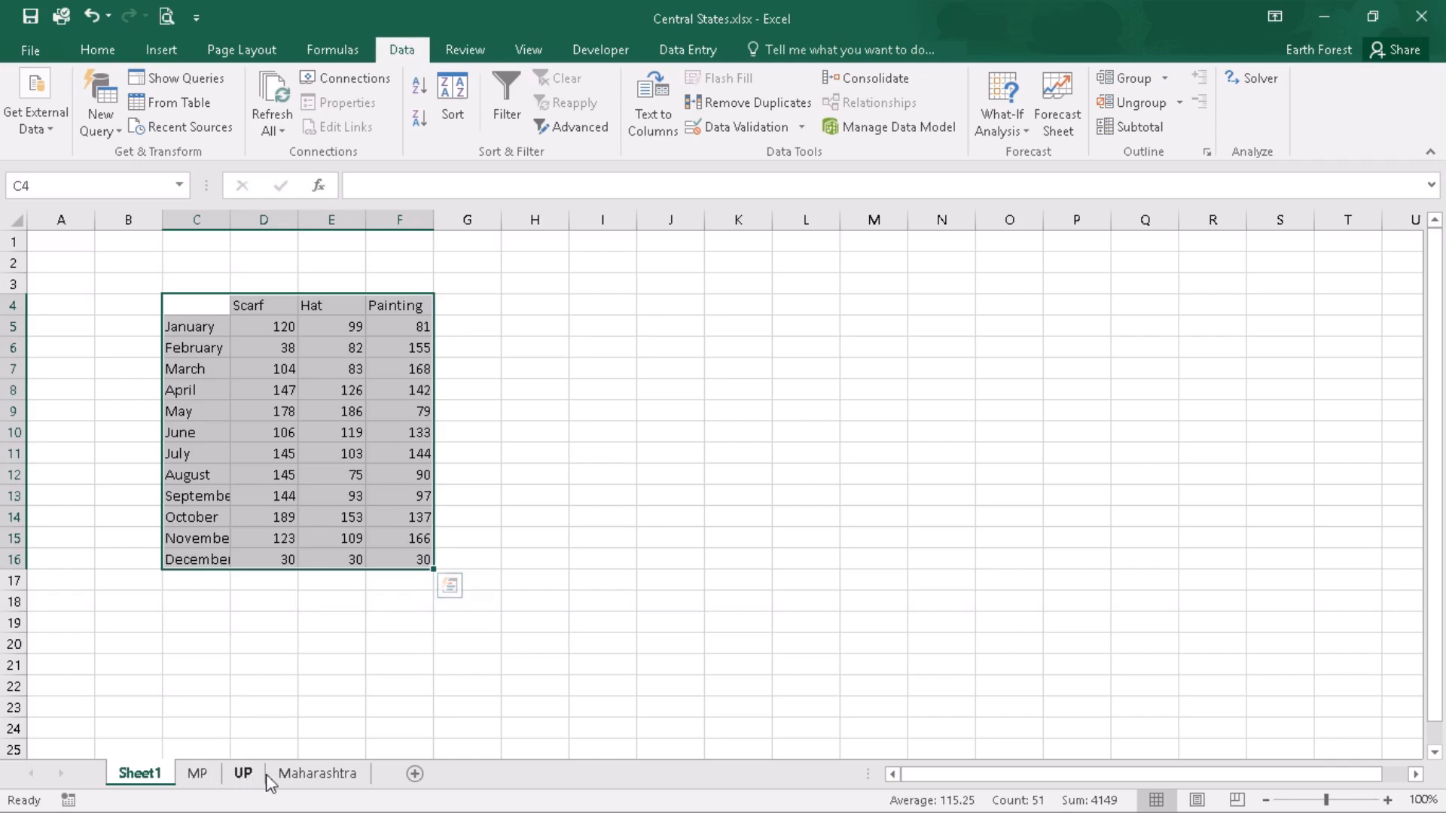
pyautogui.moveTo(299, 782)
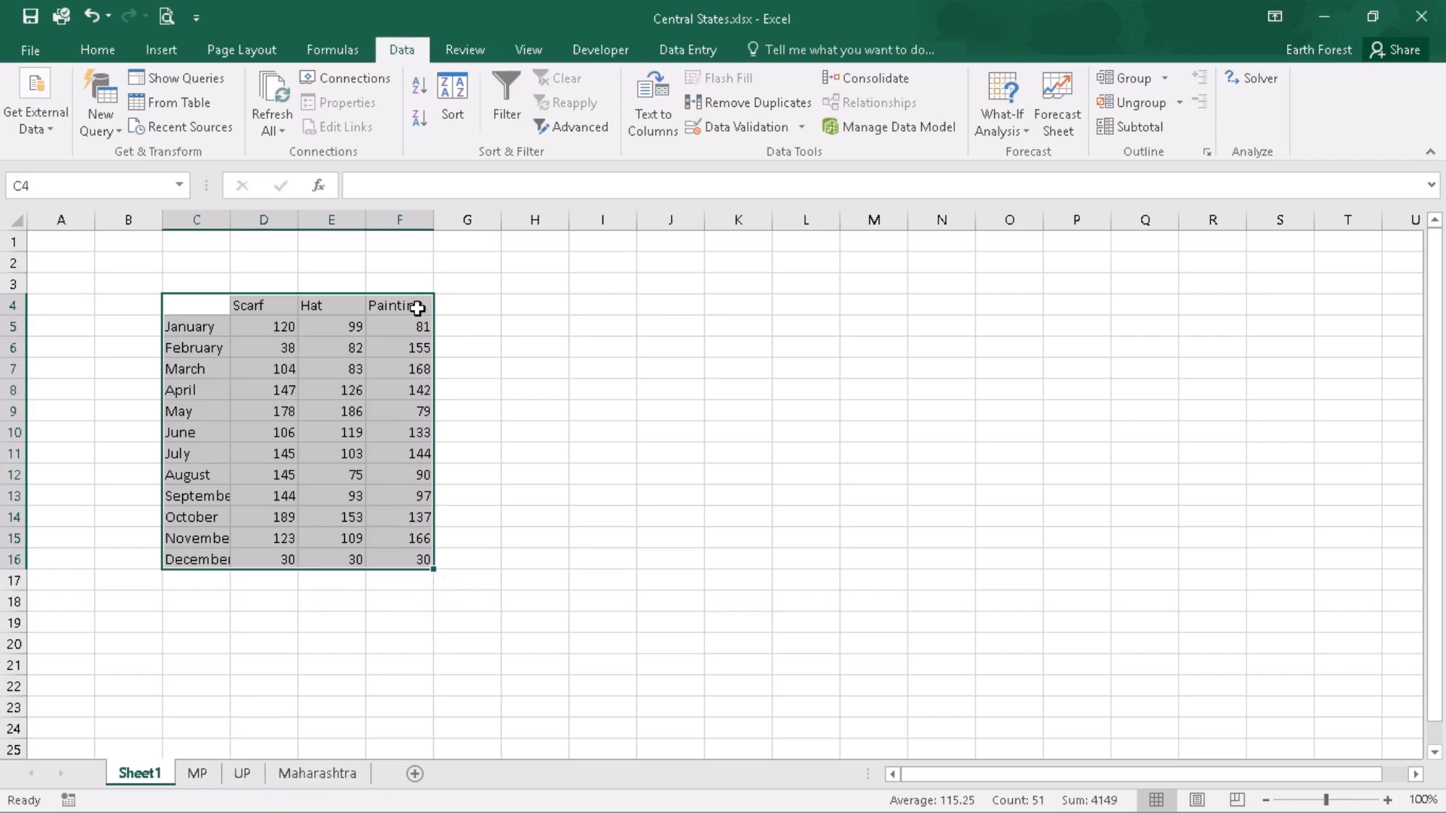
pyautogui.moveTo(200, 318)
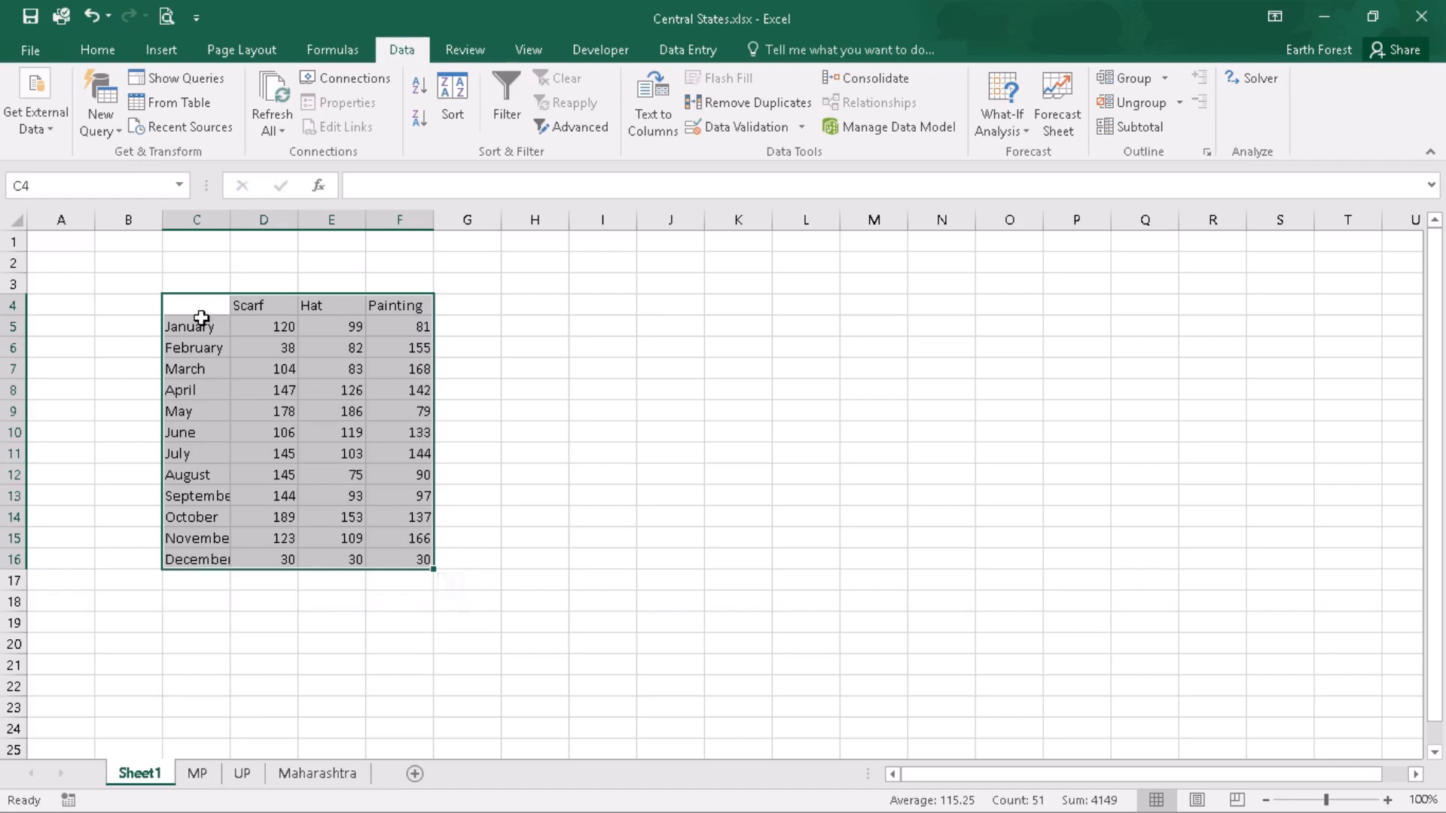
pyautogui.moveTo(227, 222)
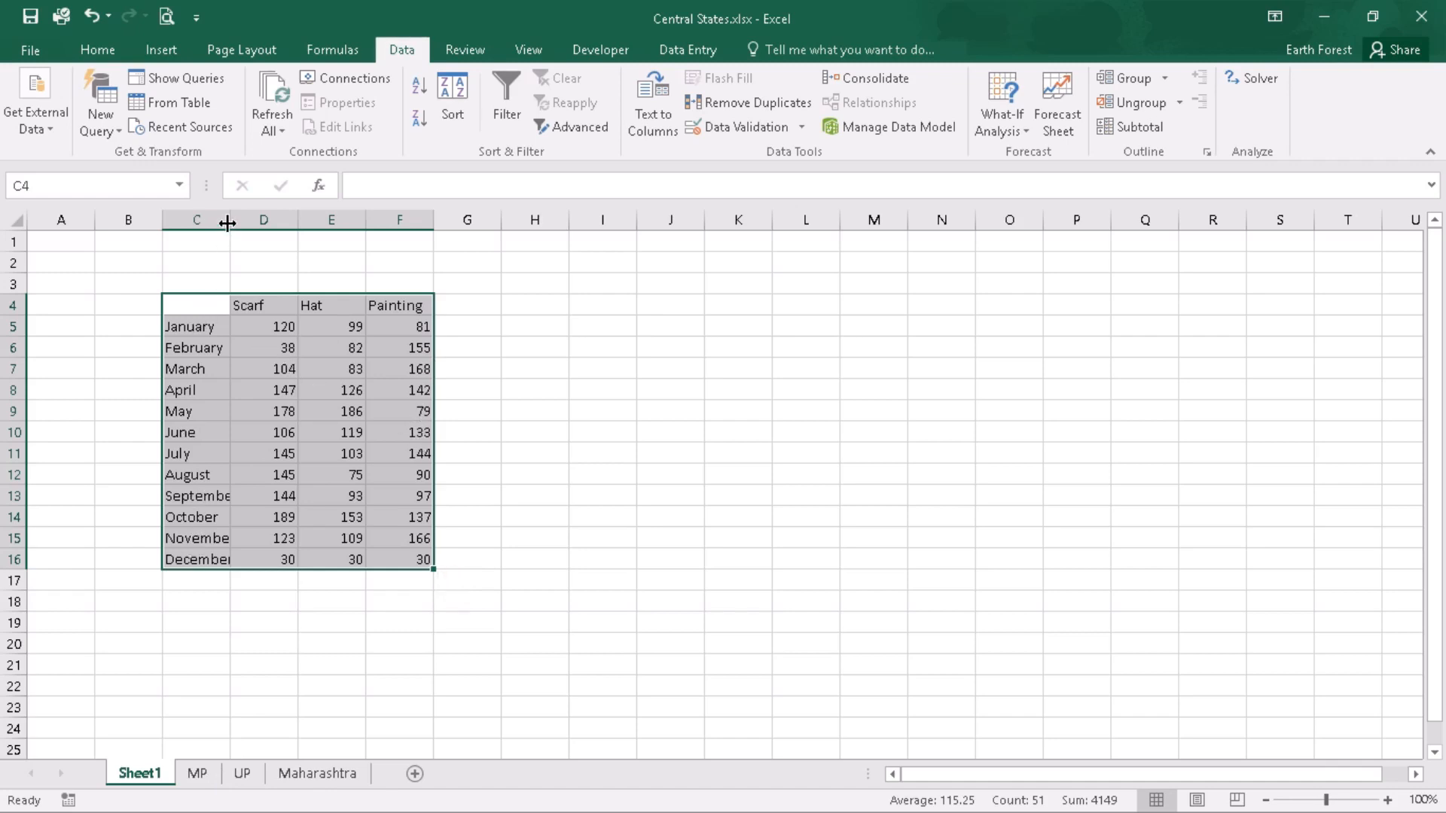
pyautogui.moveTo(227, 220); pyautogui.dragTo(310, 220)
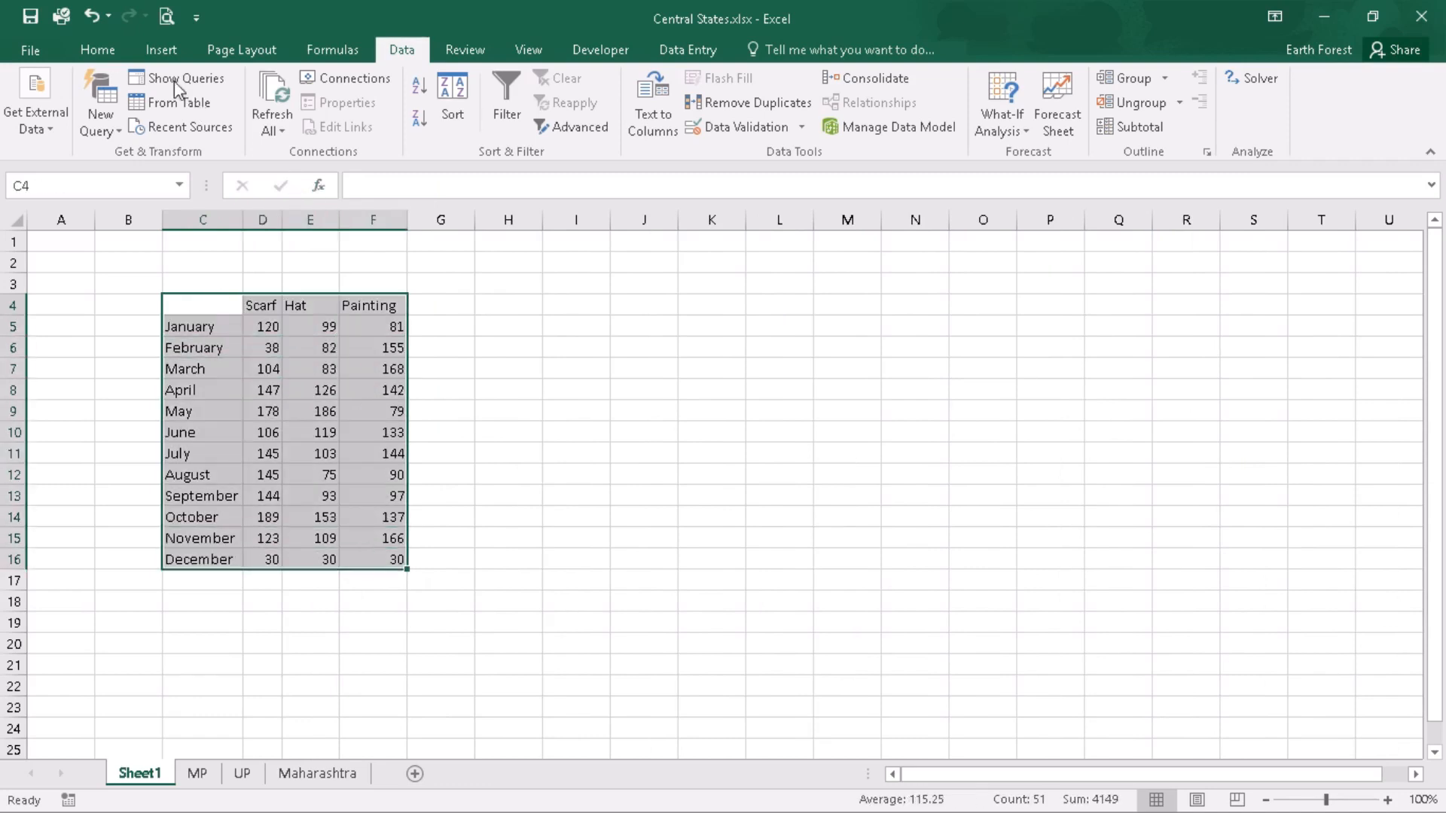
# - Centre-align the consolidated table's labels and totals, then check the January Scarf total in D5
pyautogui.click(96, 50)
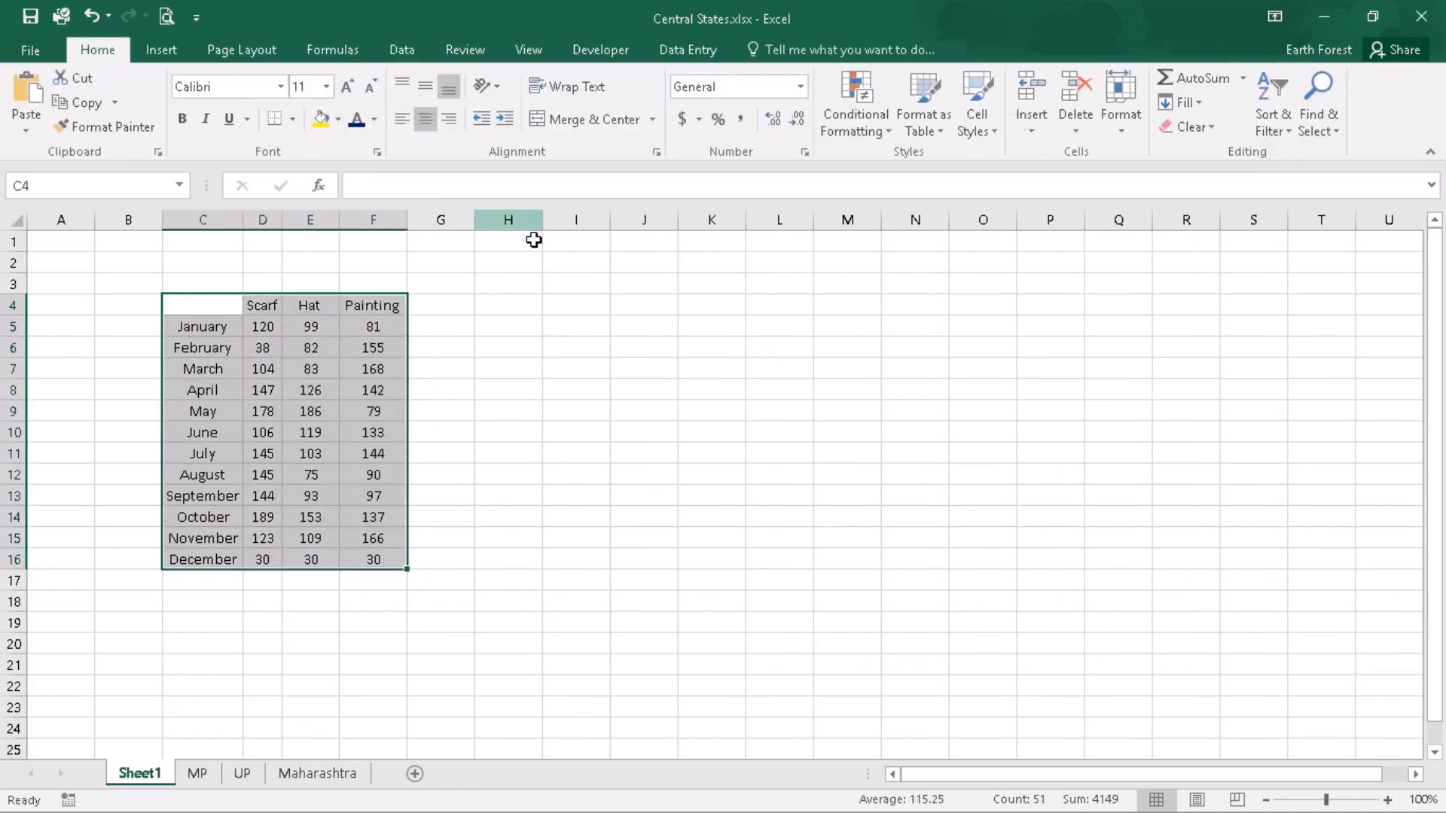
pyautogui.click(424, 120)
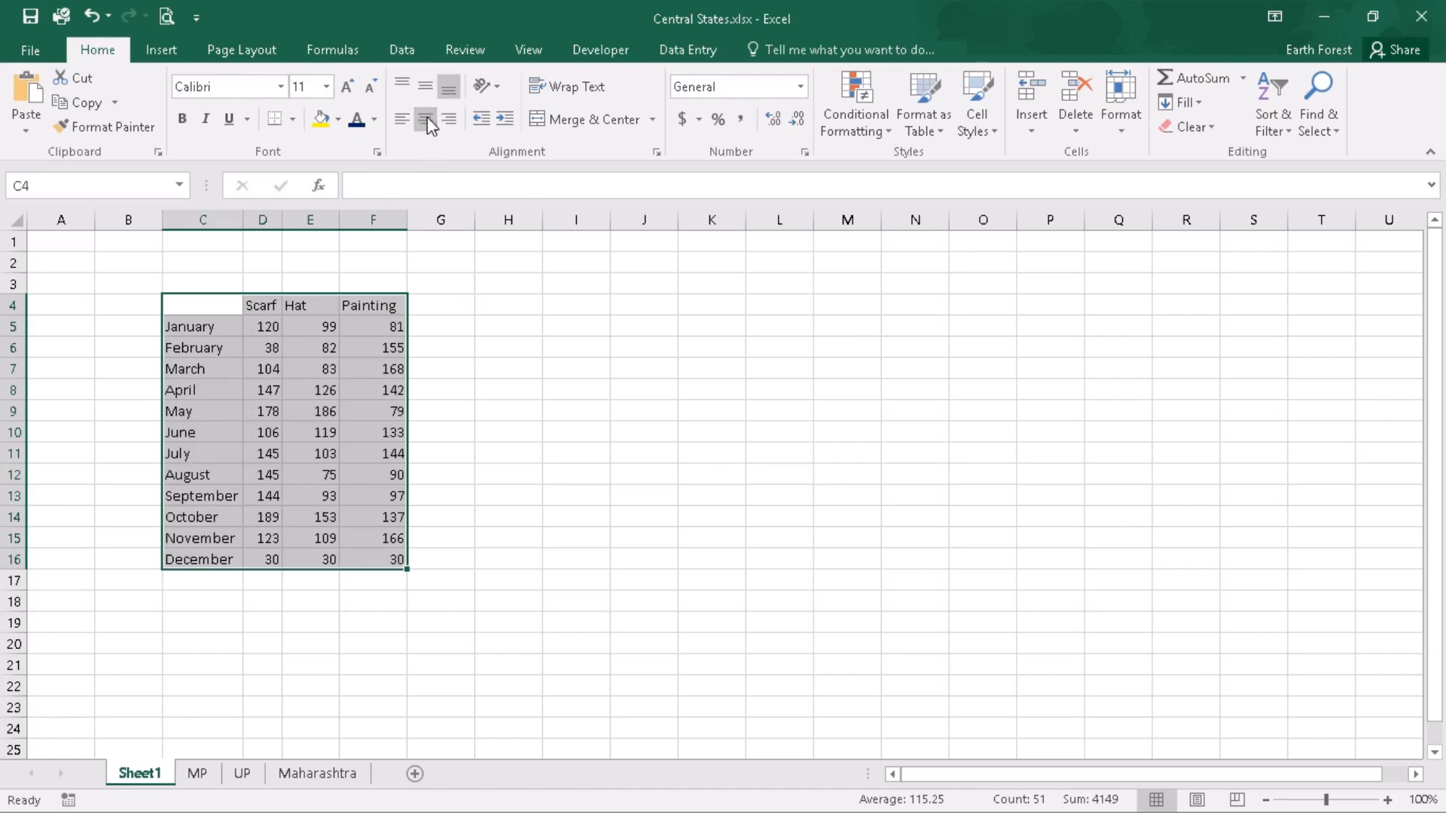
pyautogui.click(425, 119)
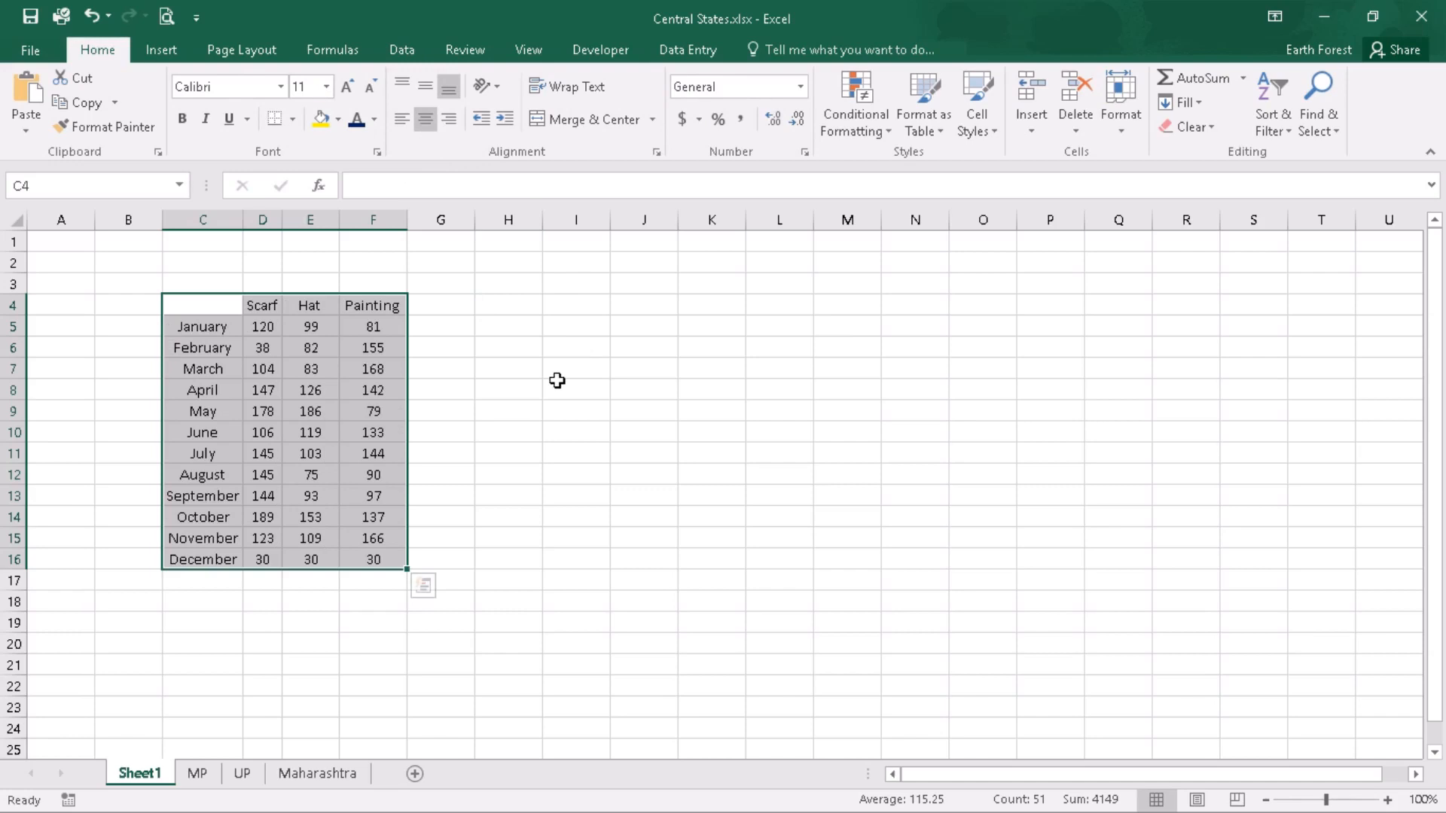
pyautogui.click(508, 368)
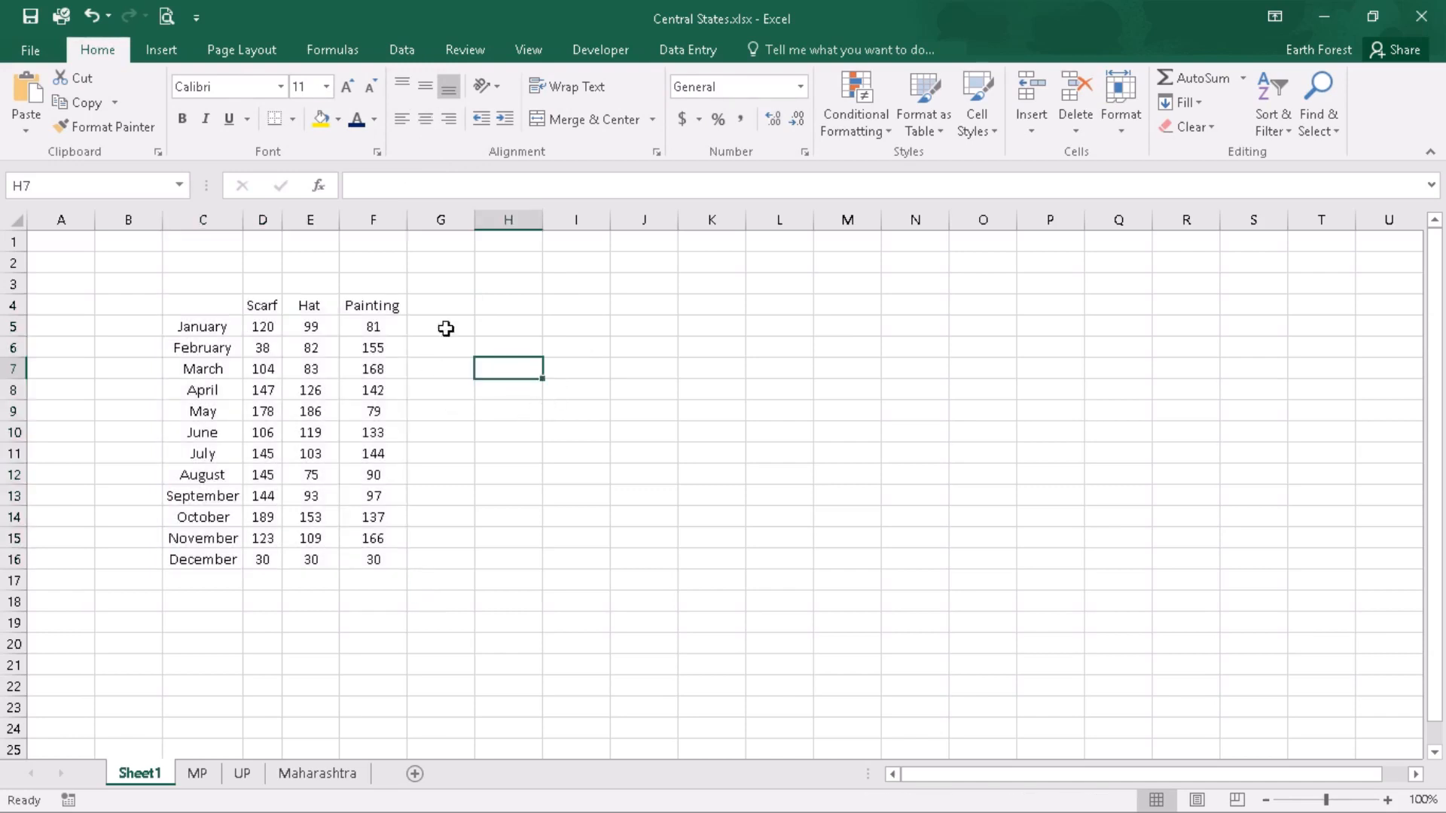
pyautogui.click(262, 326)
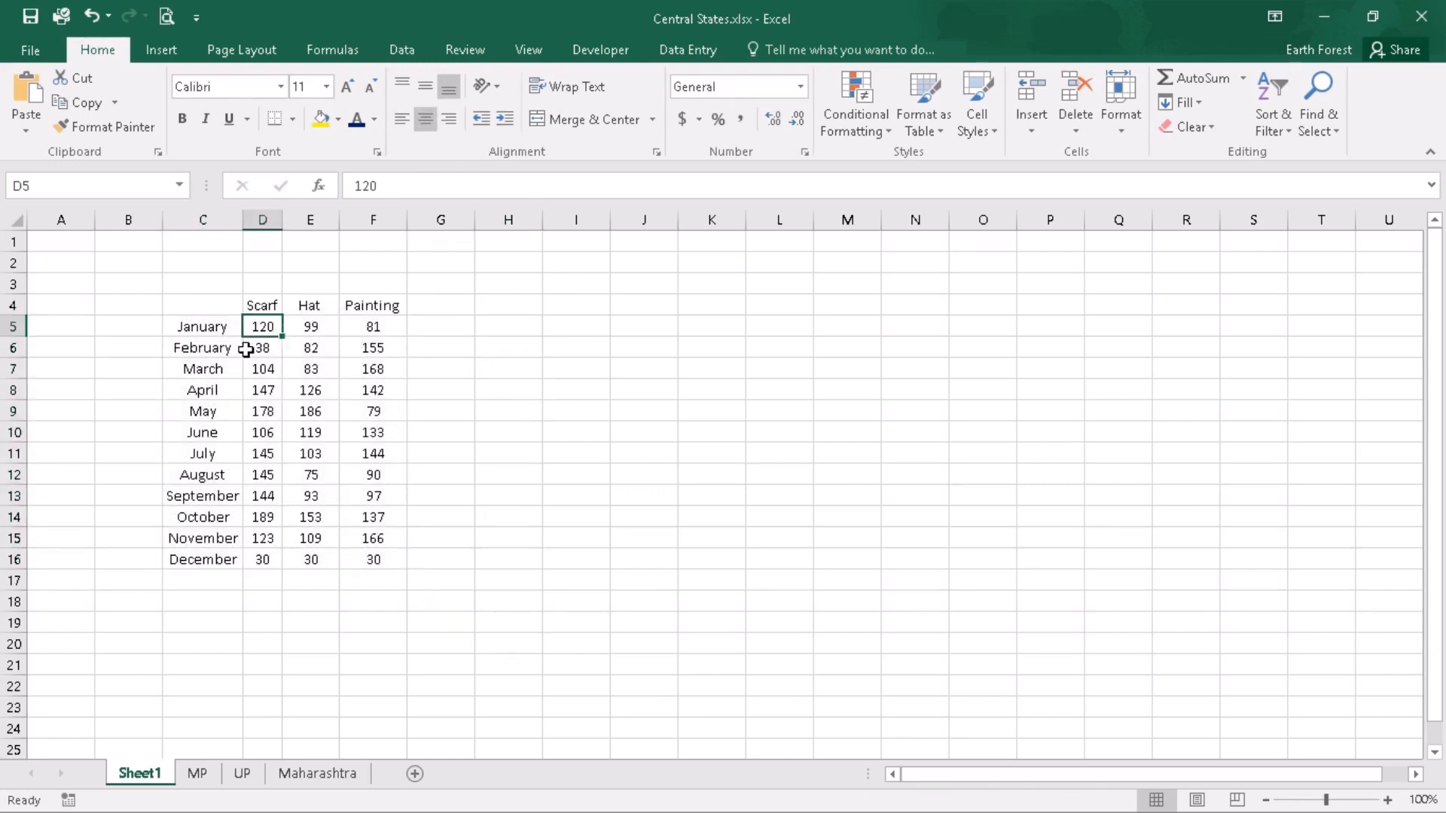
pyautogui.moveTo(262, 326)
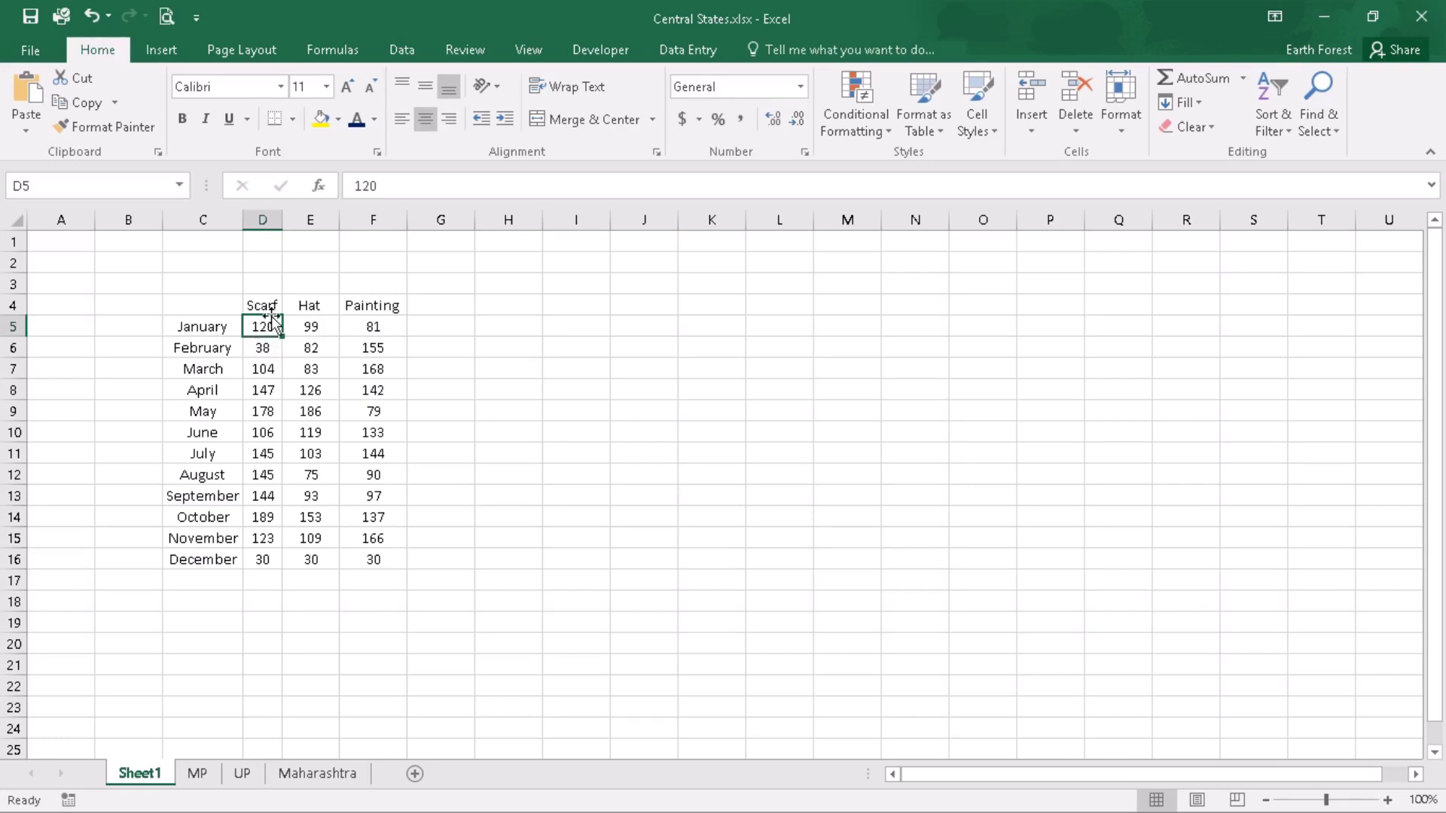
pyautogui.moveTo(238, 750)
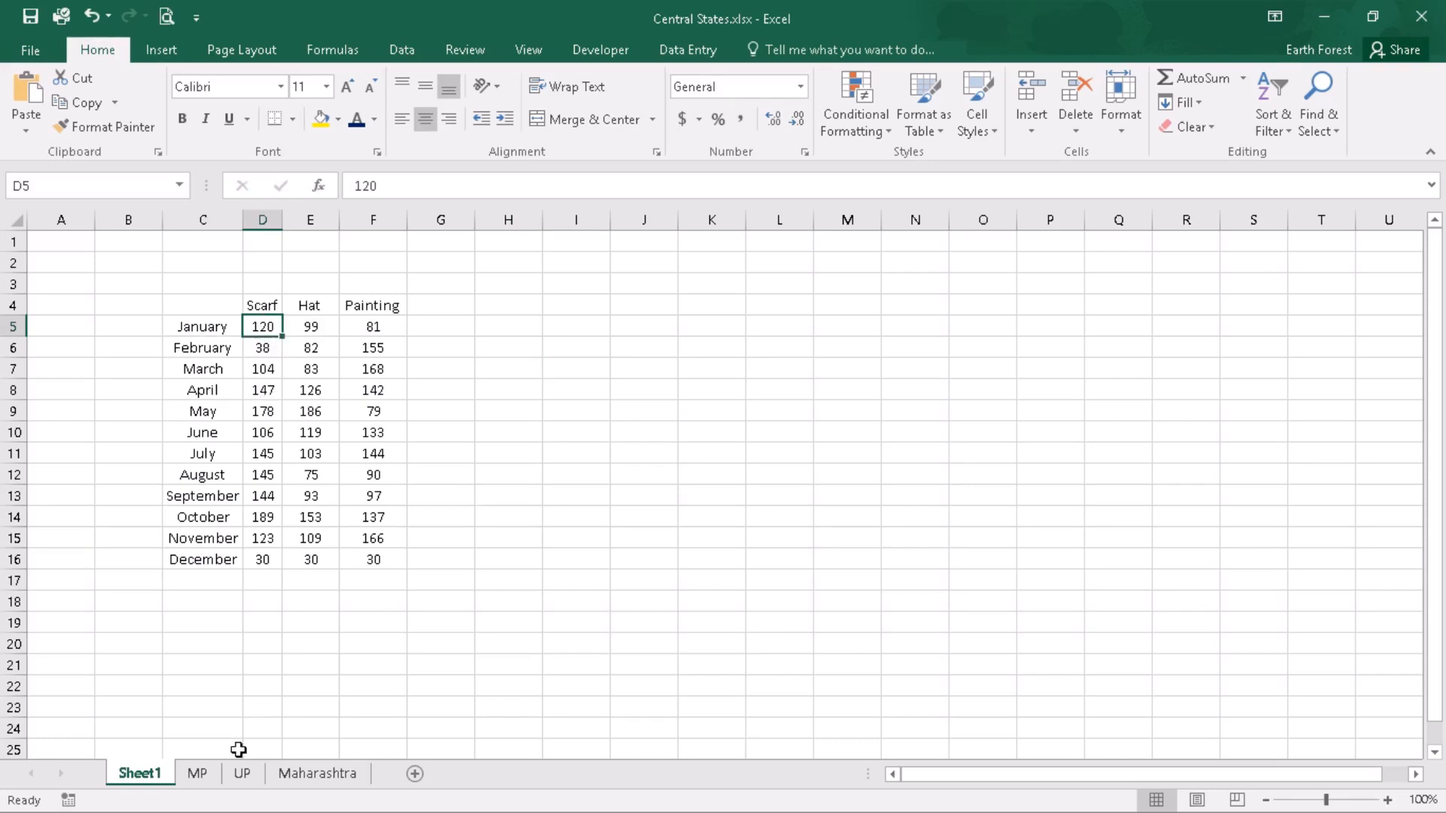
# - Compare the MP, UP and Maharashtra sheets against Sheet1, checking the December Scarf total of 30 in D16
pyautogui.click(197, 773)
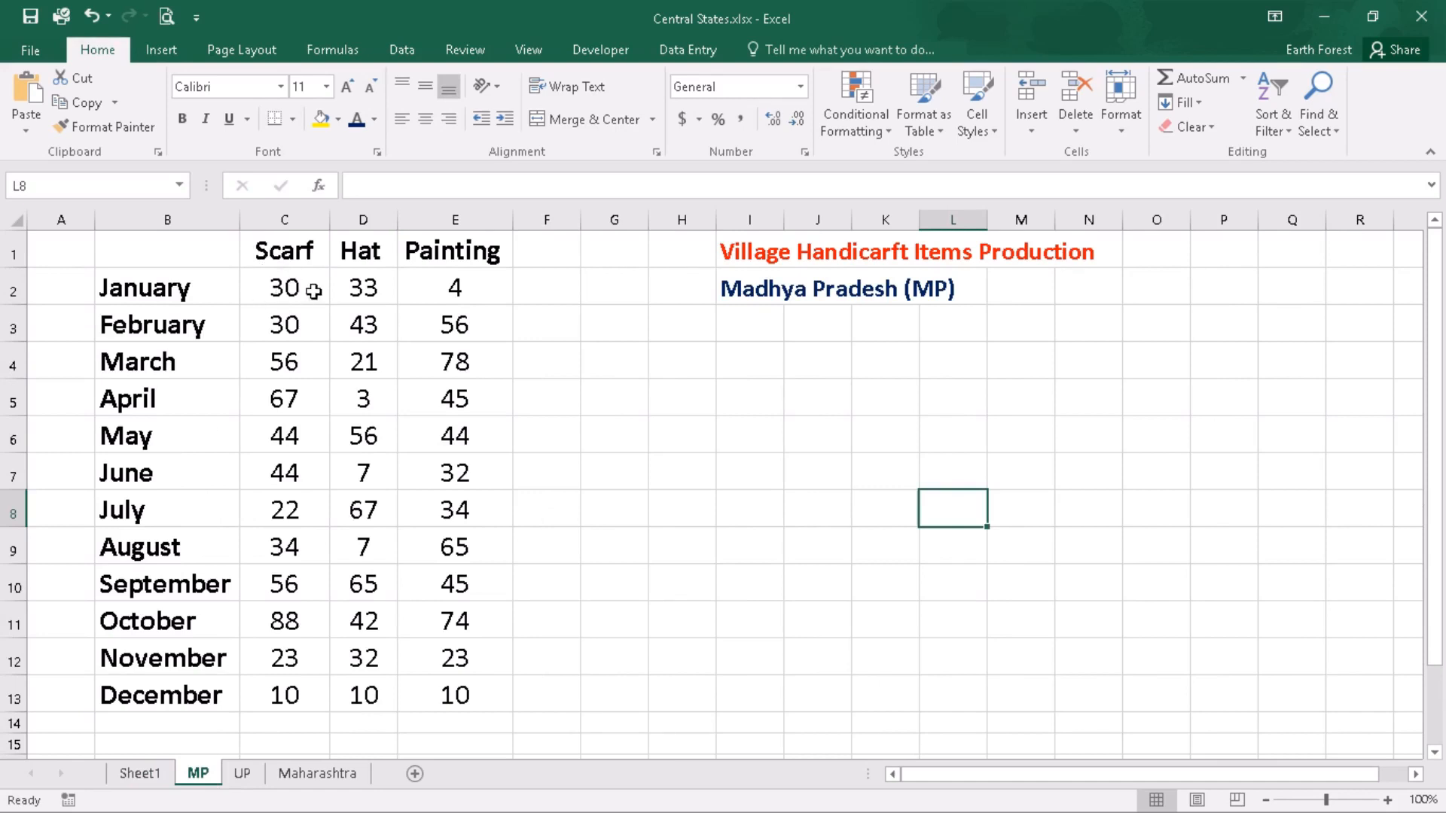
pyautogui.moveTo(589, 281)
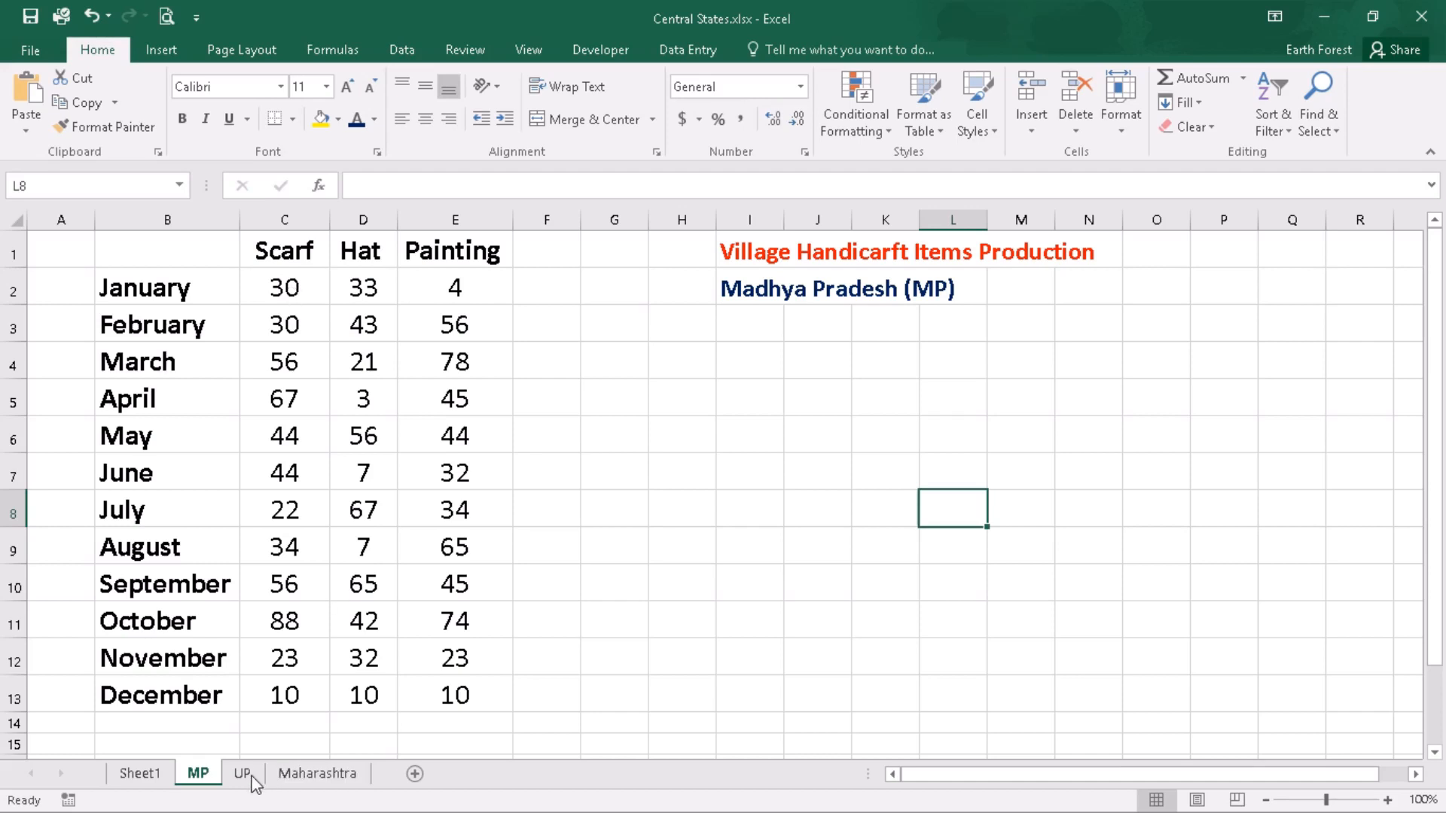
pyautogui.click(243, 773)
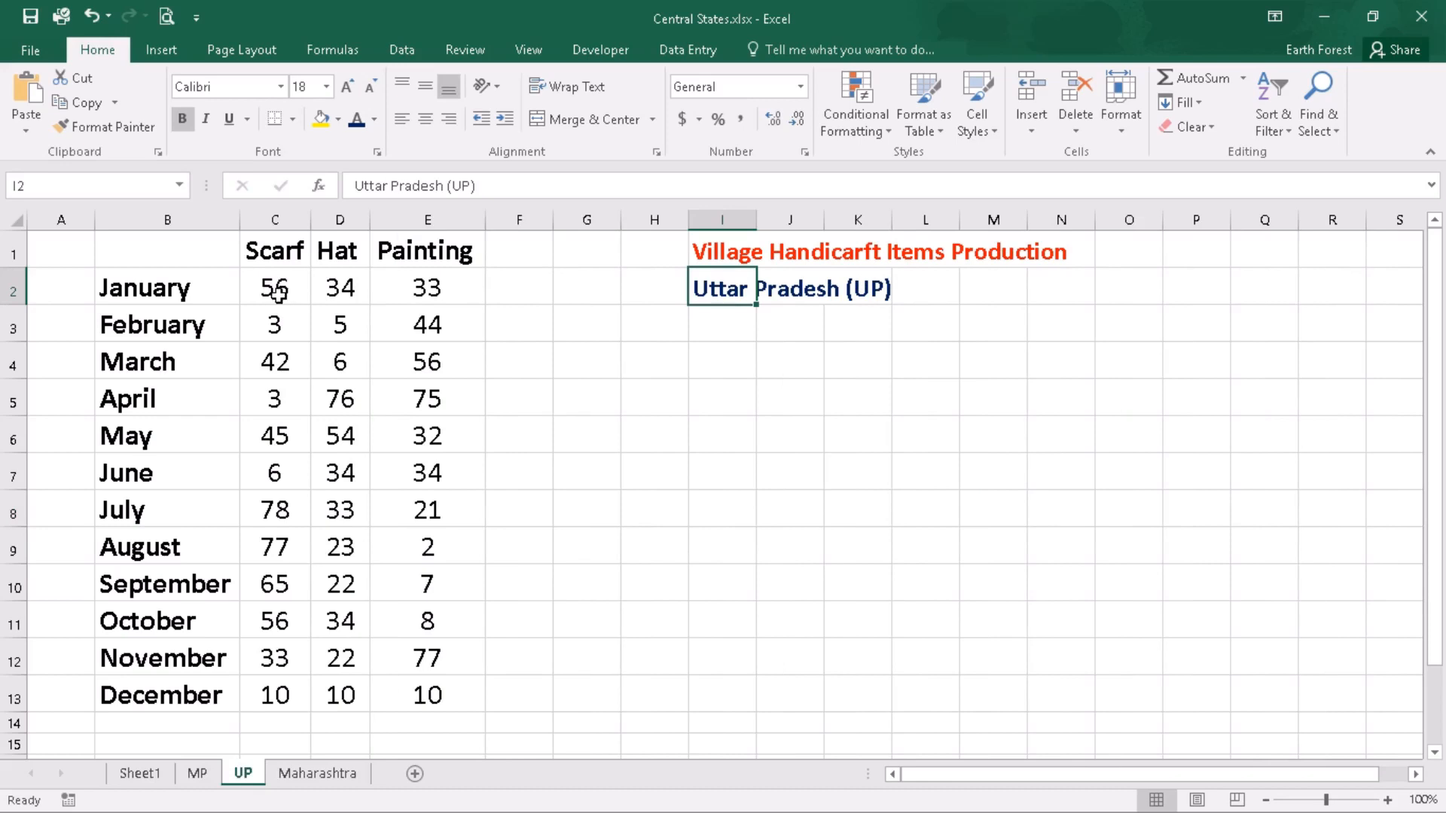
pyautogui.moveTo(287, 295)
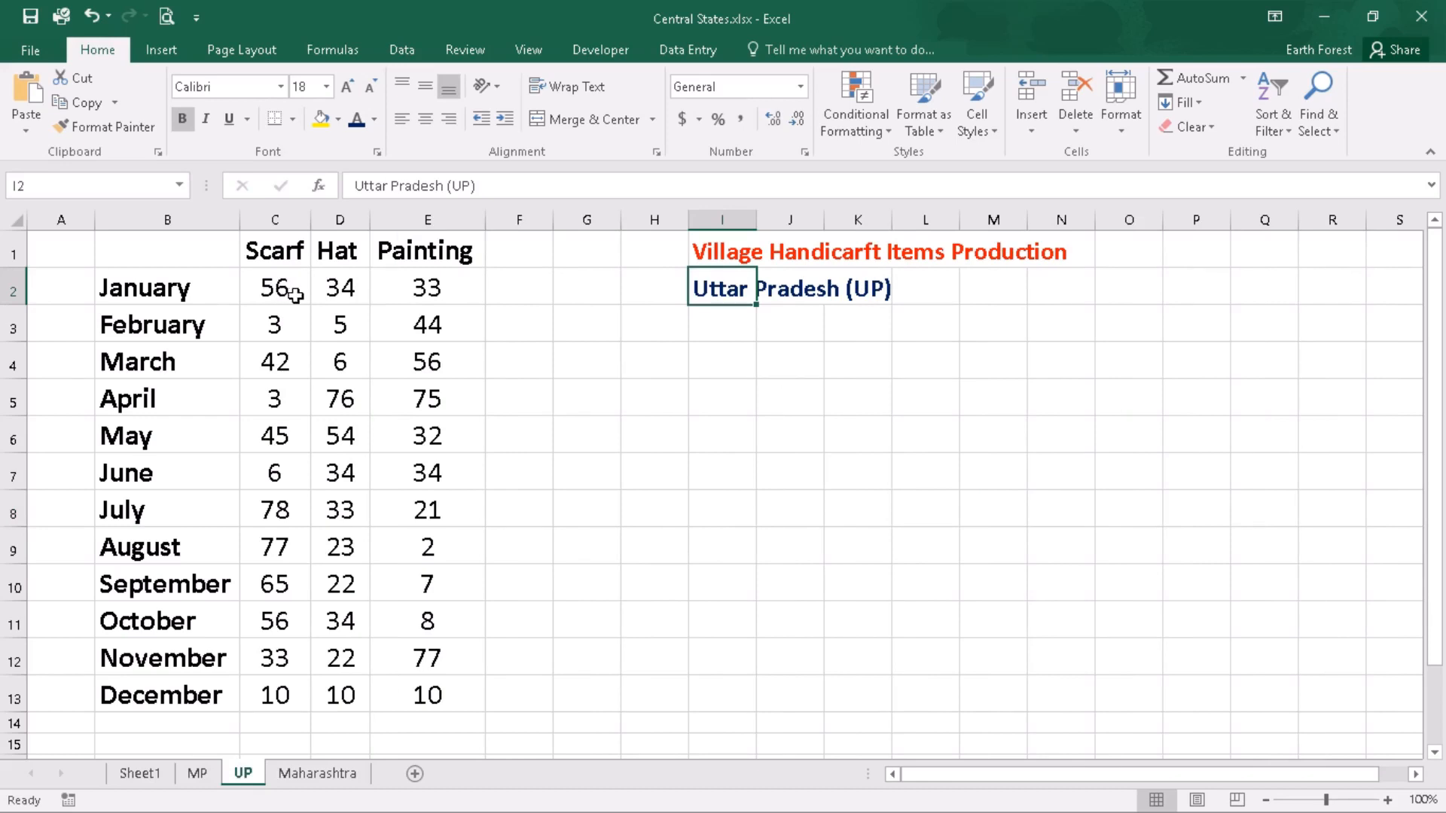
pyautogui.moveTo(342, 471)
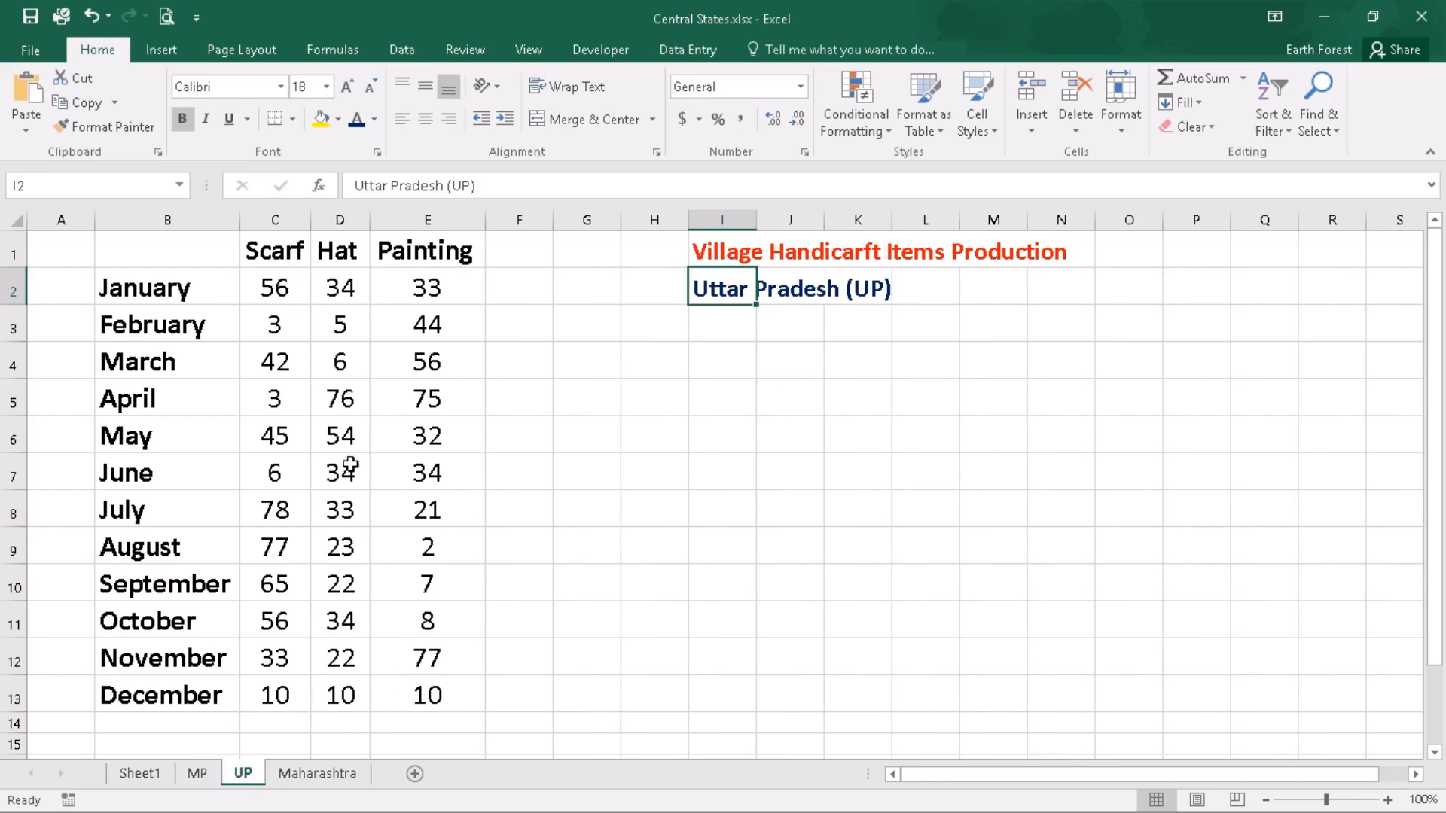
pyautogui.click(318, 773)
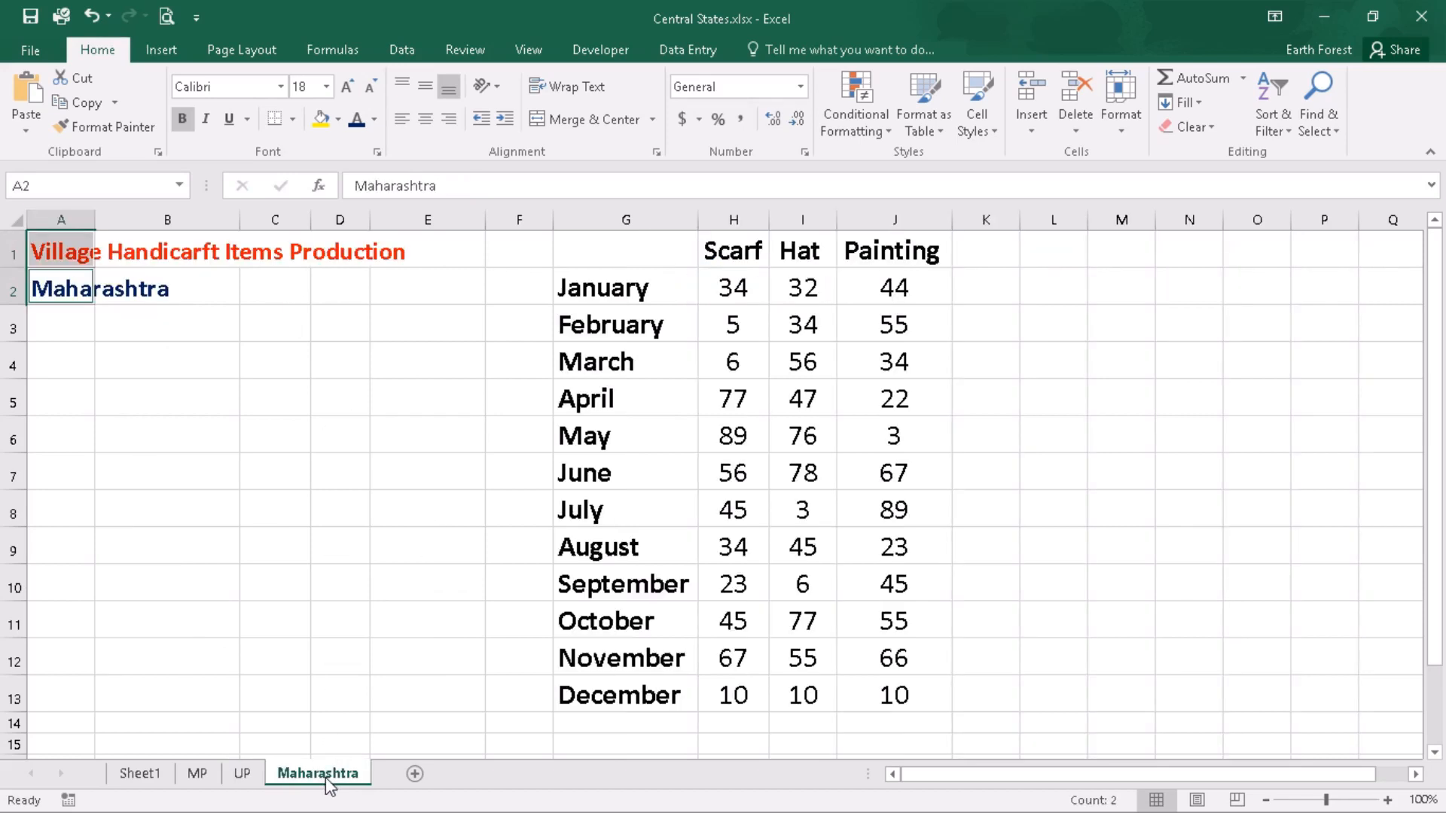
pyautogui.moveTo(729, 303)
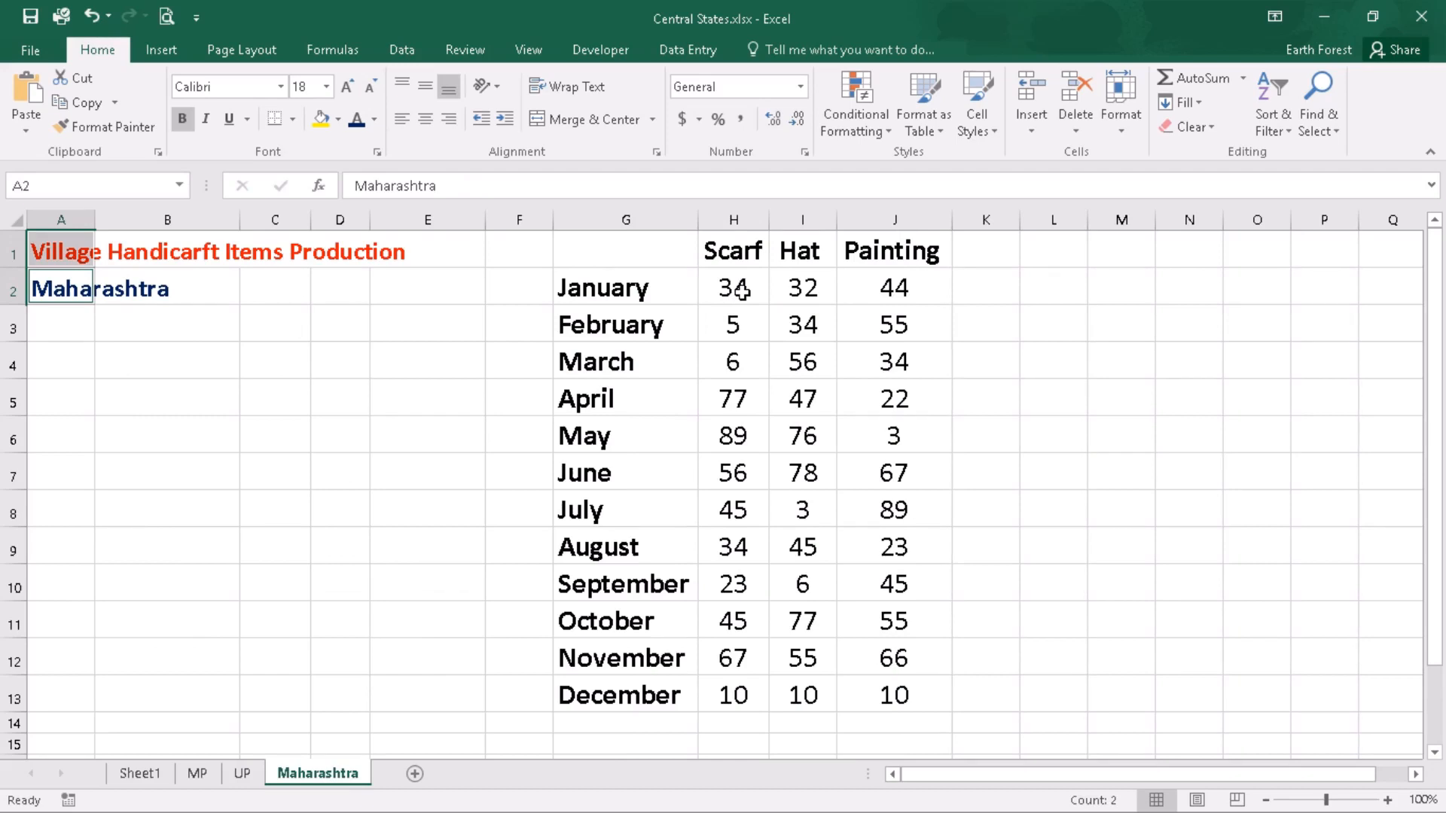
pyautogui.moveTo(242, 646)
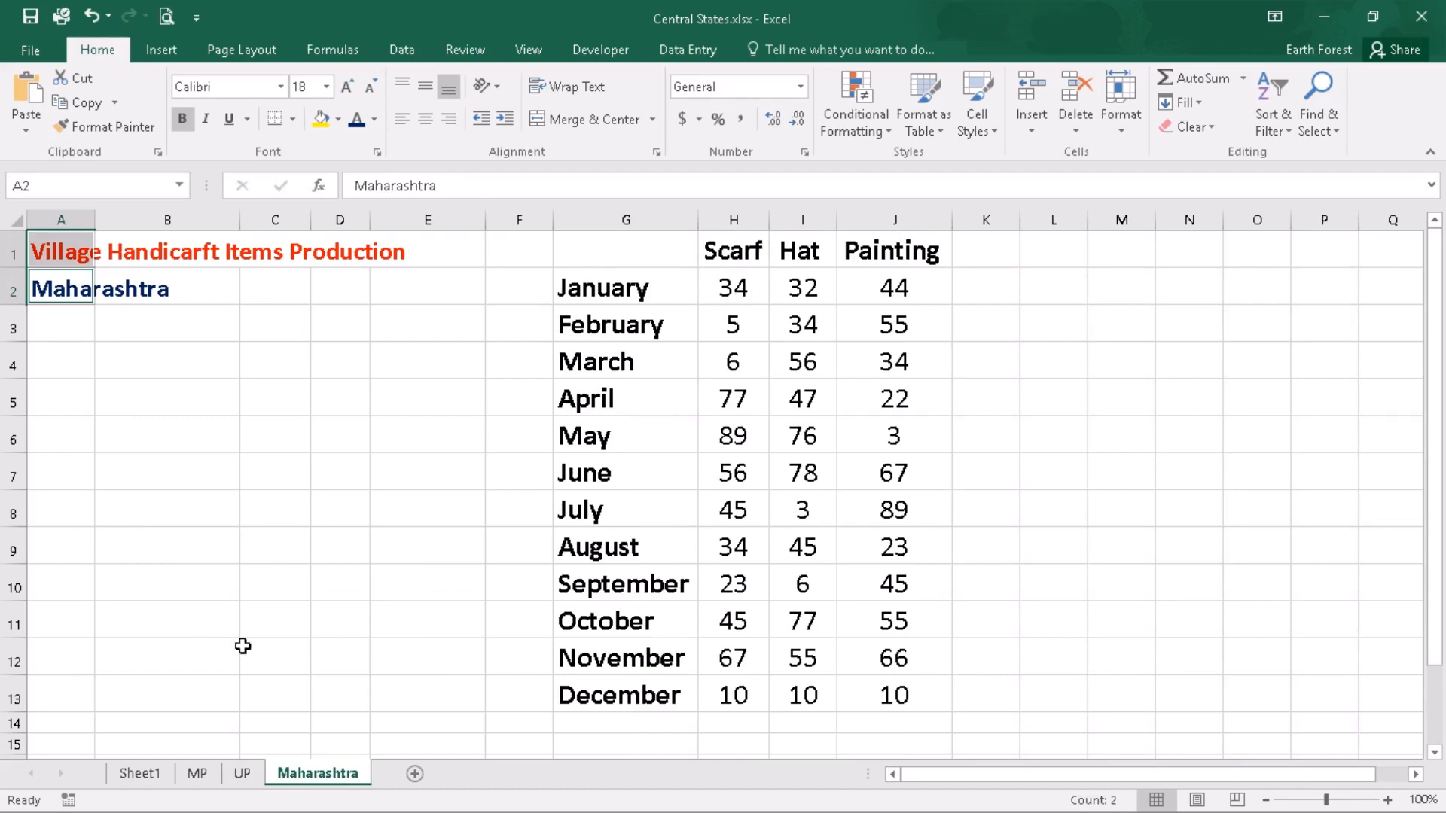
pyautogui.click(140, 774)
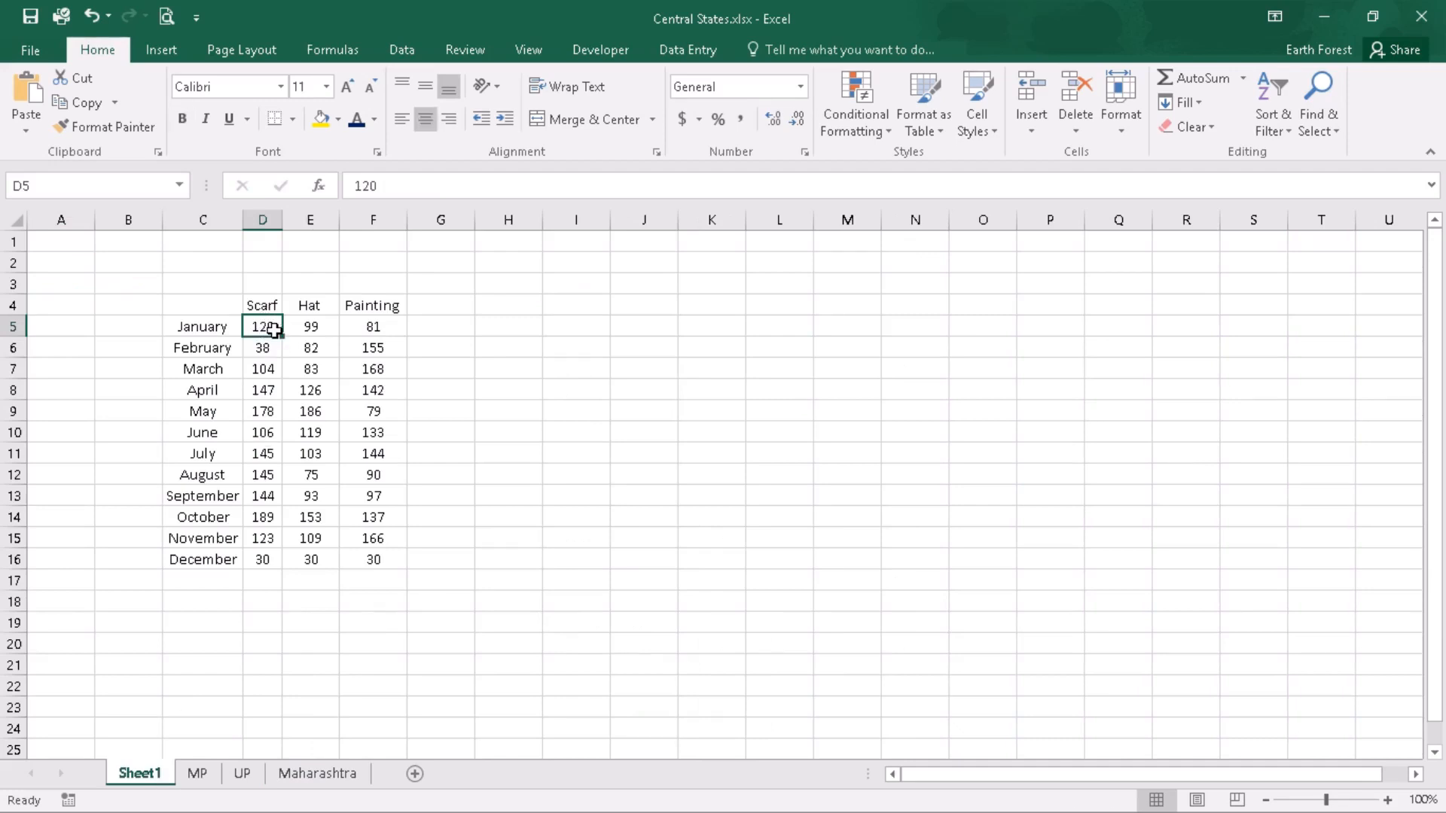
pyautogui.moveTo(261, 560)
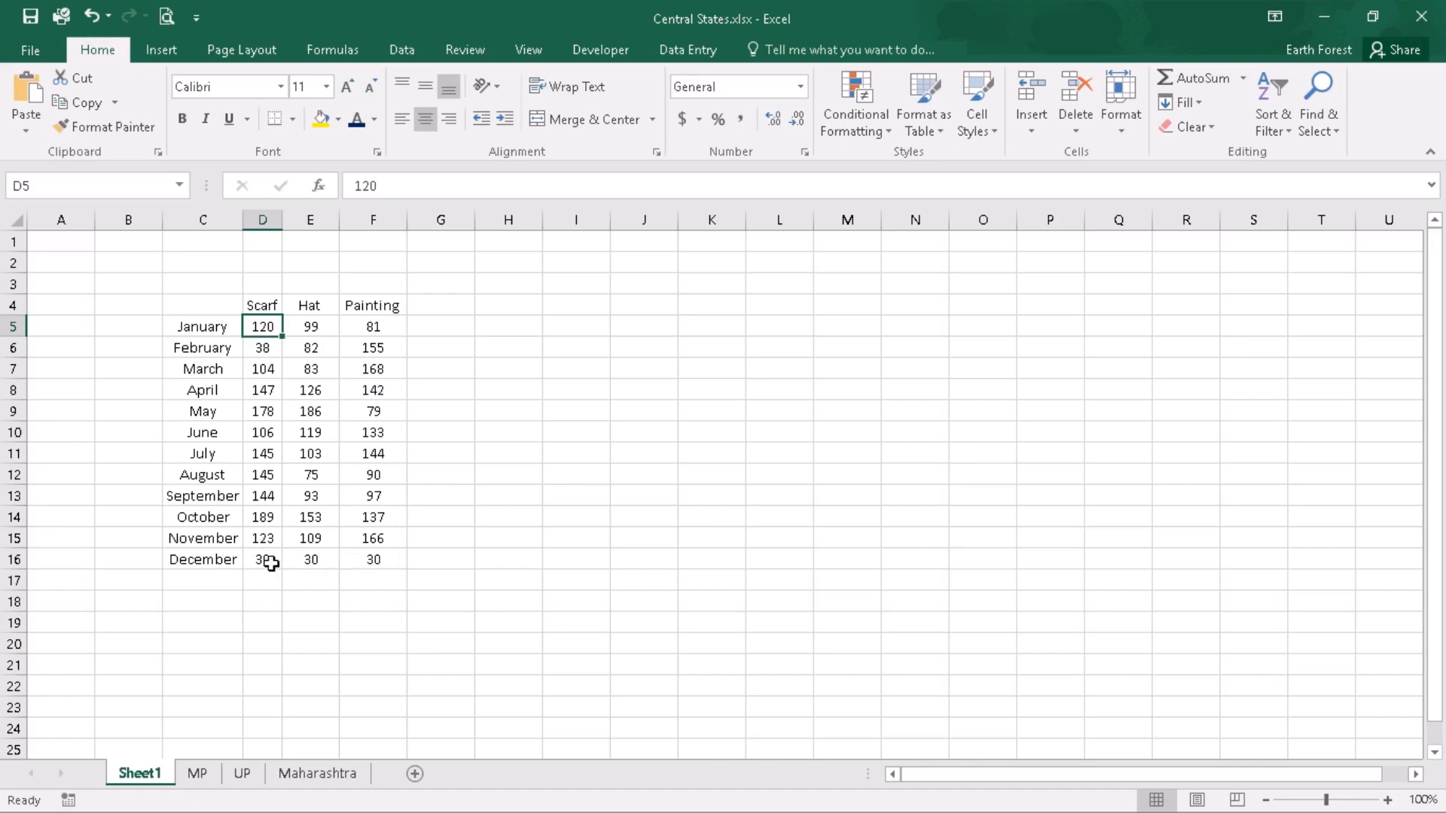
pyautogui.click(262, 559)
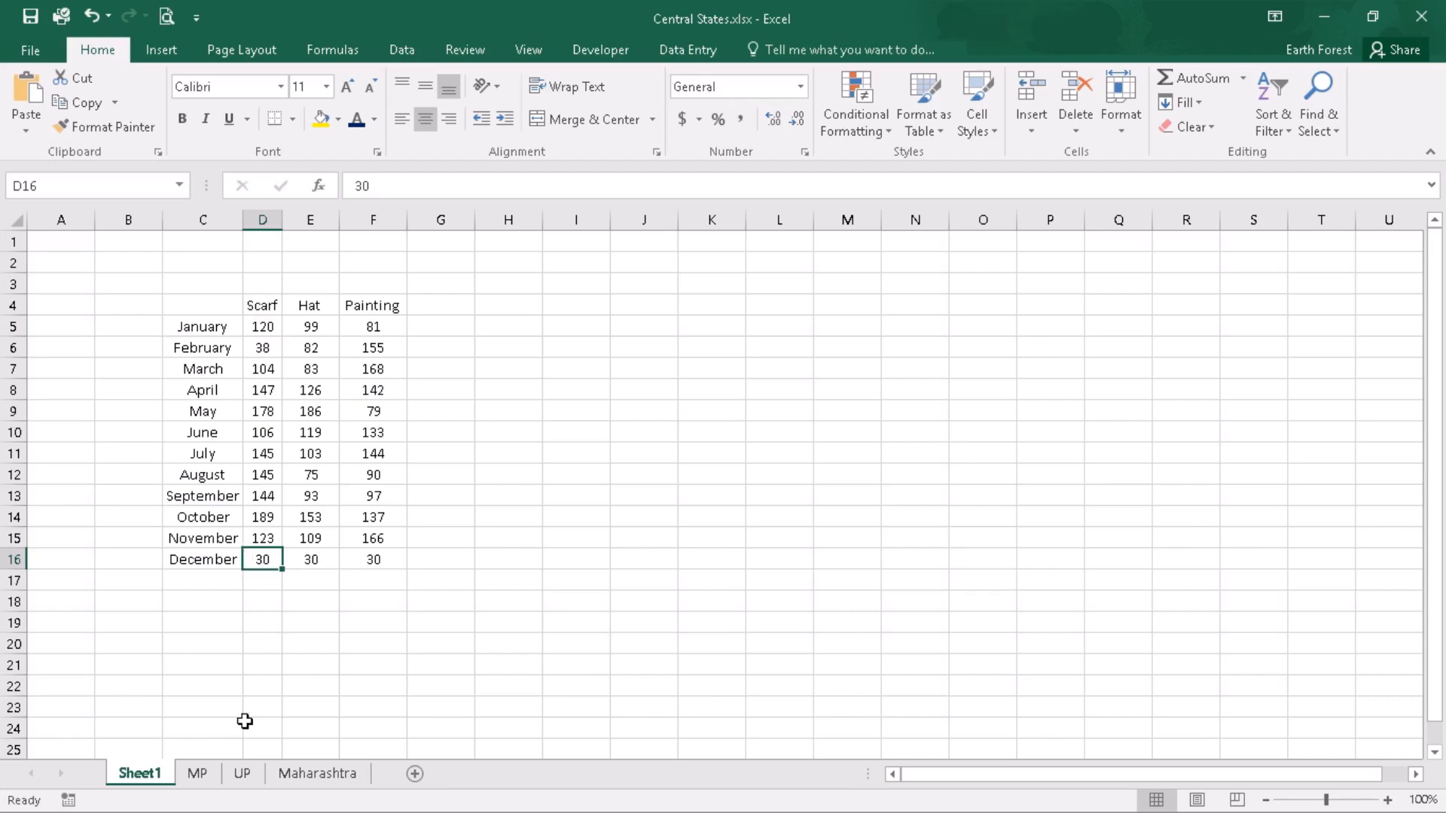
pyautogui.click(196, 773)
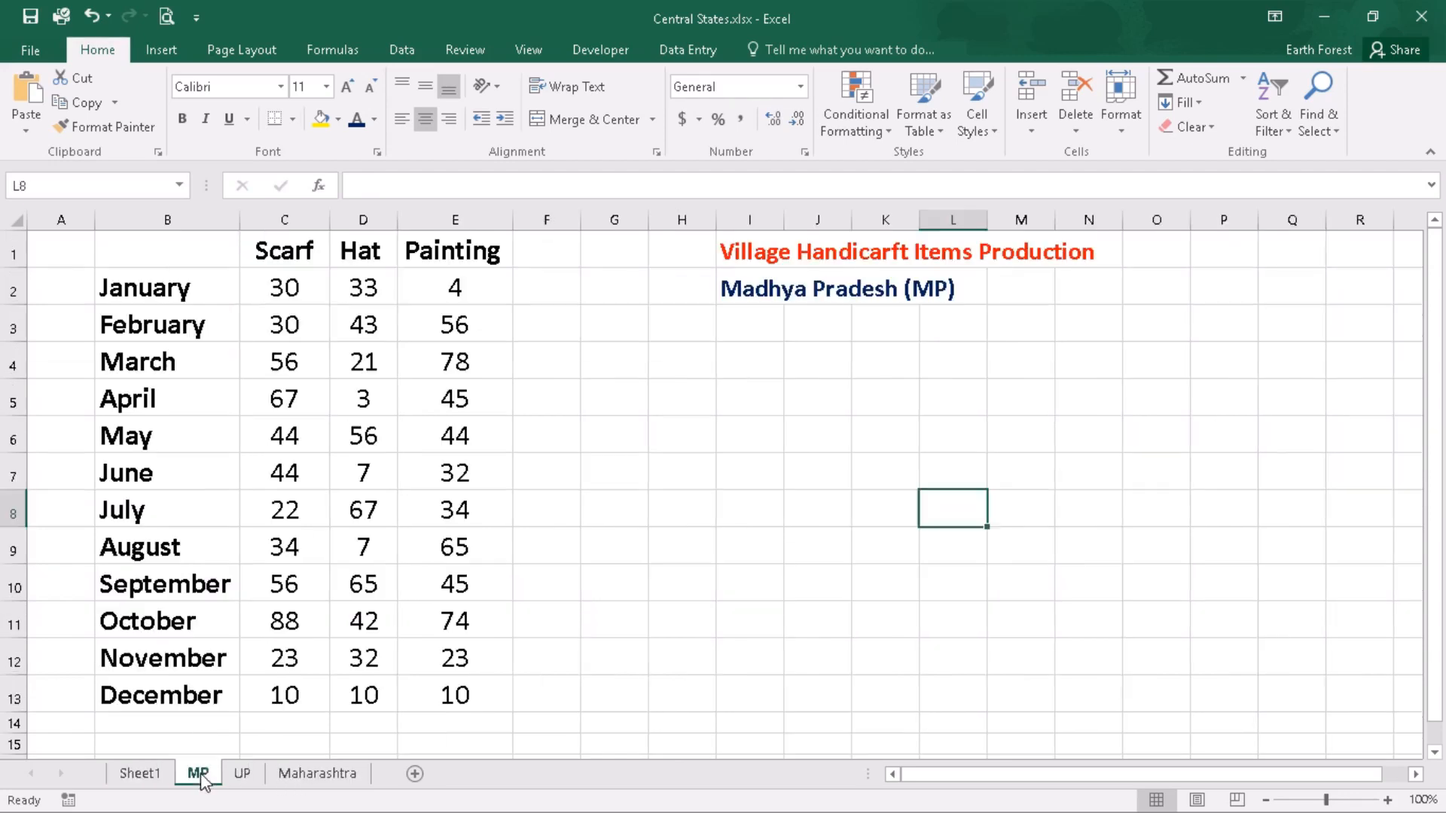
pyautogui.moveTo(243, 779)
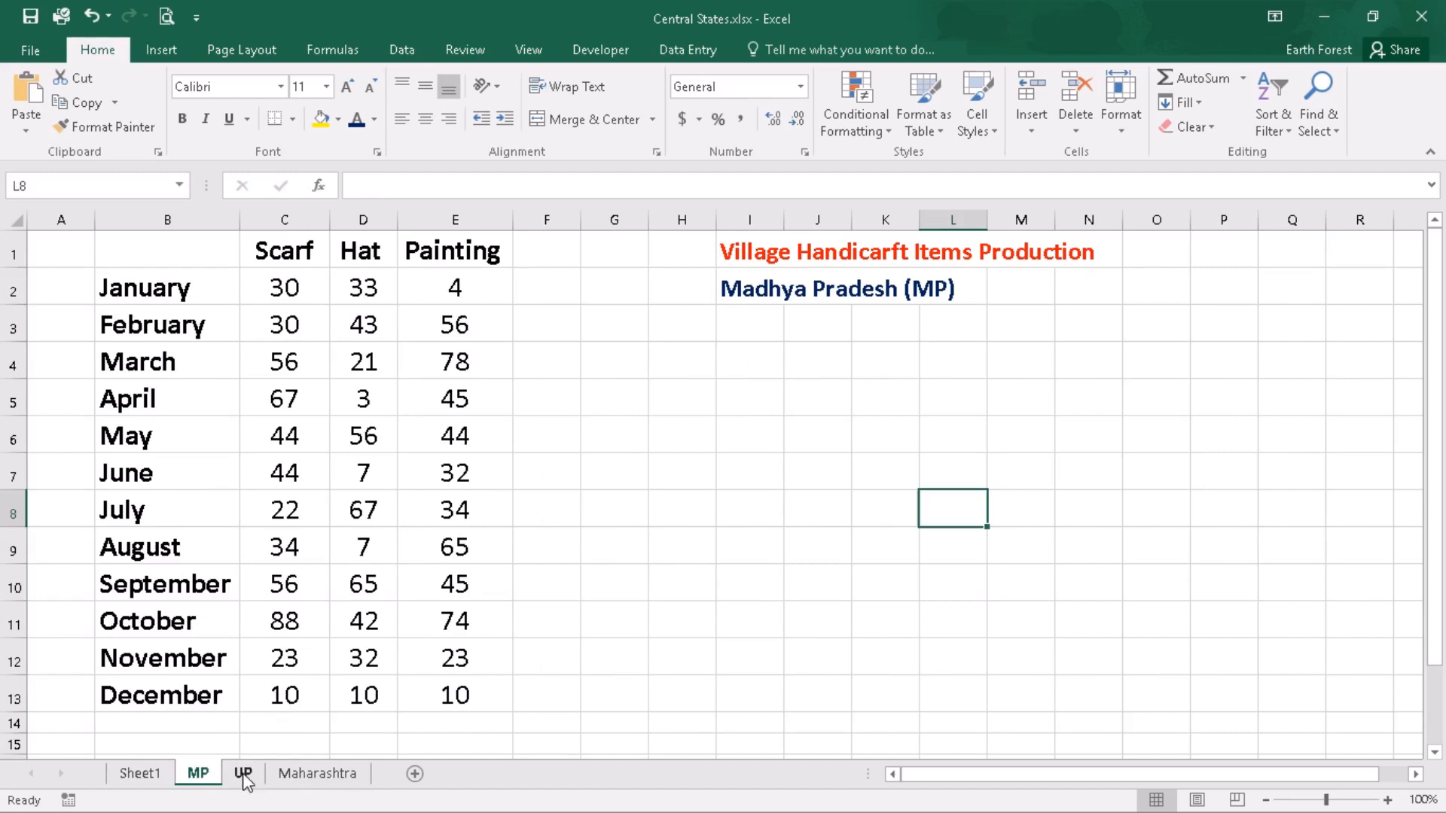
pyautogui.click(318, 775)
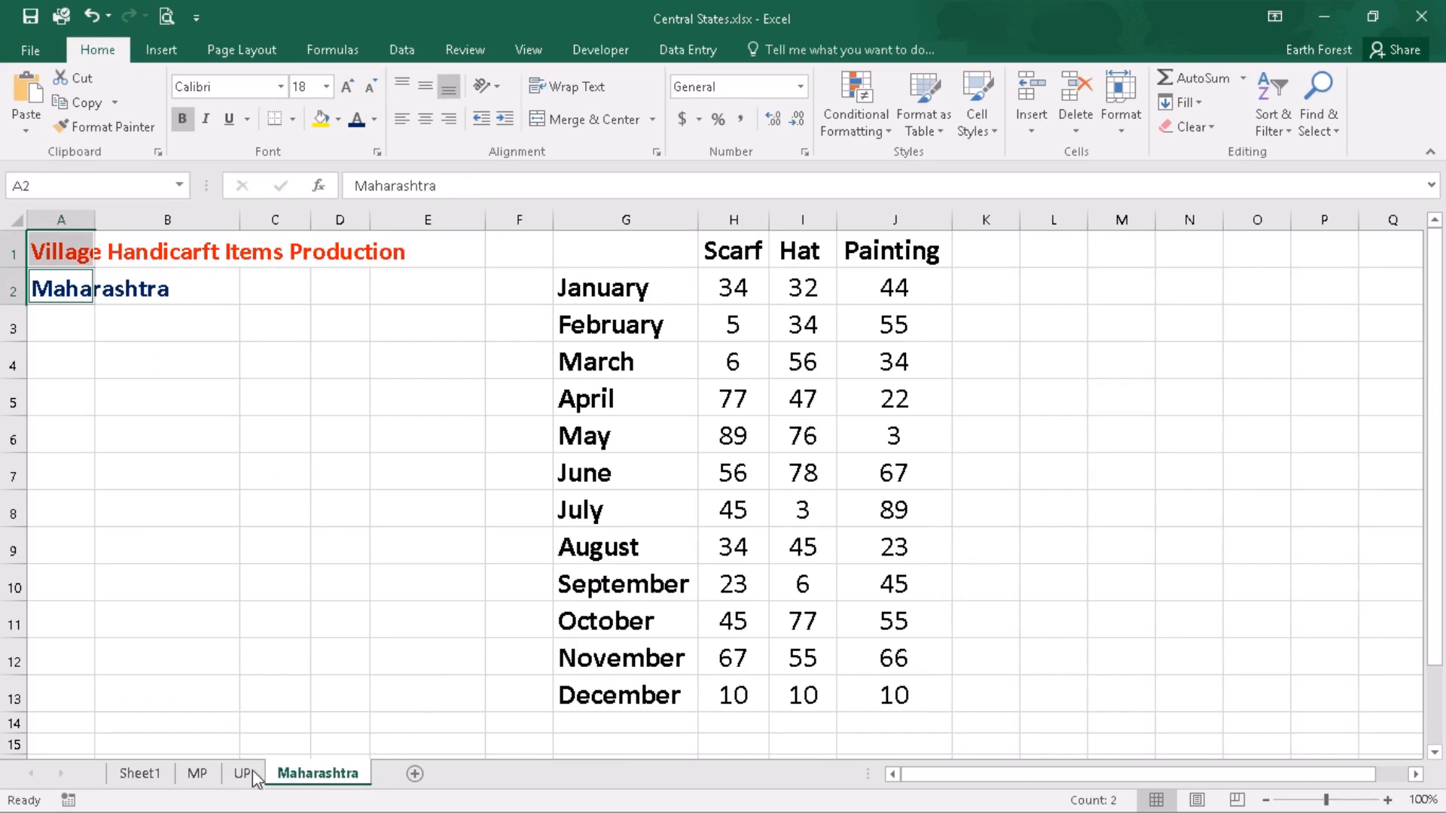
pyautogui.click(138, 773)
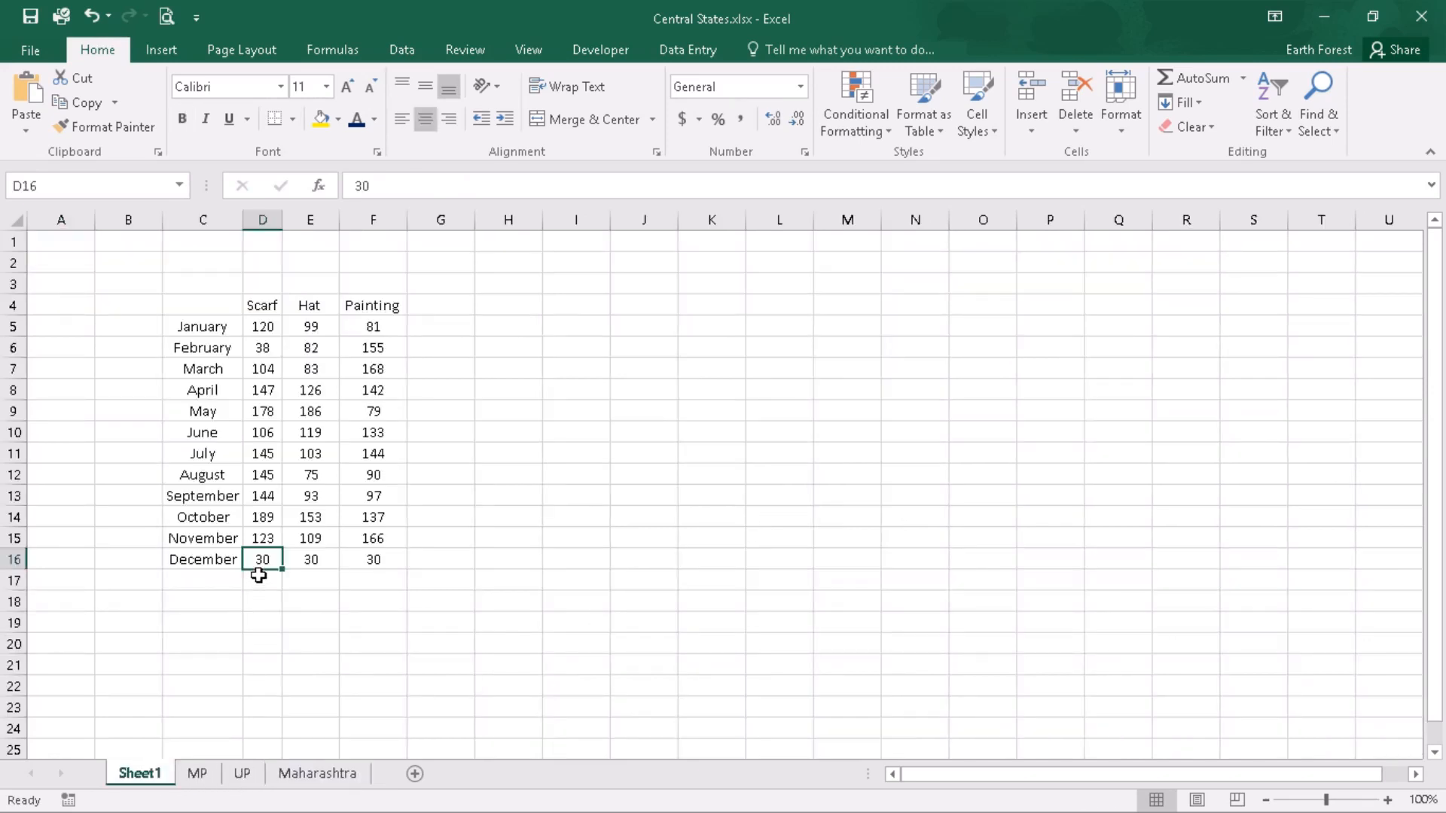
pyautogui.moveTo(223, 613)
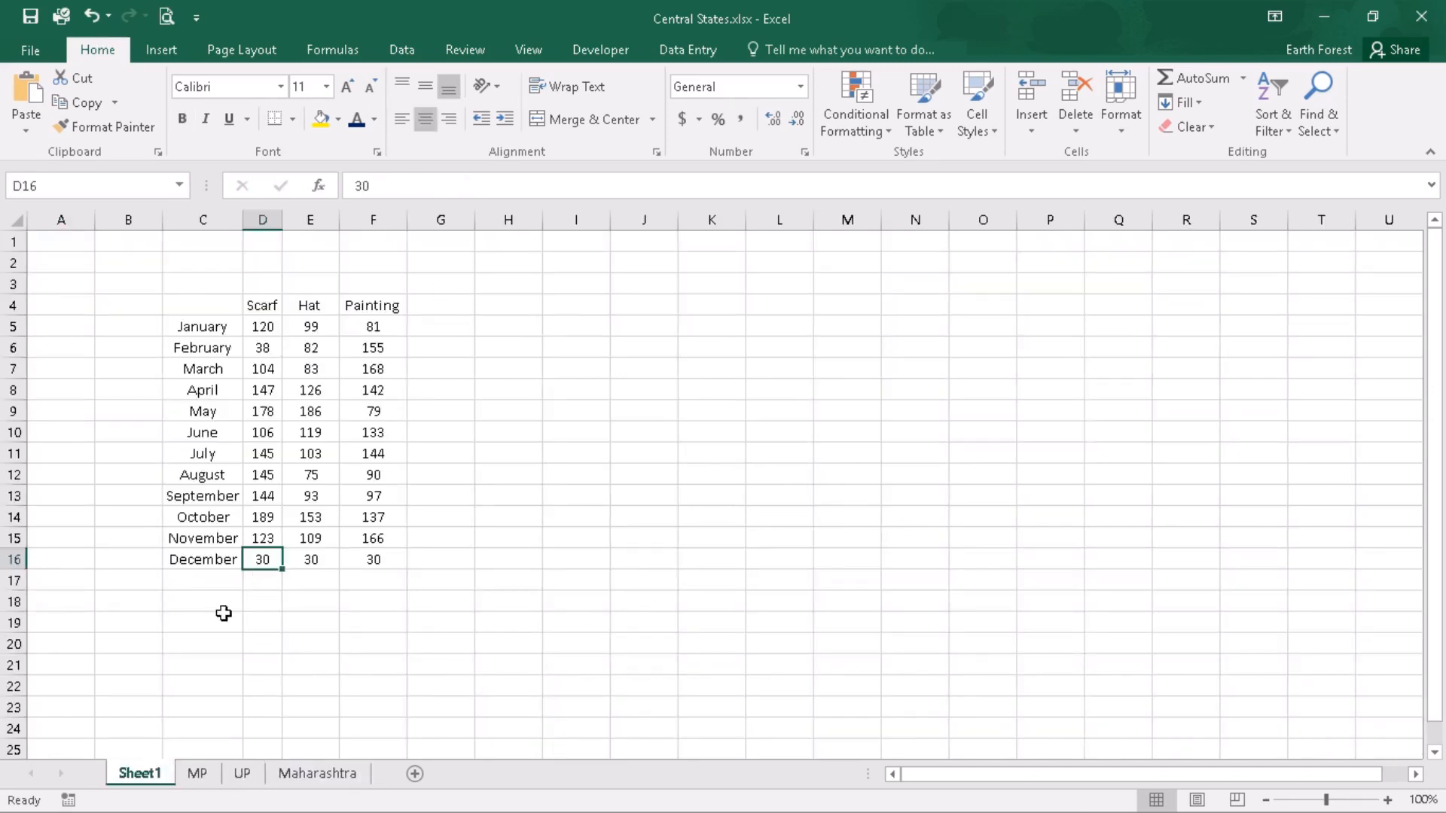
pyautogui.moveTo(467, 516)
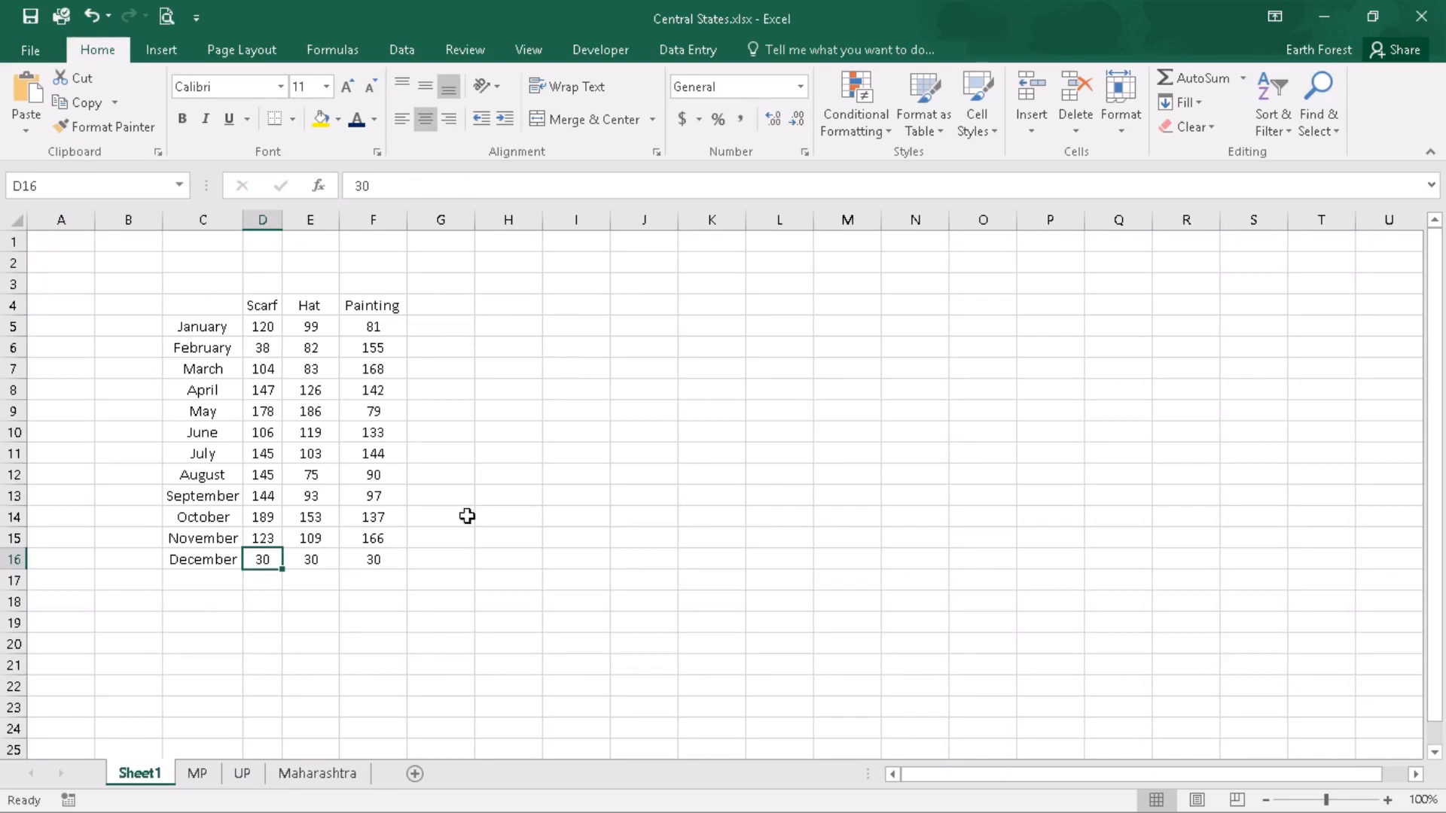
pyautogui.moveTo(537, 561)
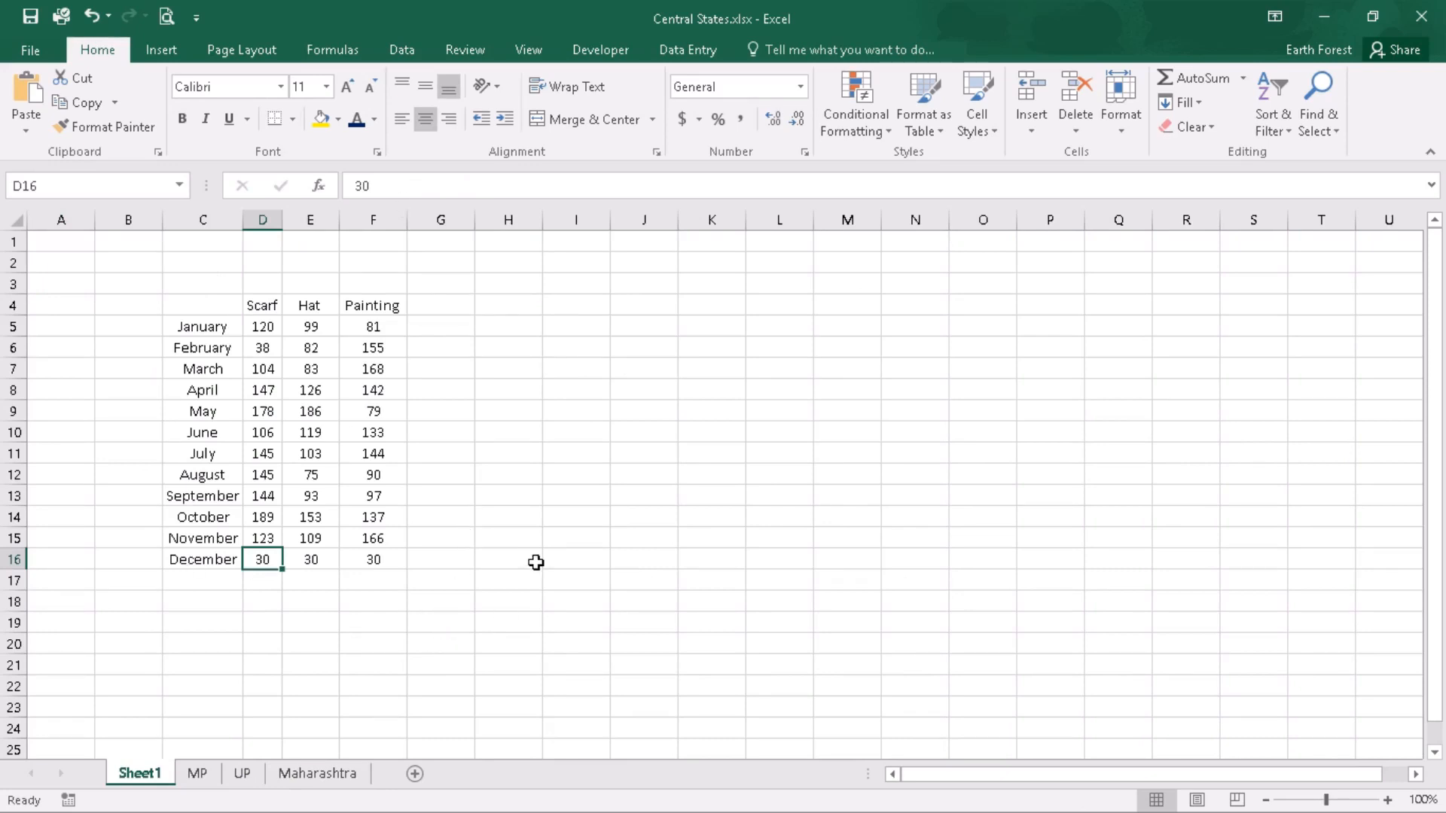
pyautogui.moveTo(553, 553)
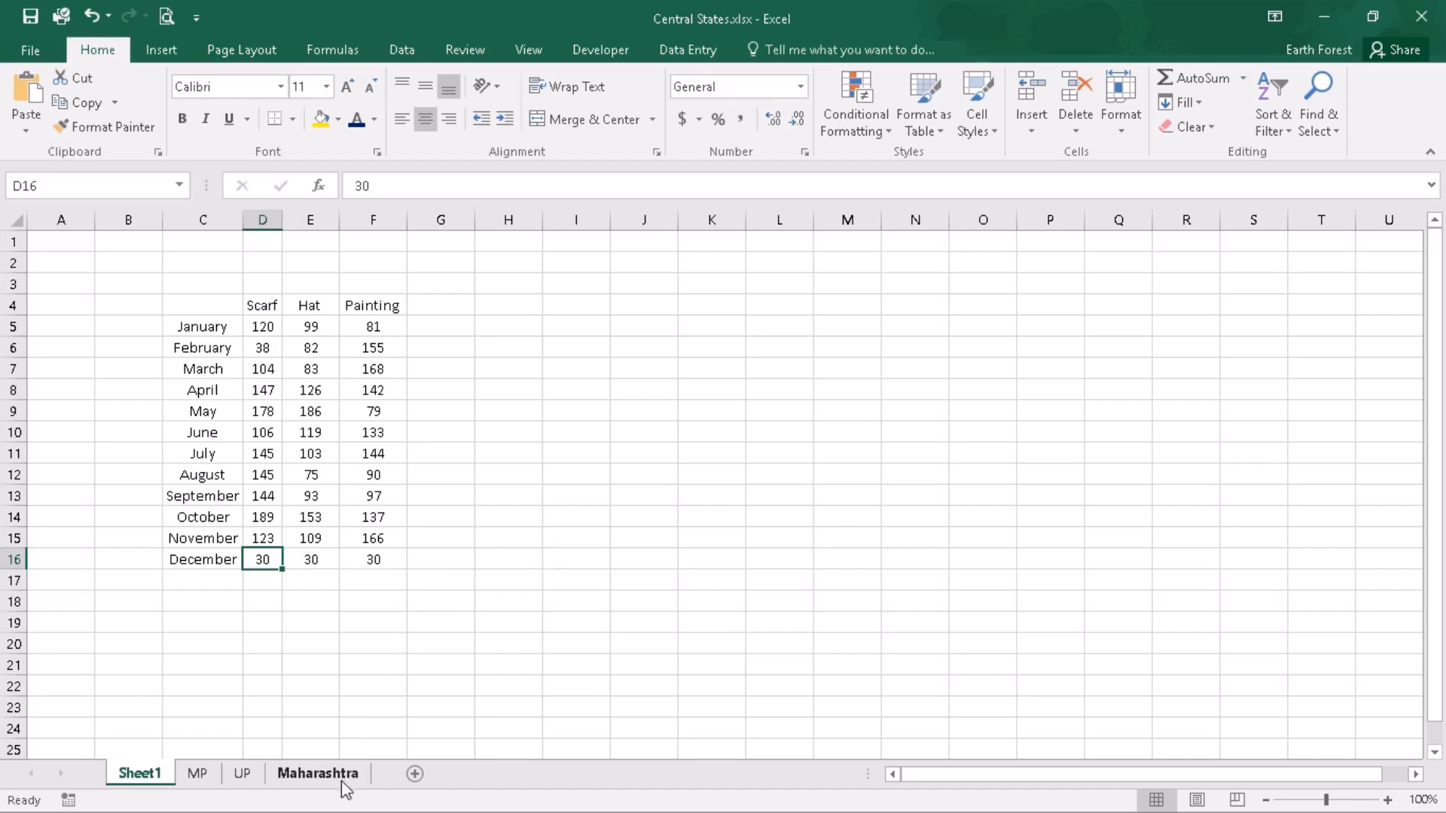
pyautogui.moveTo(280, 781)
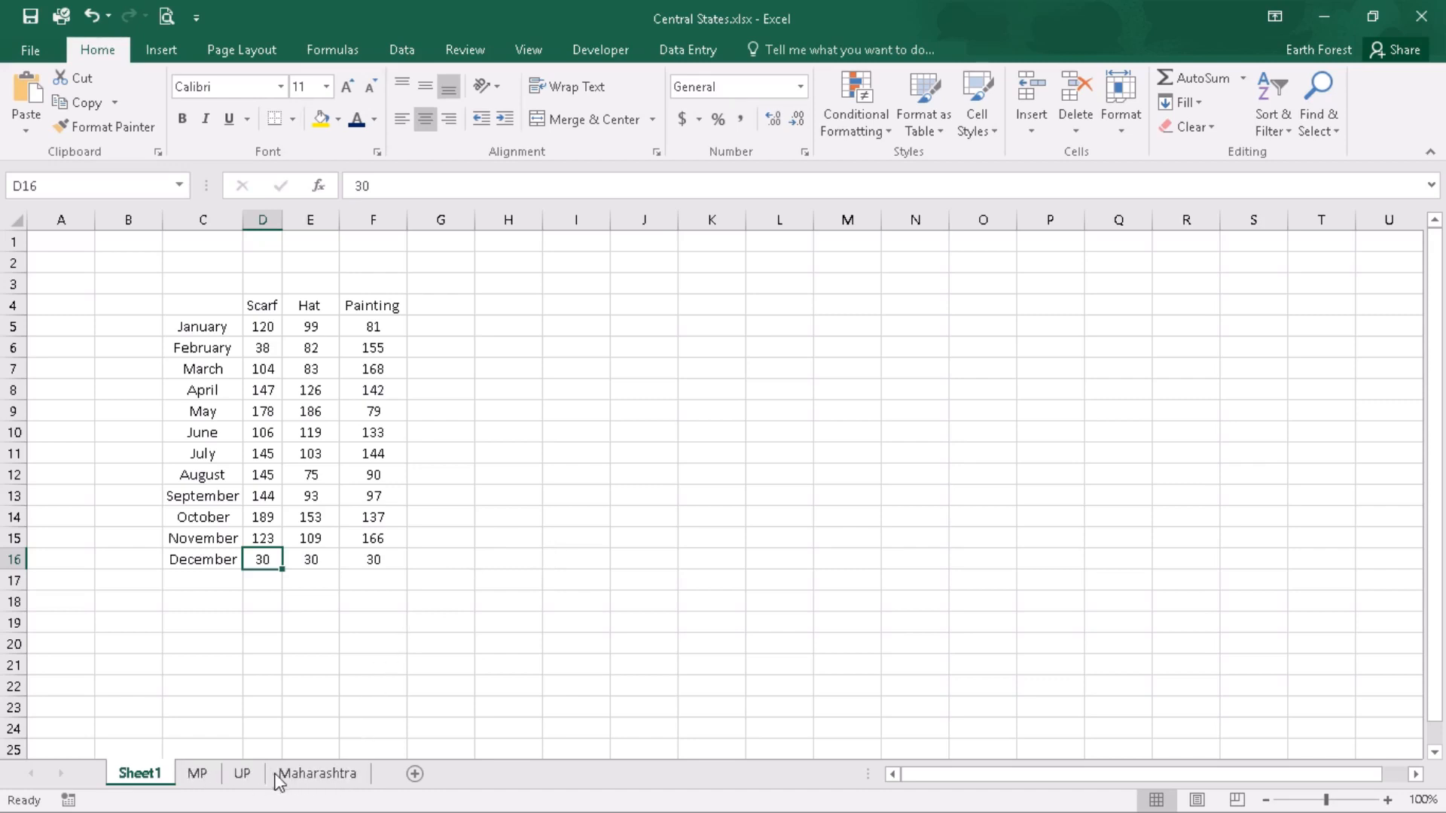
pyautogui.moveTo(481, 351)
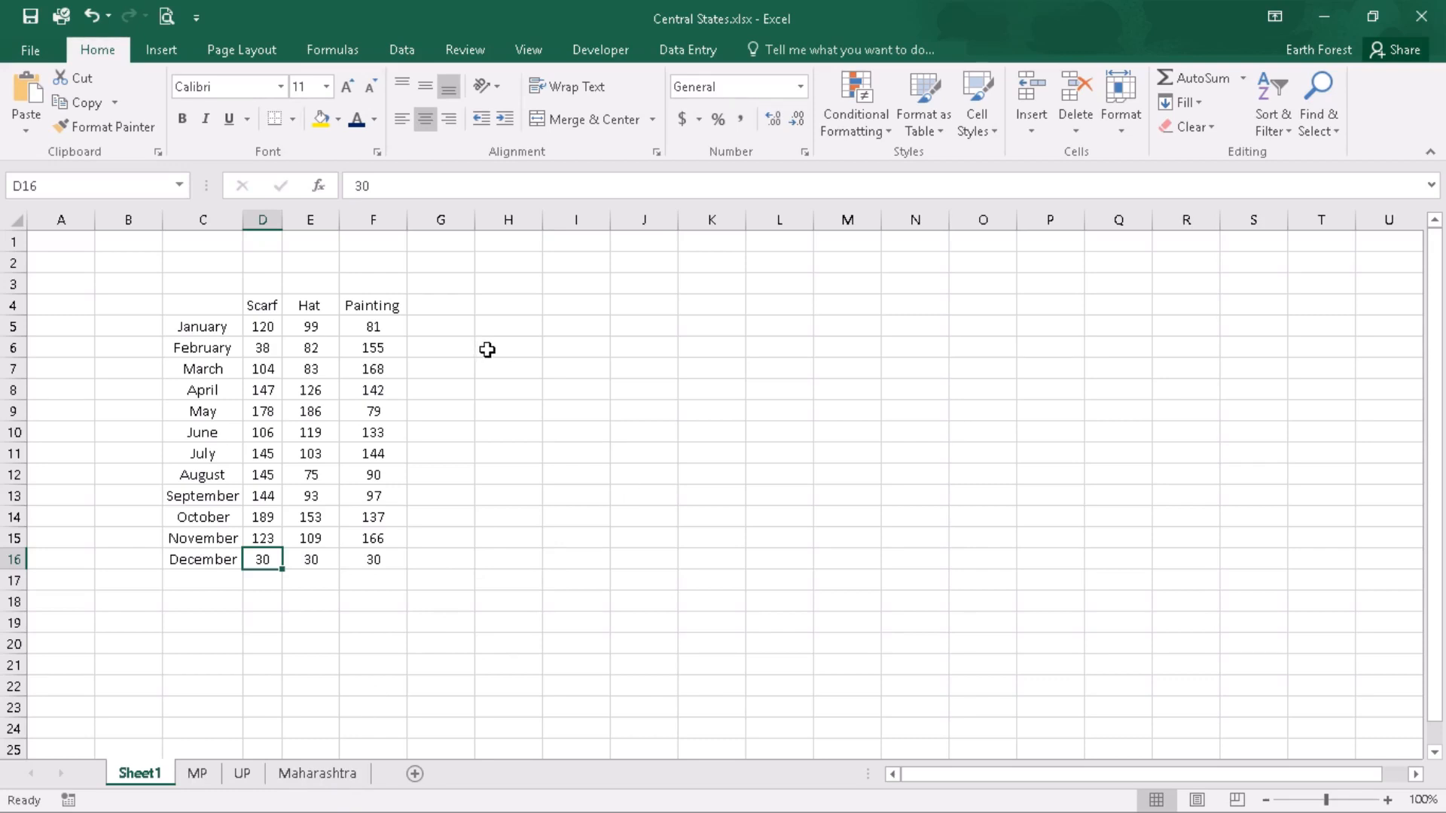
pyautogui.moveTo(701, 430)
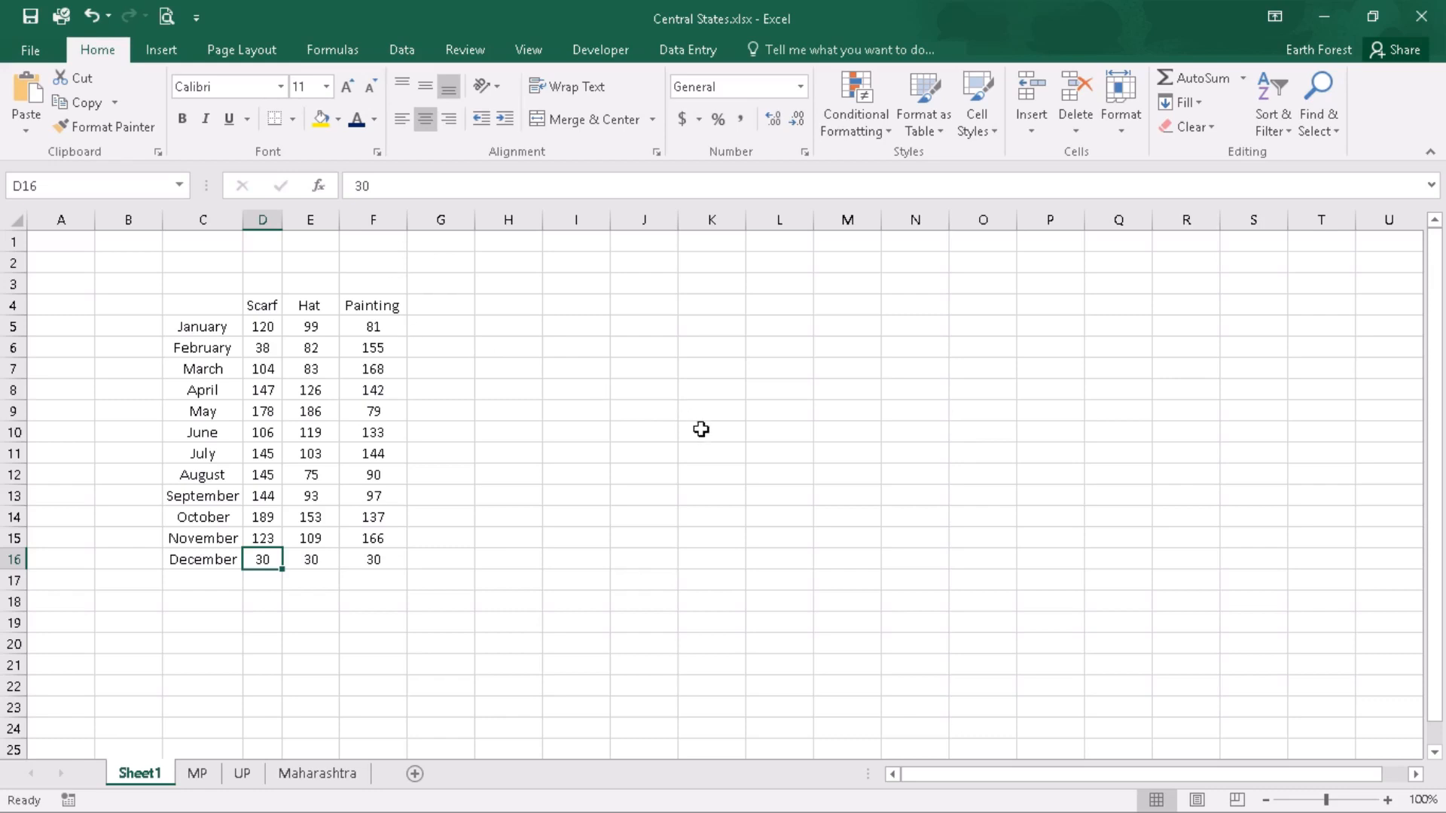
pyautogui.moveTo(692, 432)
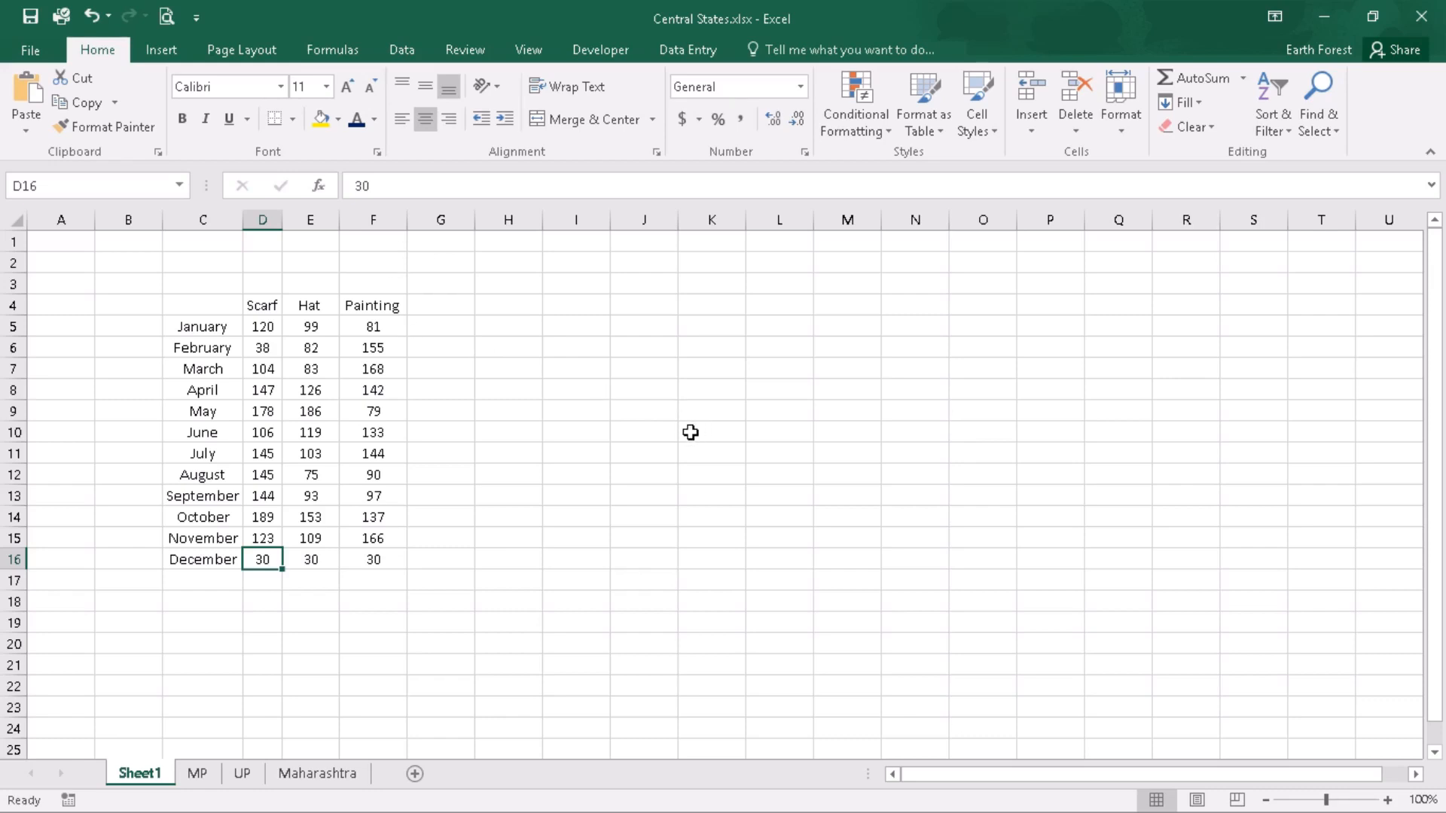
pyautogui.moveTo(580, 506)
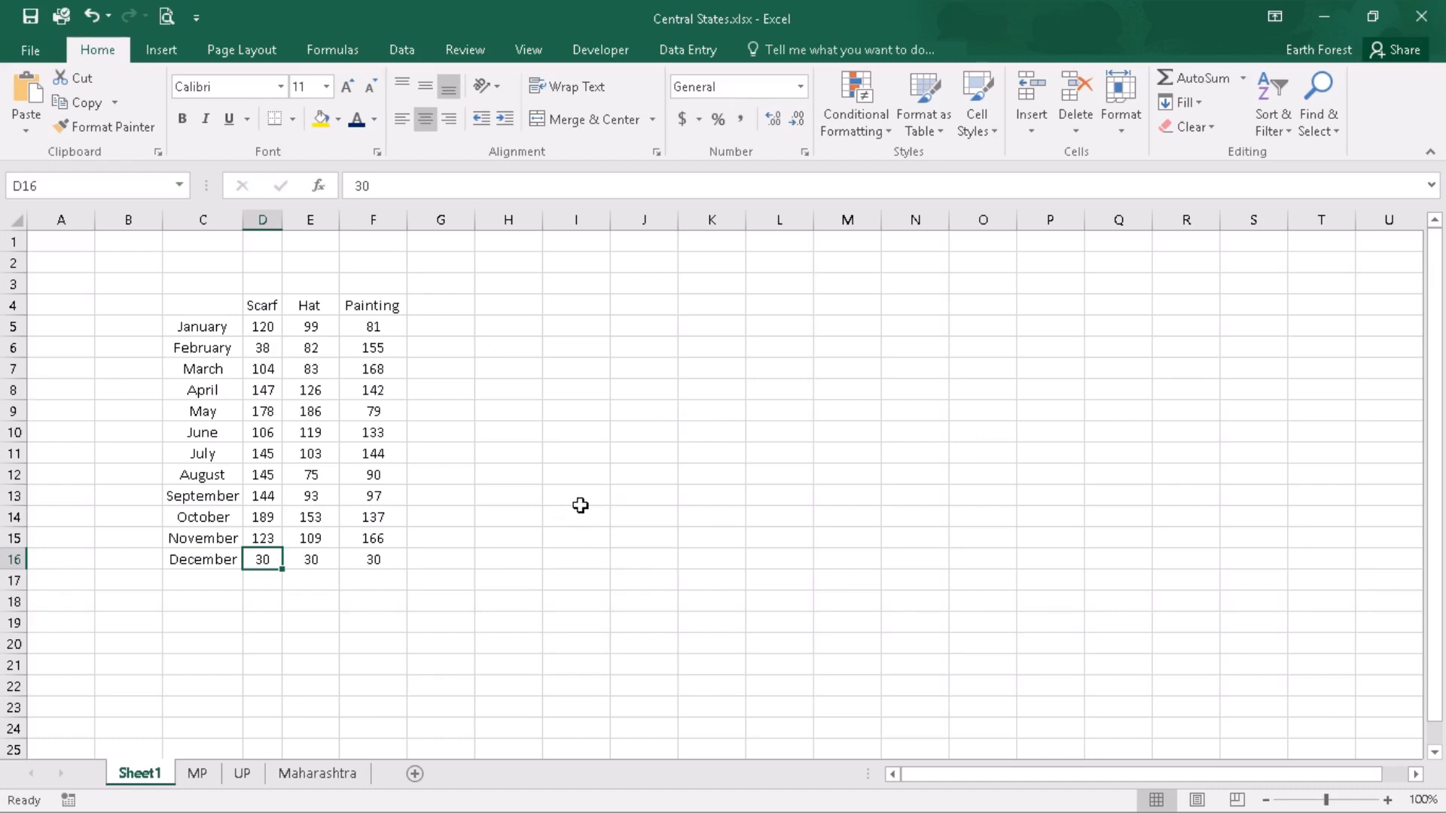
pyautogui.moveTo(586, 497)
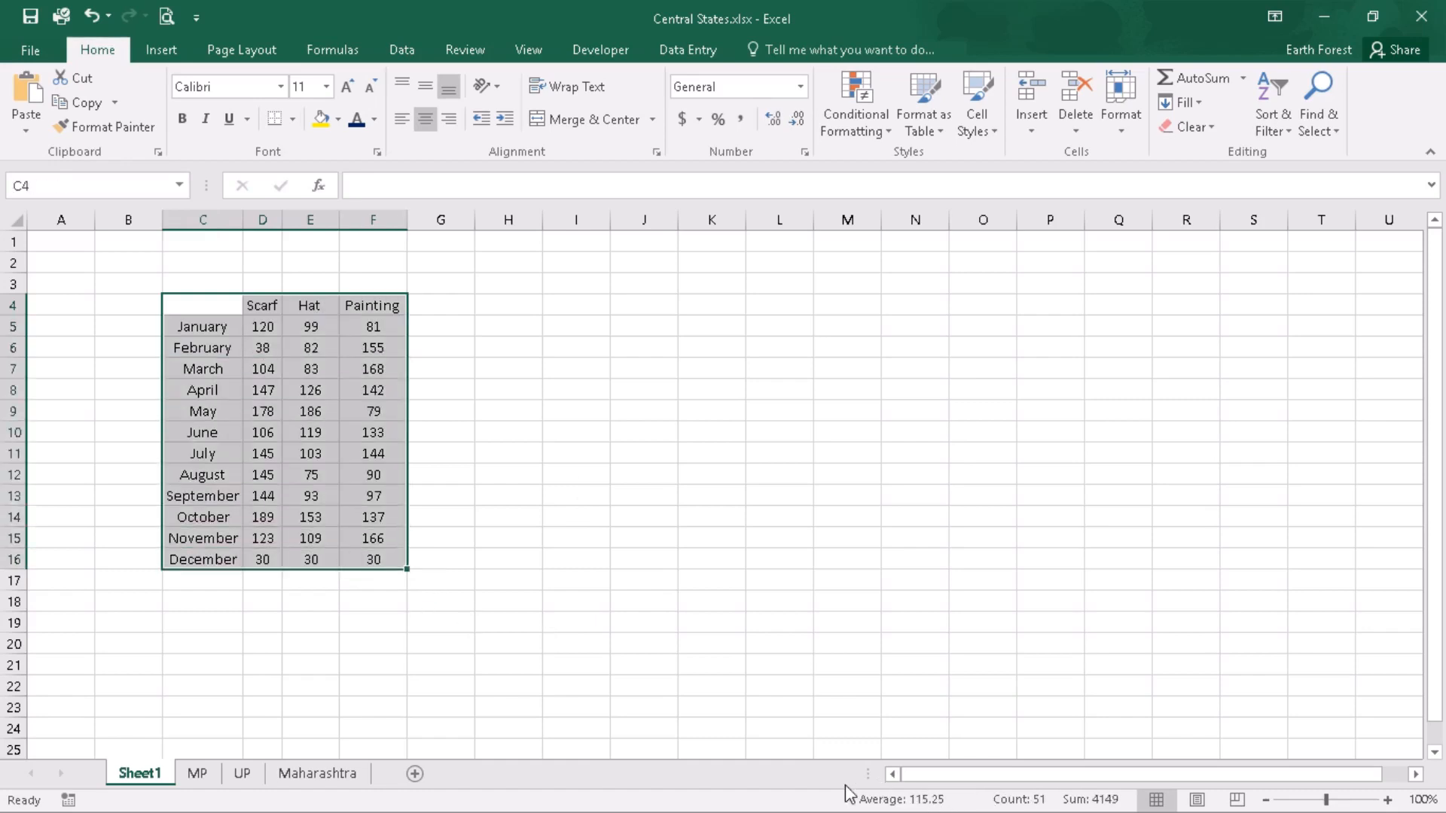
# - Switch to the North Eastern States workbook and review the Sikkim and Assam monthly Scarf data
pyautogui.click(16, 795)
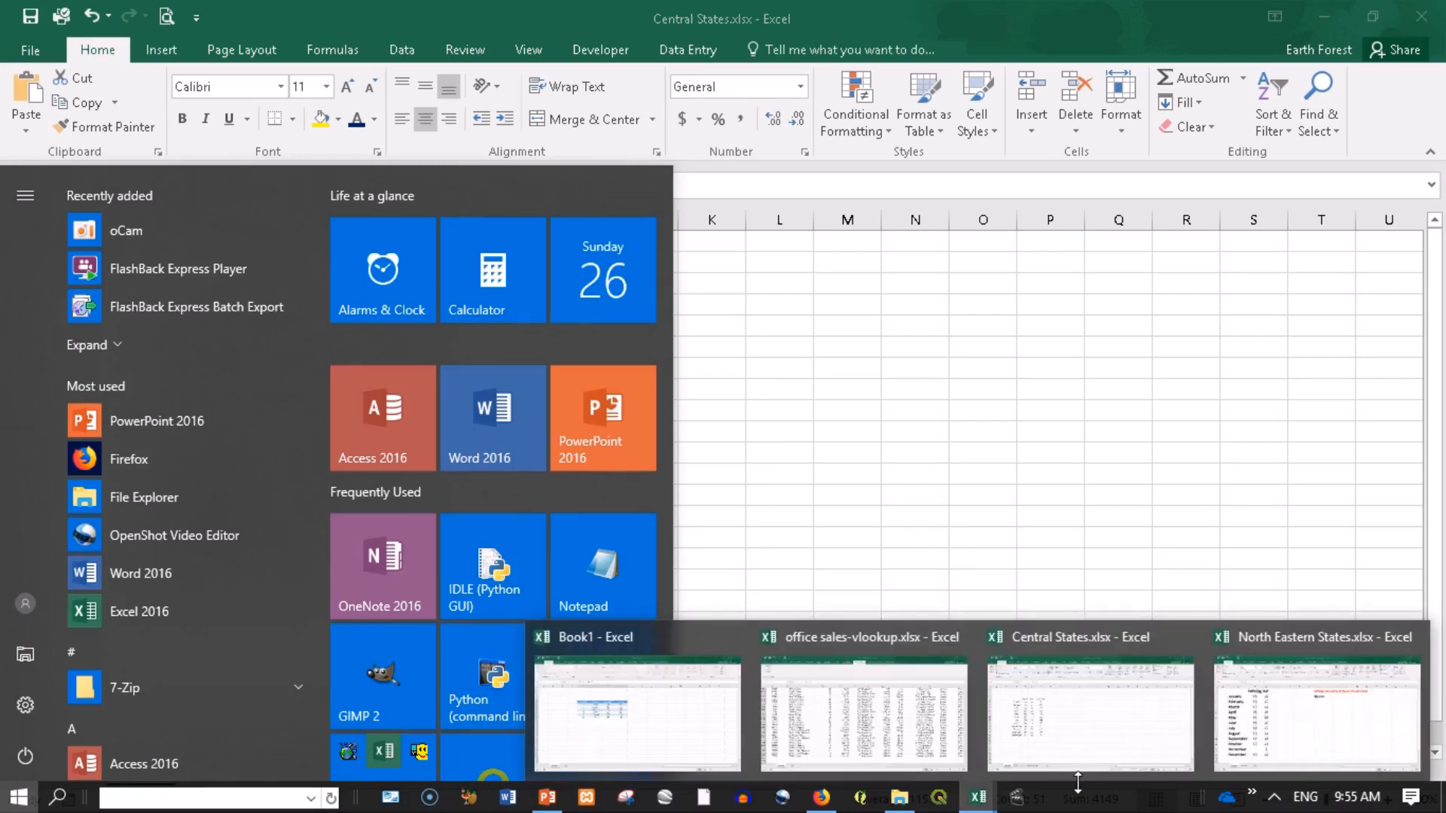
pyautogui.click(1317, 714)
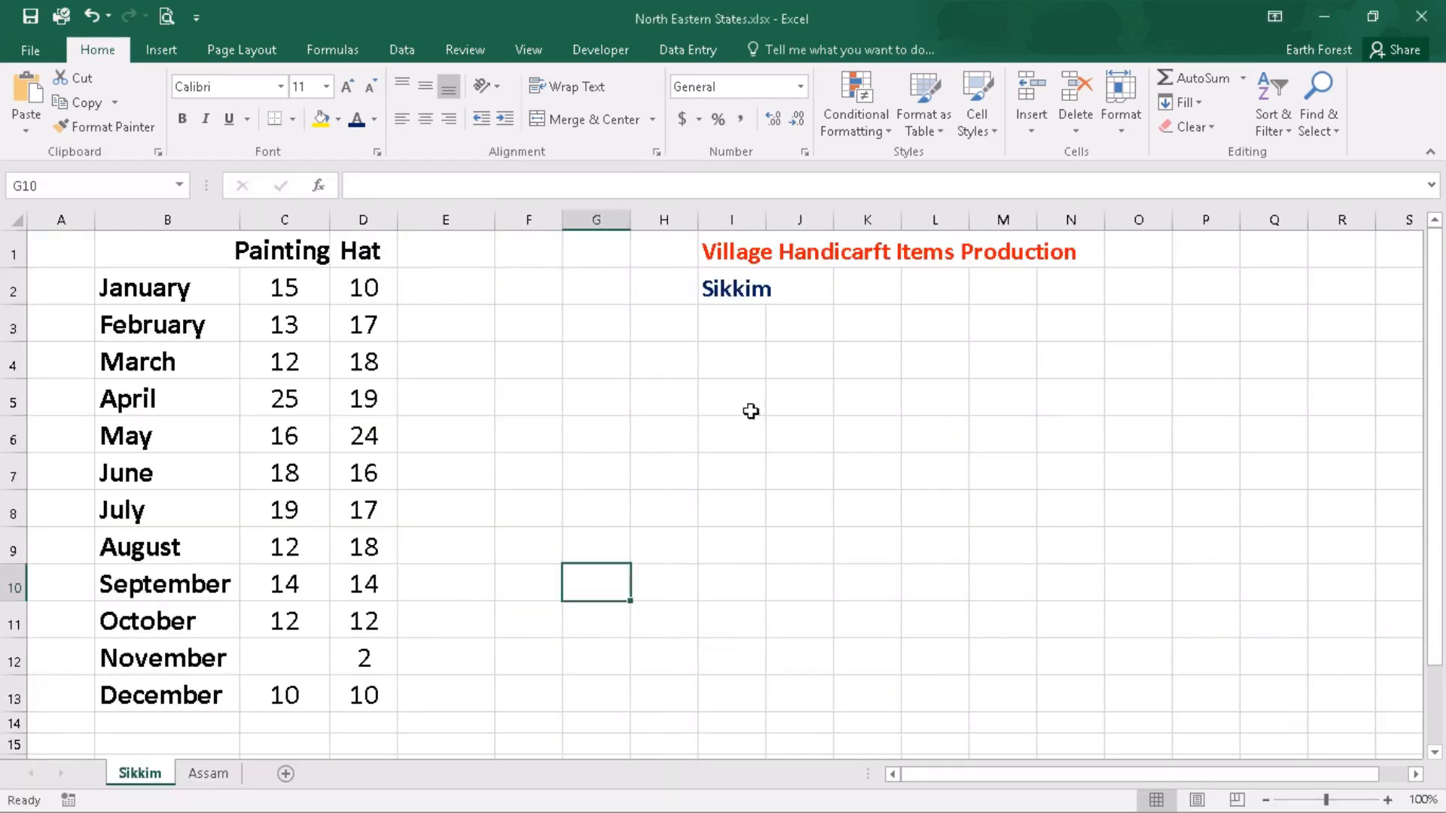
pyautogui.moveTo(206, 773)
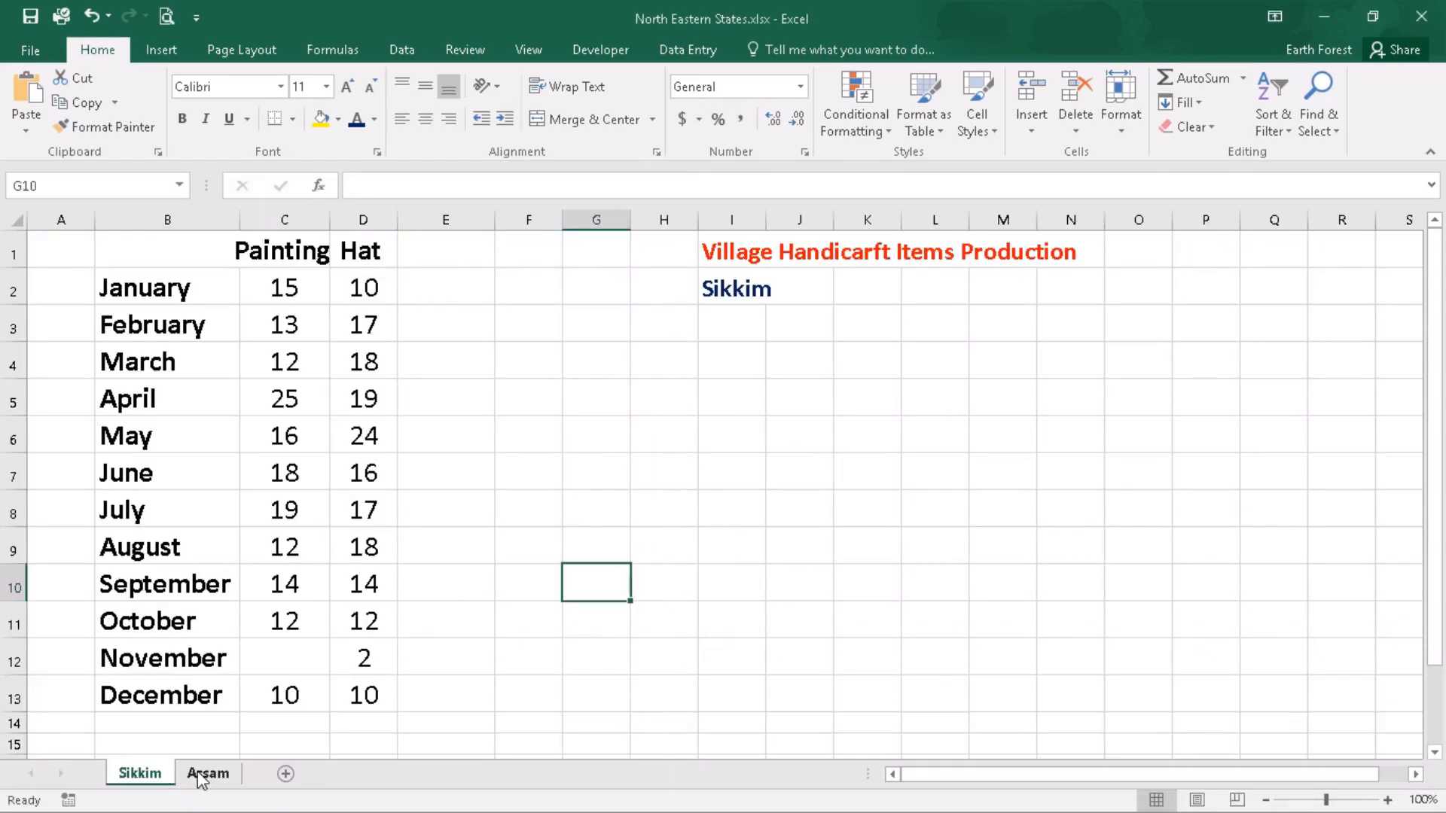
pyautogui.moveTo(241, 721)
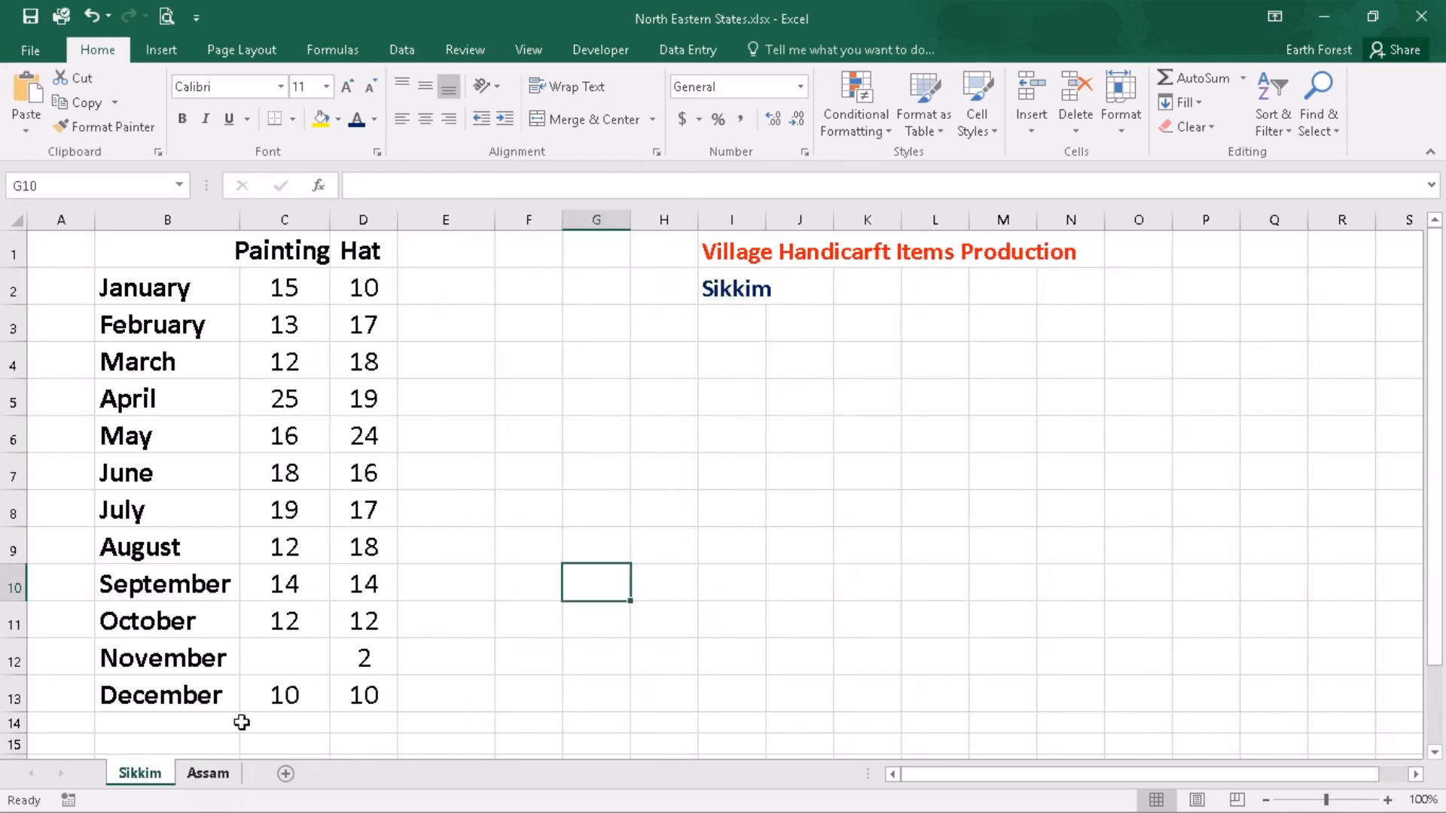
pyautogui.moveTo(260, 249)
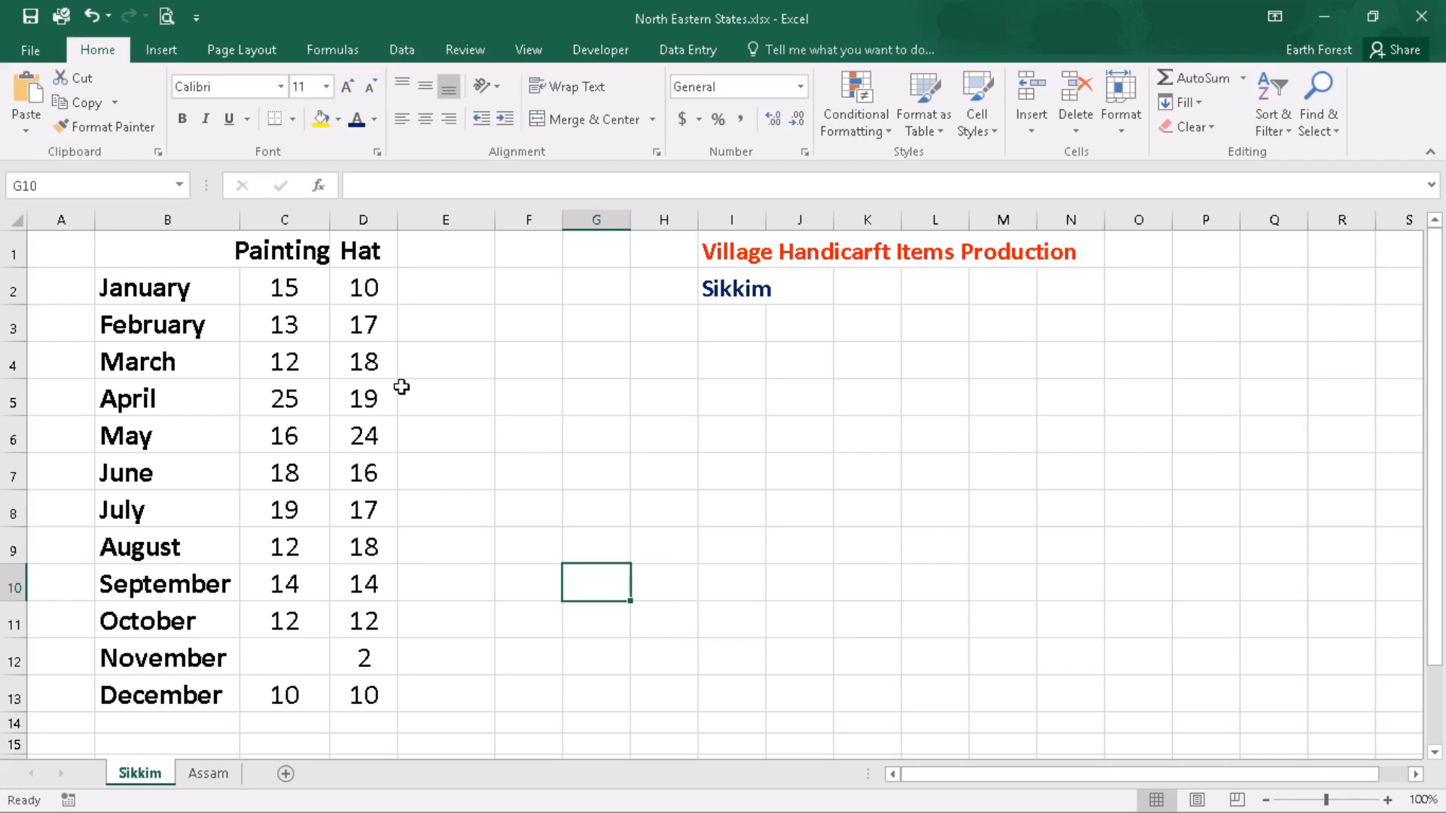
pyautogui.moveTo(402, 403)
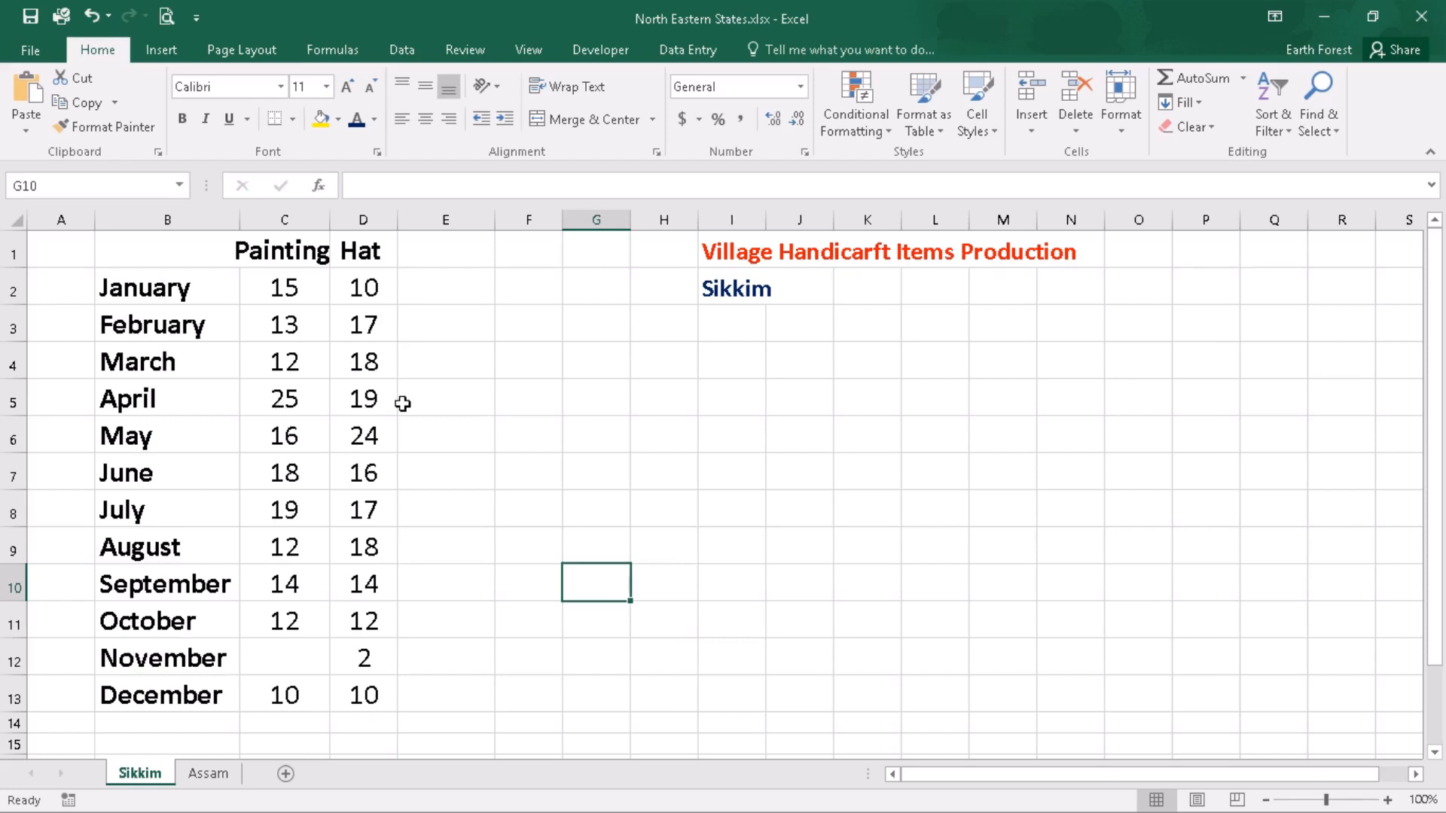
pyautogui.moveTo(295, 300)
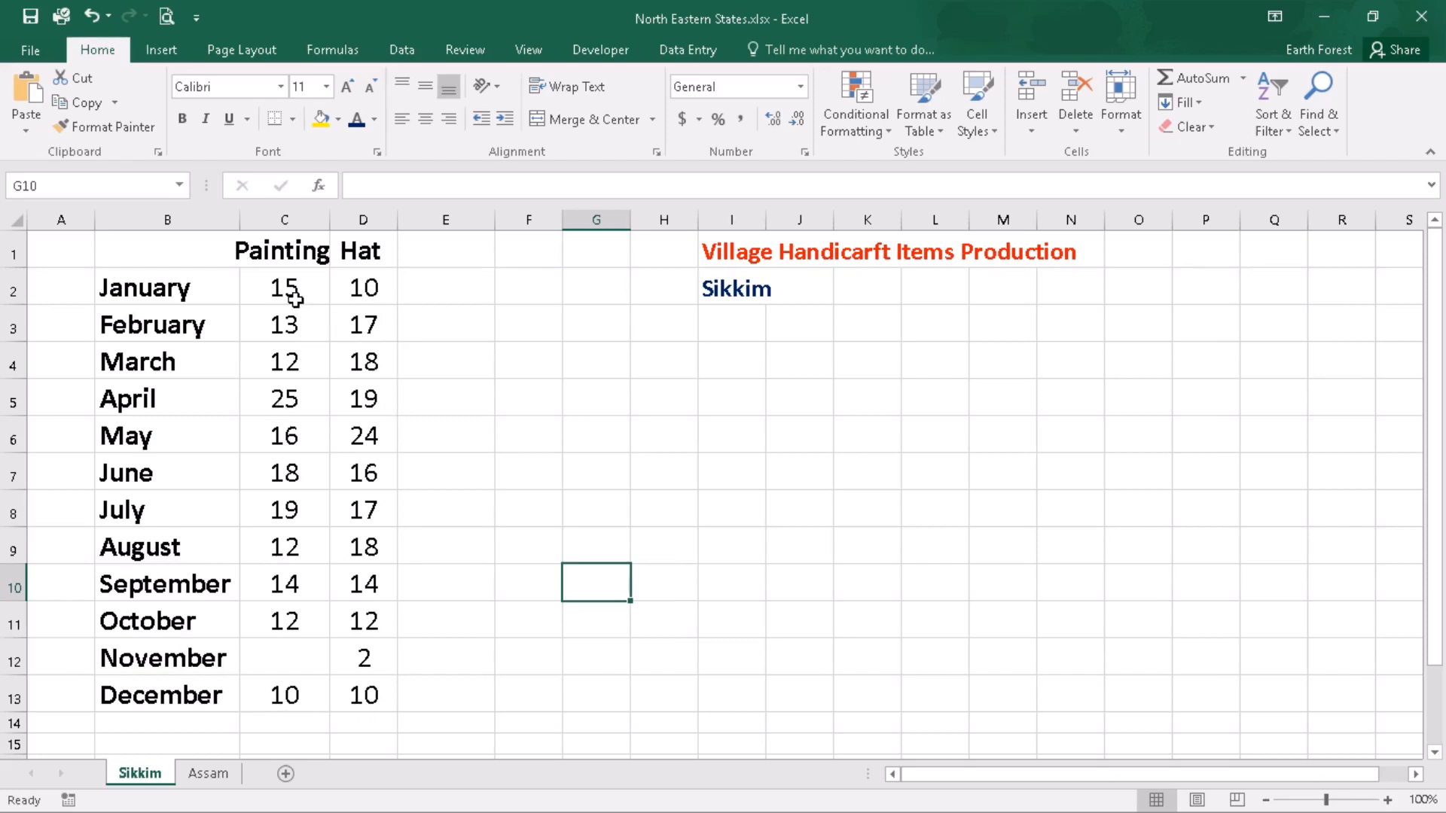
pyautogui.moveTo(137, 742)
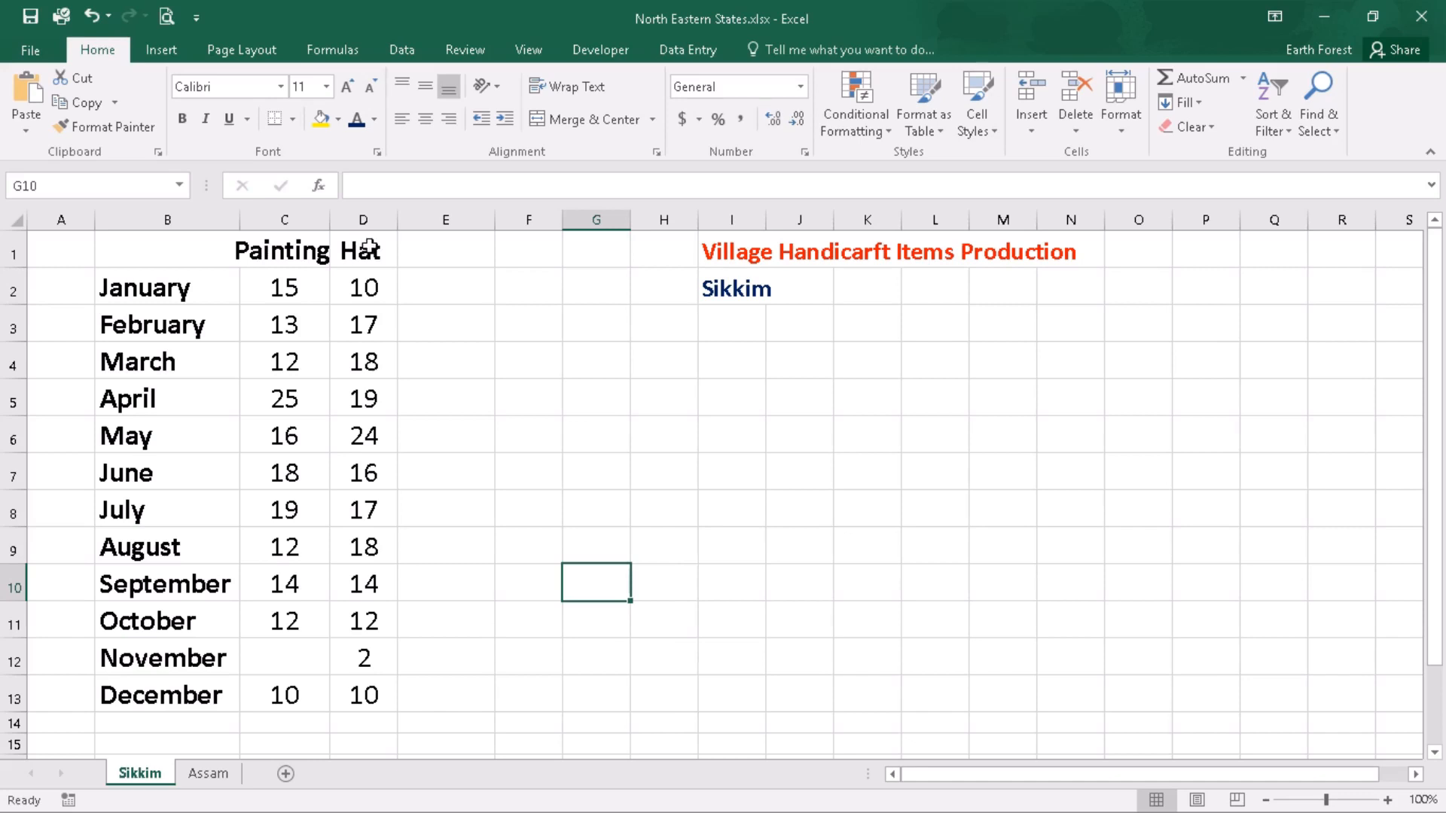
pyautogui.moveTo(429, 245)
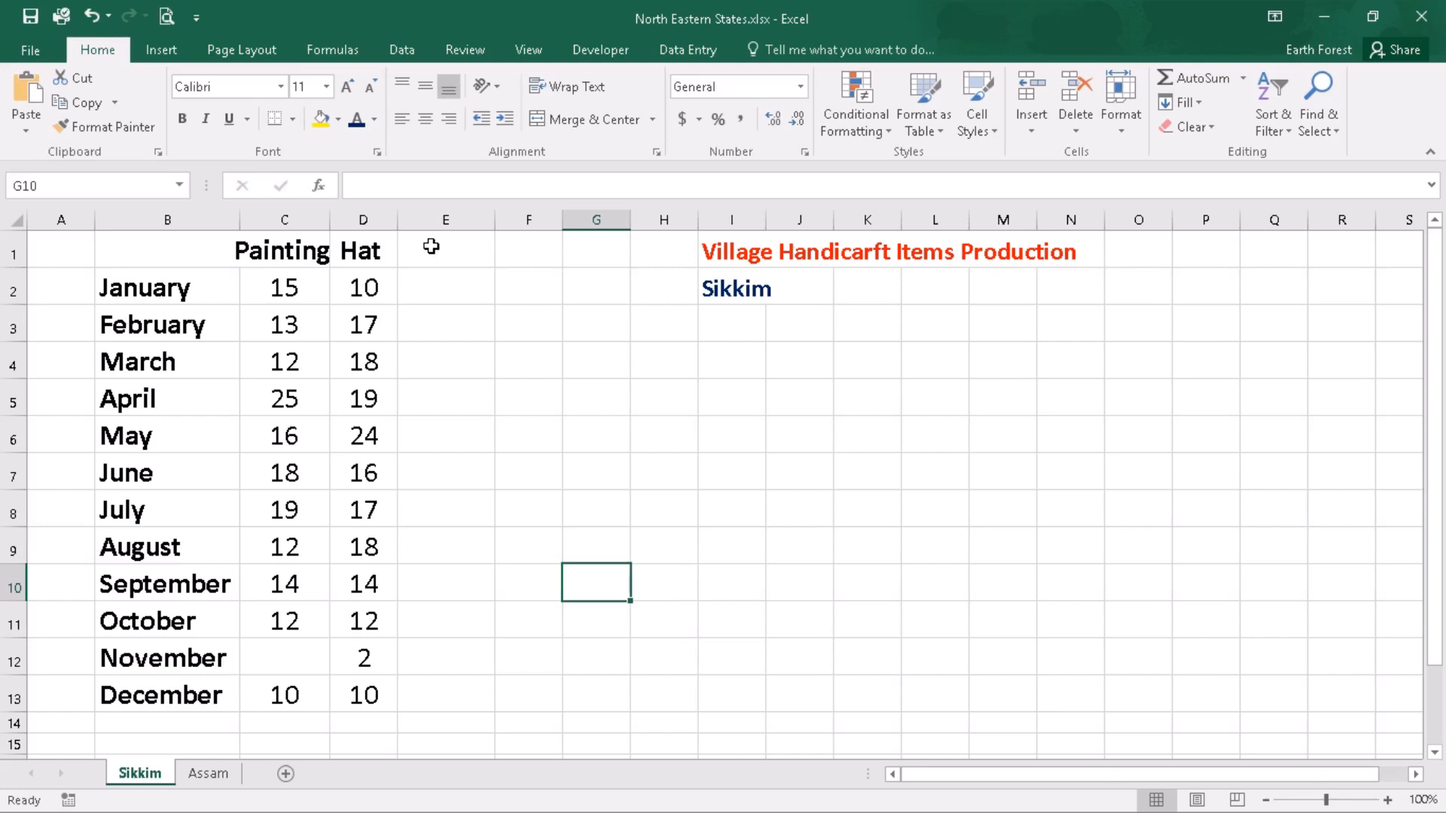
pyautogui.moveTo(317, 671)
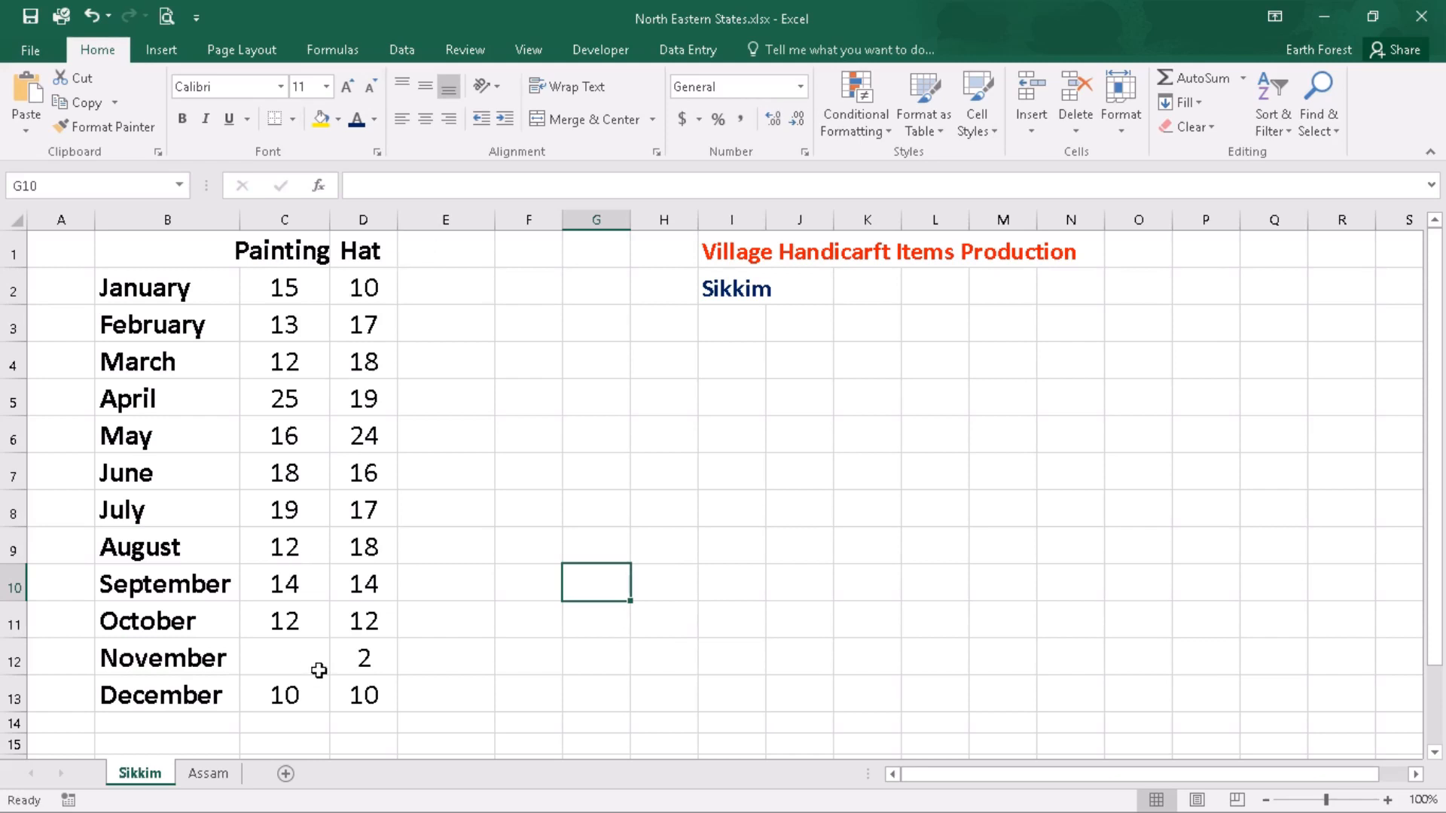
pyautogui.moveTo(257, 657)
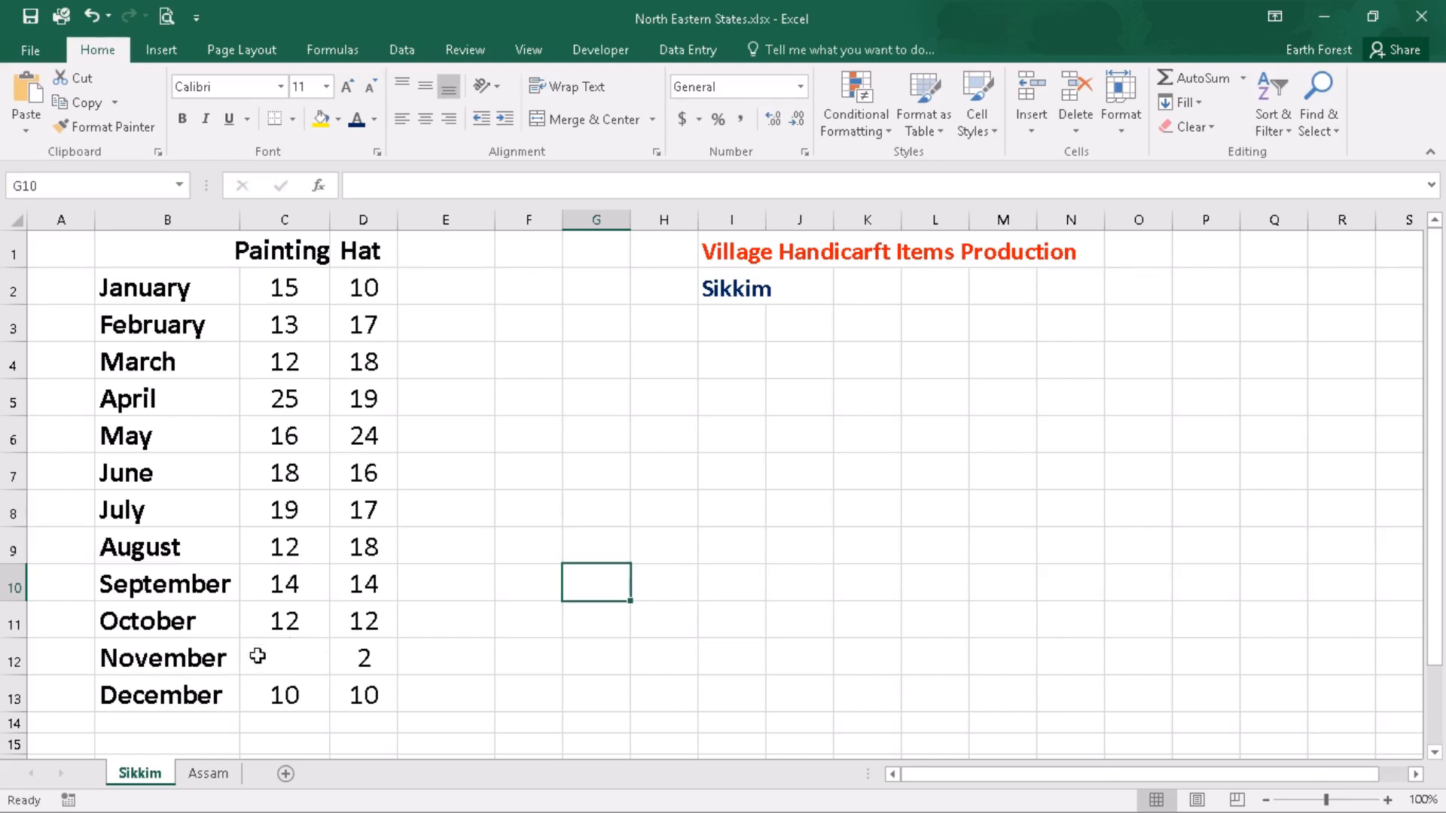
pyautogui.moveTo(293, 663)
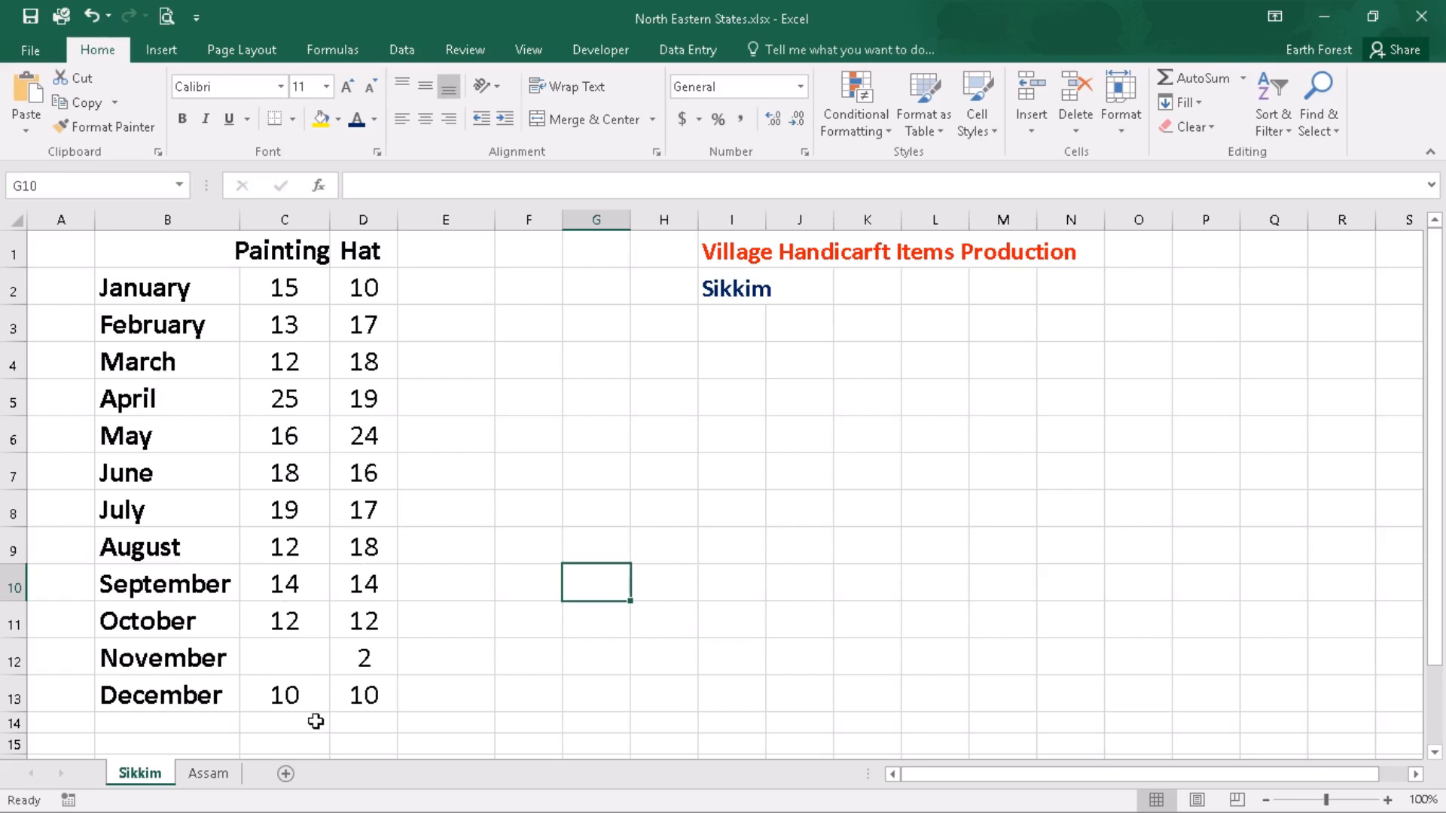
pyautogui.click(208, 773)
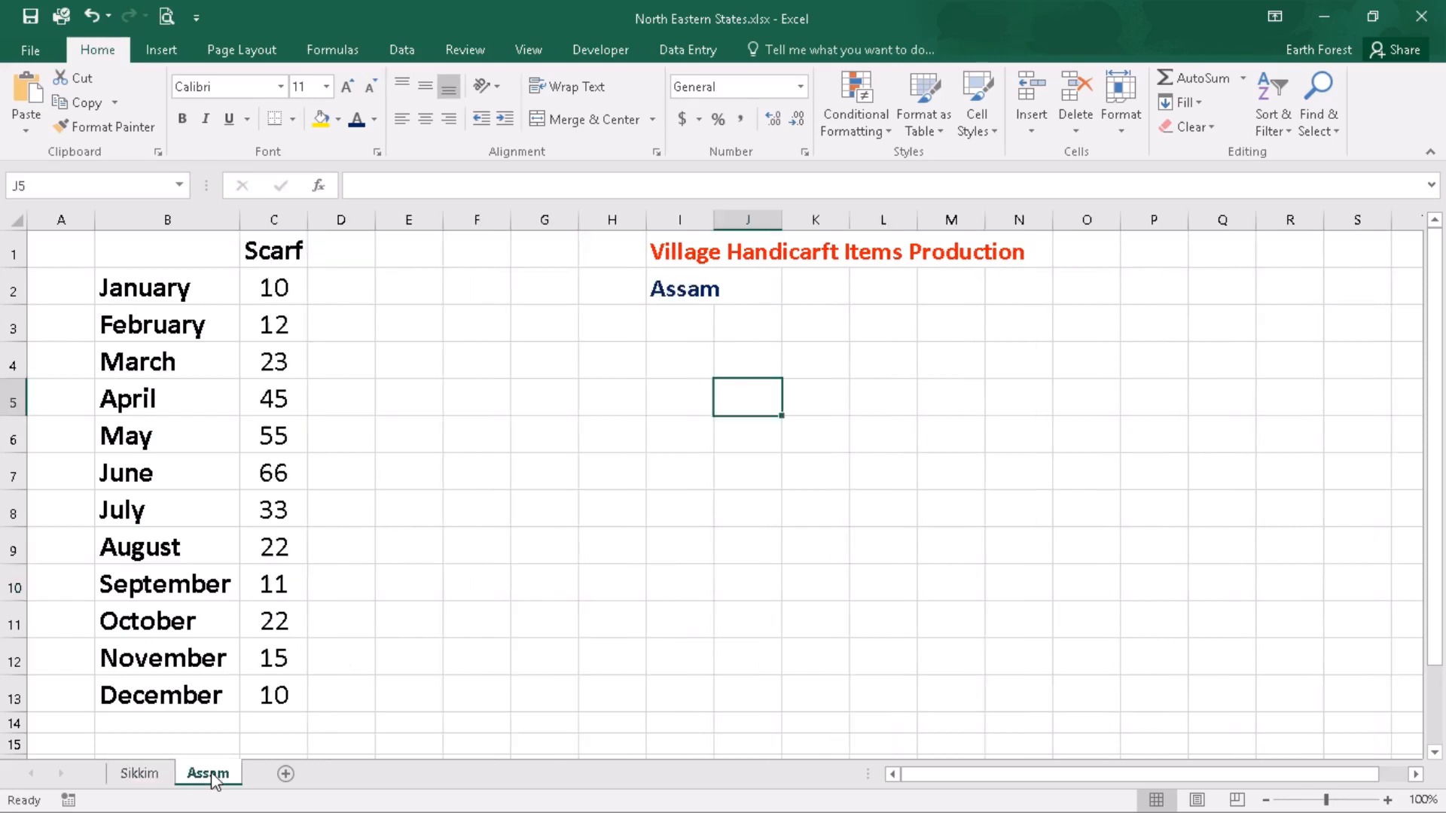
pyautogui.moveTo(280, 269)
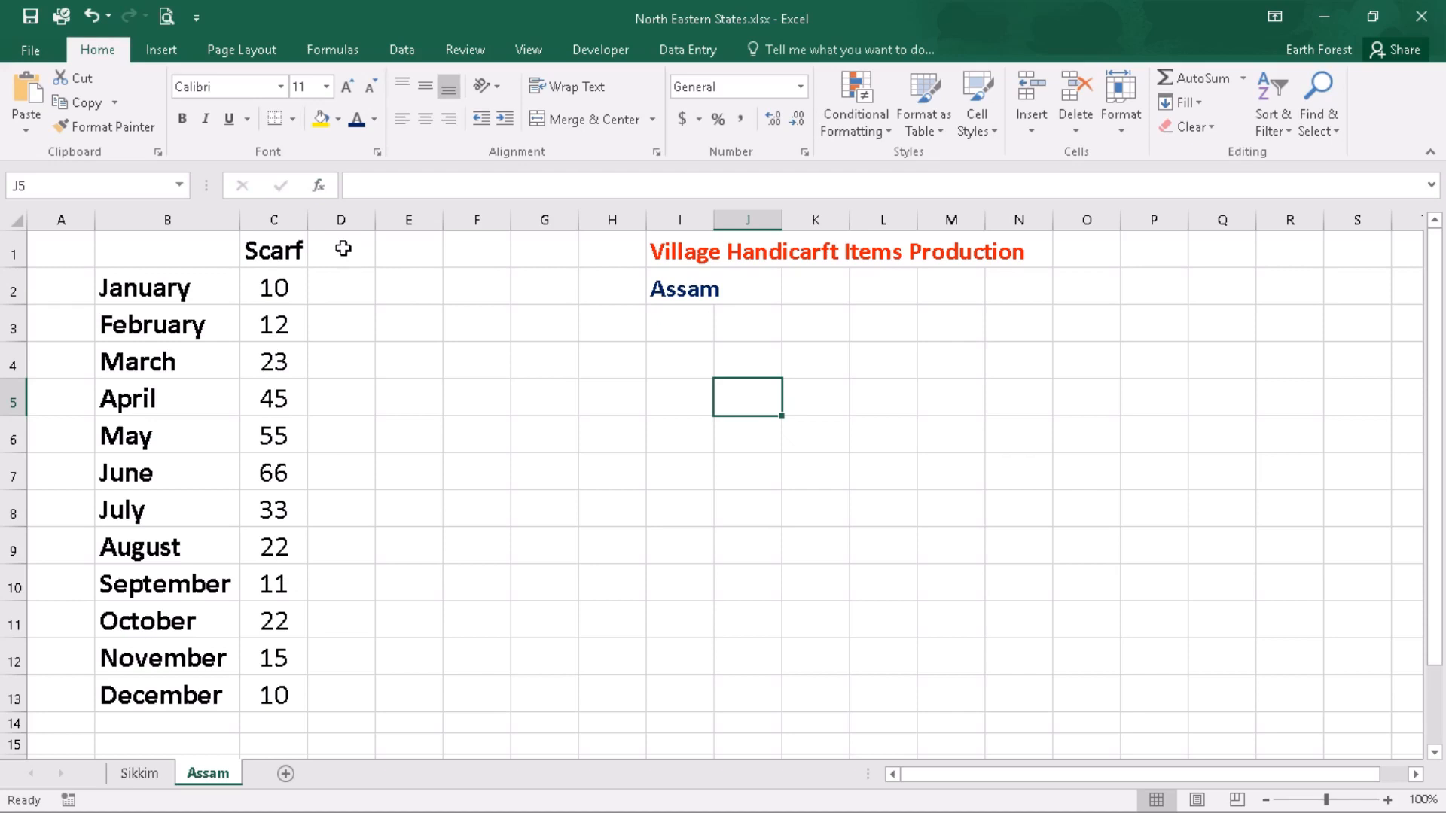
pyautogui.moveTo(419, 250)
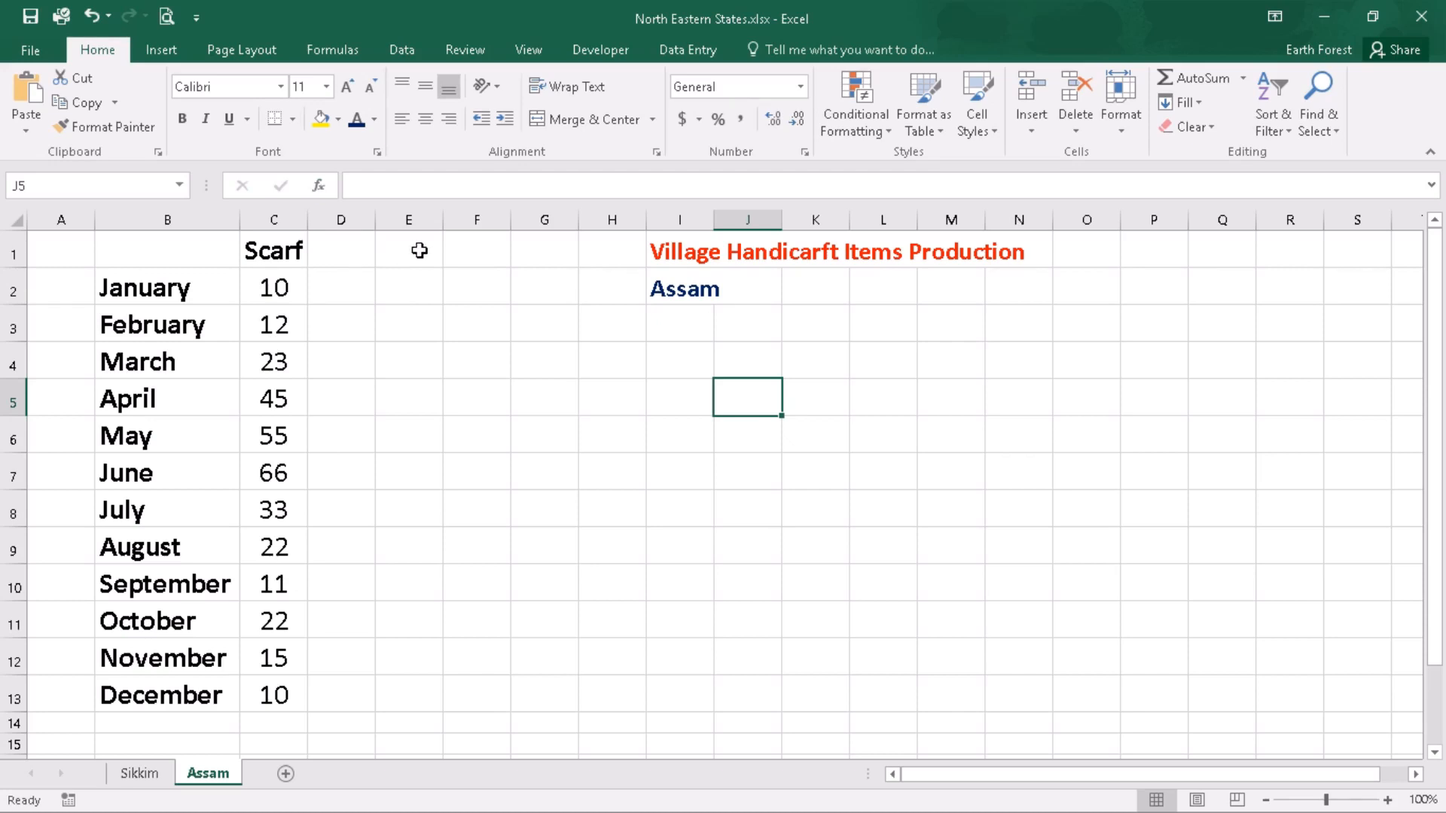
pyautogui.moveTo(182, 267)
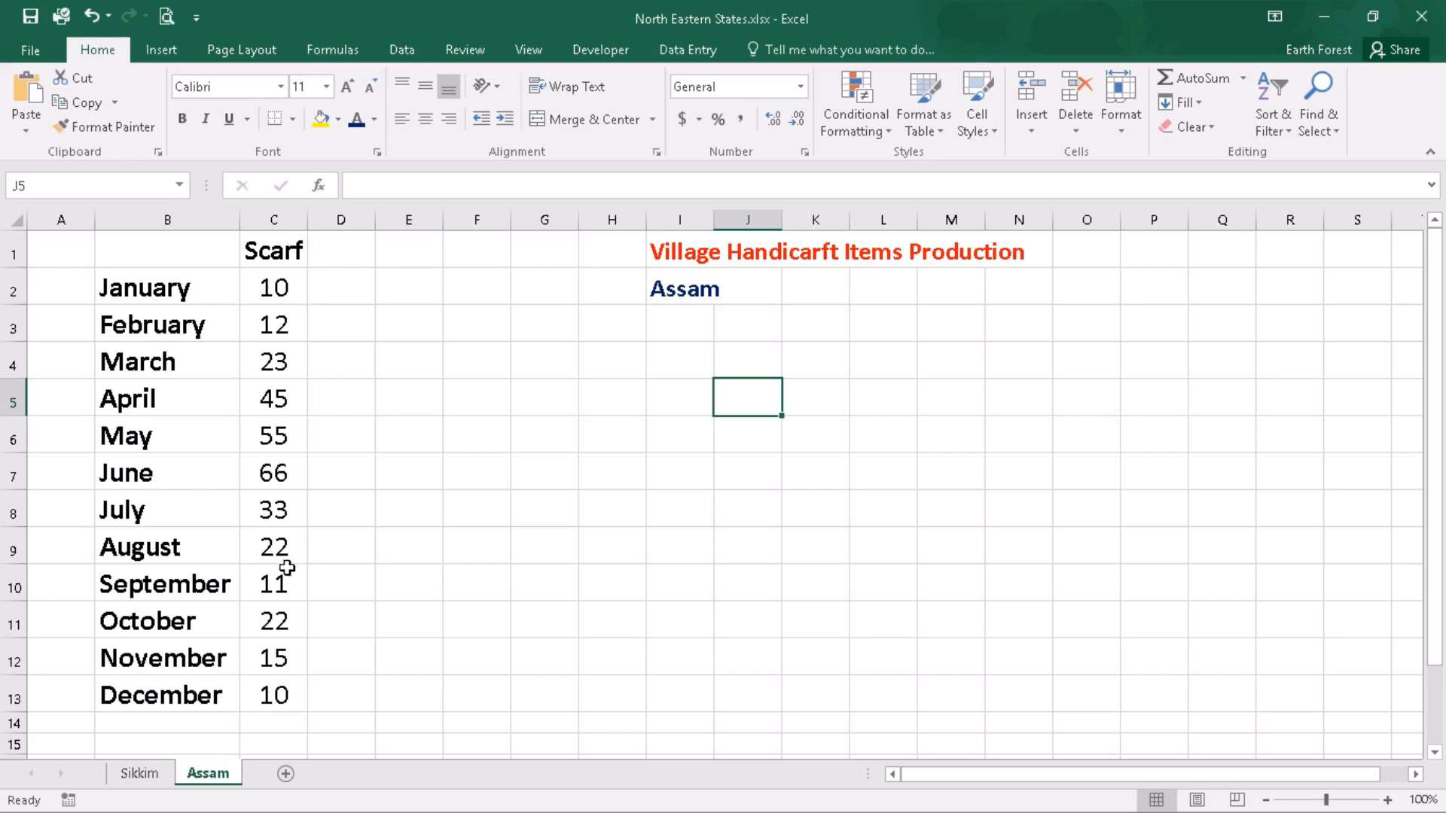
pyautogui.moveTo(311, 565)
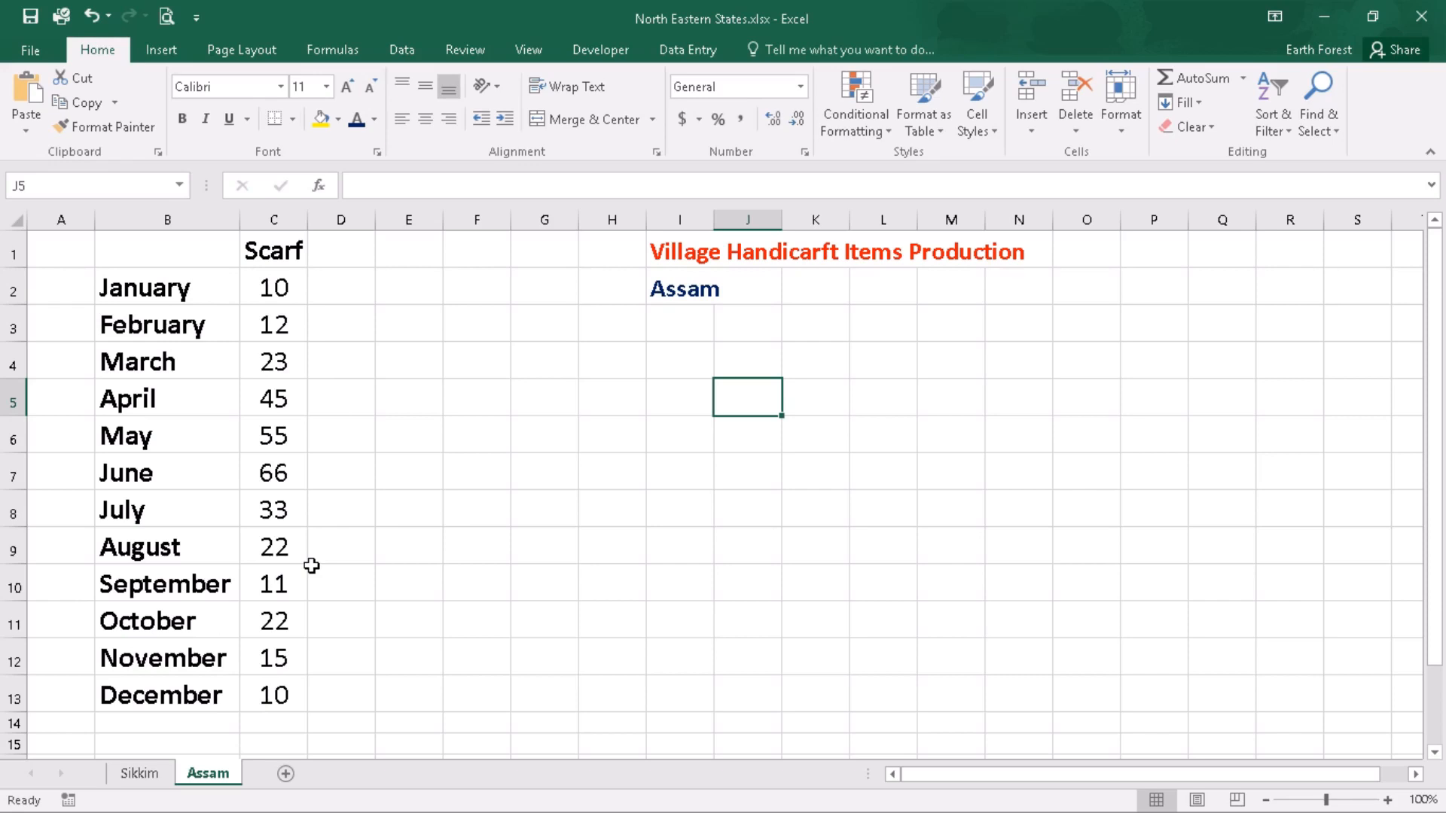
pyautogui.moveTo(327, 557)
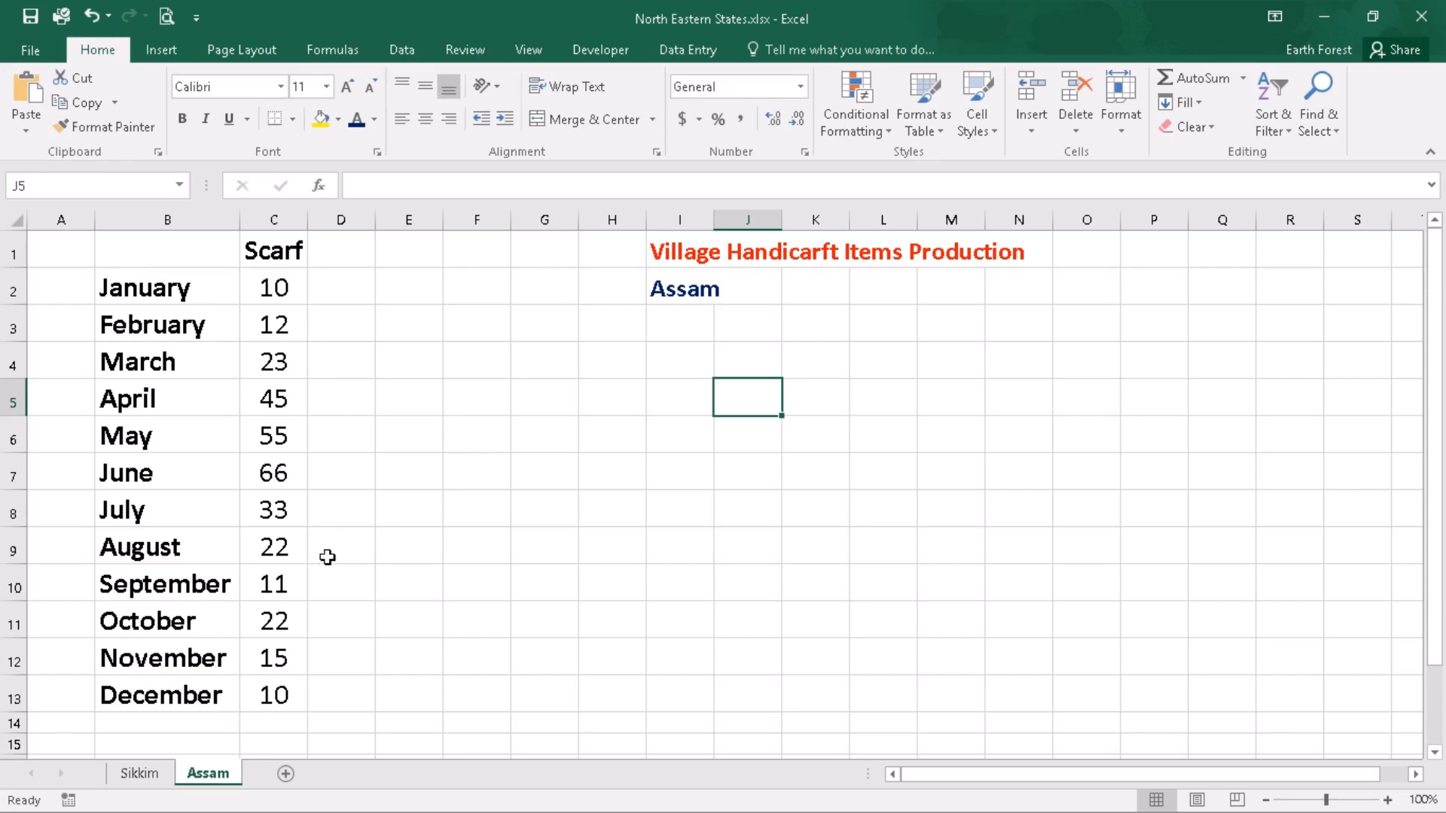
pyautogui.moveTo(422, 252)
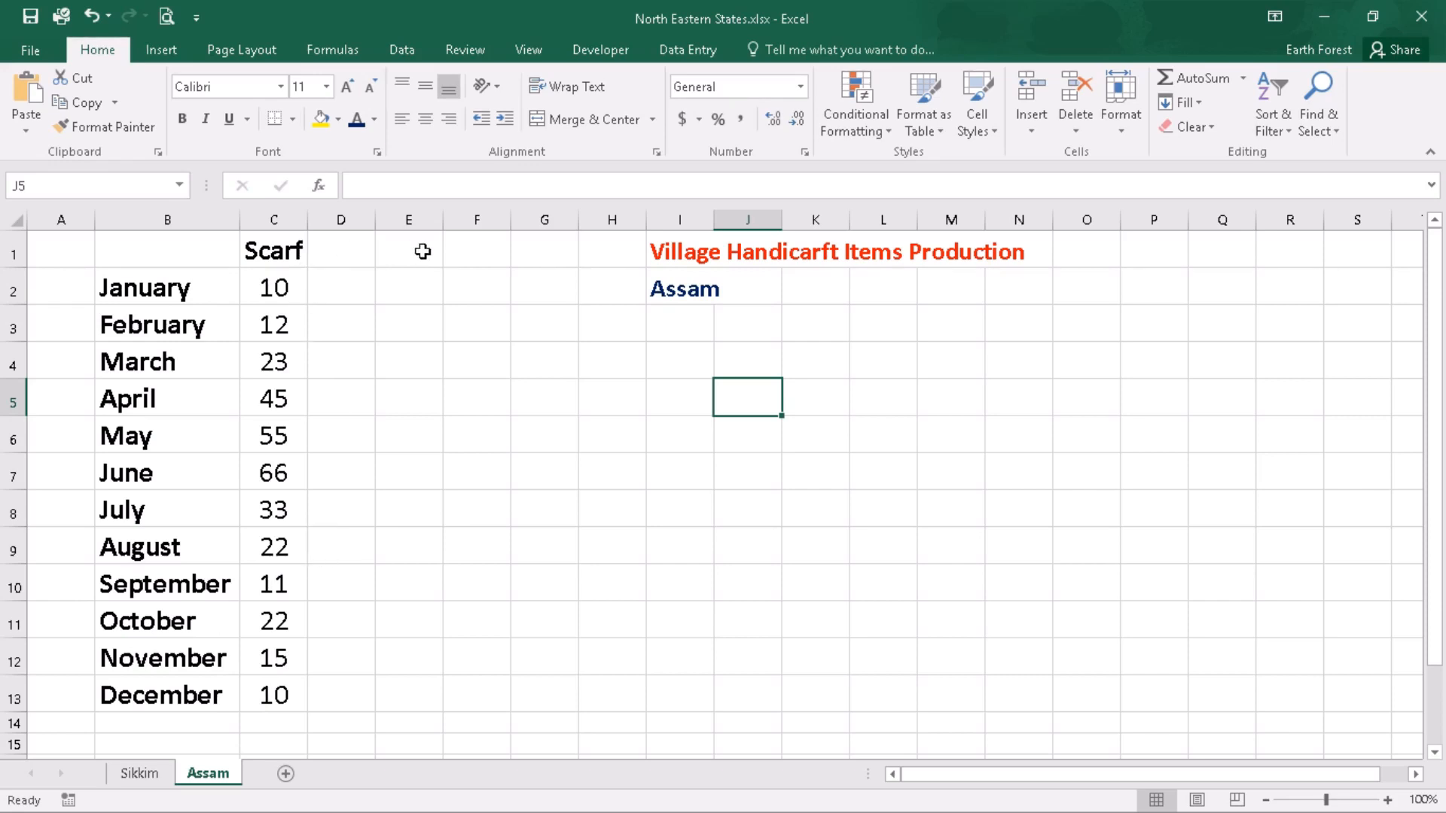
pyautogui.moveTo(461, 523)
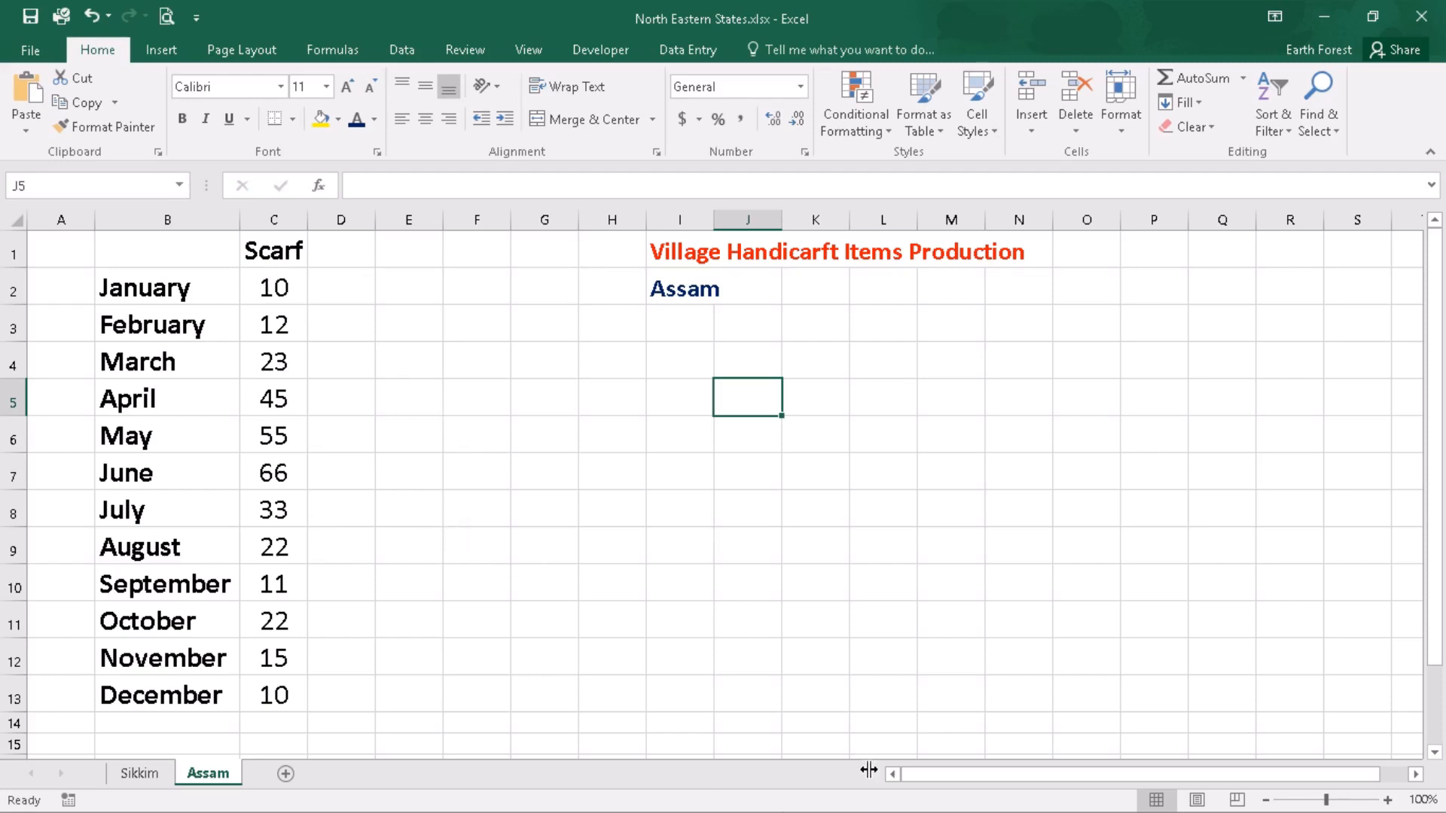
pyautogui.click(16, 795)
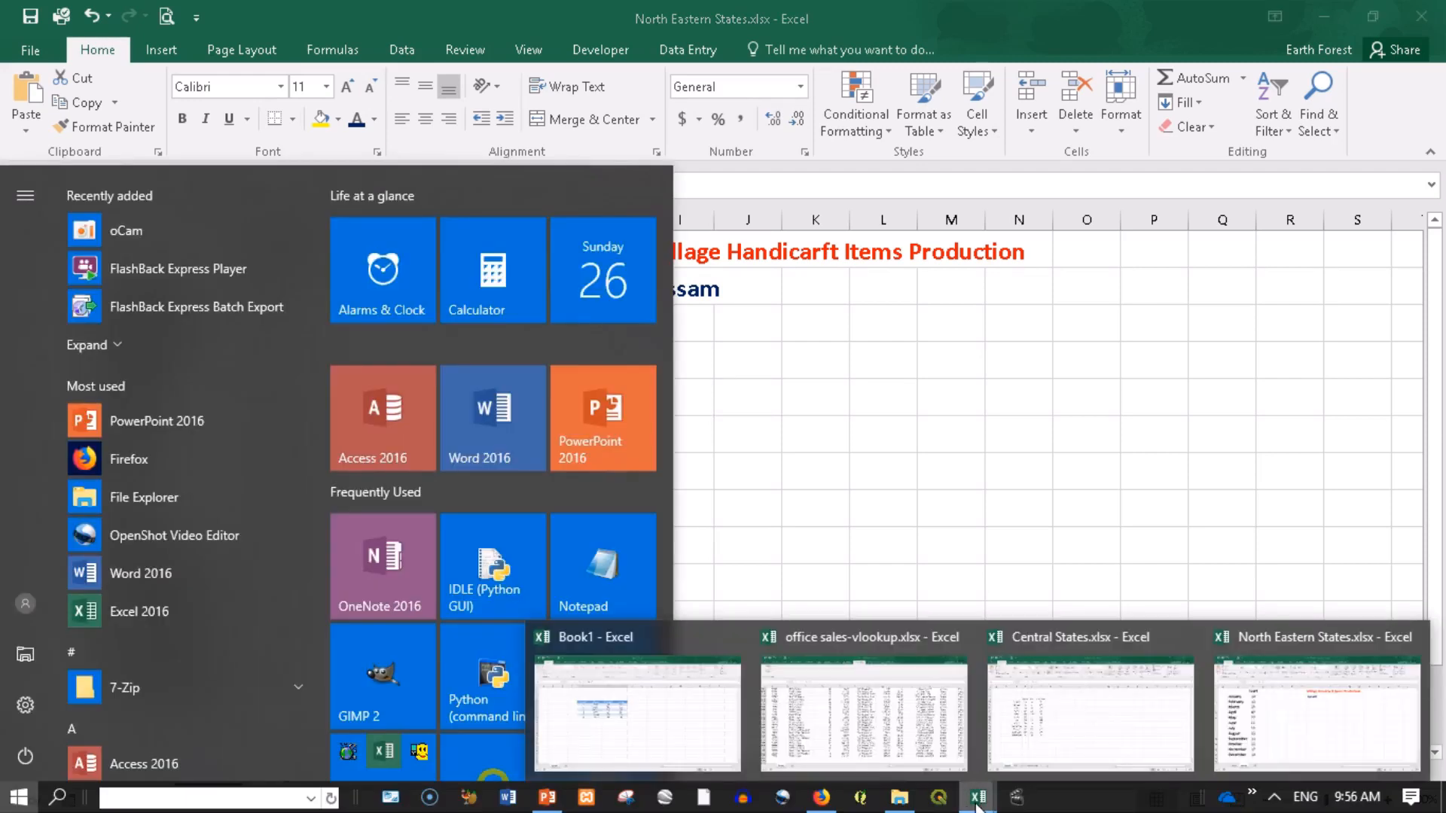
# - Return to Central States, reopen the Consolidate dialog and start picking a new reference range
pyautogui.click(1087, 714)
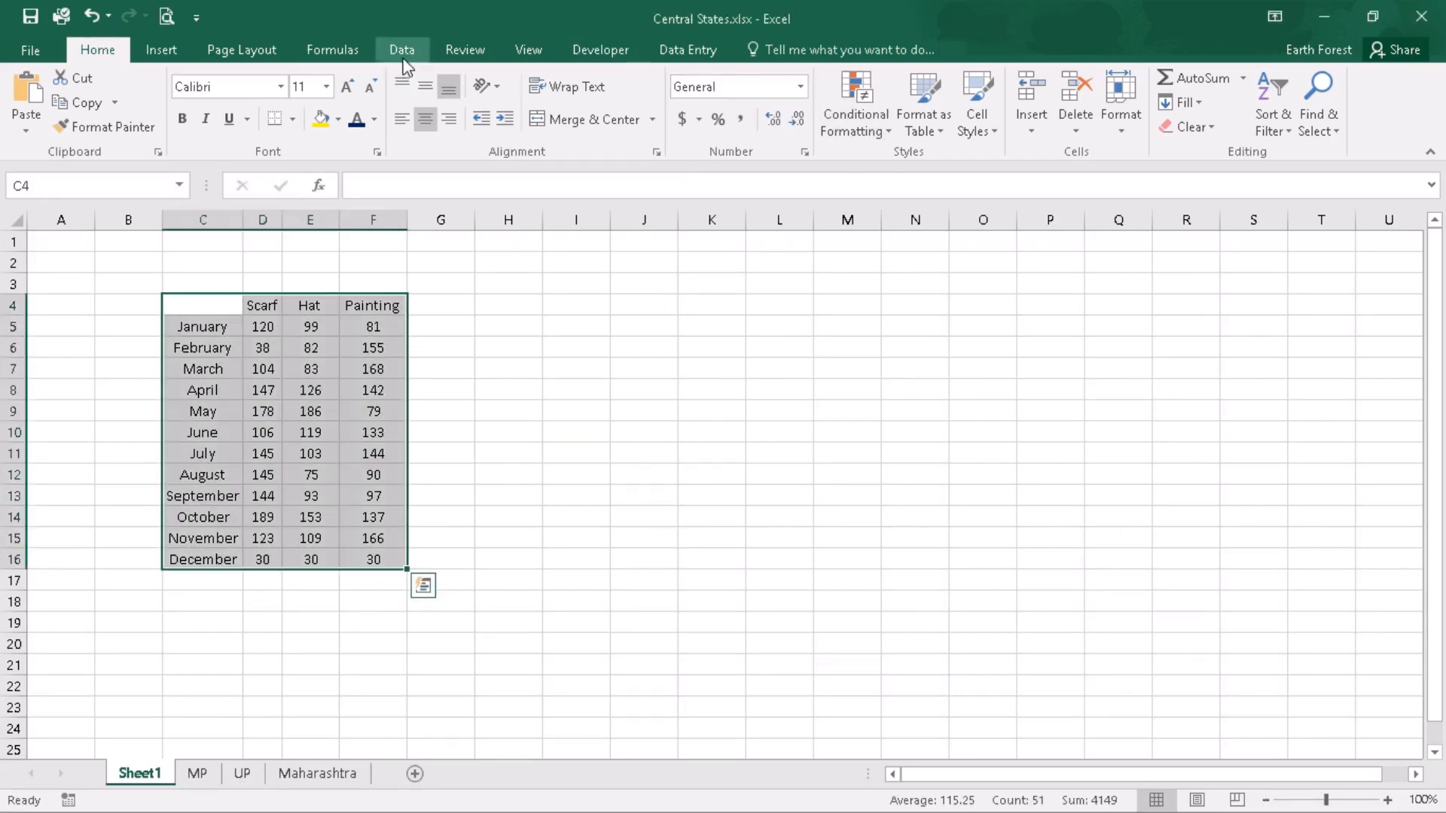
pyautogui.click(400, 50)
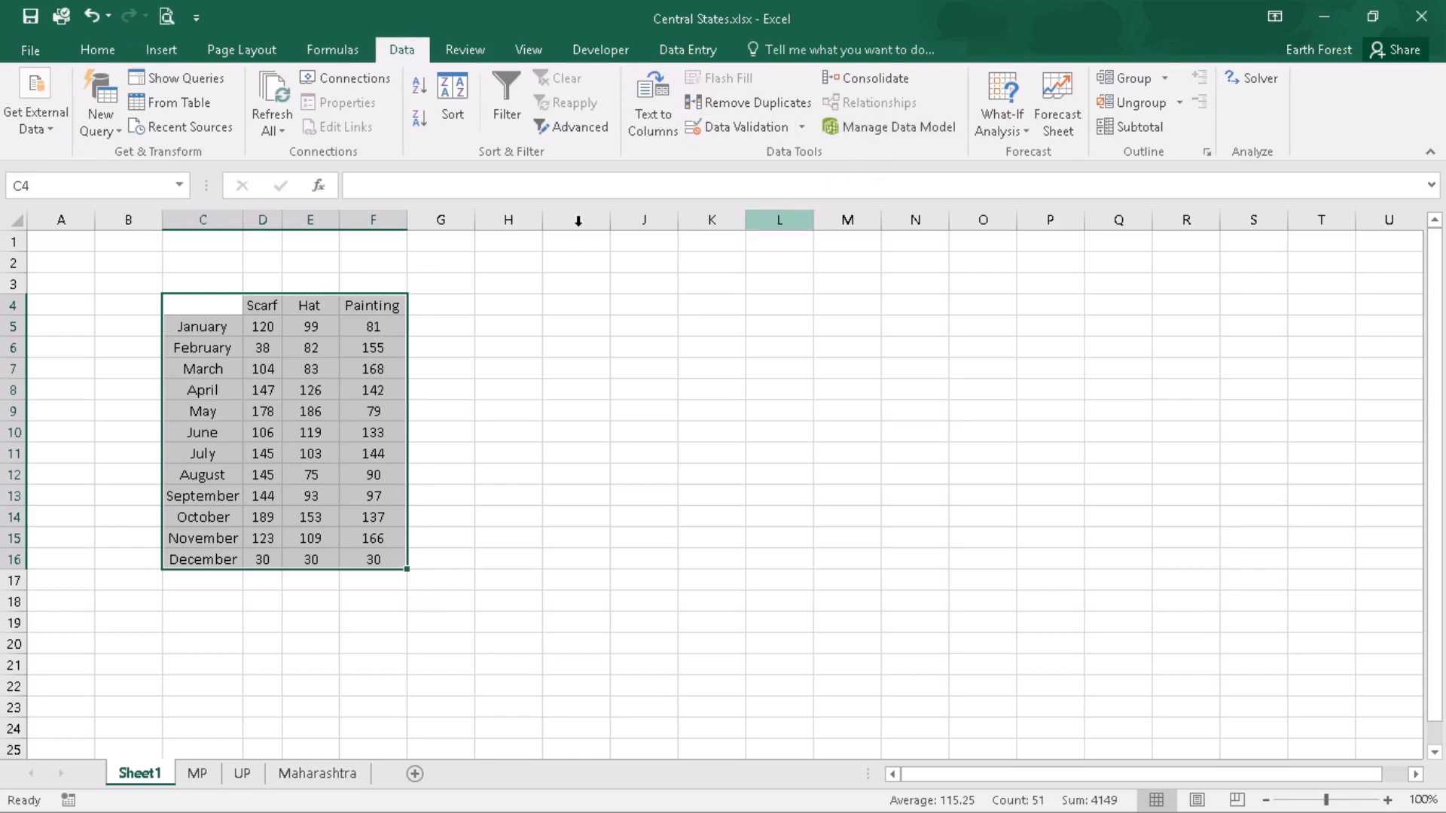
pyautogui.moveTo(890, 127)
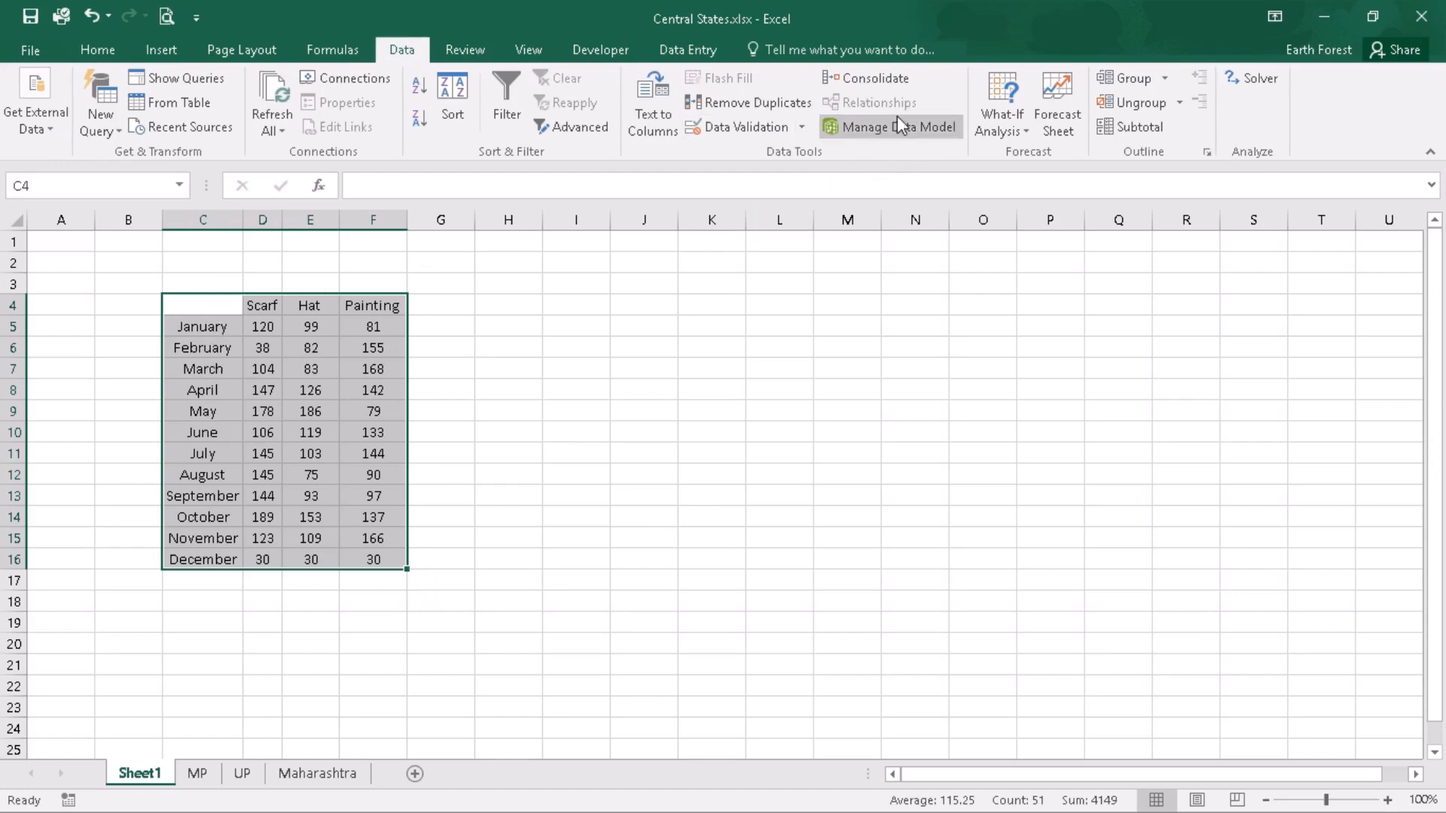
pyautogui.click(872, 77)
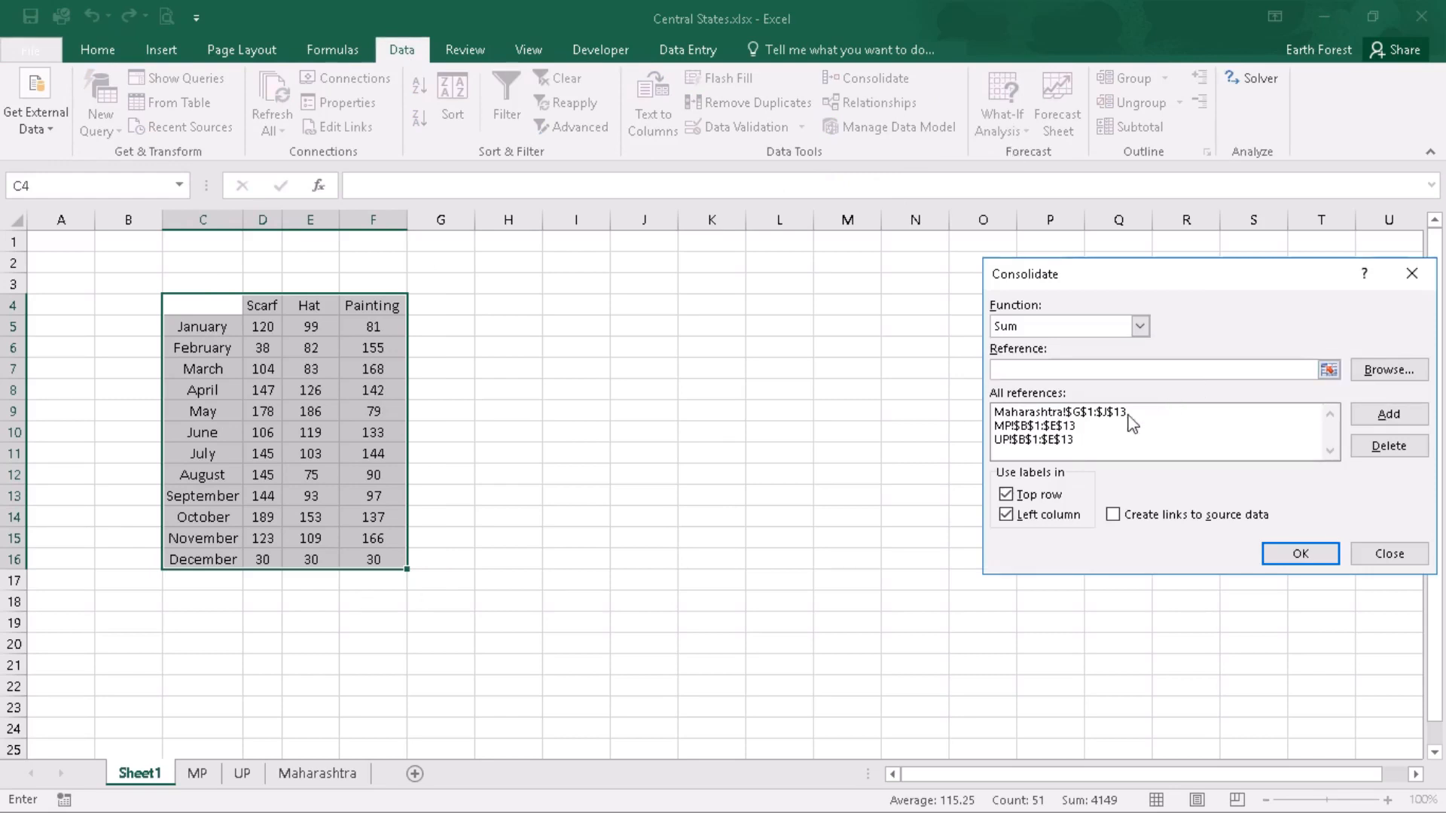
pyautogui.moveTo(1171, 279)
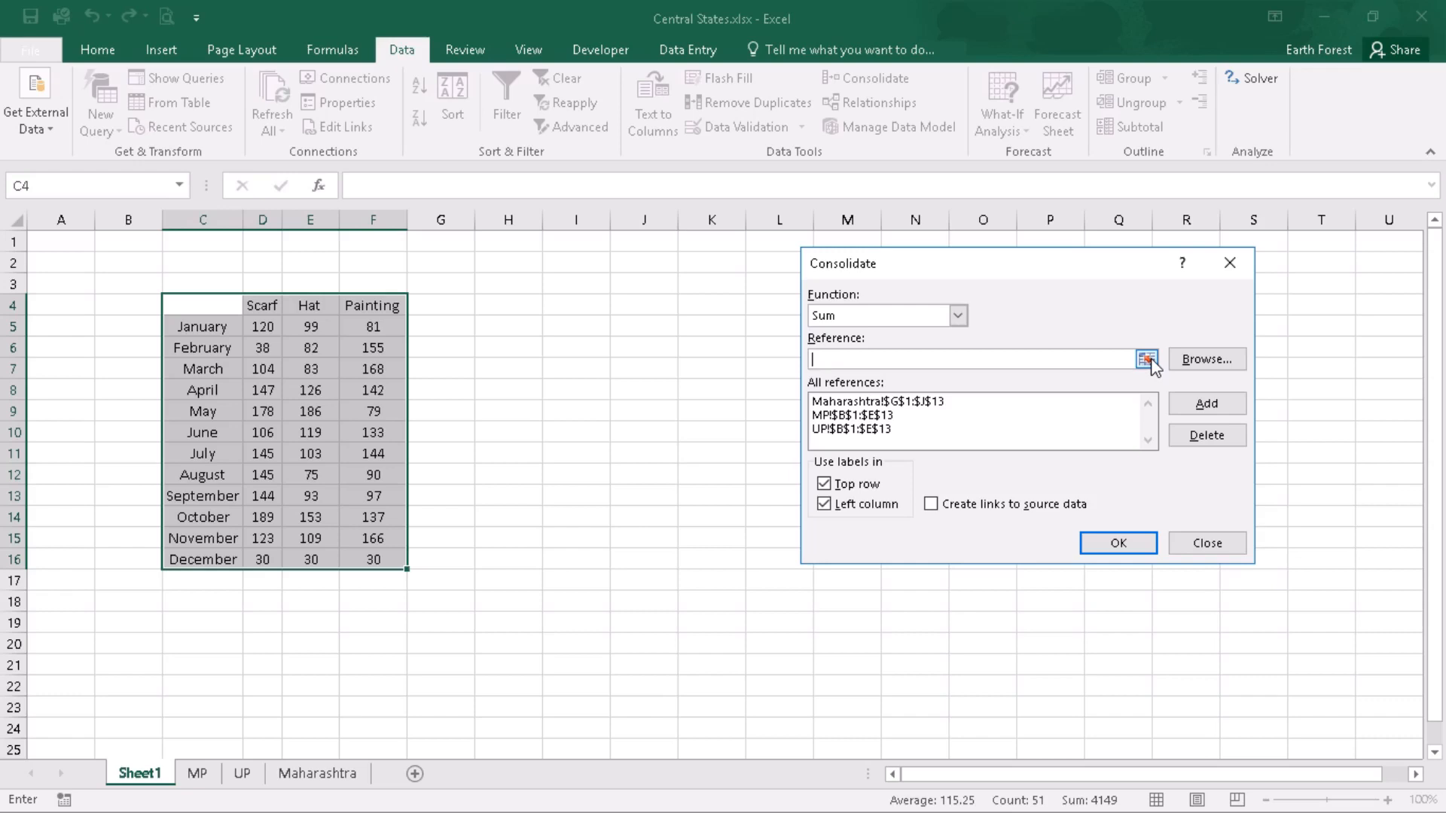
pyautogui.click(1147, 358)
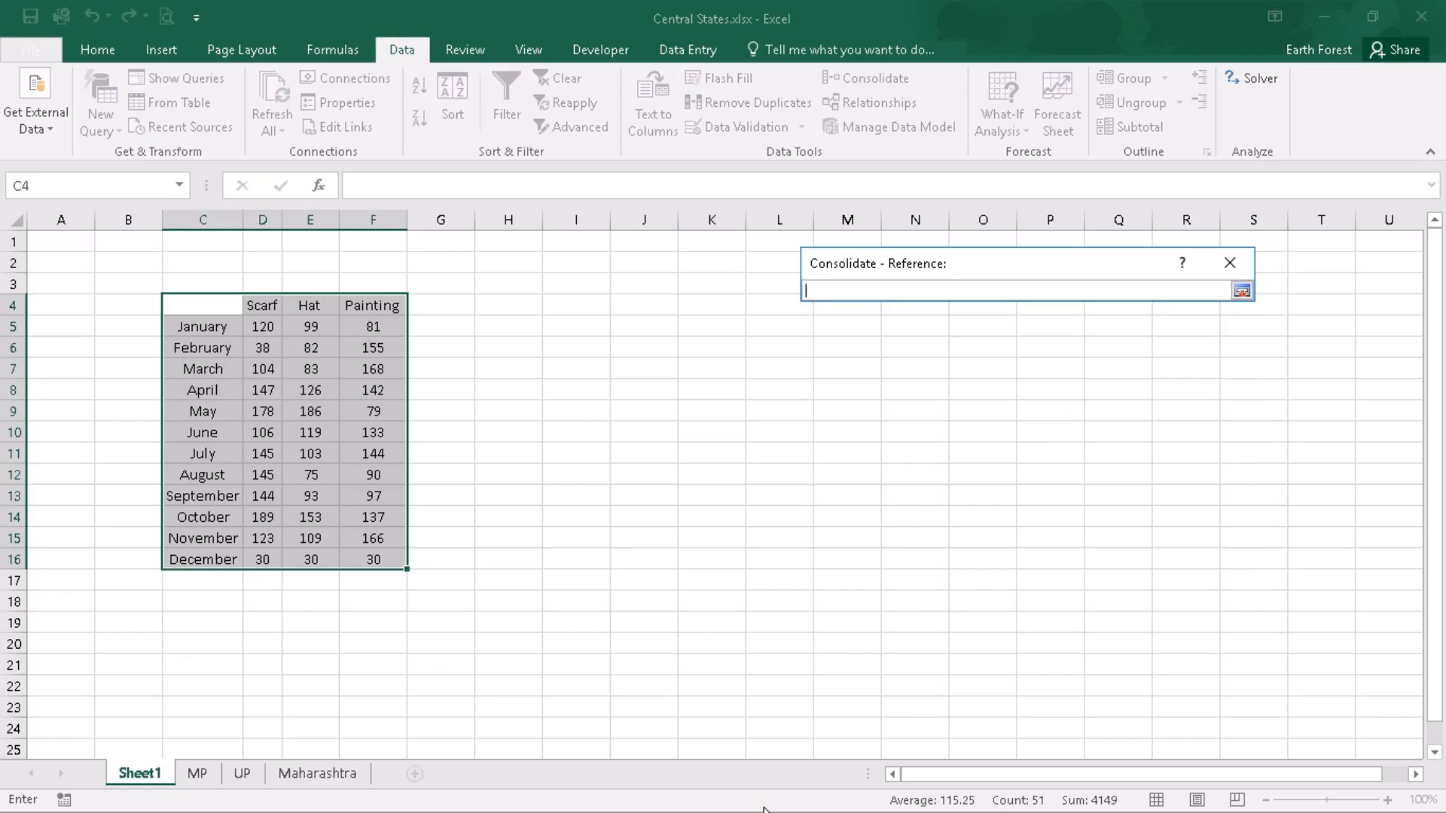
# - Add Assam!B1:C13 from North Eastern States.xlsx as a fourth consolidation source
pyautogui.click(17, 797)
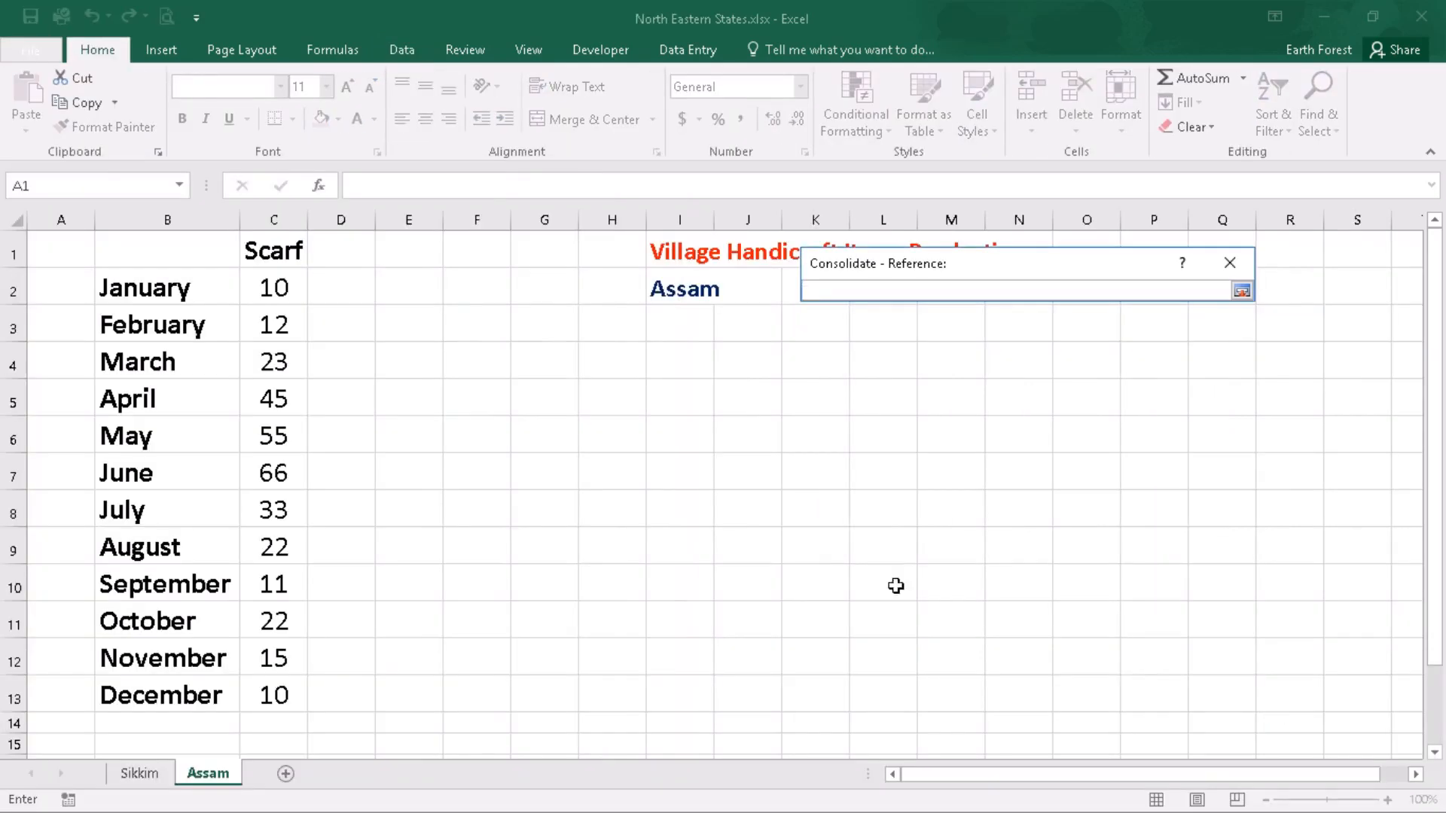
pyautogui.moveTo(165, 250); pyautogui.dragTo(274, 288)
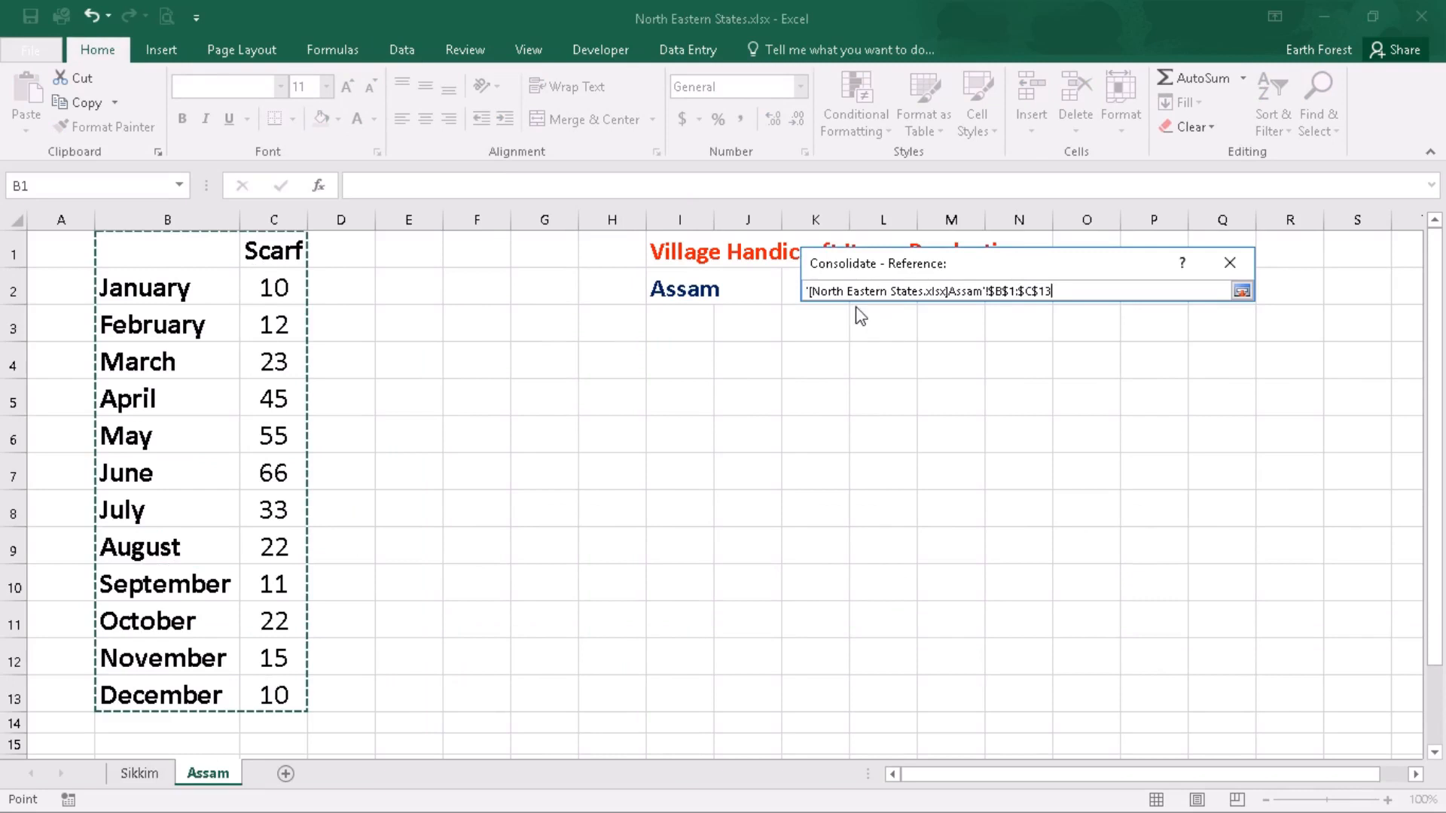
pyautogui.moveTo(1124, 310)
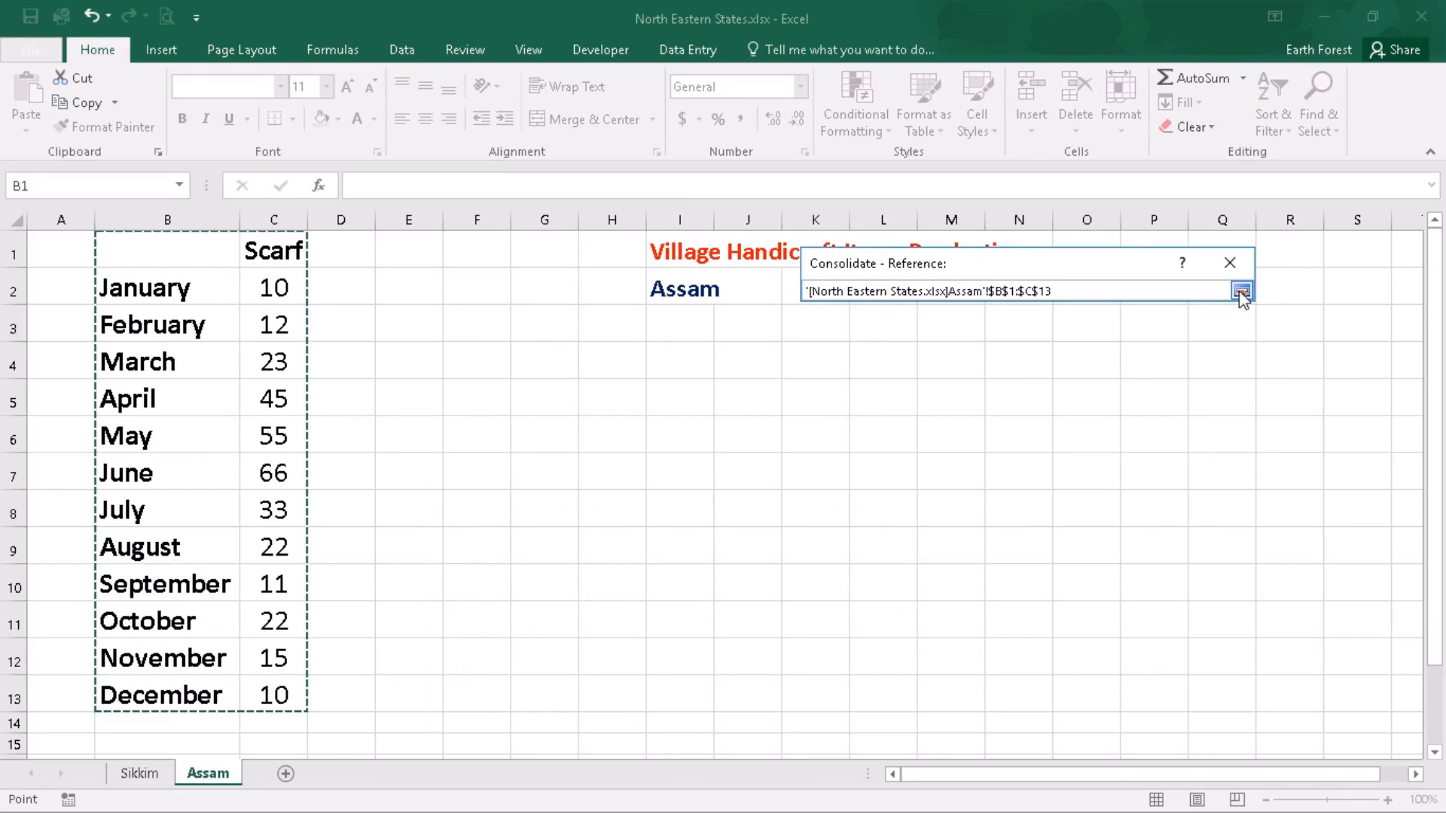
pyautogui.click(1240, 290)
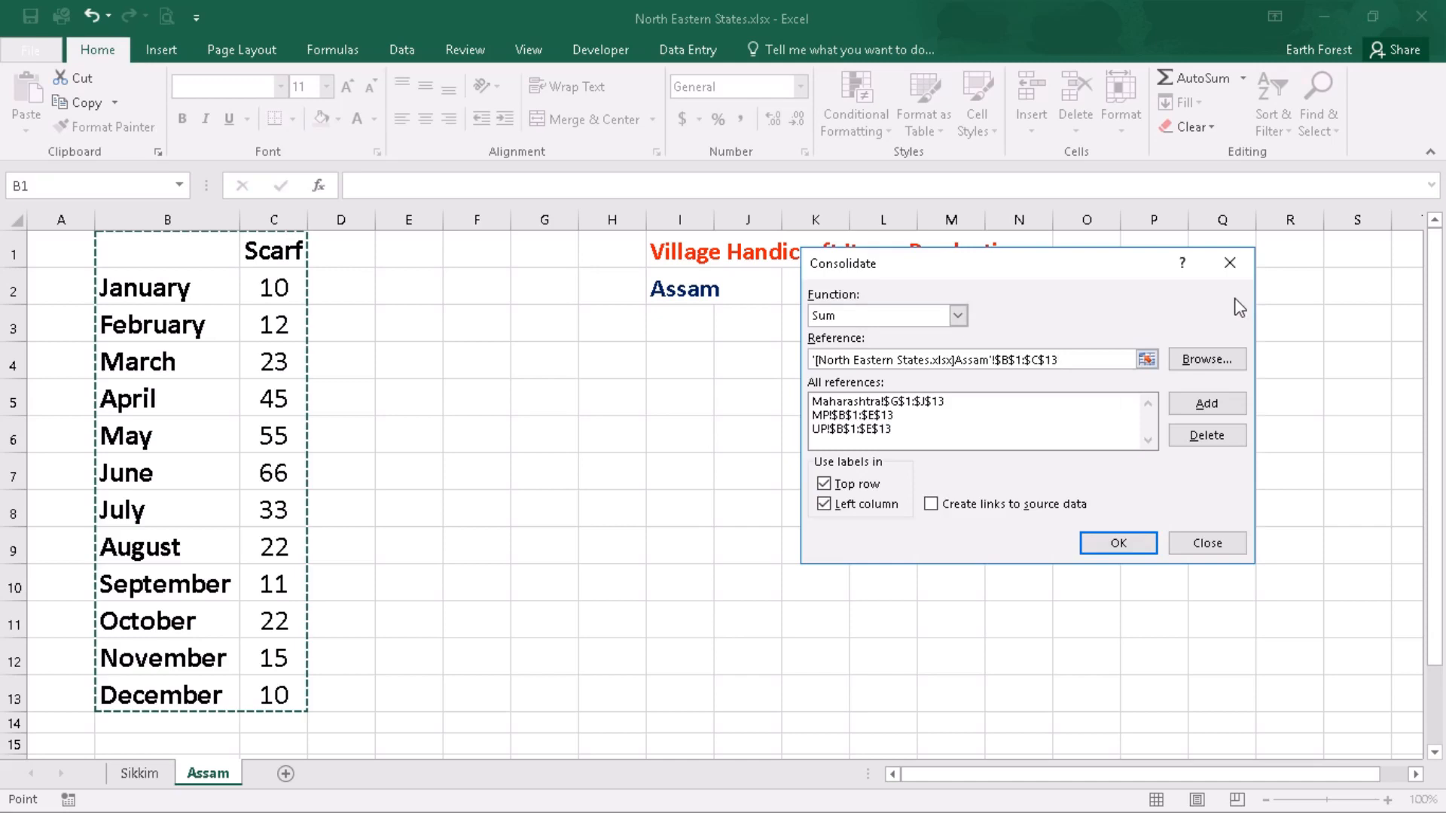
pyautogui.click(1205, 403)
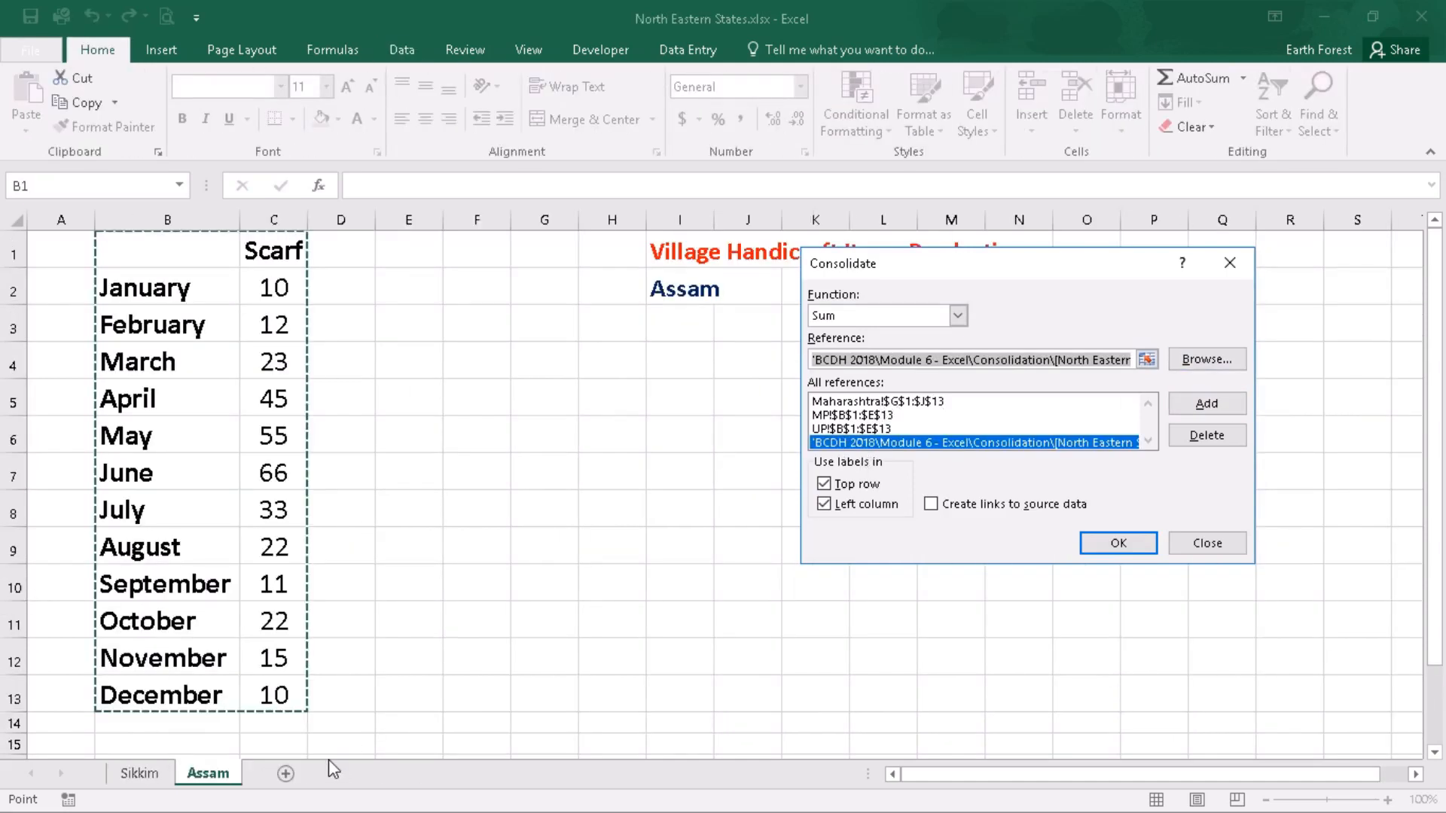
pyautogui.moveTo(899, 603)
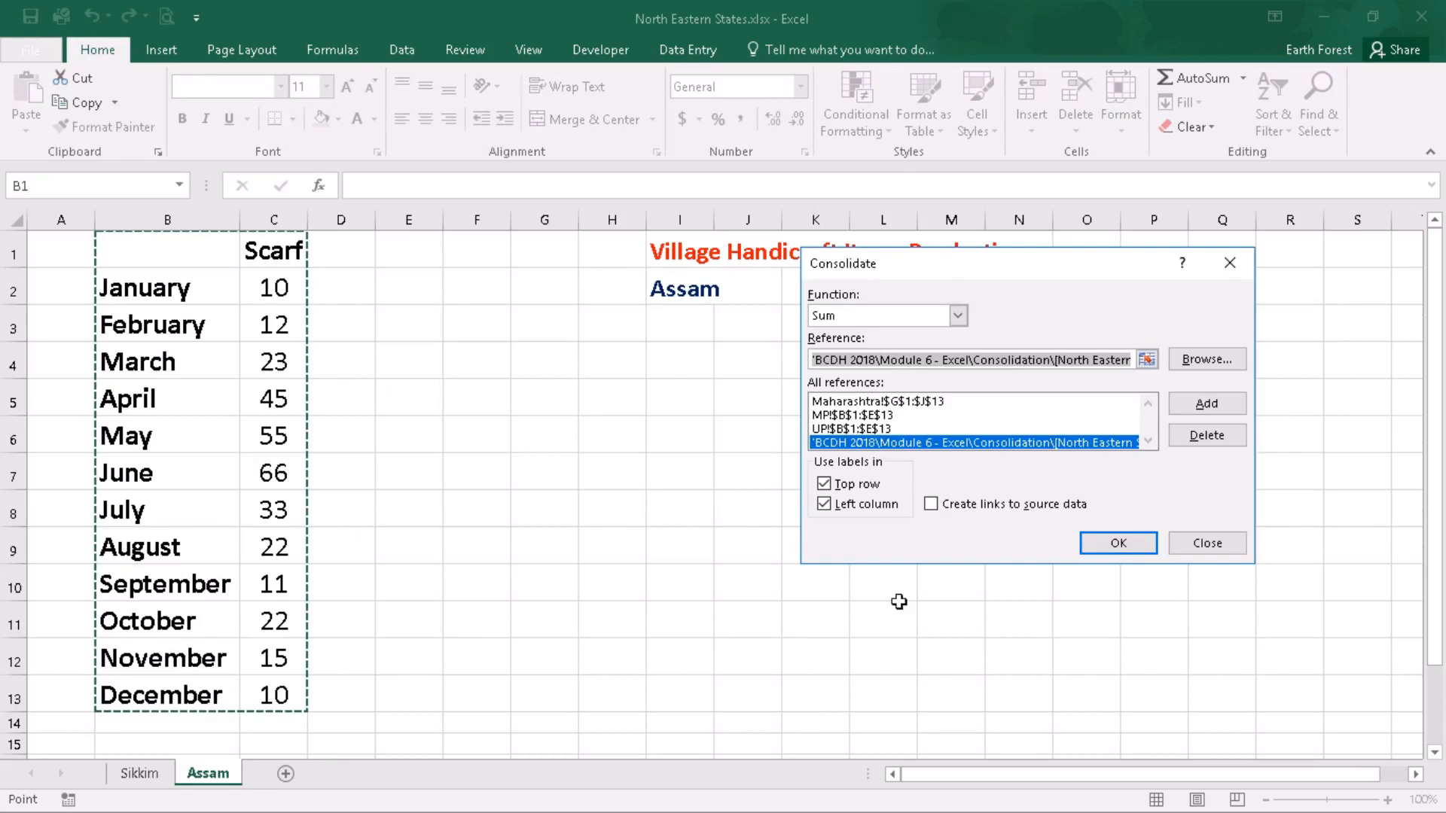
pyautogui.moveTo(1097, 496)
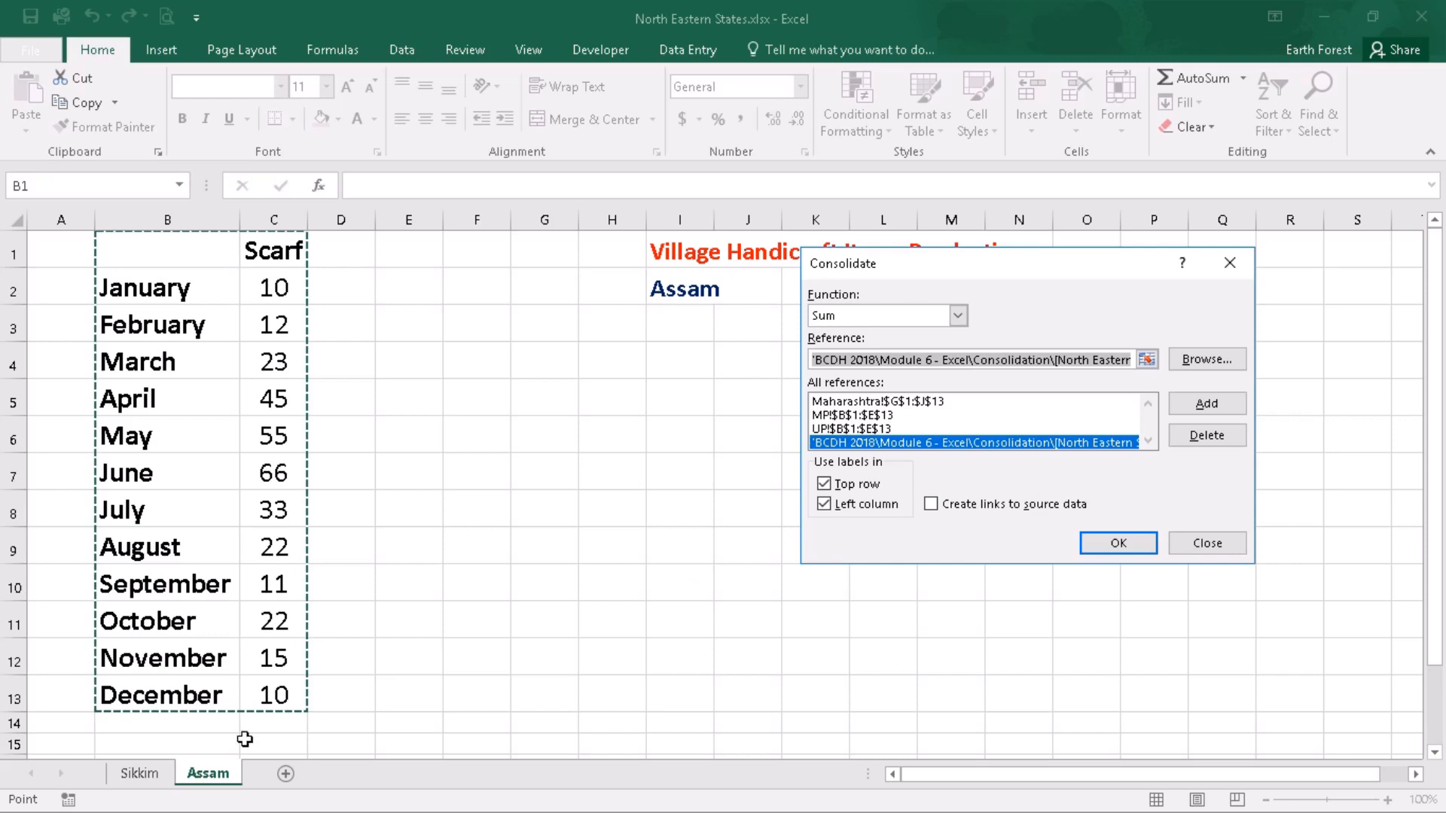
pyautogui.moveTo(141, 773)
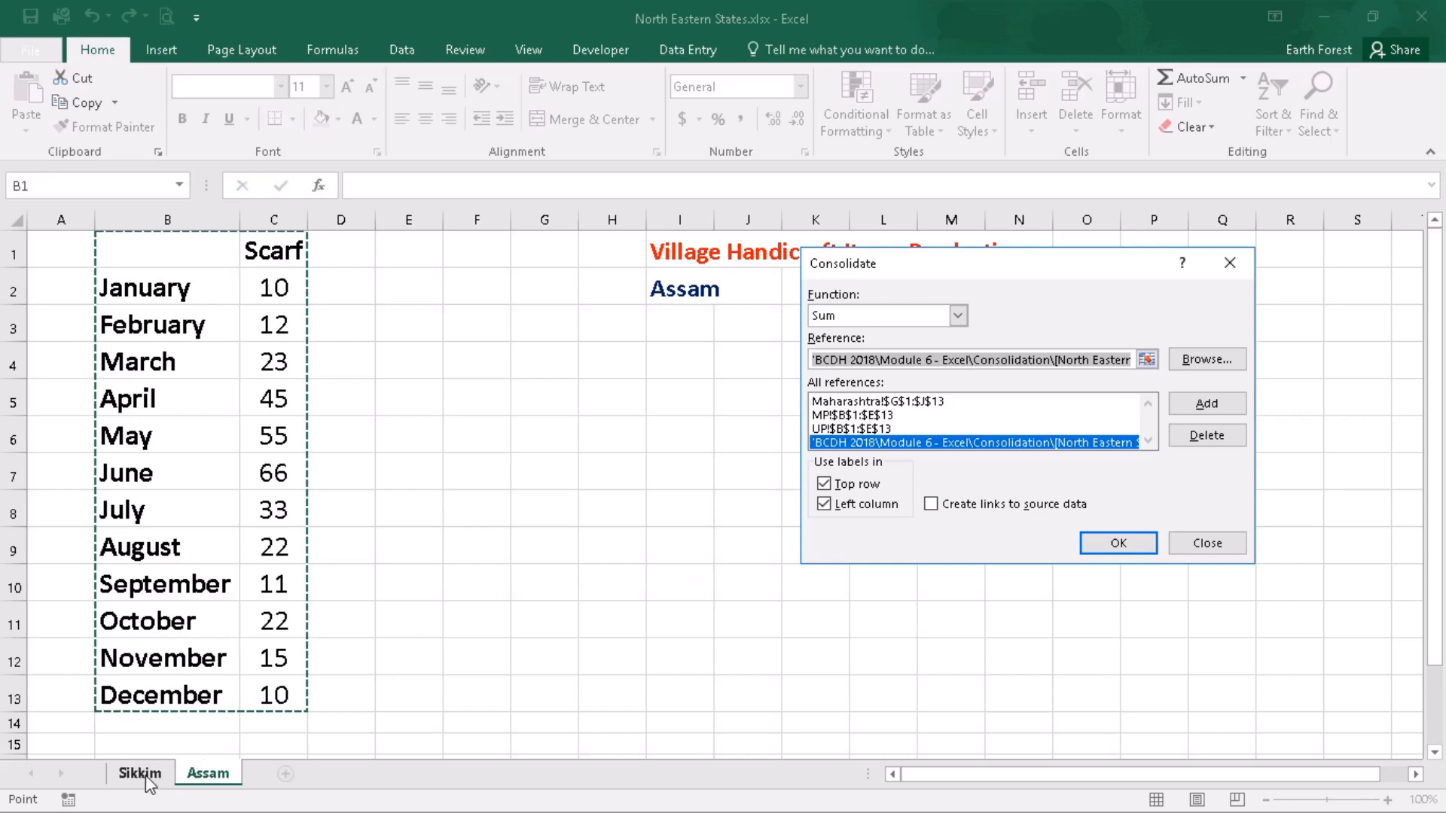
# - Add Sikkim!B1:D13 as a fifth source and run the consolidation with all five references
pyautogui.click(140, 773)
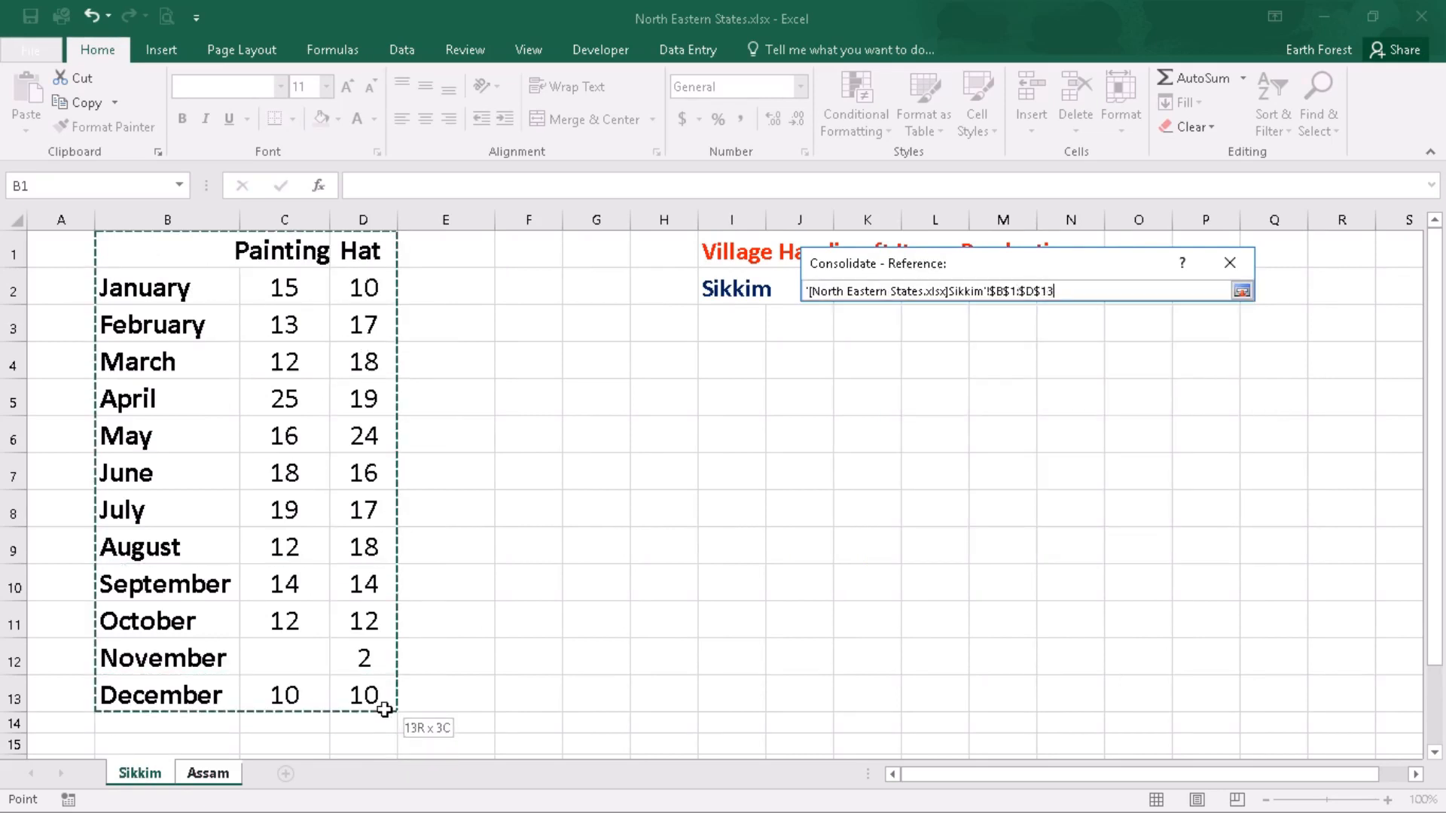
pyautogui.click(1241, 289)
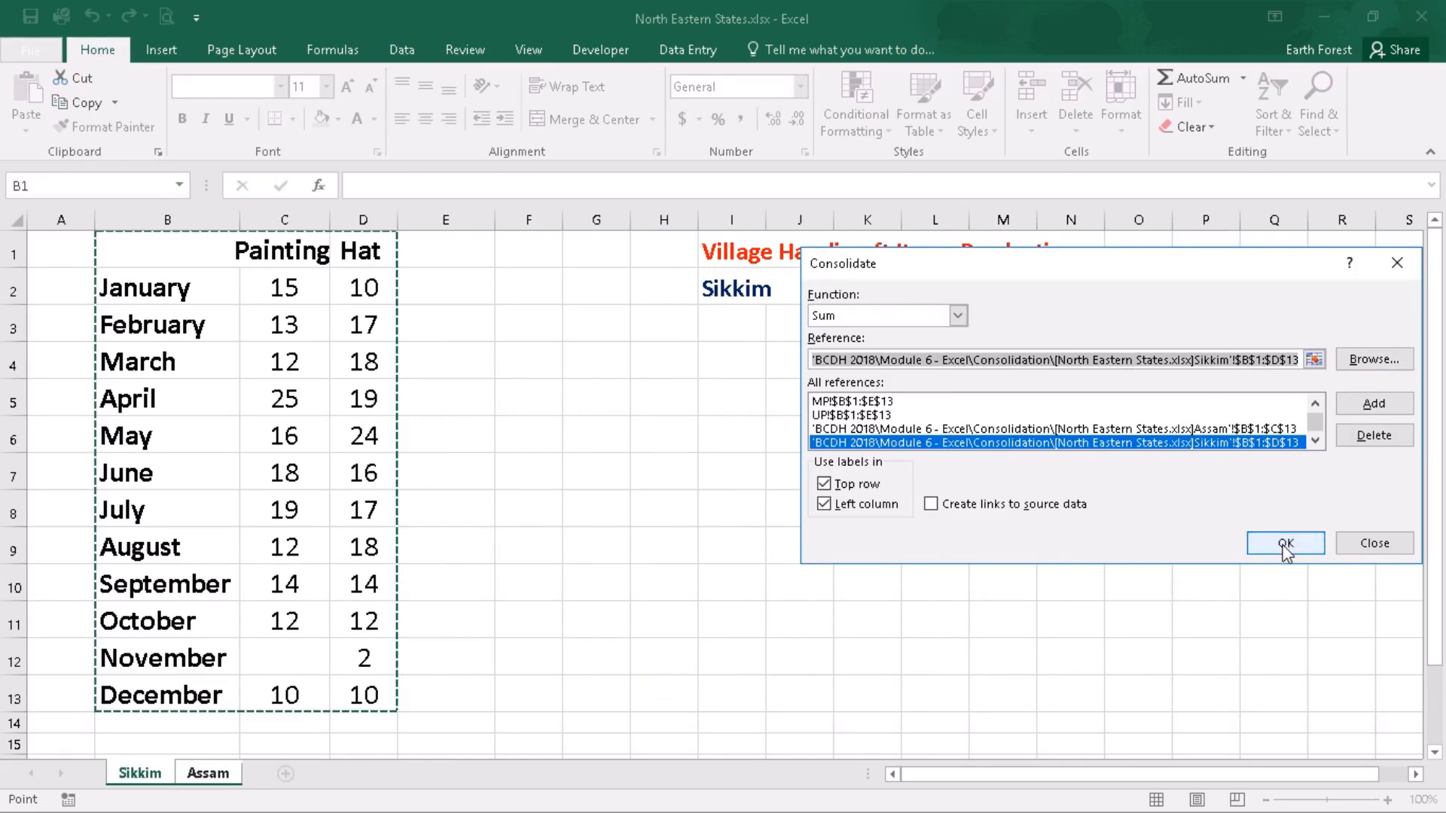
pyautogui.click(1285, 543)
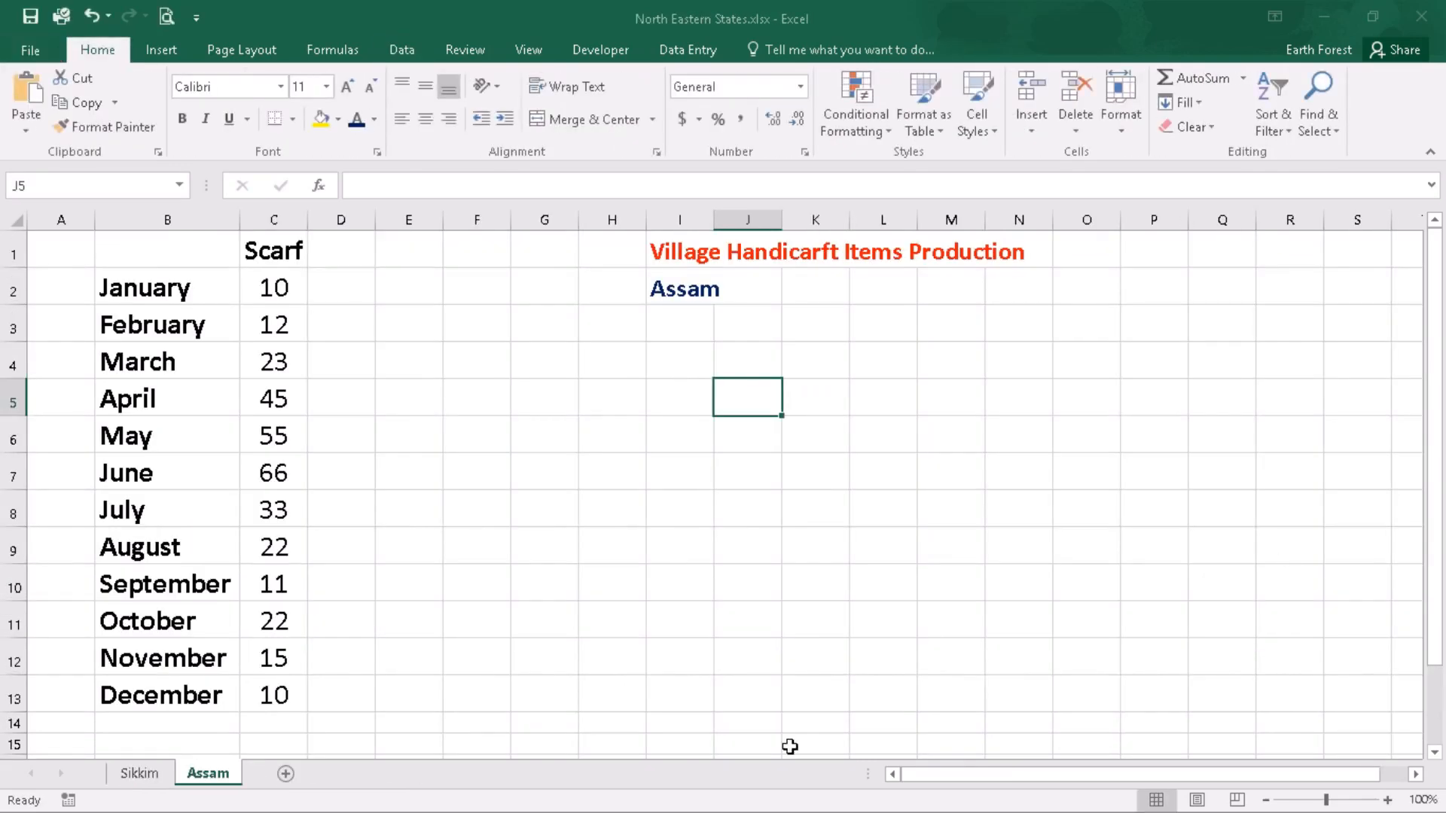
# - Return to Central States.xlsx Sheet1 and inspect the updated January Scarf total in D5
pyautogui.click(17, 796)
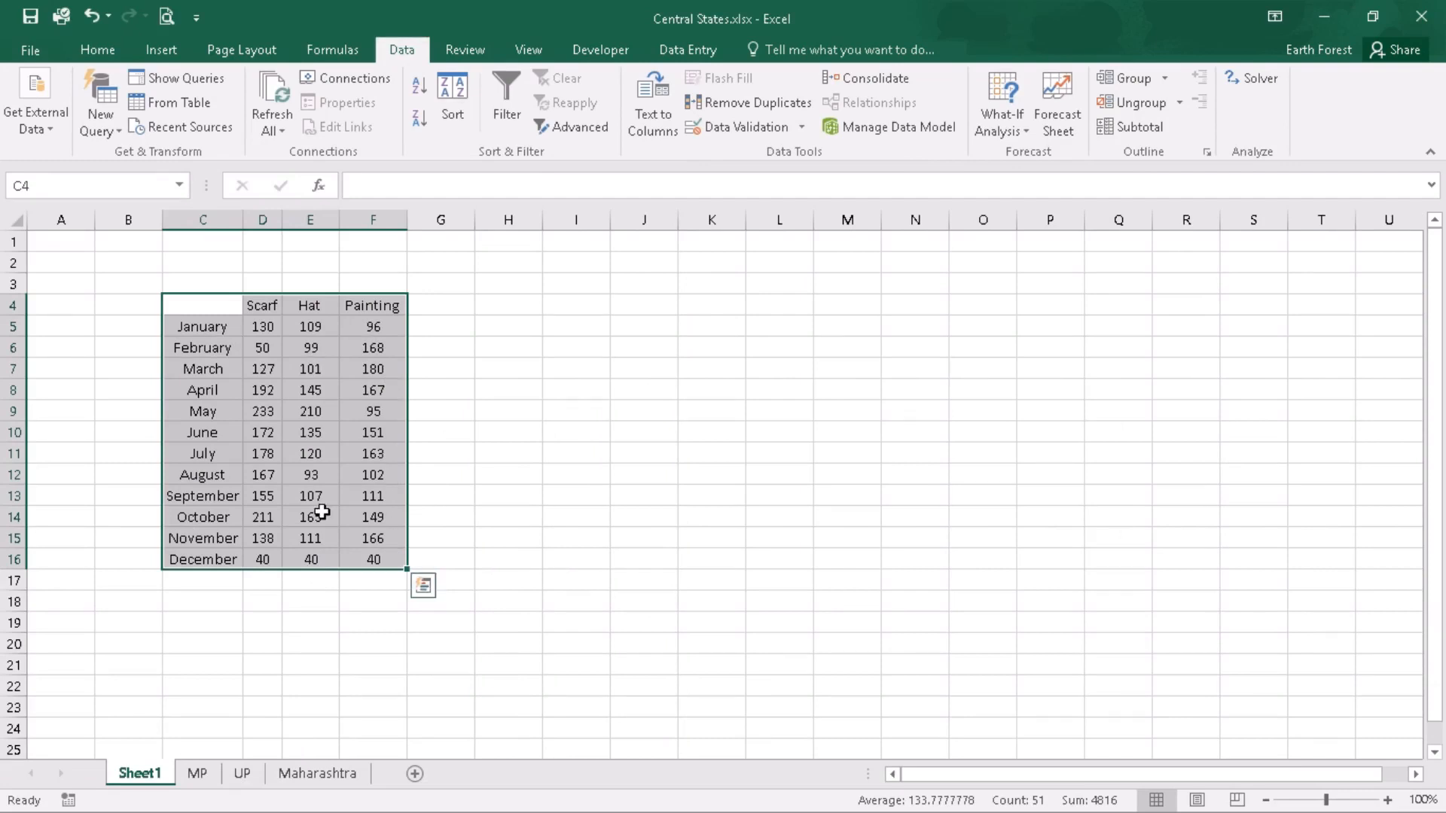
pyautogui.moveTo(582, 524)
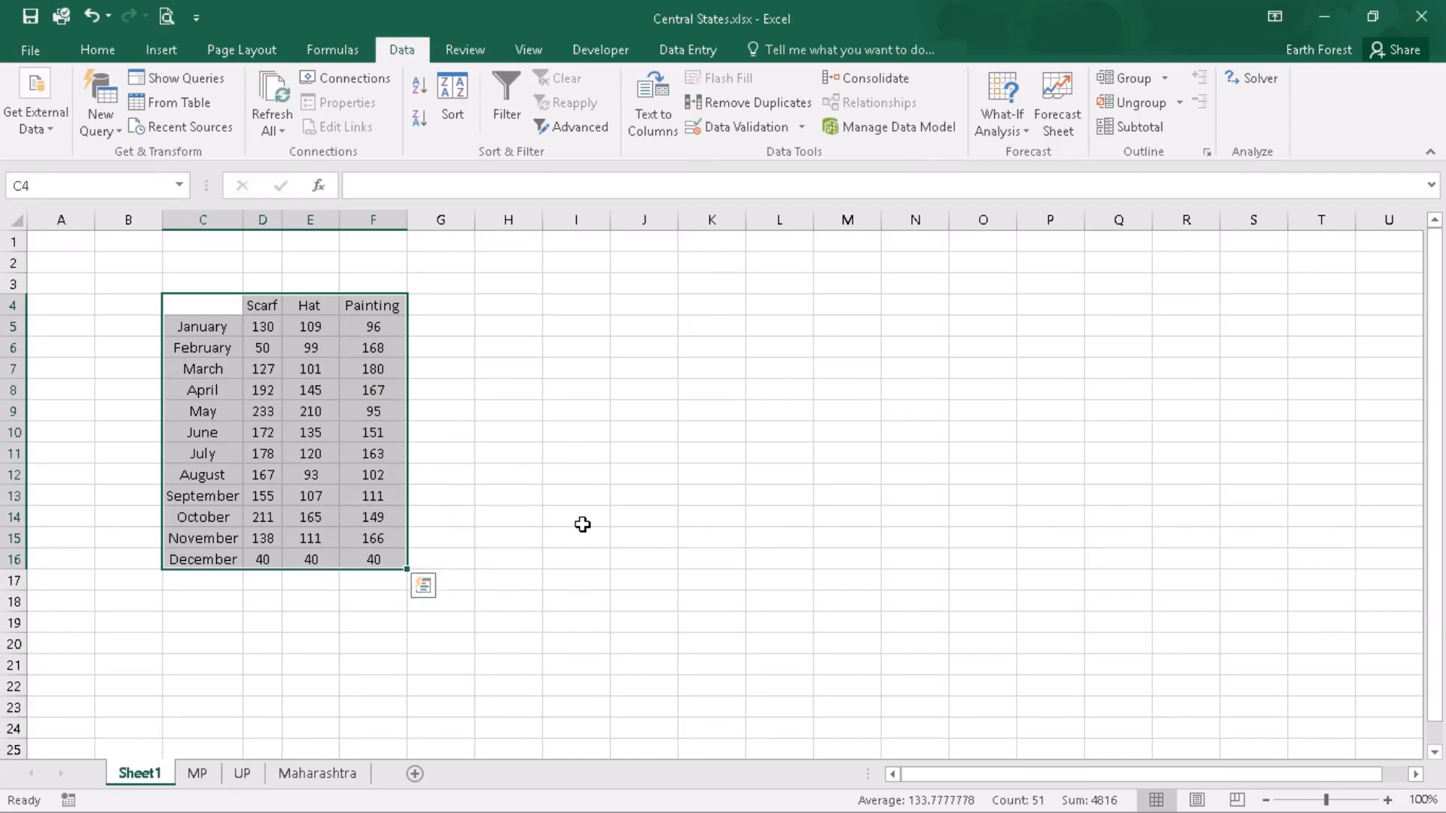
pyautogui.click(575, 516)
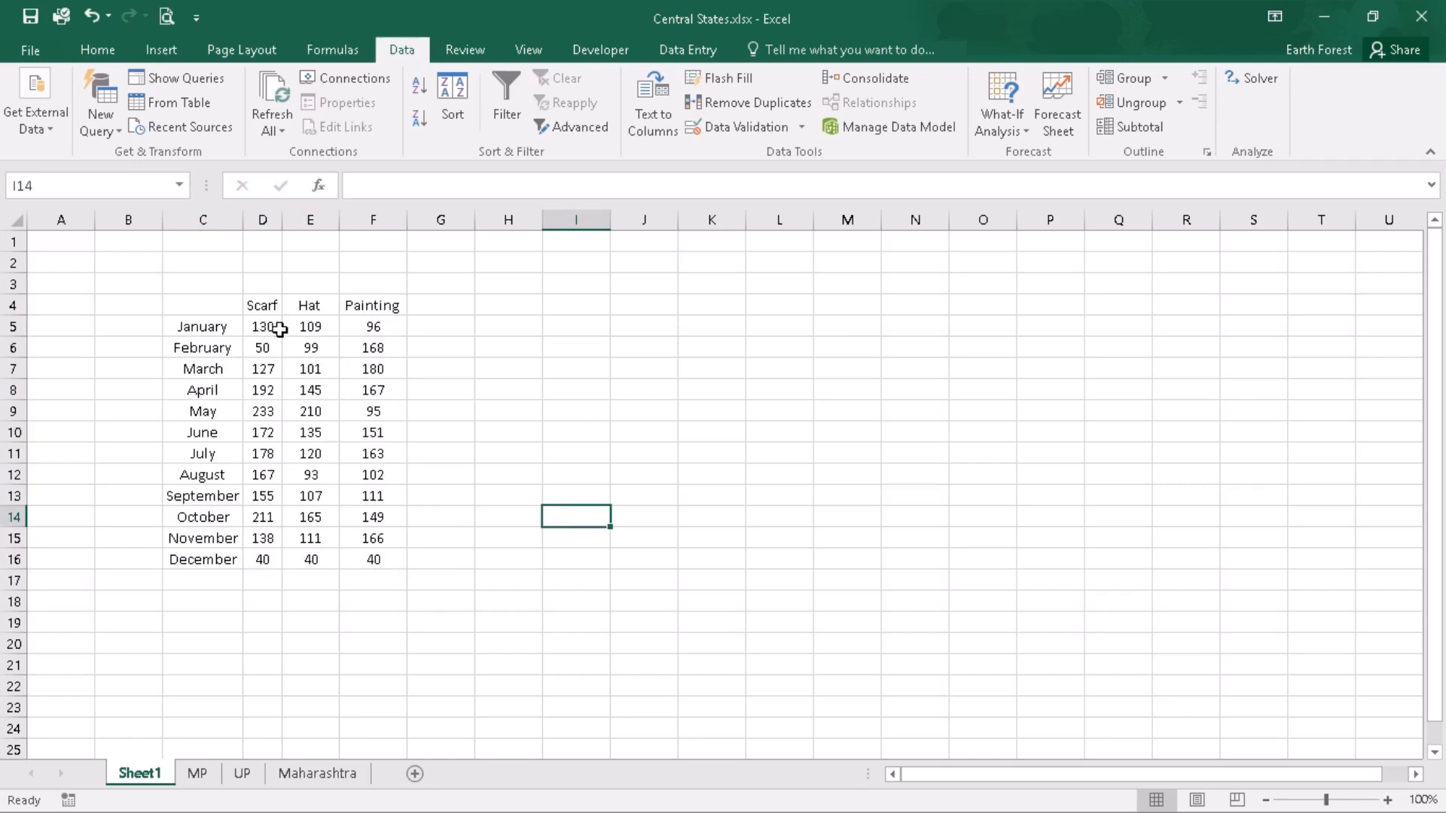
pyautogui.click(262, 327)
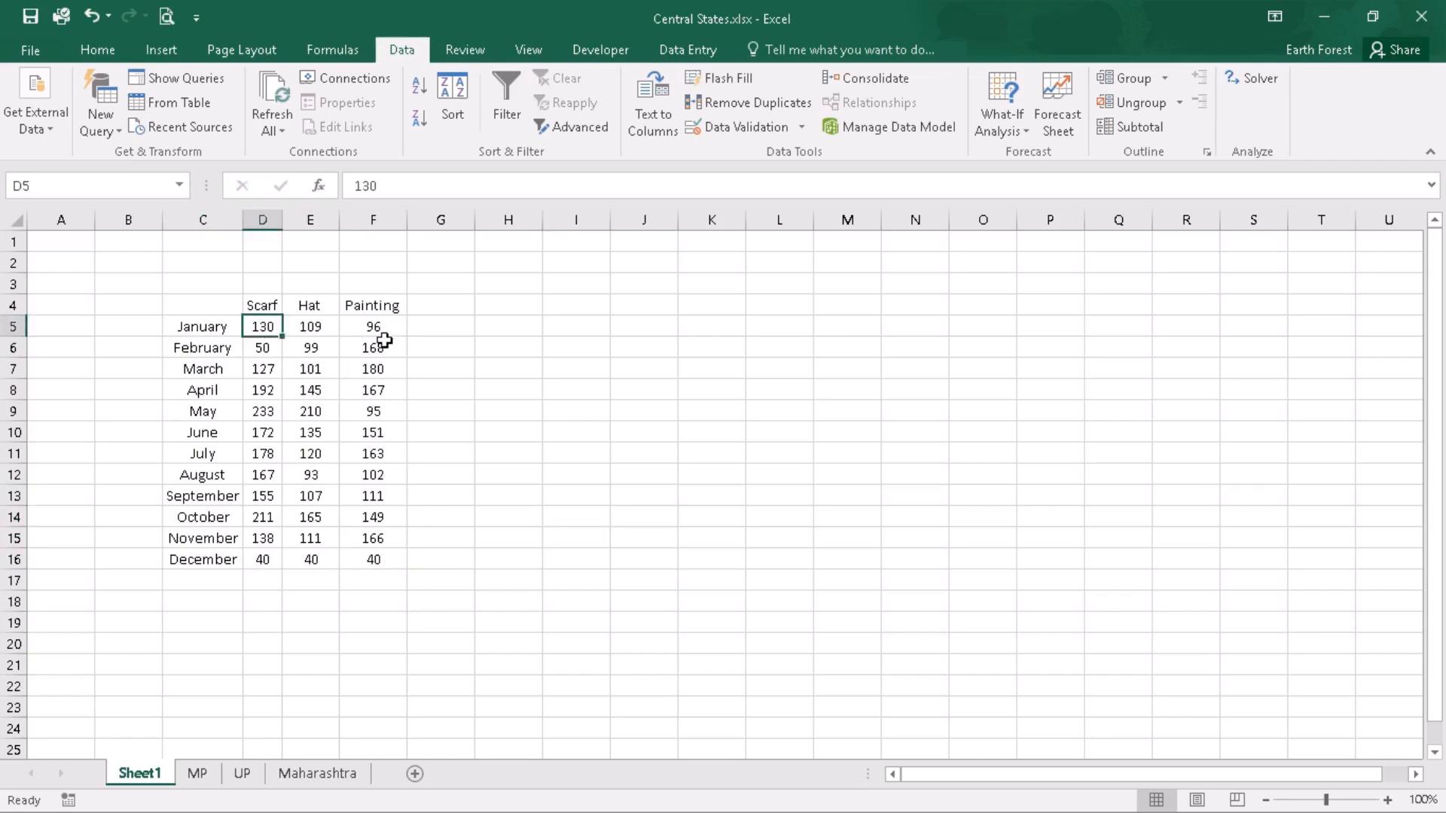
pyautogui.moveTo(454, 511)
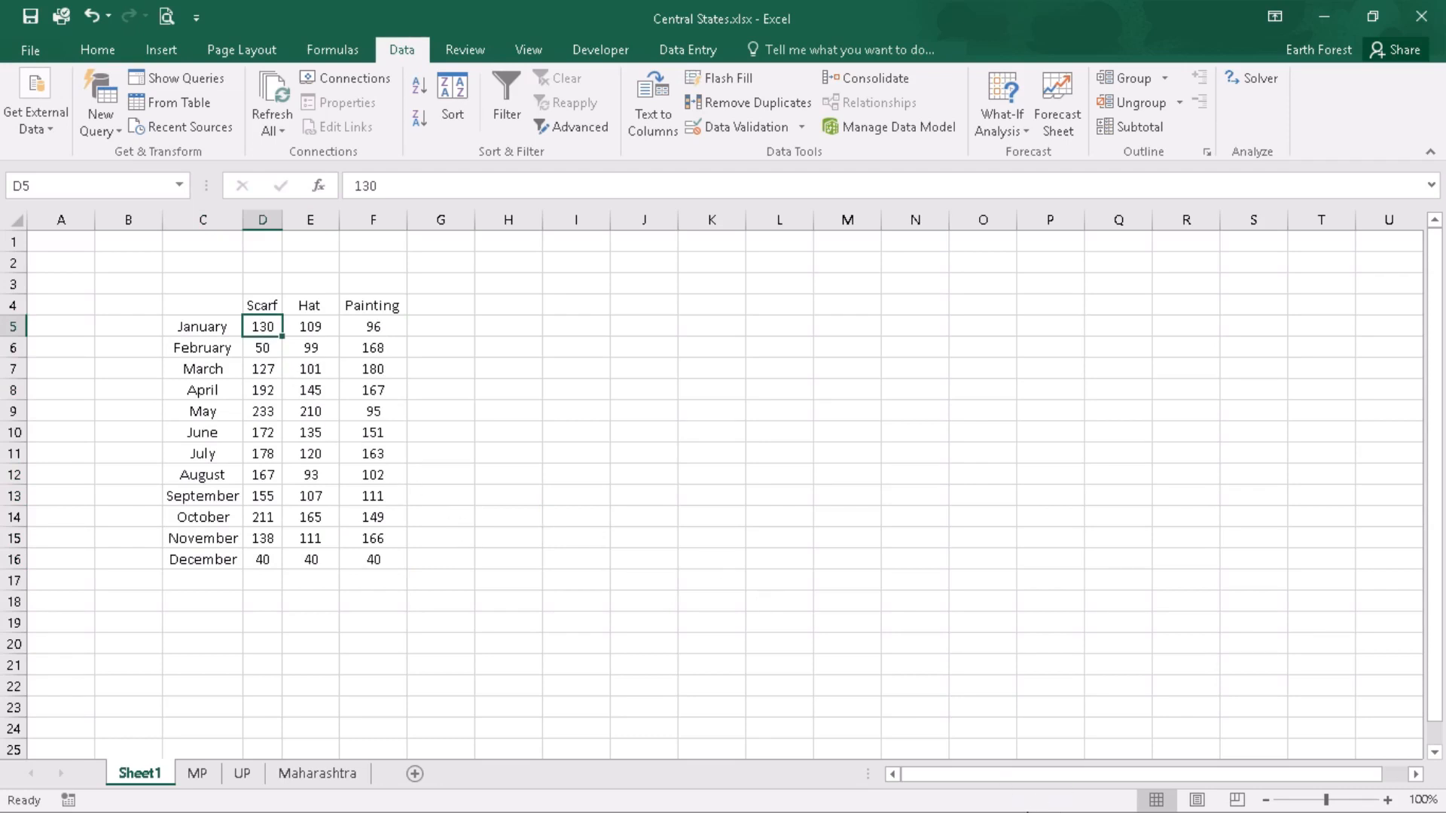
# - Switch to North Eastern States.xlsx and review the Assam and Sikkim sheets
pyautogui.click(16, 795)
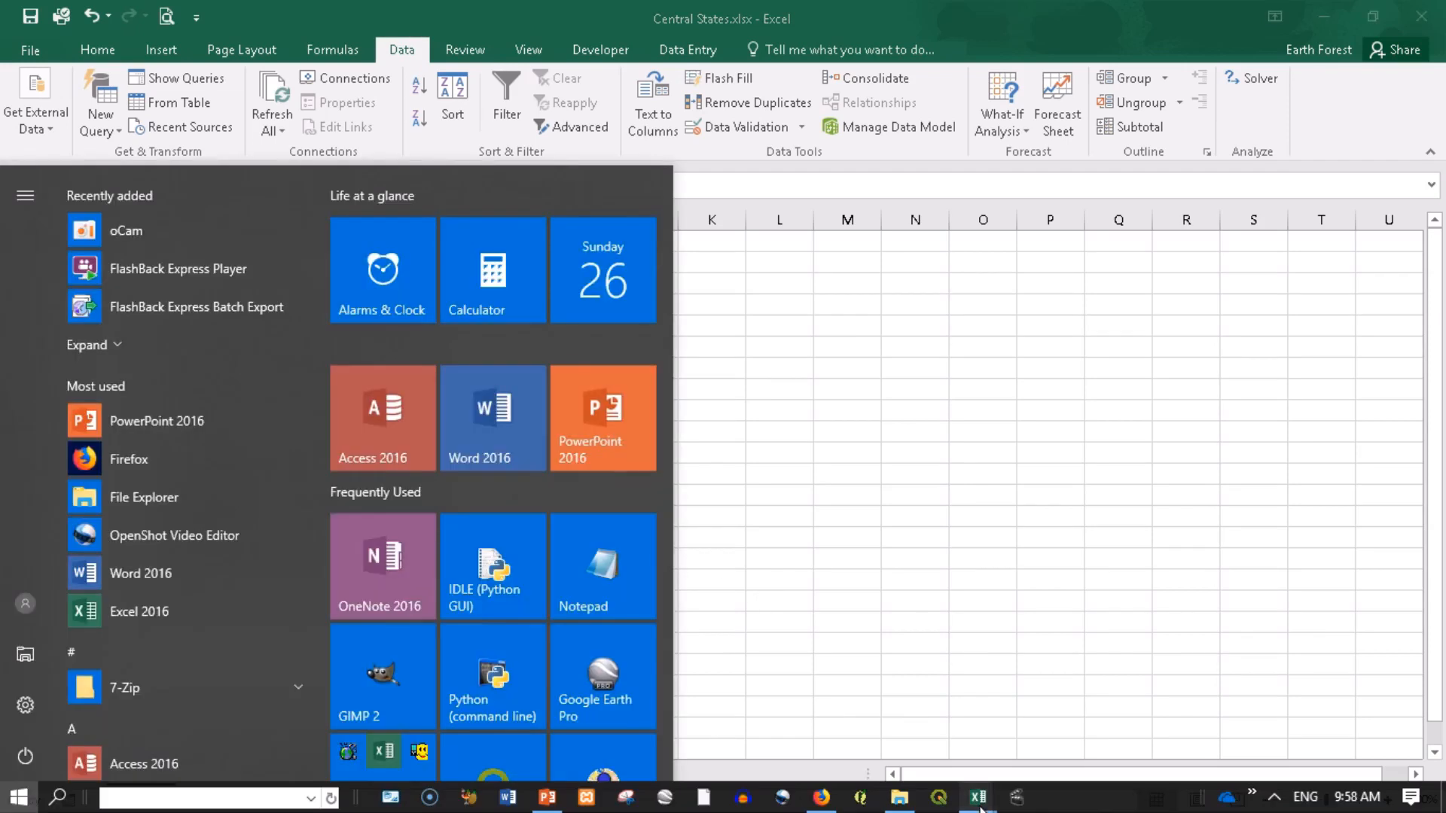
pyautogui.moveTo(976, 796)
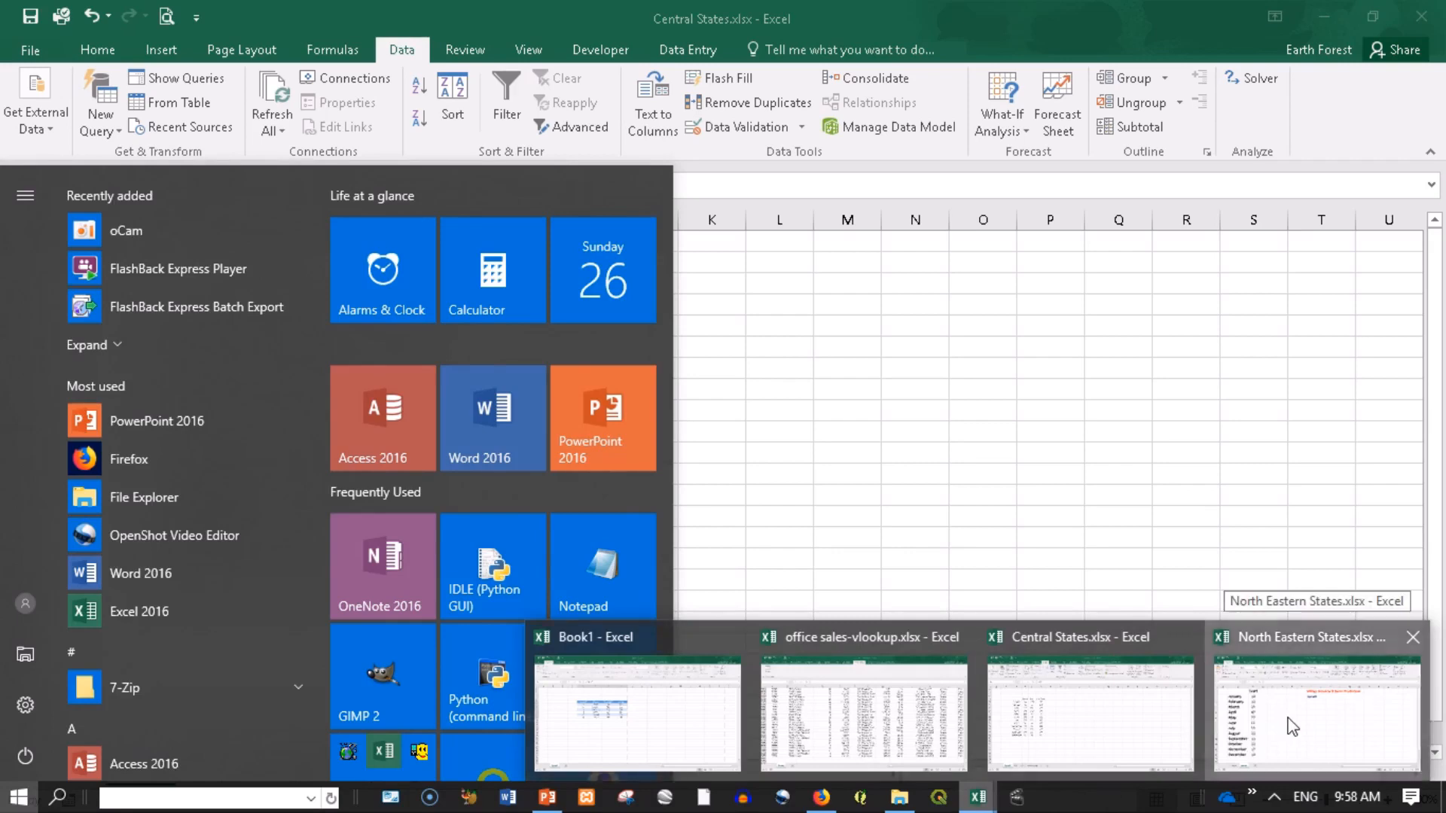
pyautogui.click(1317, 714)
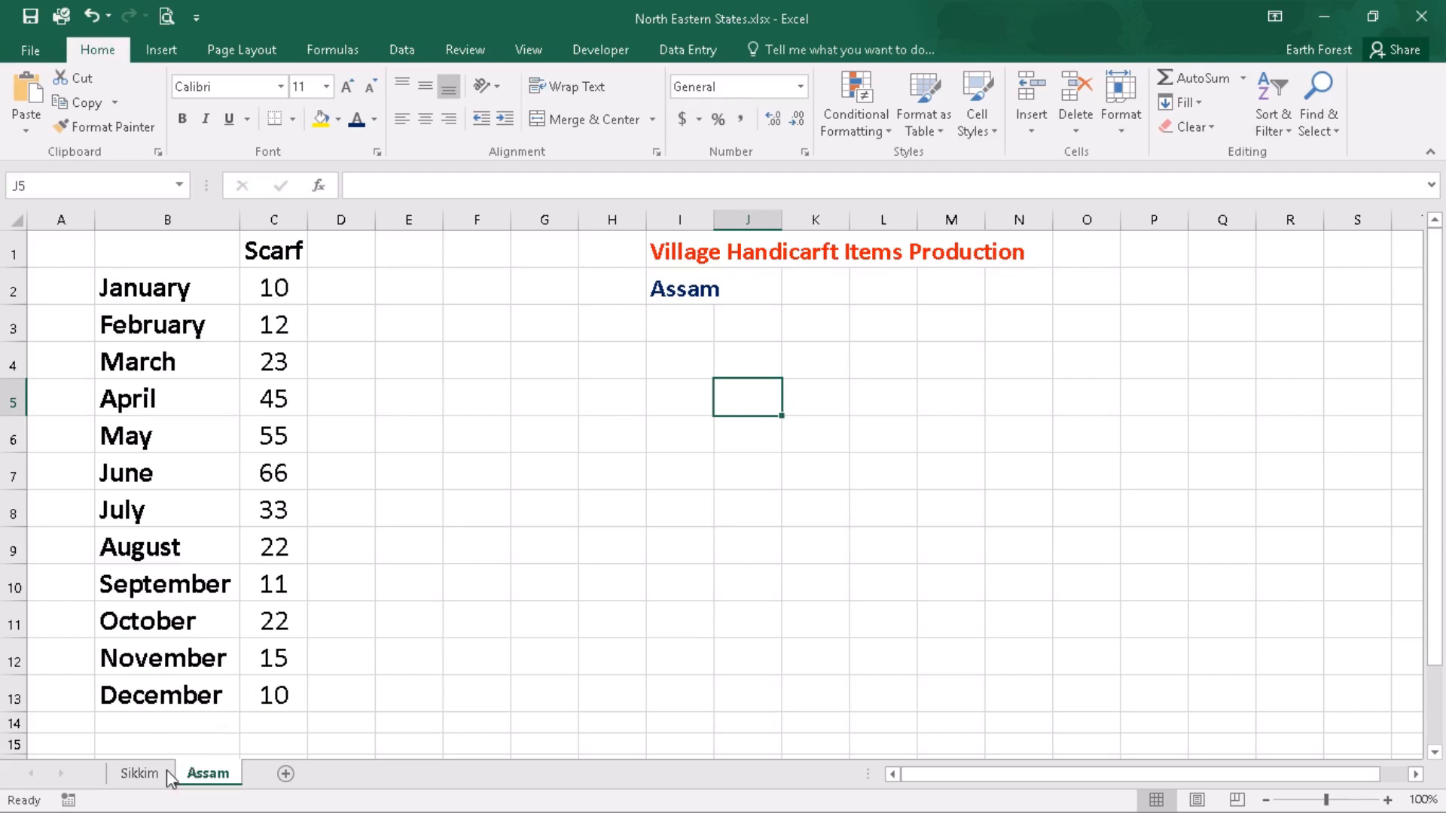
pyautogui.click(138, 773)
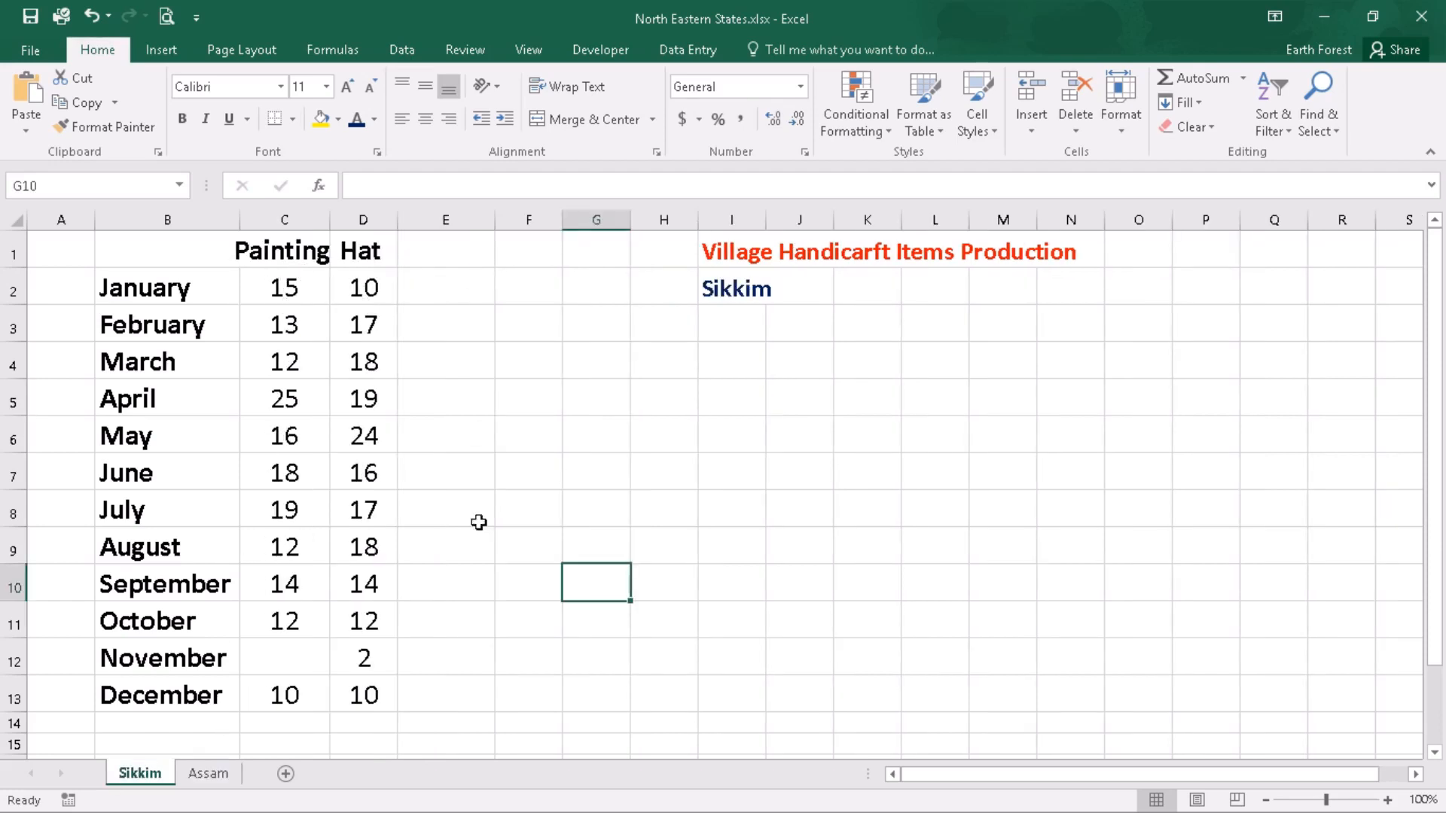
pyautogui.moveTo(1106, 783)
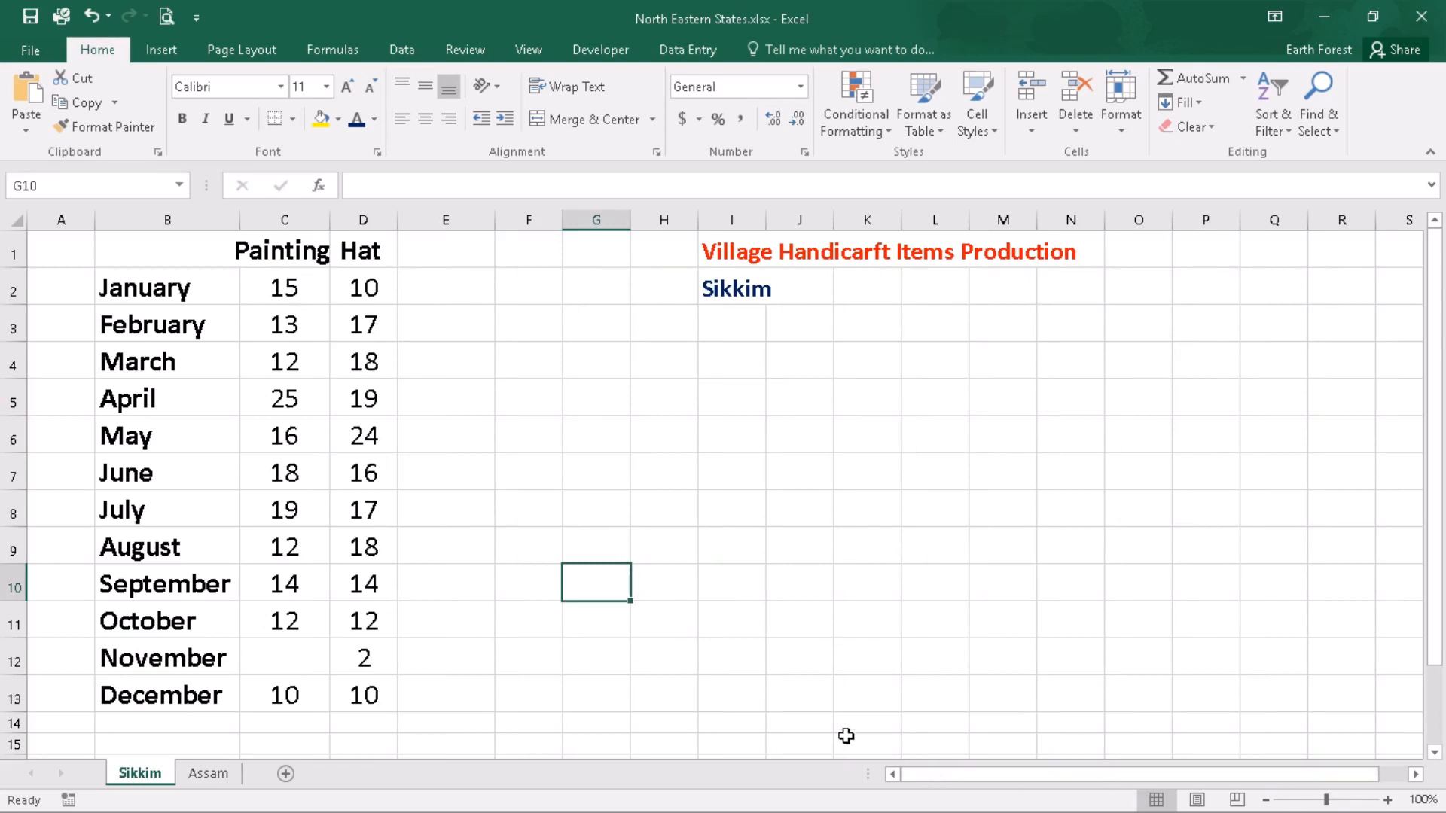
pyautogui.moveTo(800, 720)
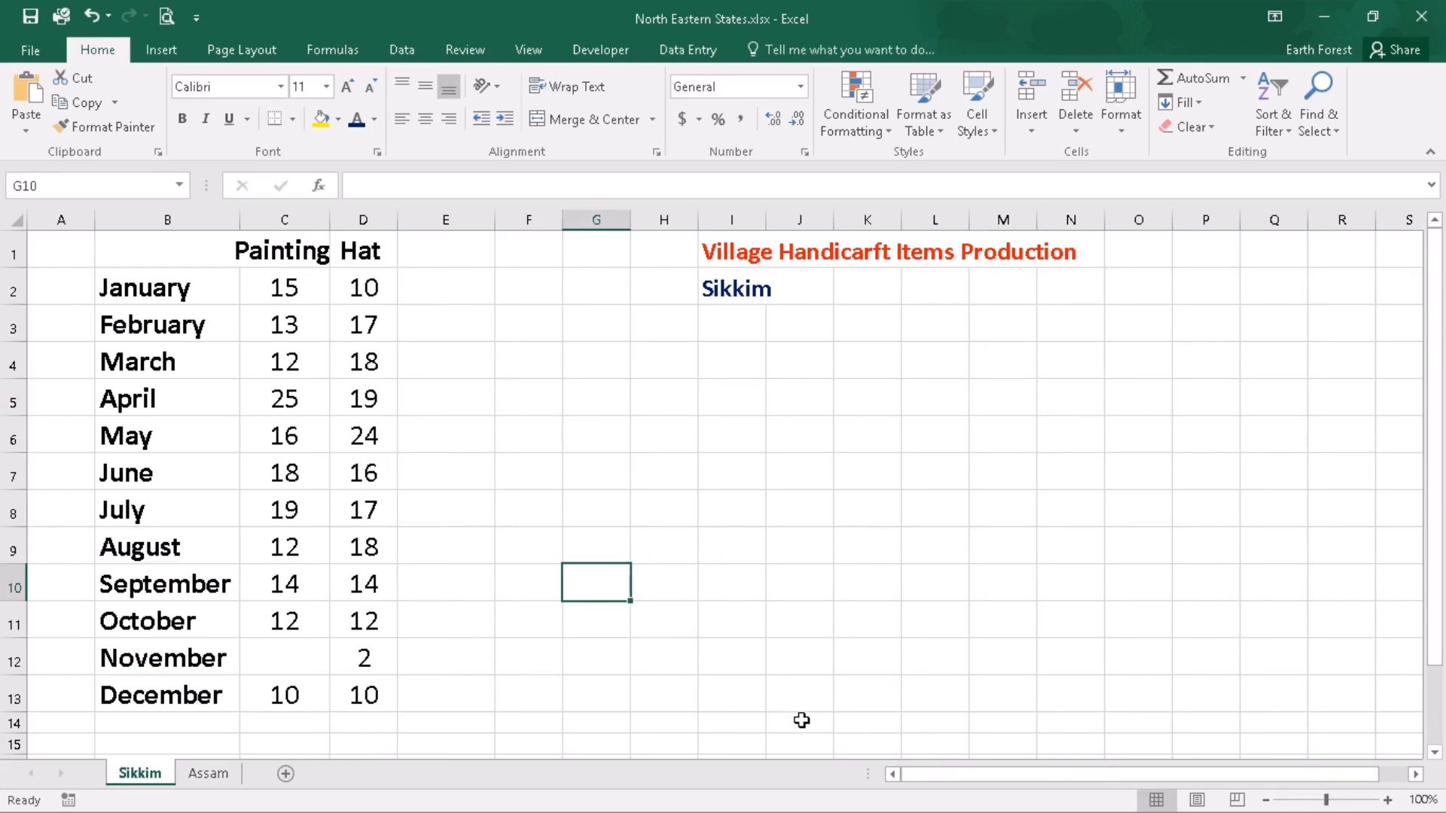
pyautogui.moveTo(839, 722)
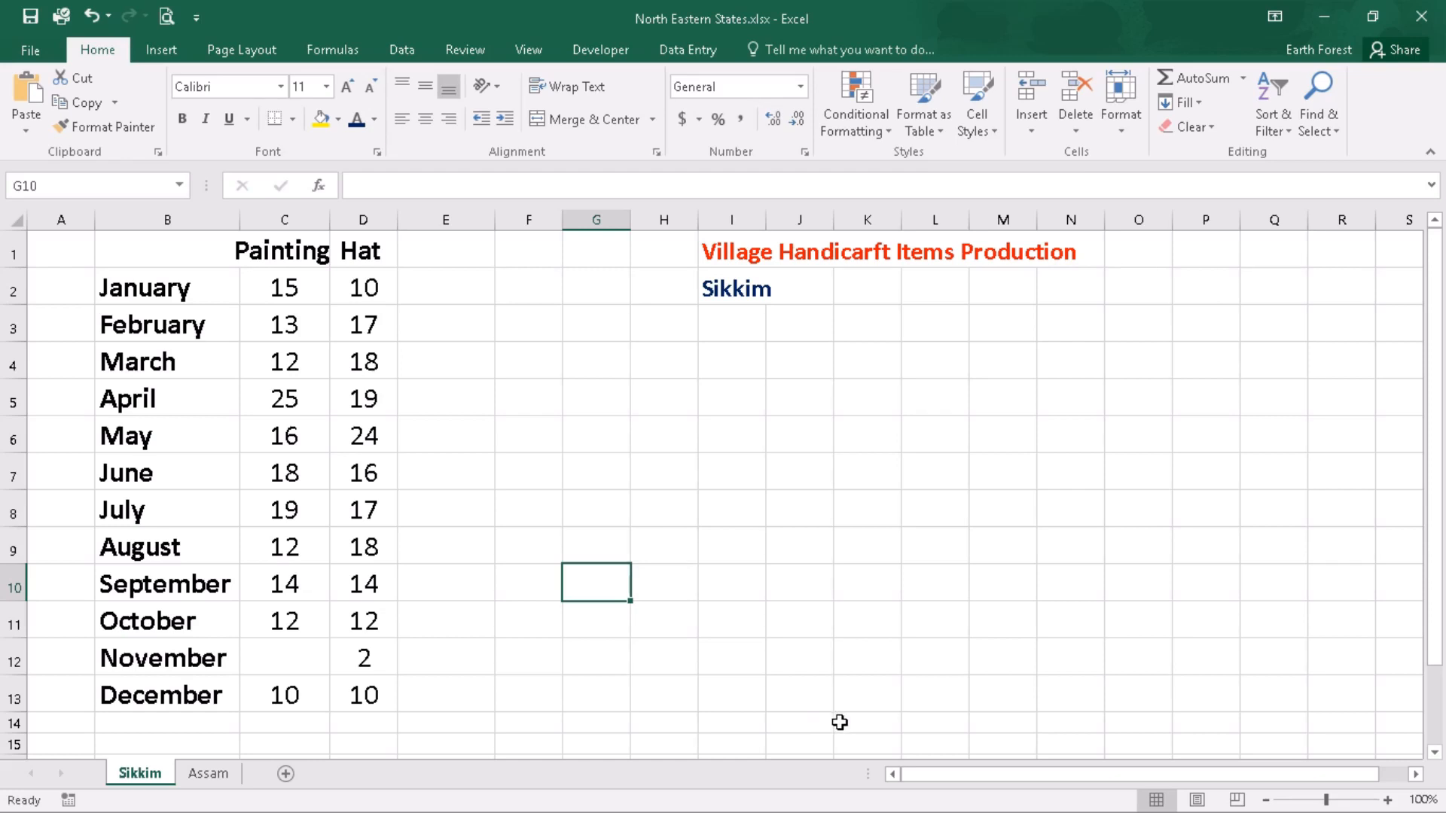
pyautogui.click(208, 773)
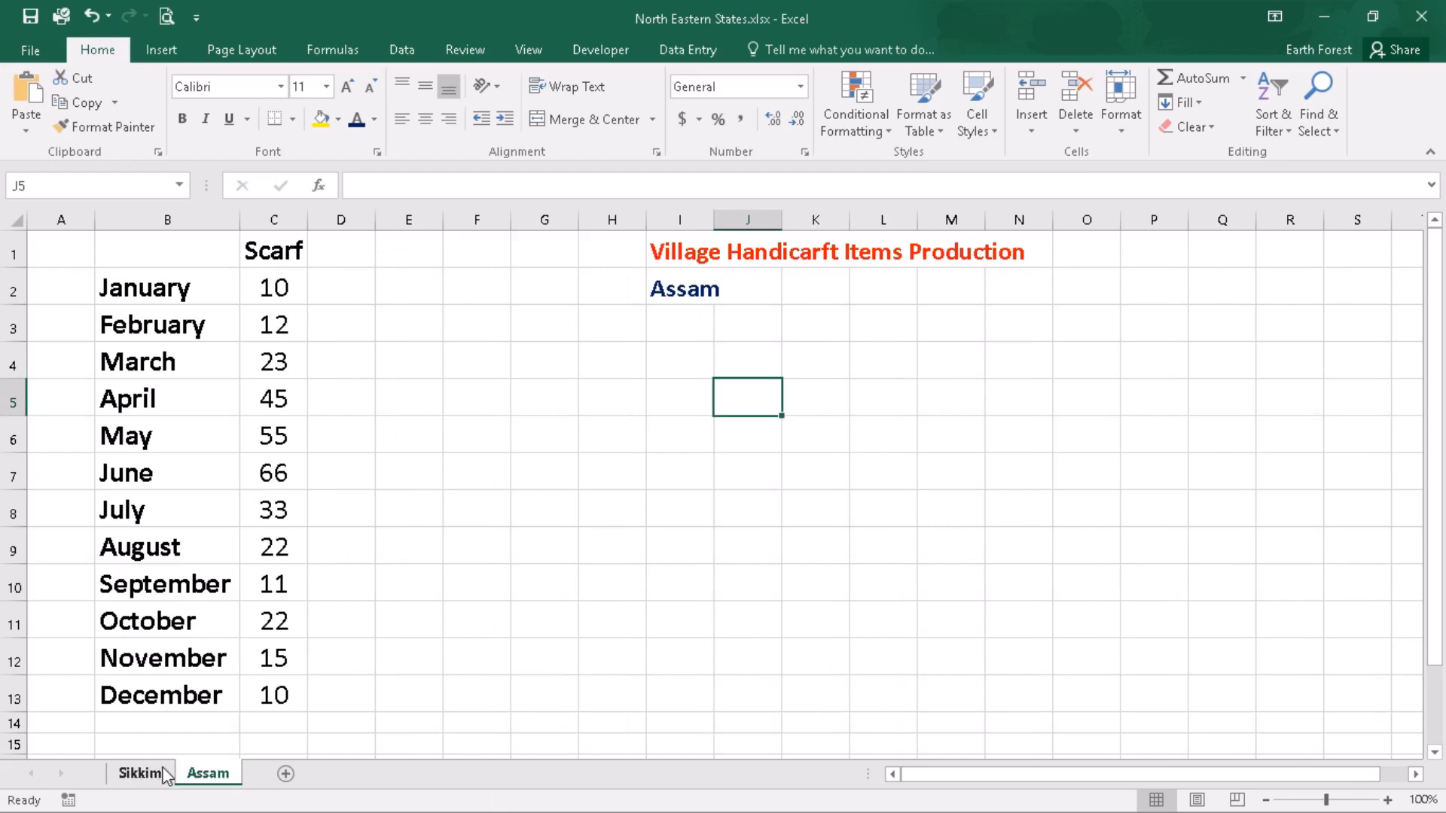
pyautogui.click(140, 773)
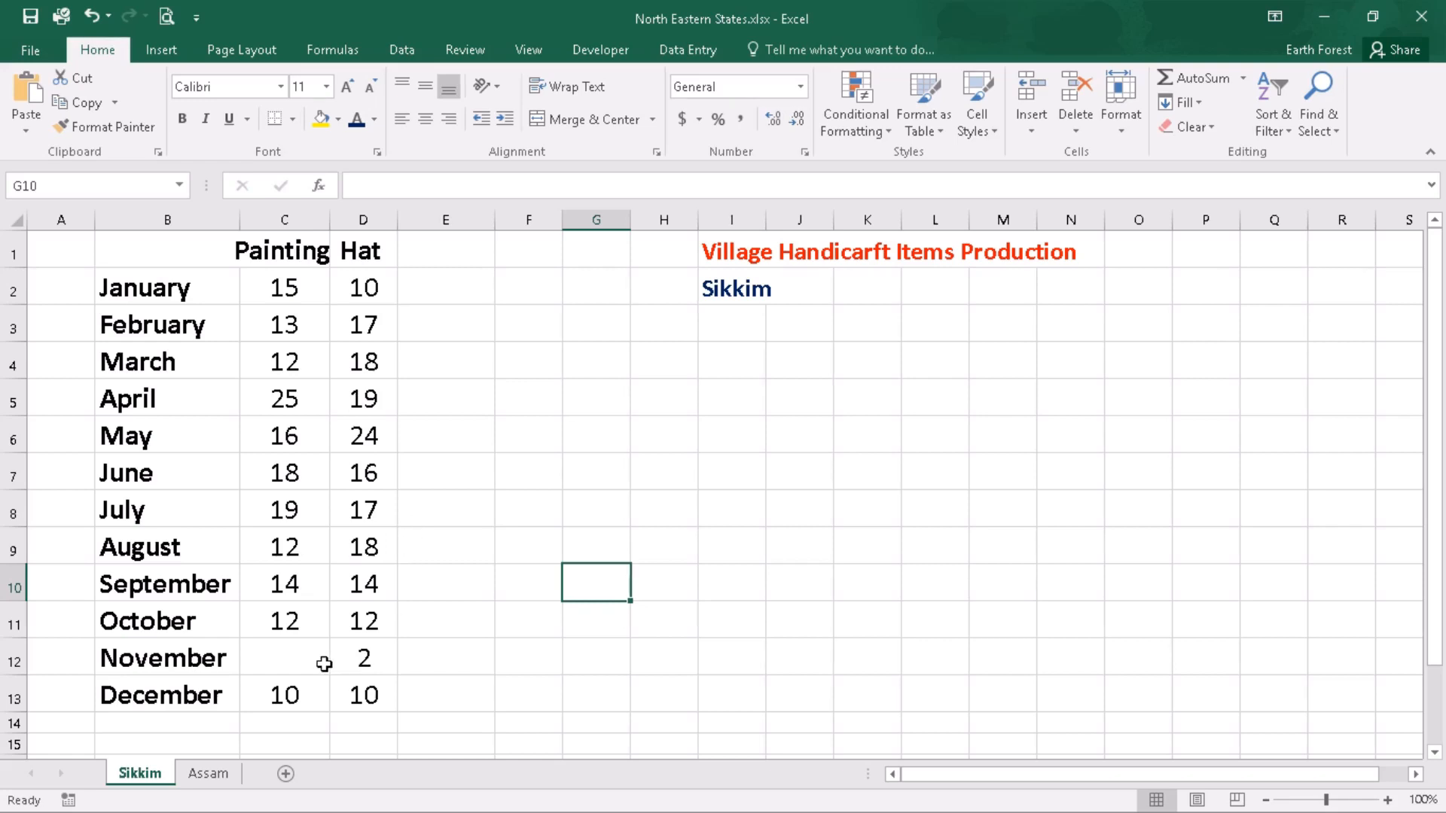
pyautogui.moveTo(290, 662)
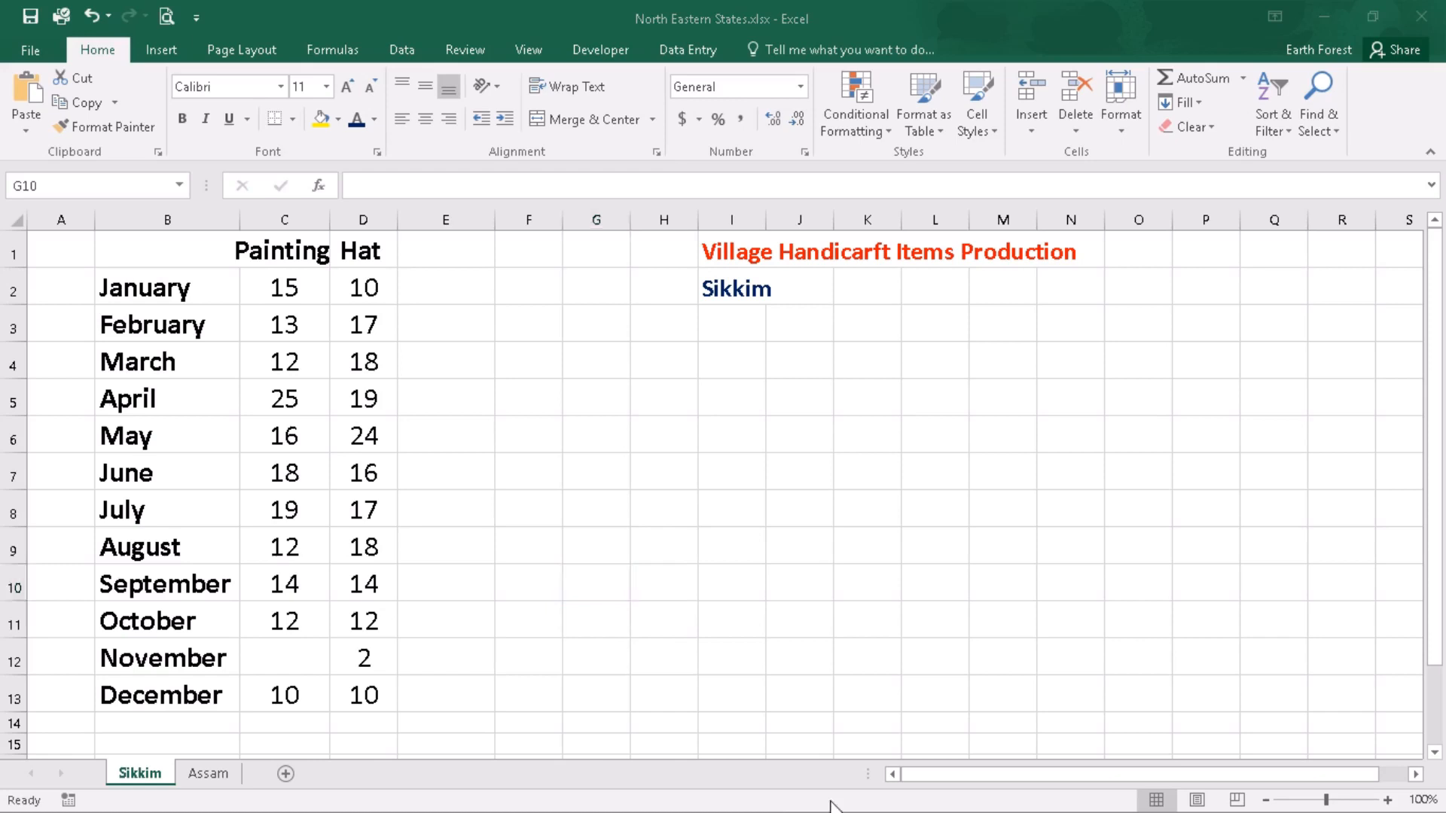
pyautogui.click(16, 795)
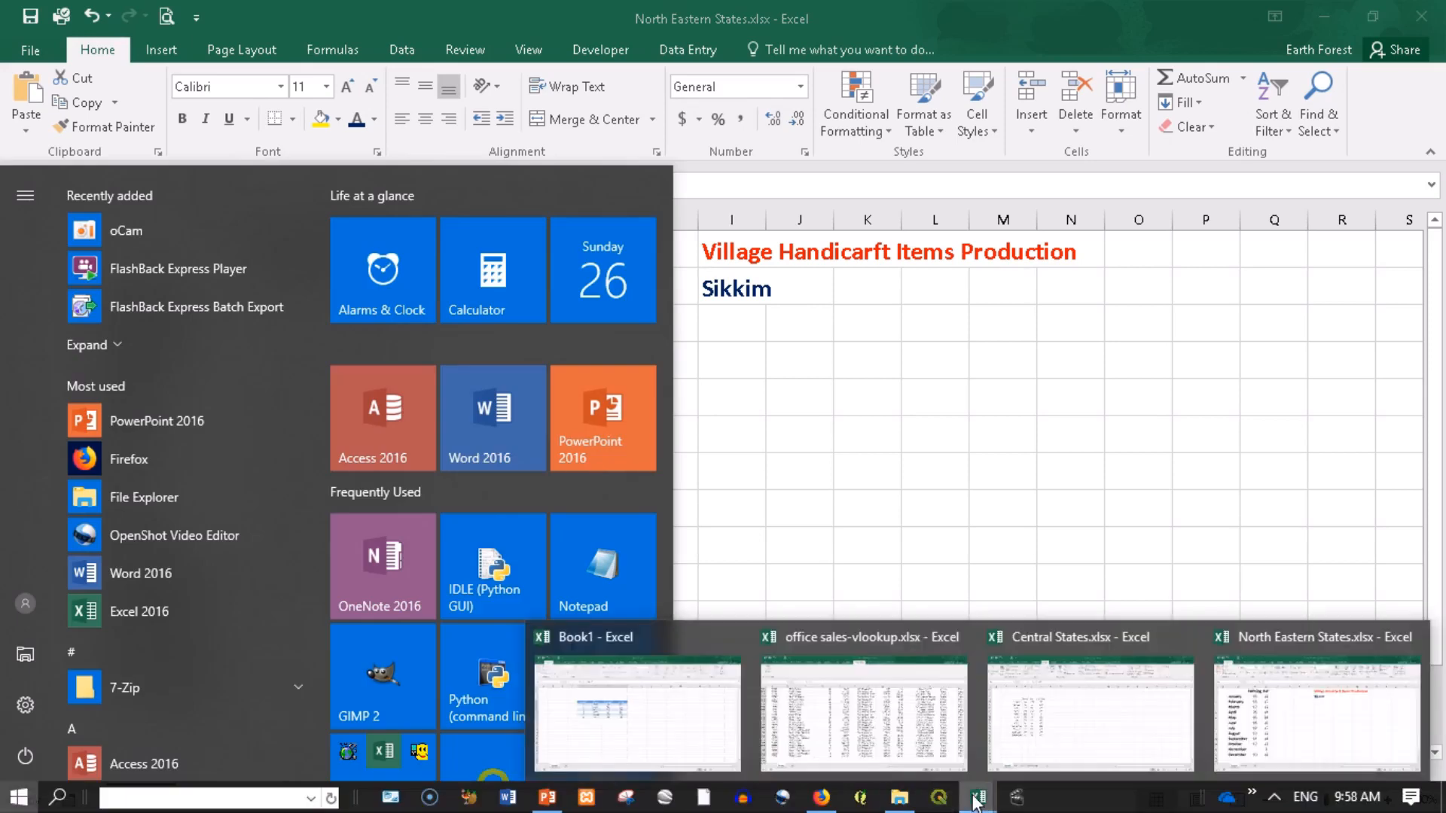
pyautogui.click(1090, 714)
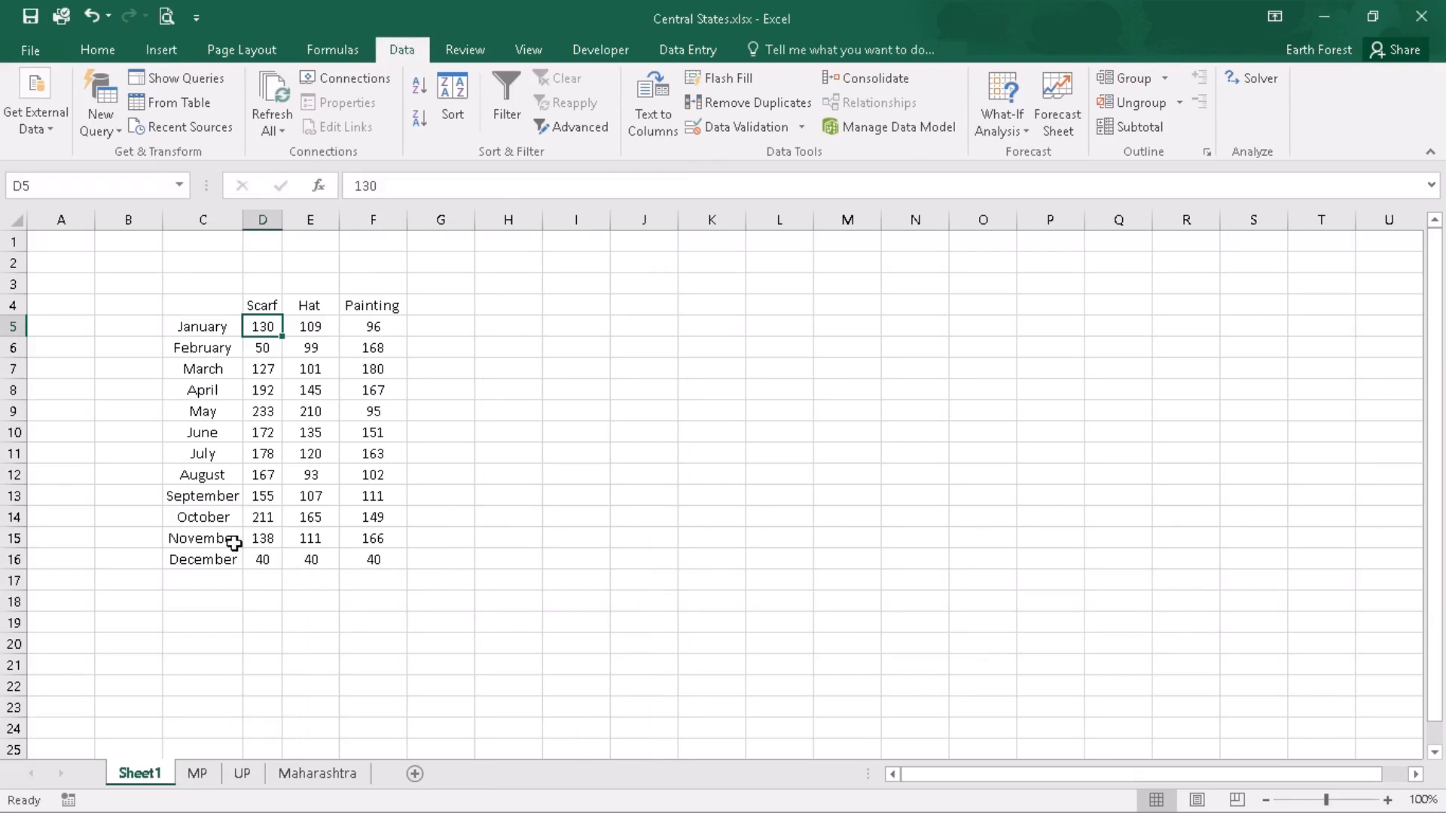
pyautogui.moveTo(376, 539)
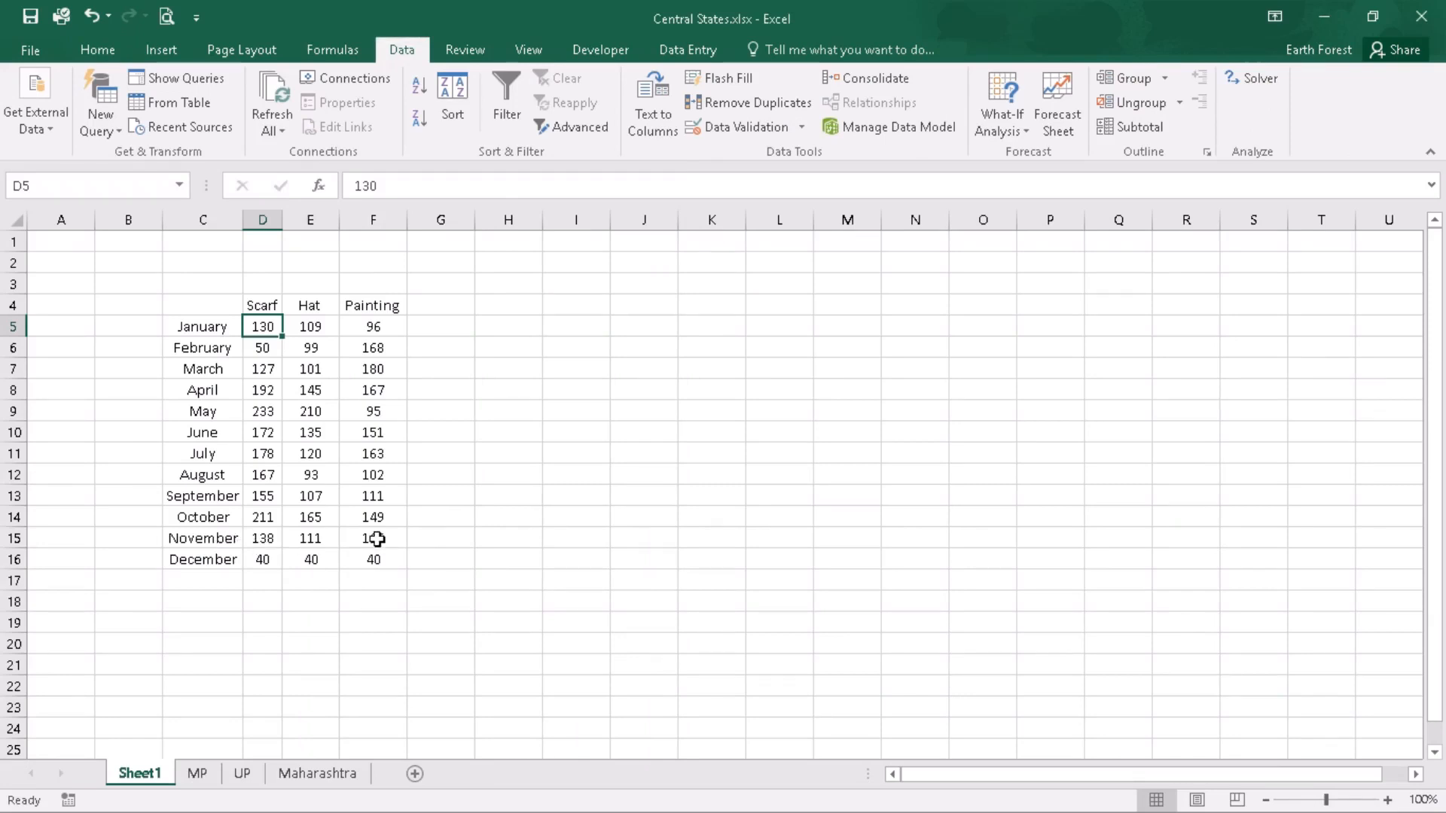
pyautogui.click(372, 539)
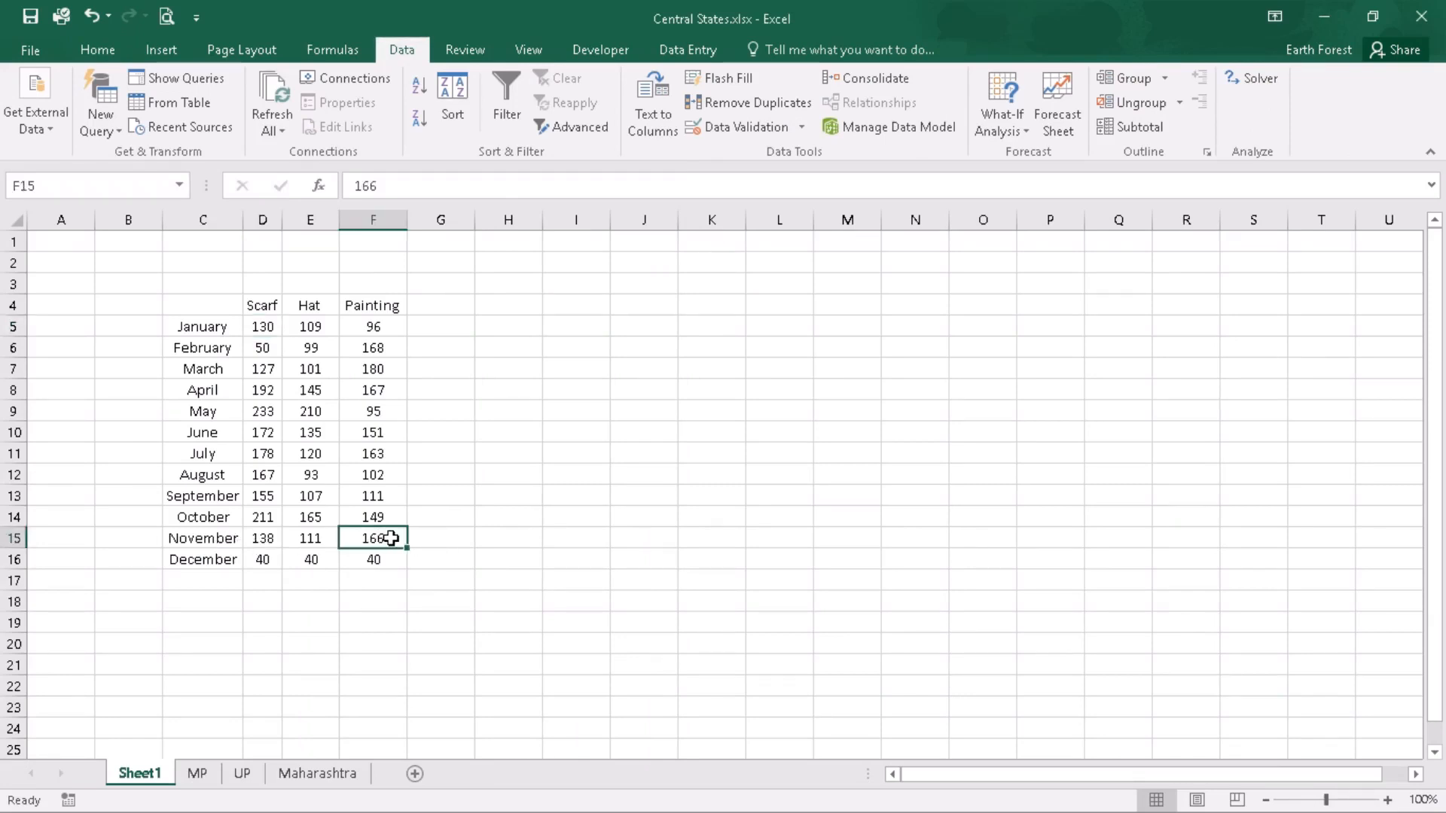
pyautogui.moveTo(547, 573)
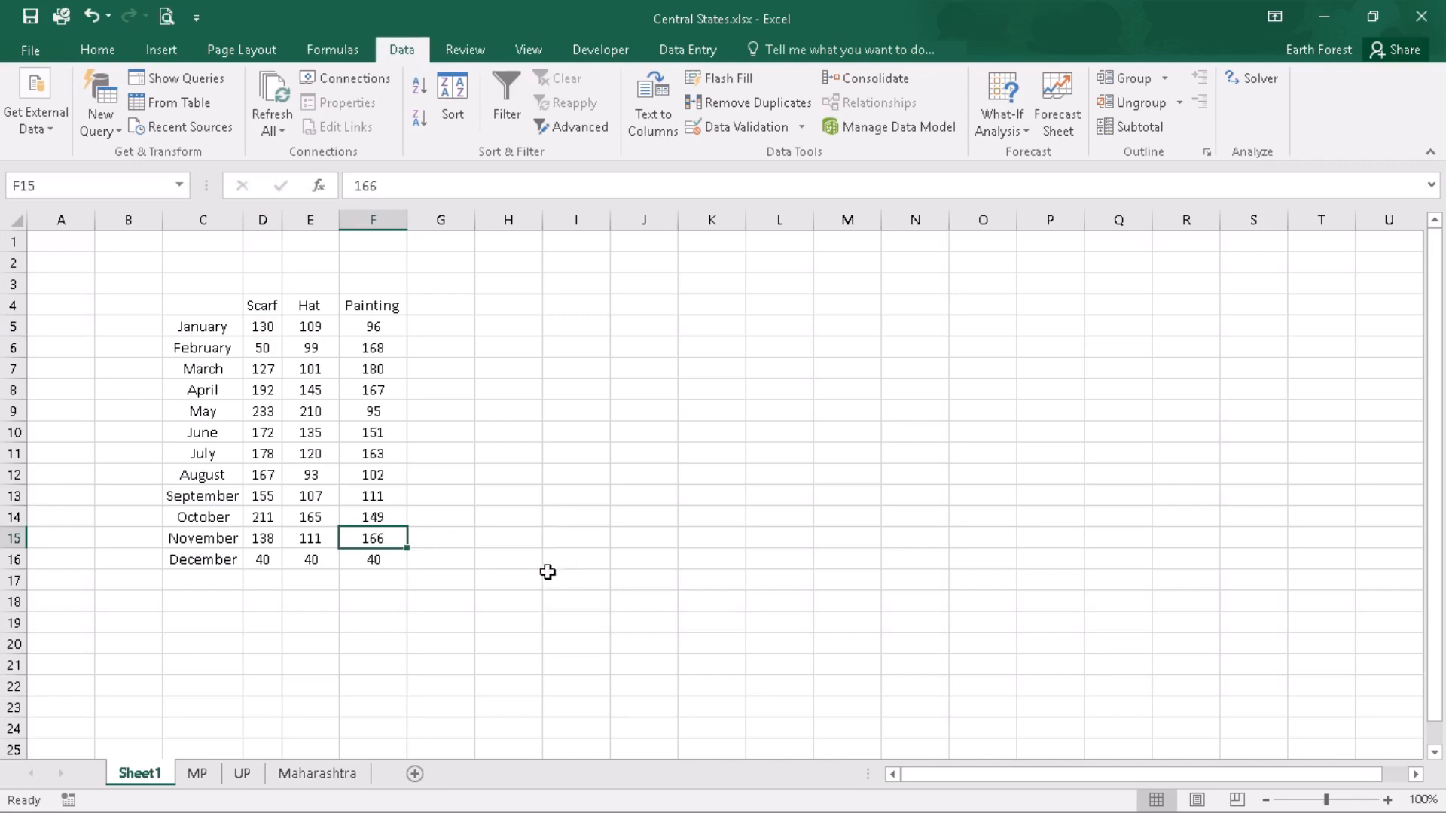
pyautogui.moveTo(534, 512)
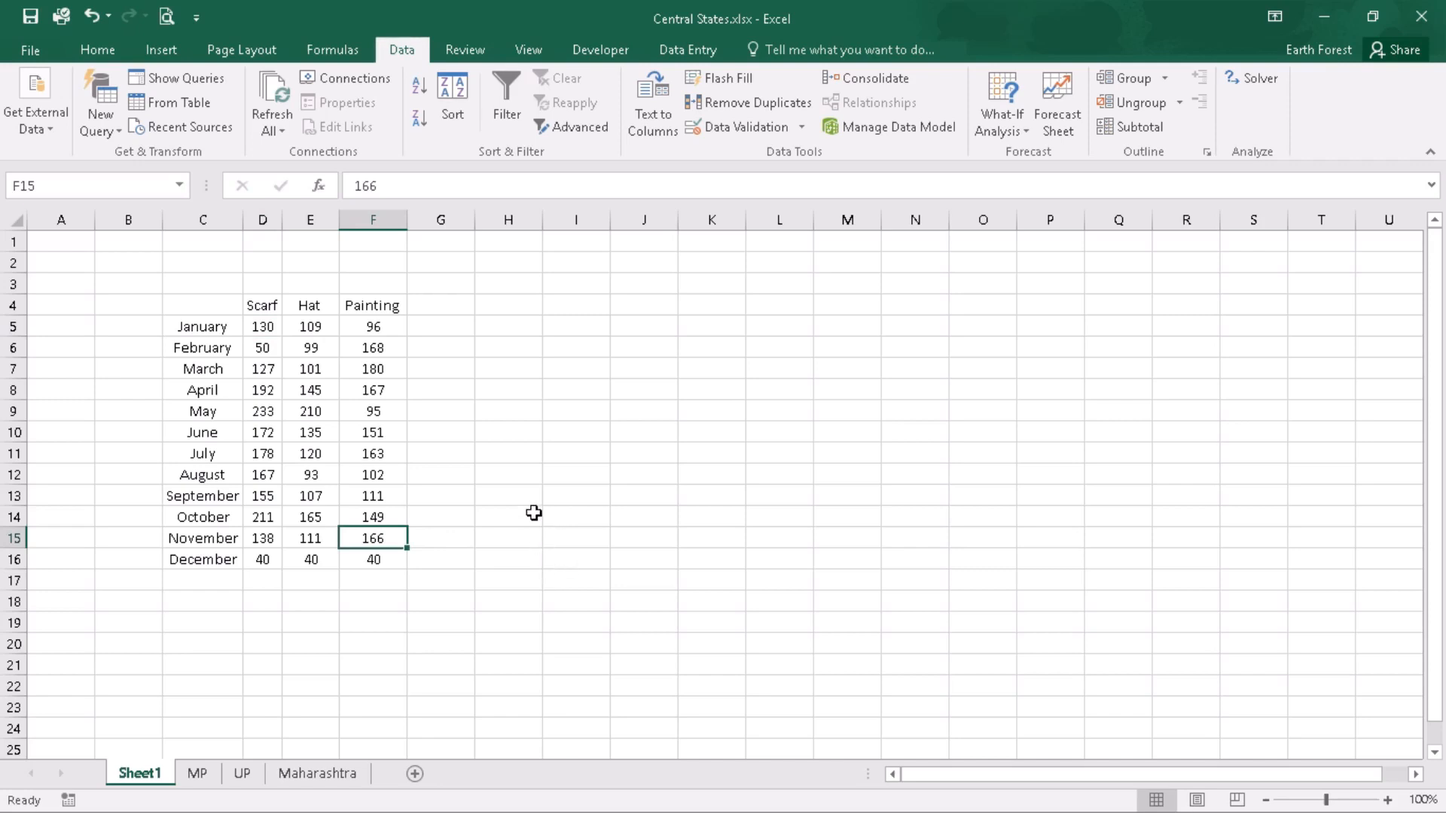
pyautogui.moveTo(313, 622)
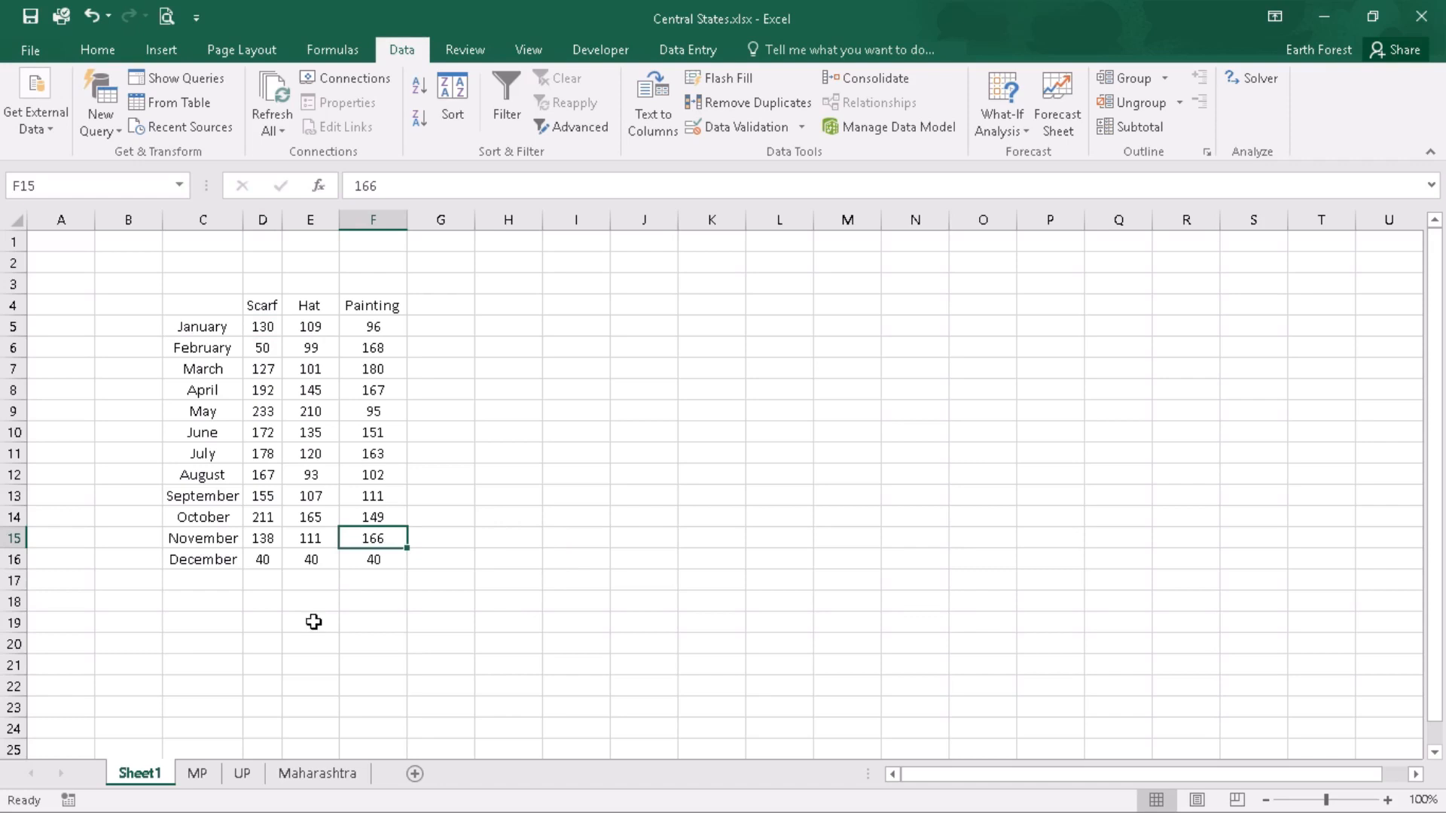
pyautogui.moveTo(227, 771)
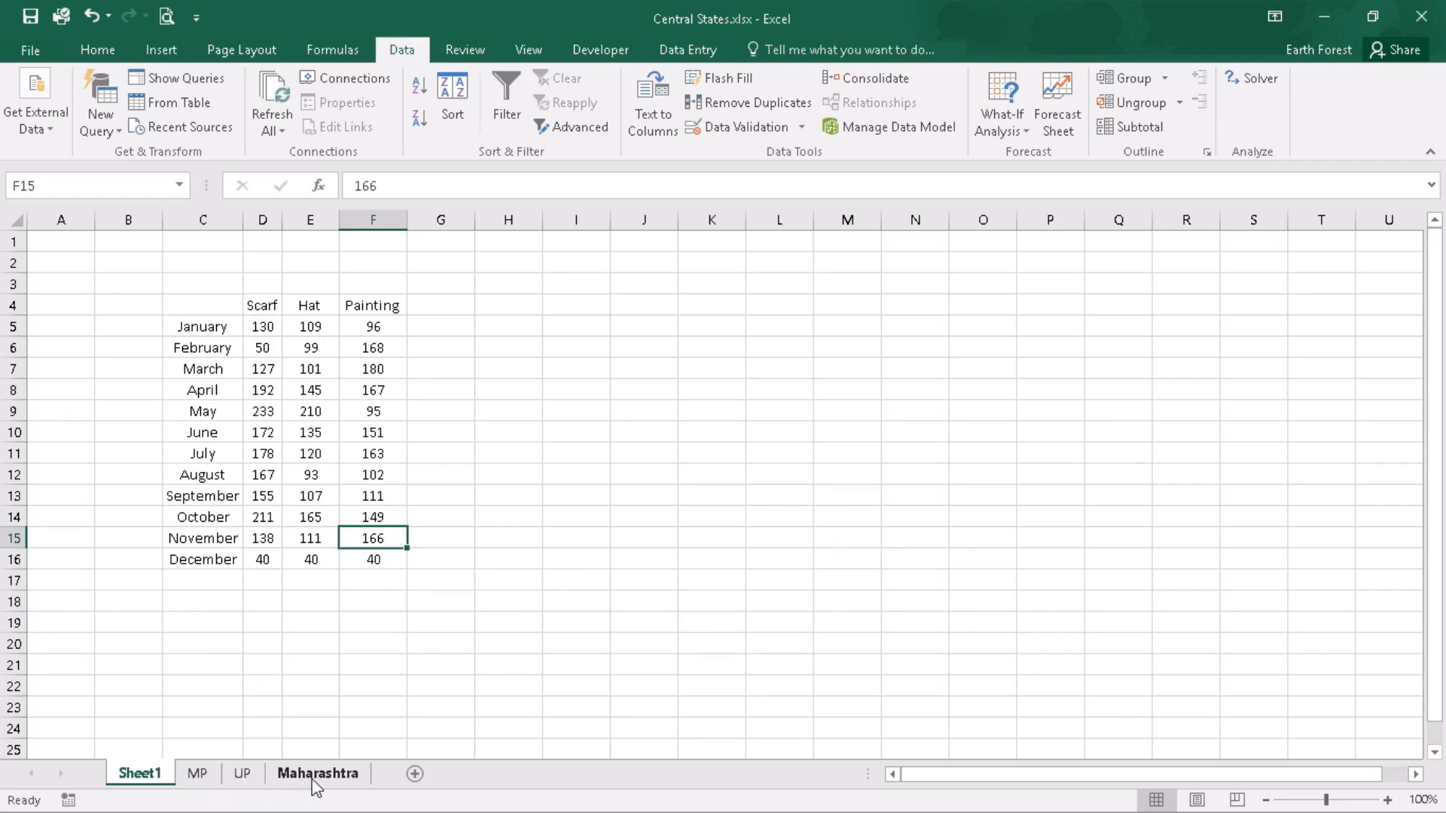
pyautogui.click(195, 773)
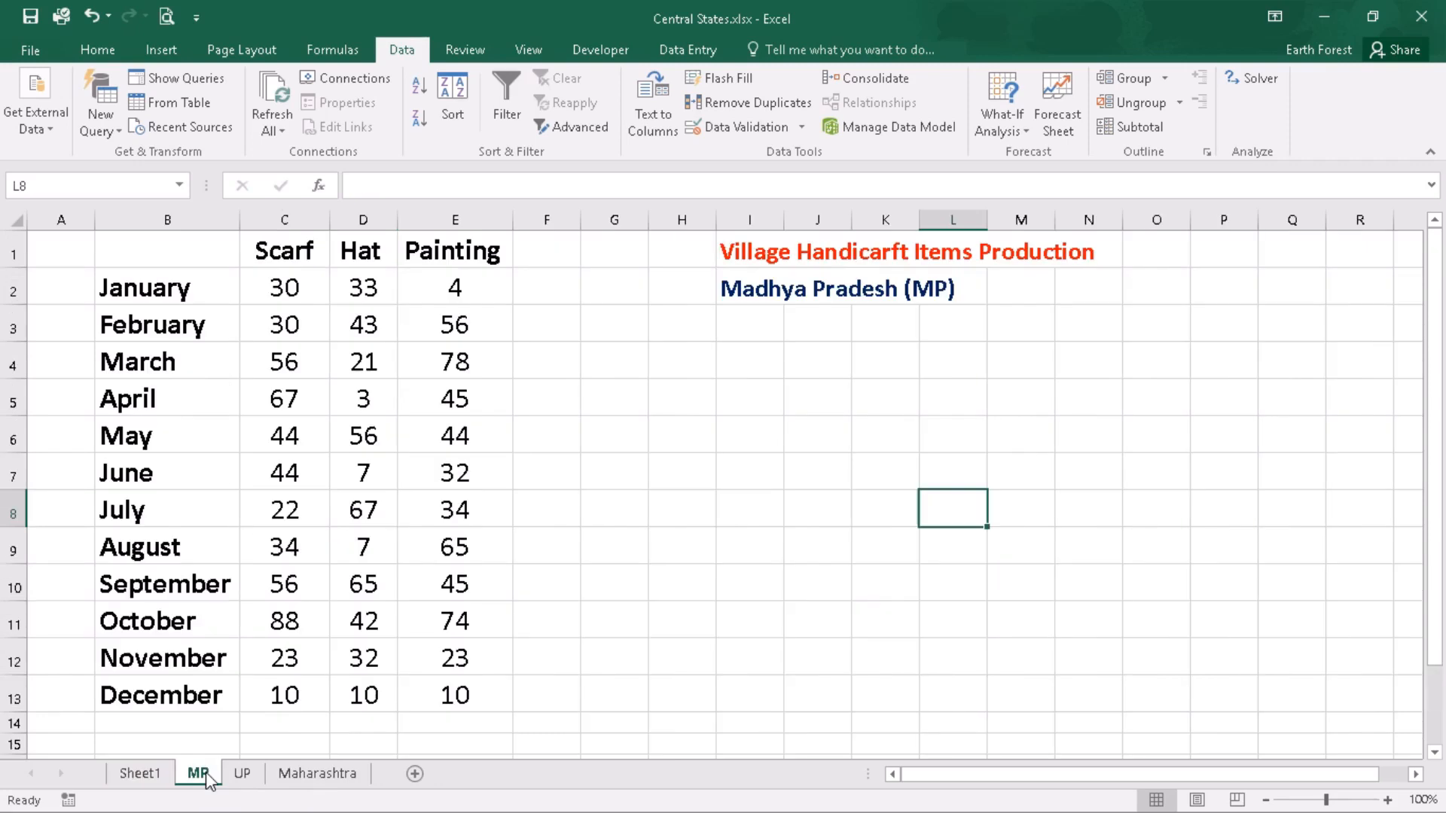
pyautogui.moveTo(474, 665)
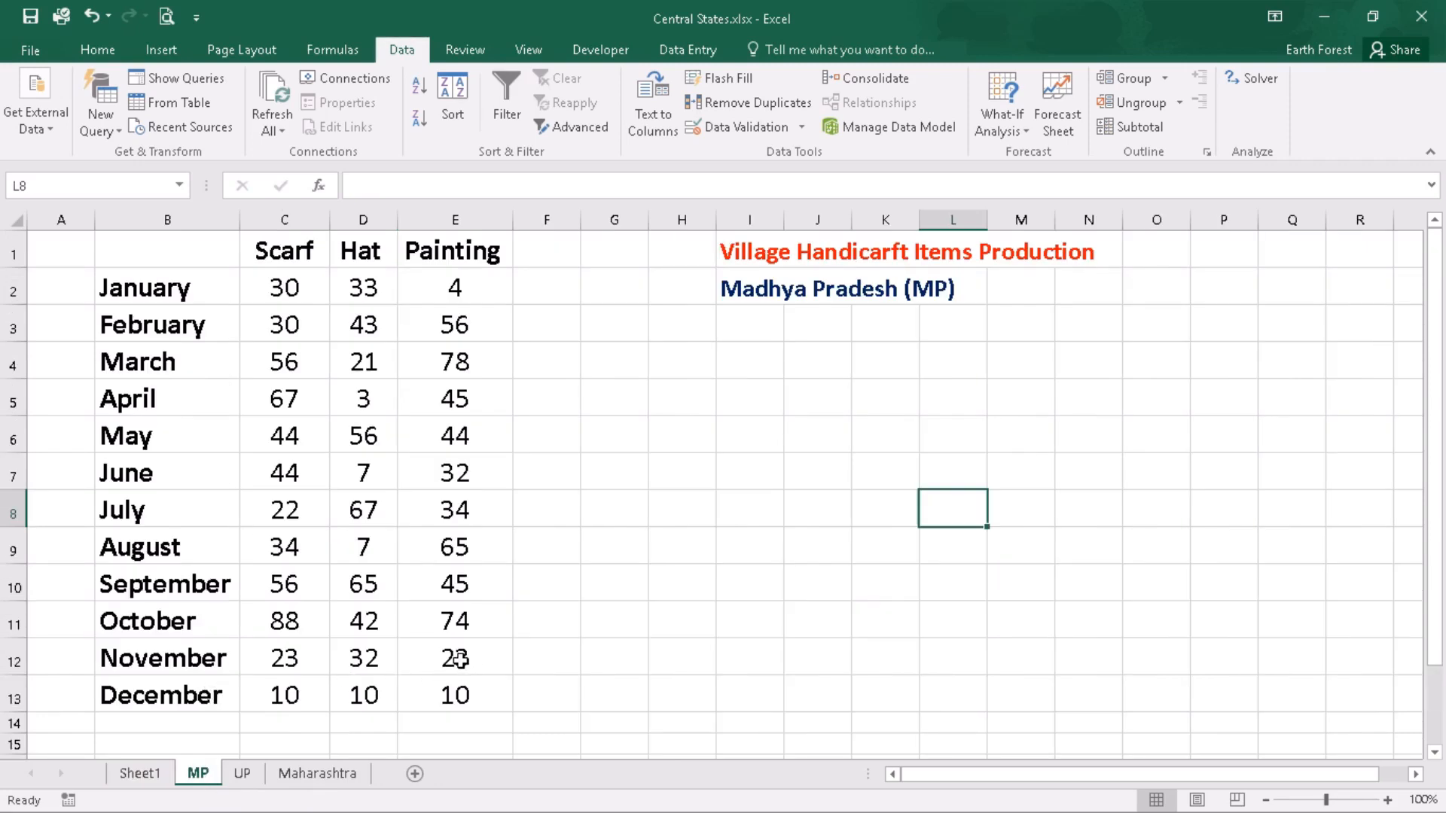
pyautogui.click(242, 773)
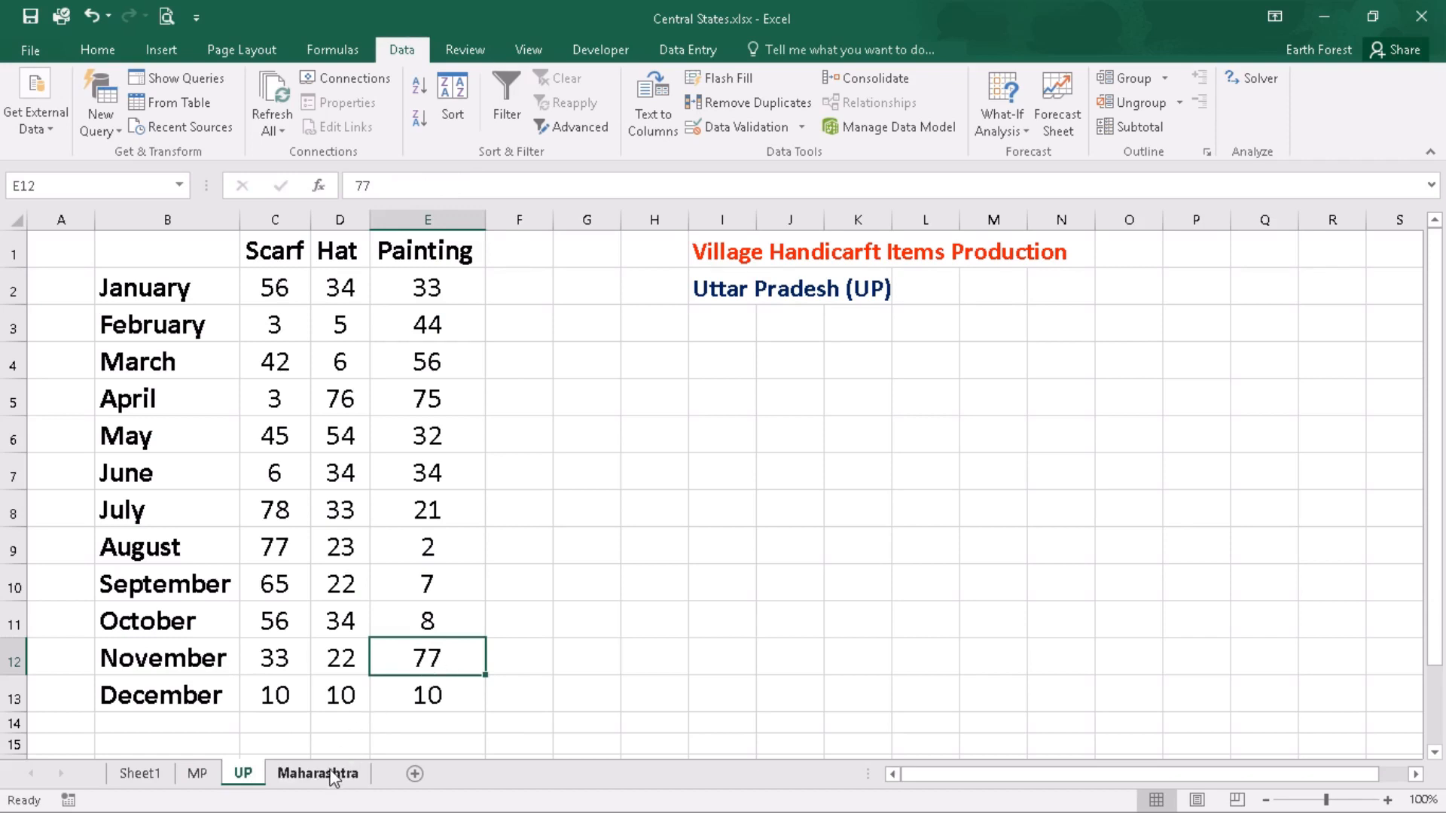
pyautogui.click(318, 775)
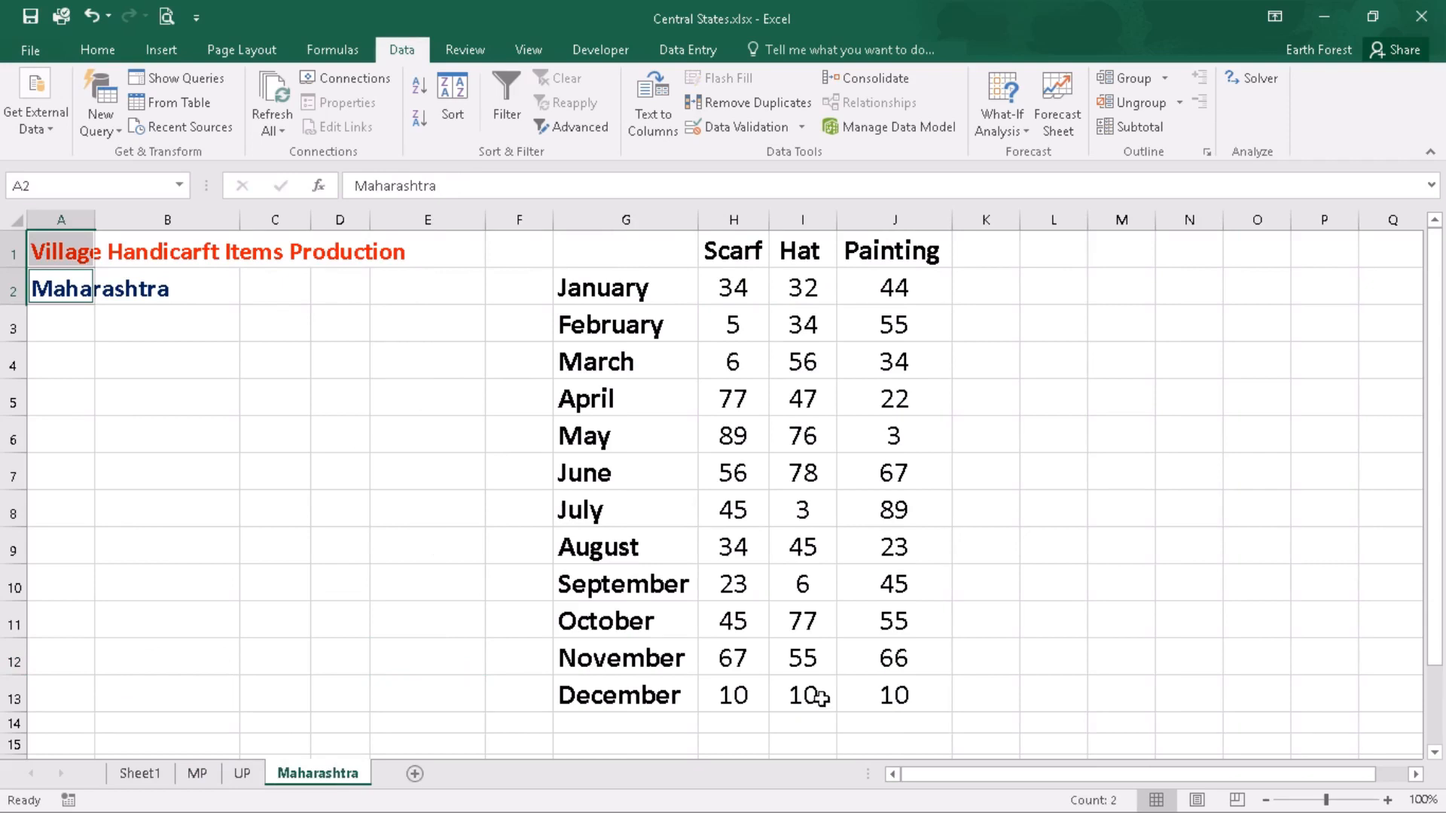
pyautogui.click(892, 658)
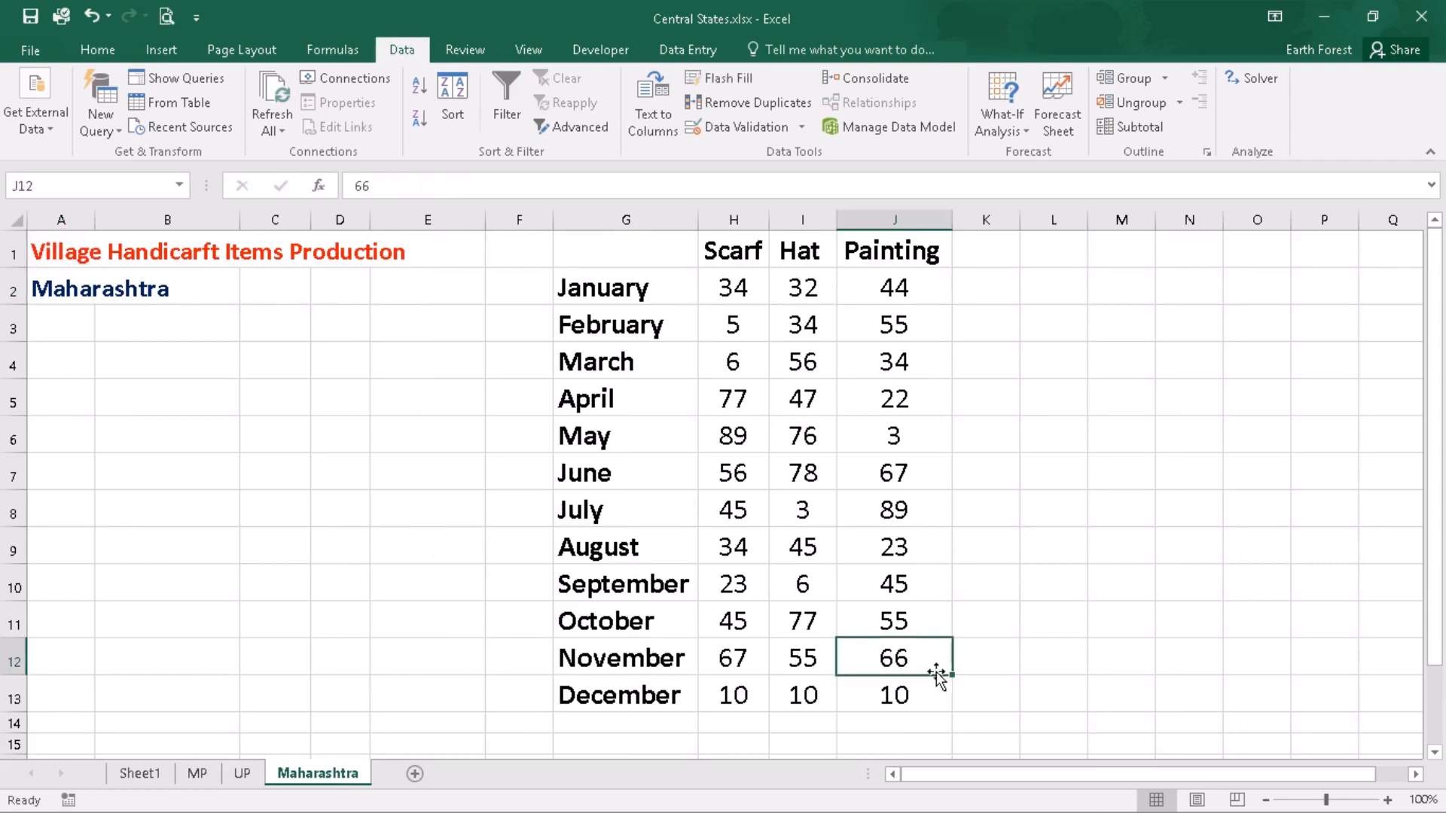
pyautogui.click(140, 772)
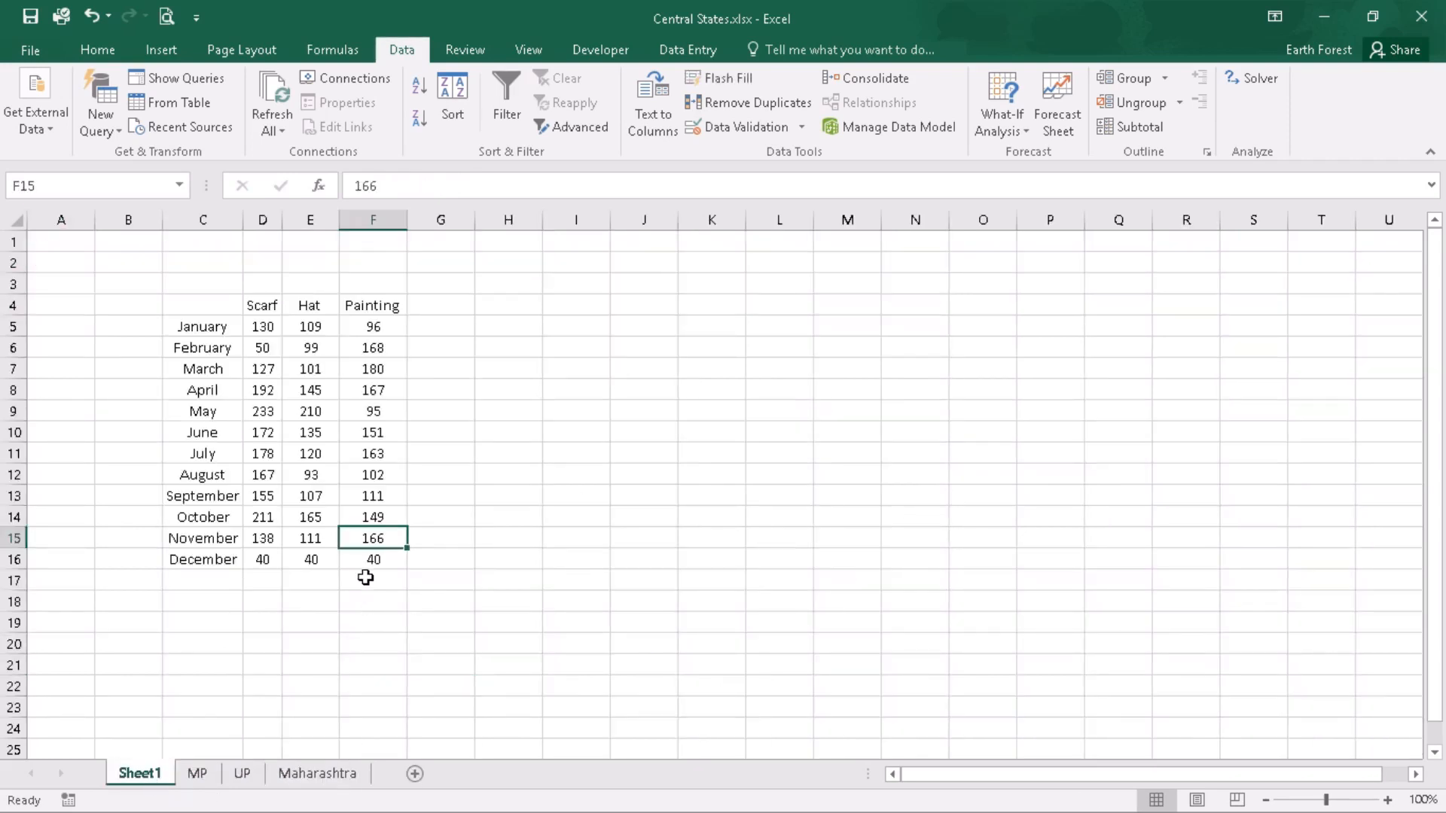
pyautogui.moveTo(392, 542)
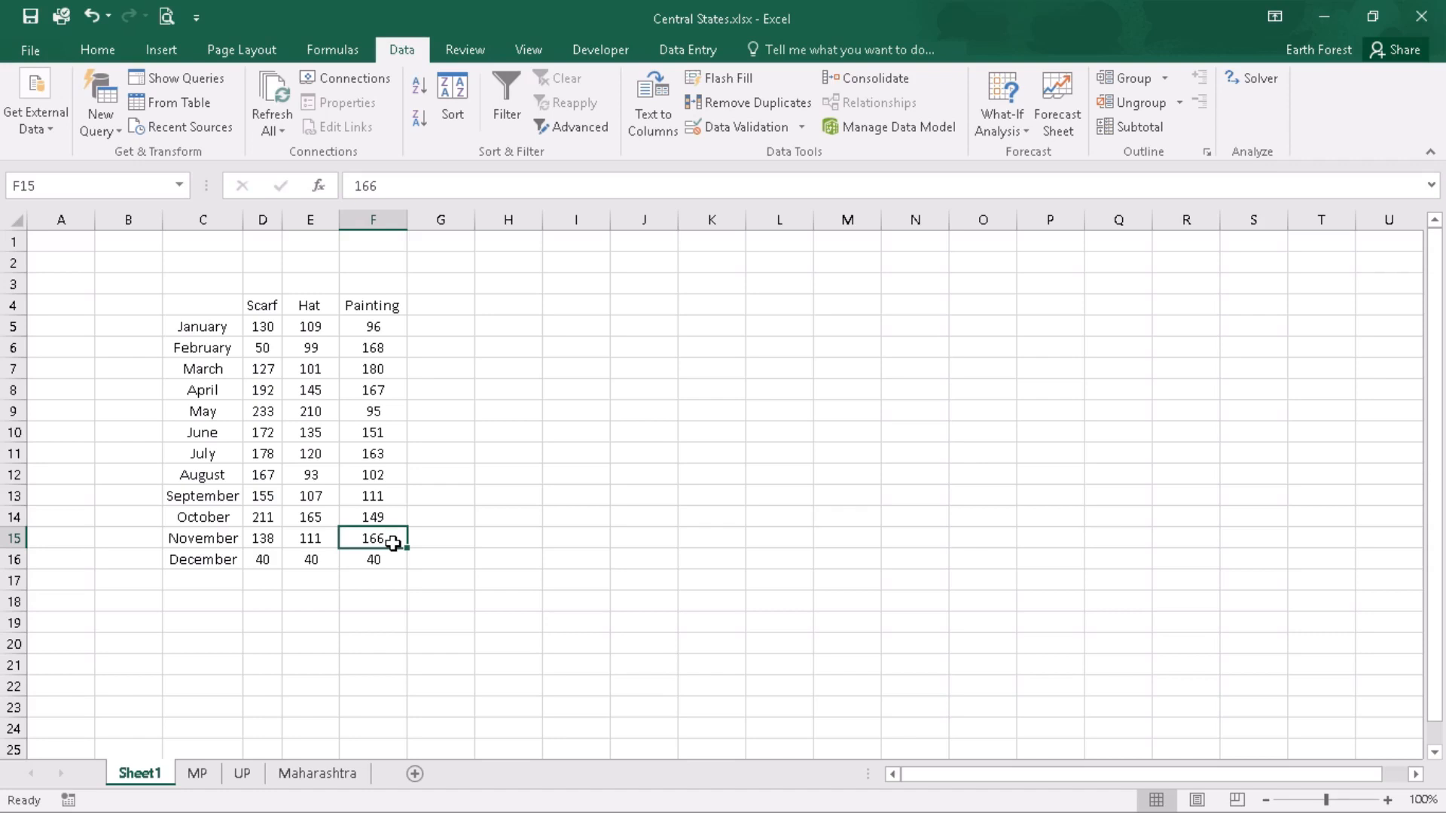
pyautogui.moveTo(135, 395)
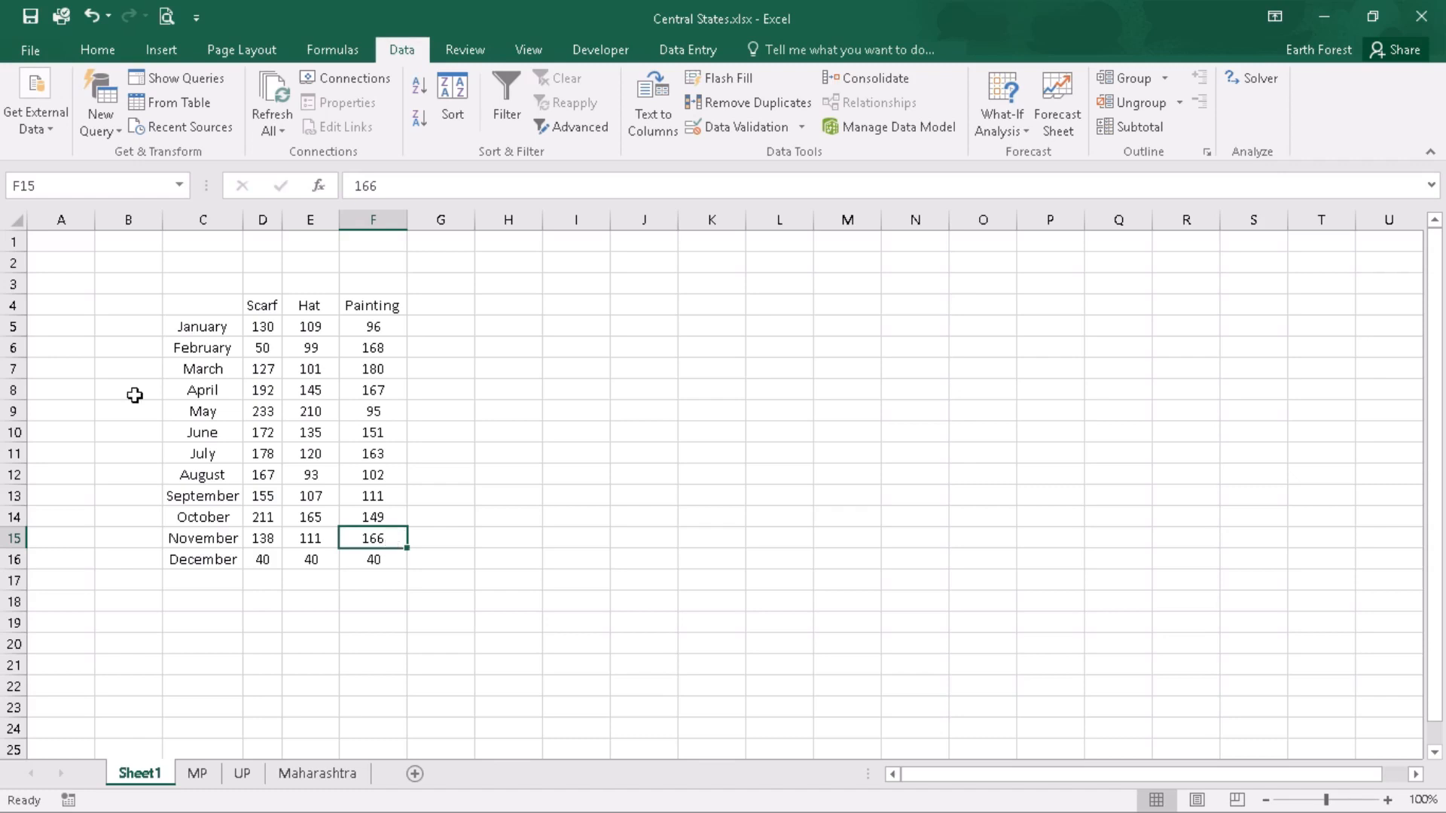
pyautogui.moveTo(401, 538)
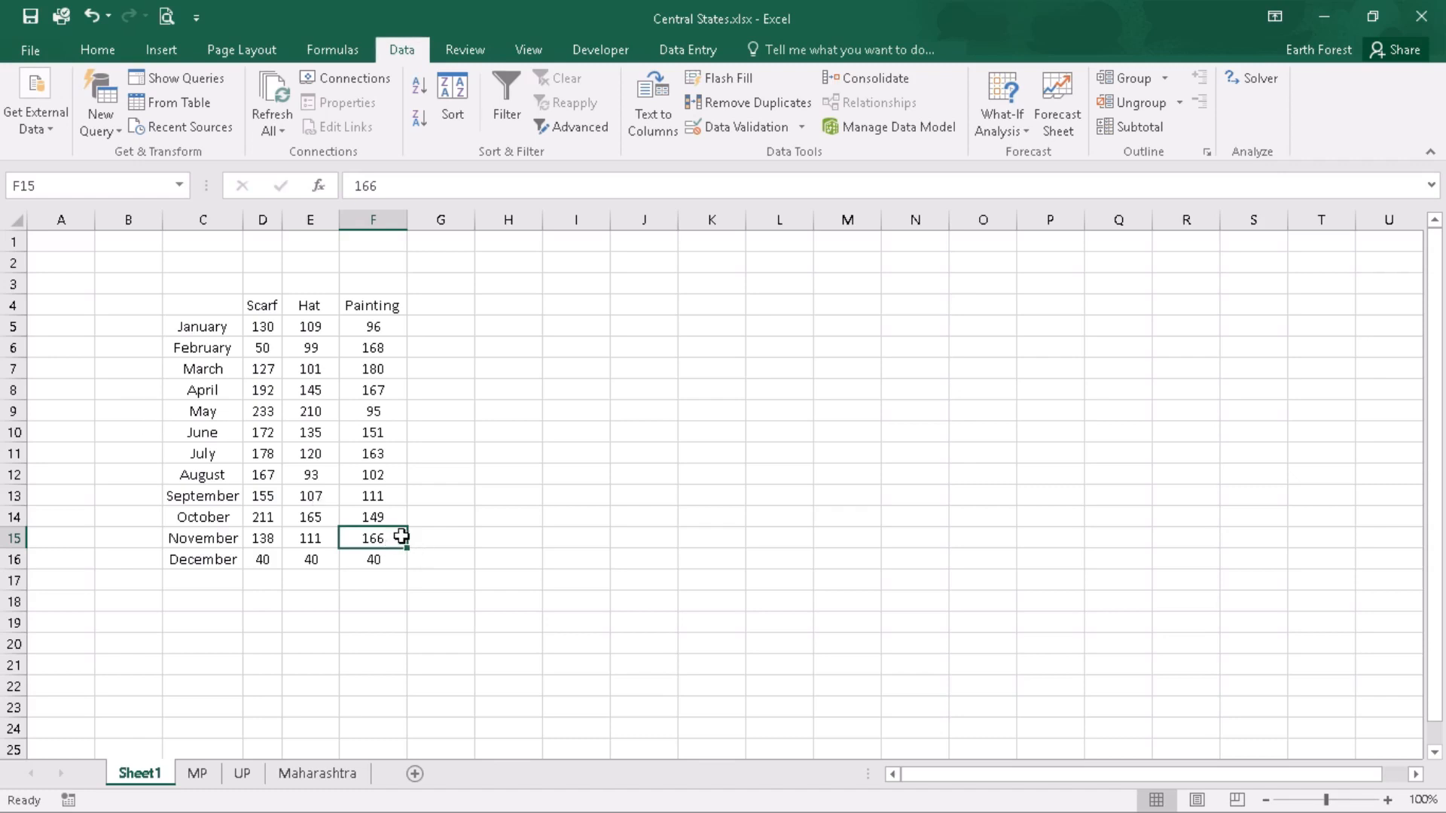
pyautogui.moveTo(291, 568)
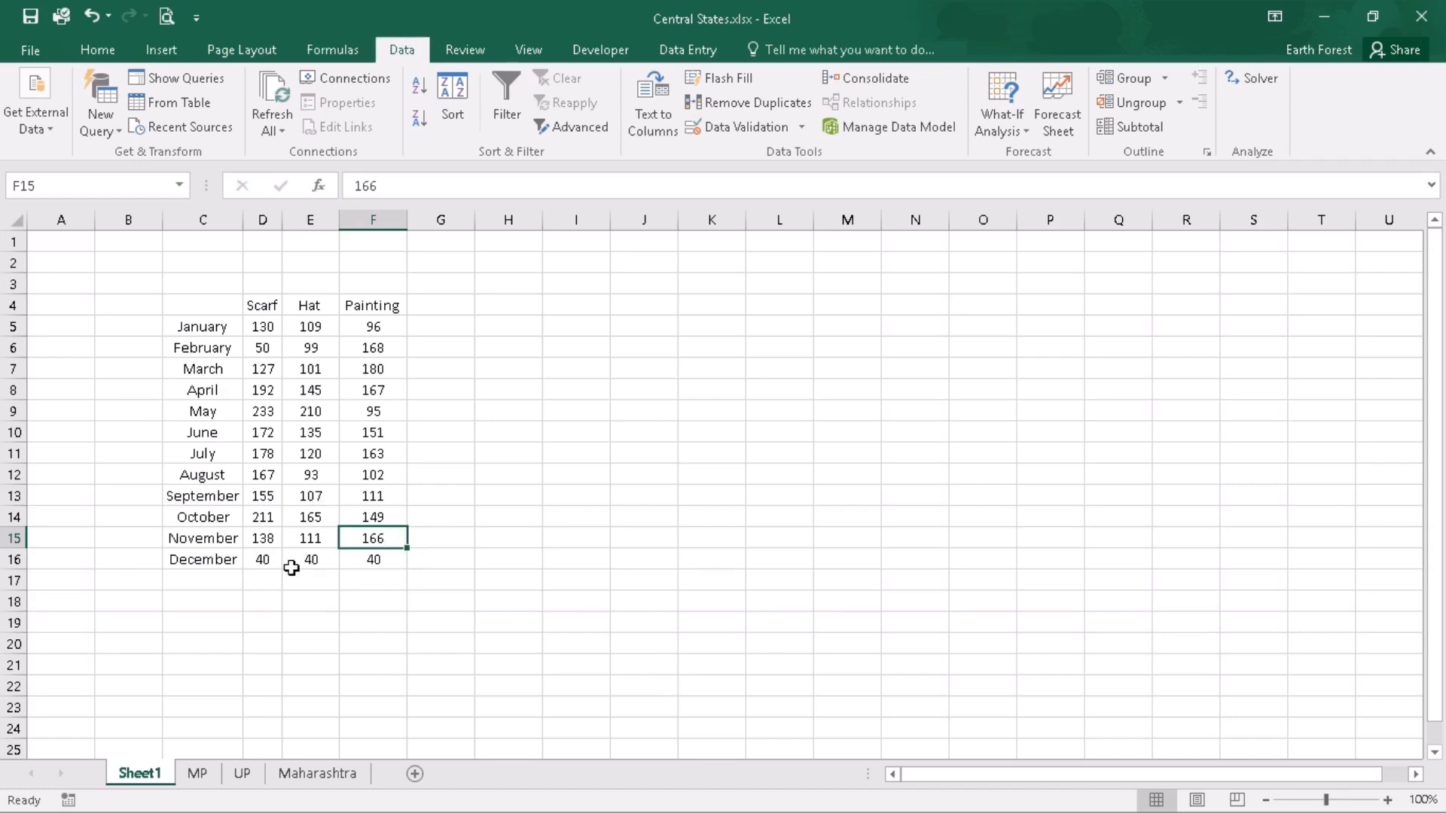
pyautogui.moveTo(378, 558)
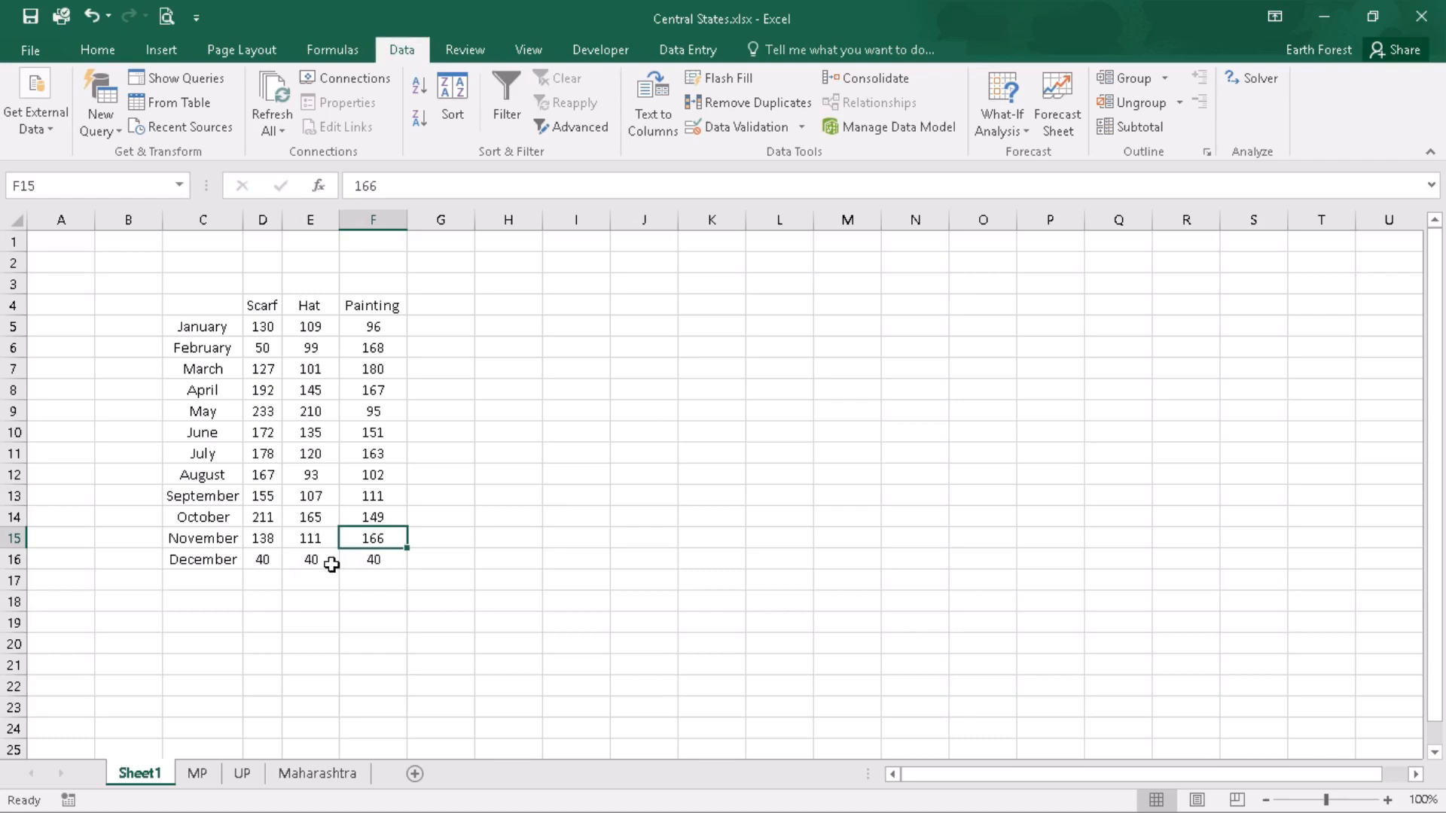
pyautogui.moveTo(389, 577)
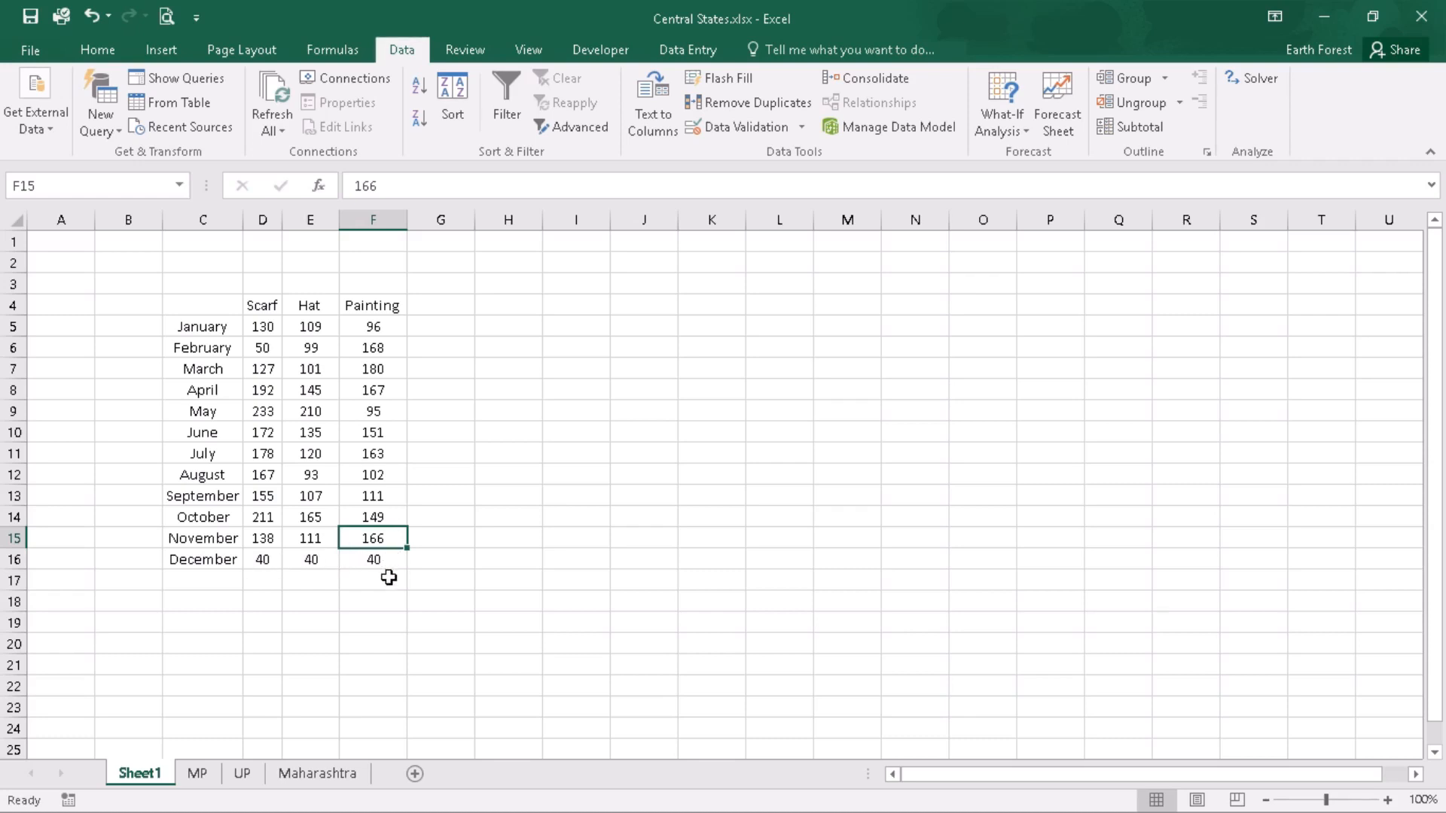
pyautogui.moveTo(383, 563)
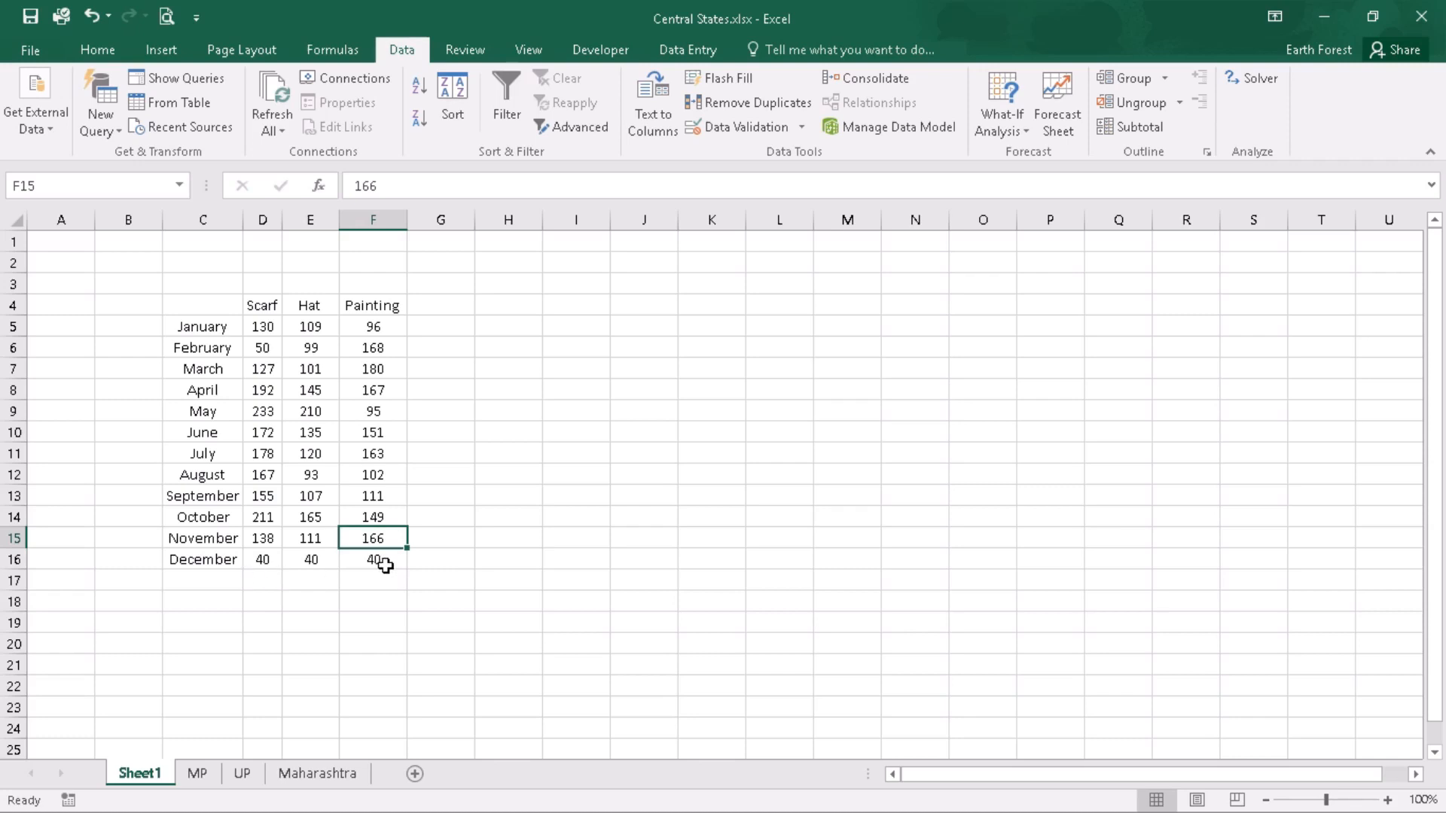
pyautogui.moveTo(413, 574)
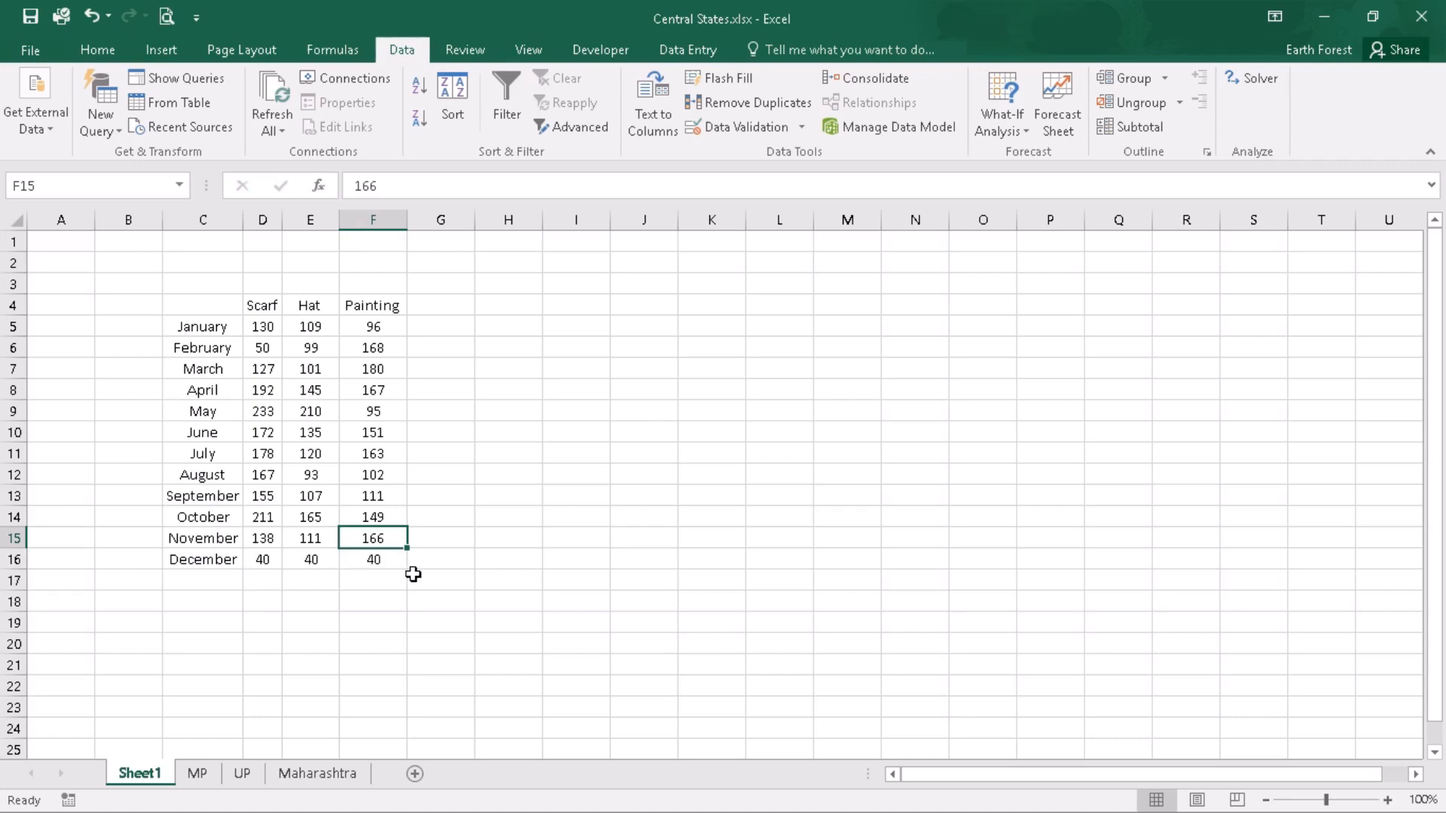
pyautogui.moveTo(461, 581)
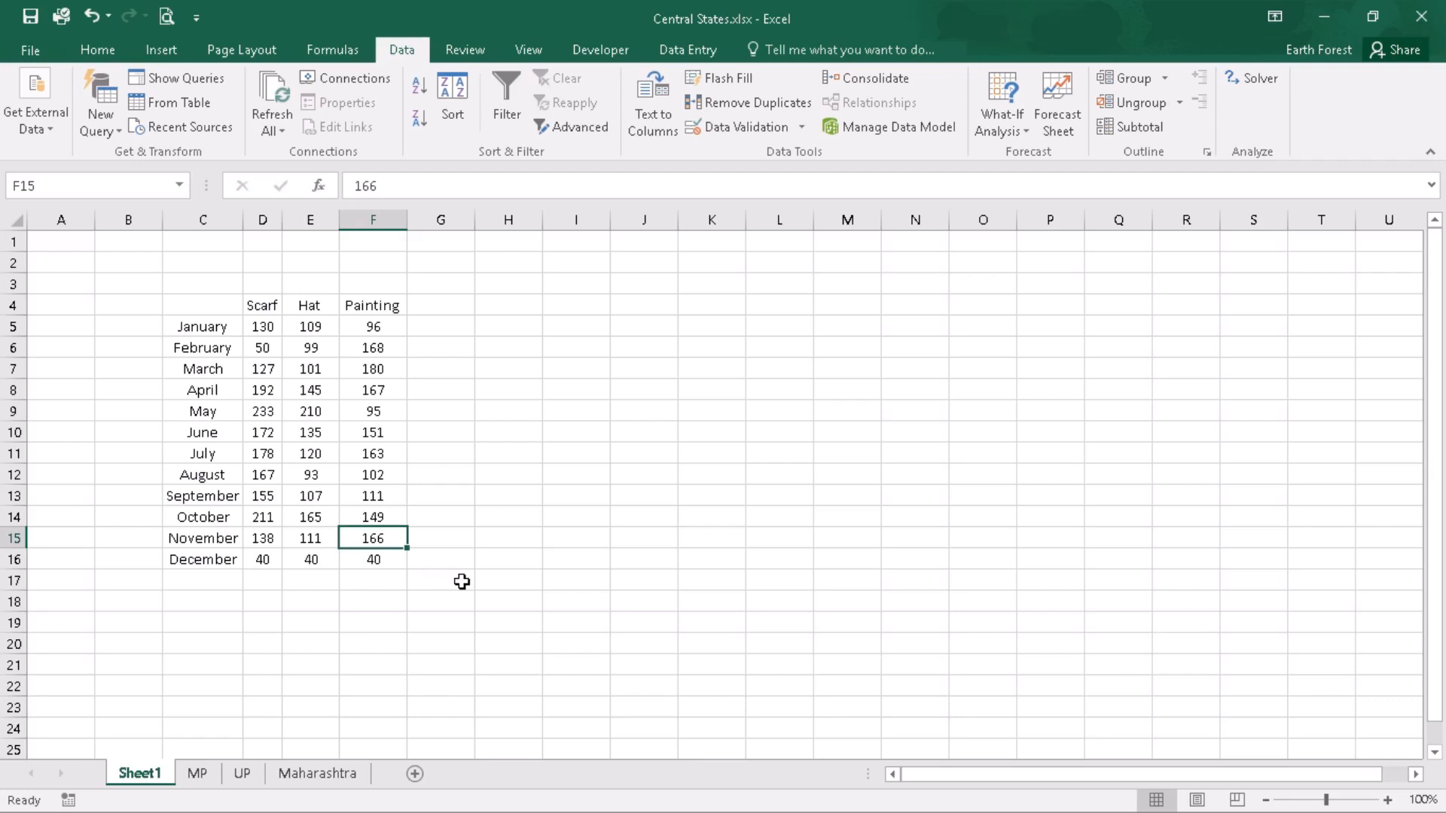
pyautogui.moveTo(502, 675)
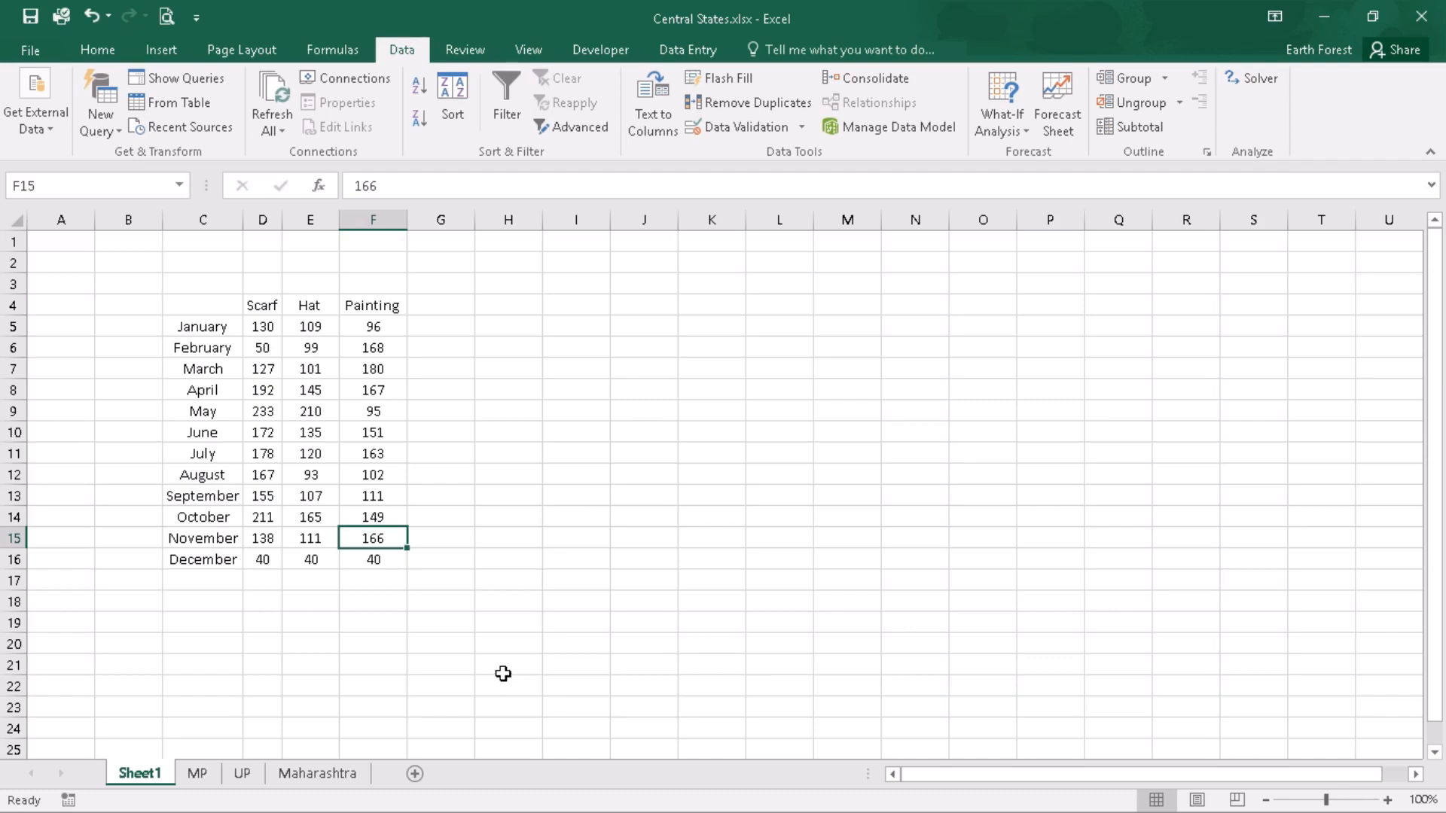
pyautogui.moveTo(746, 216)
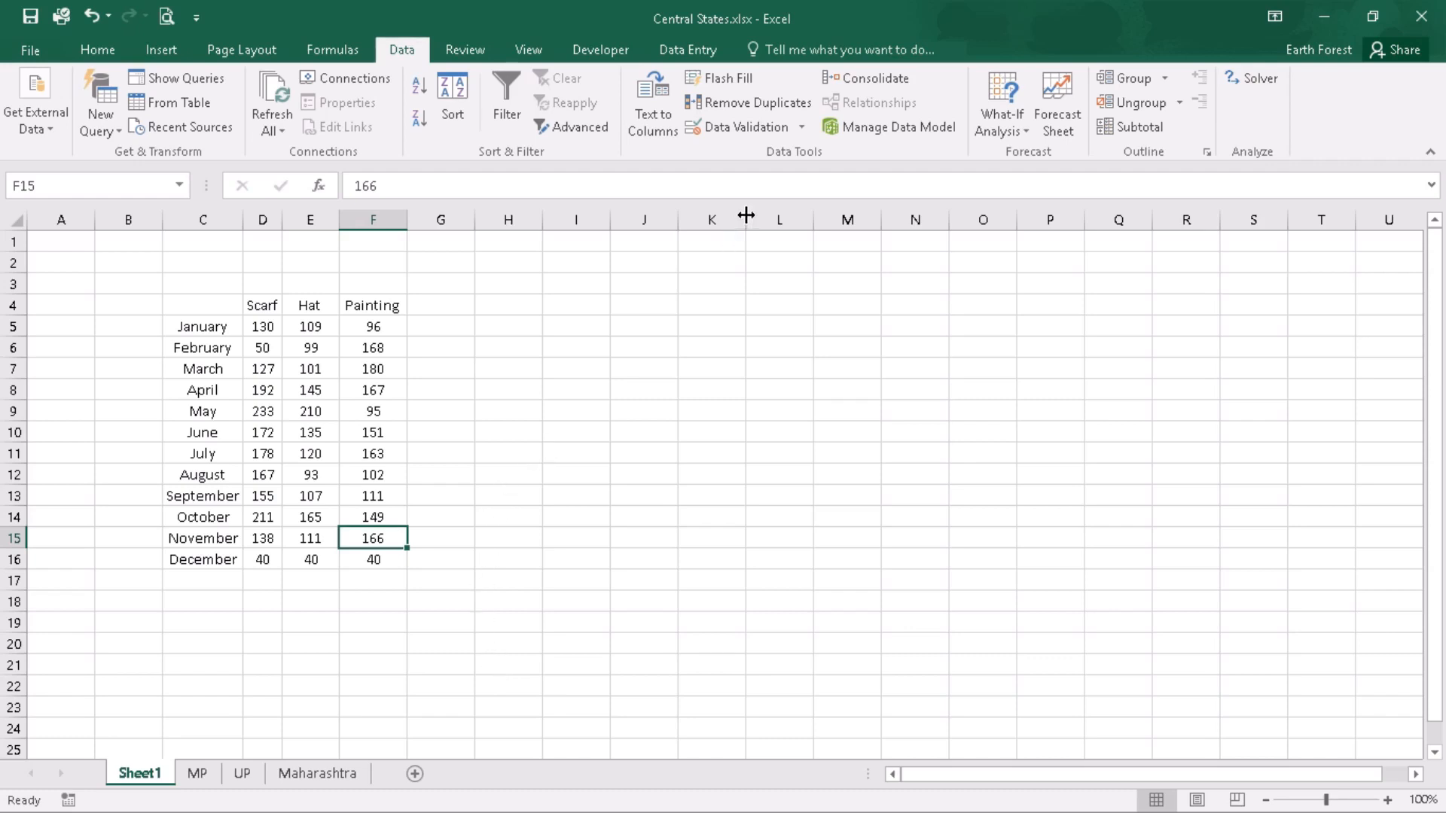
pyautogui.moveTo(866, 77)
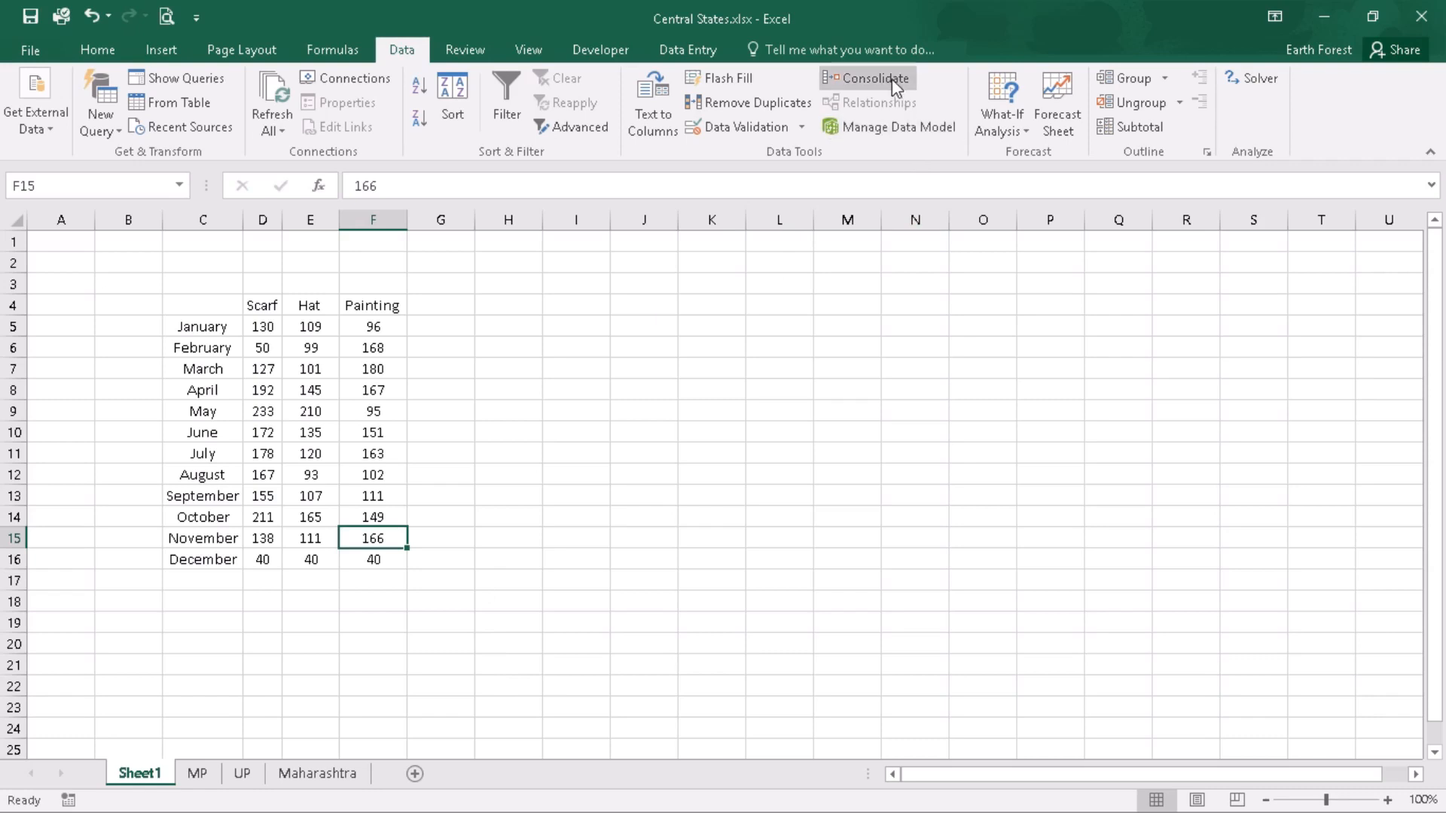
pyautogui.click(868, 76)
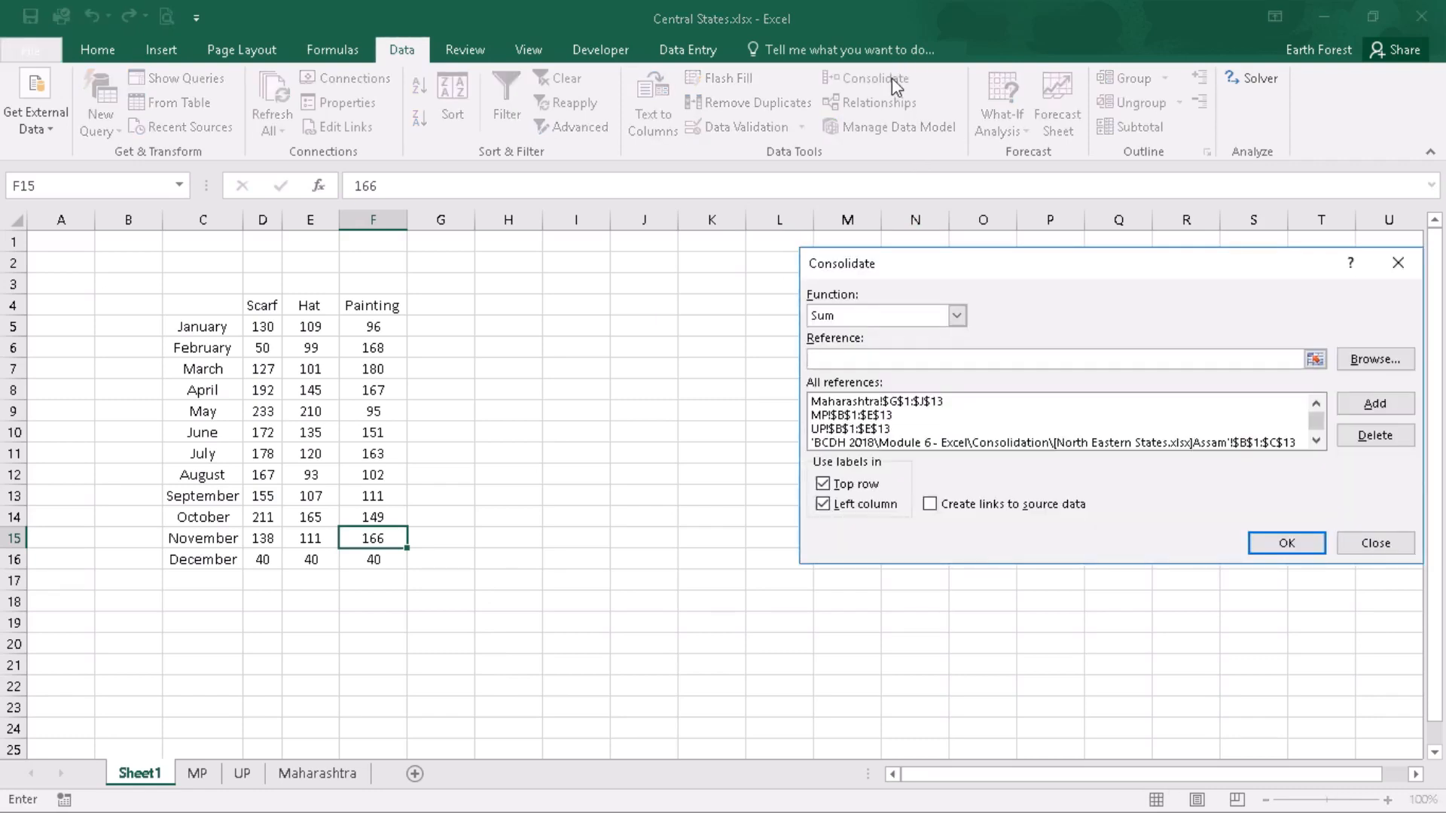
pyautogui.moveTo(950, 535)
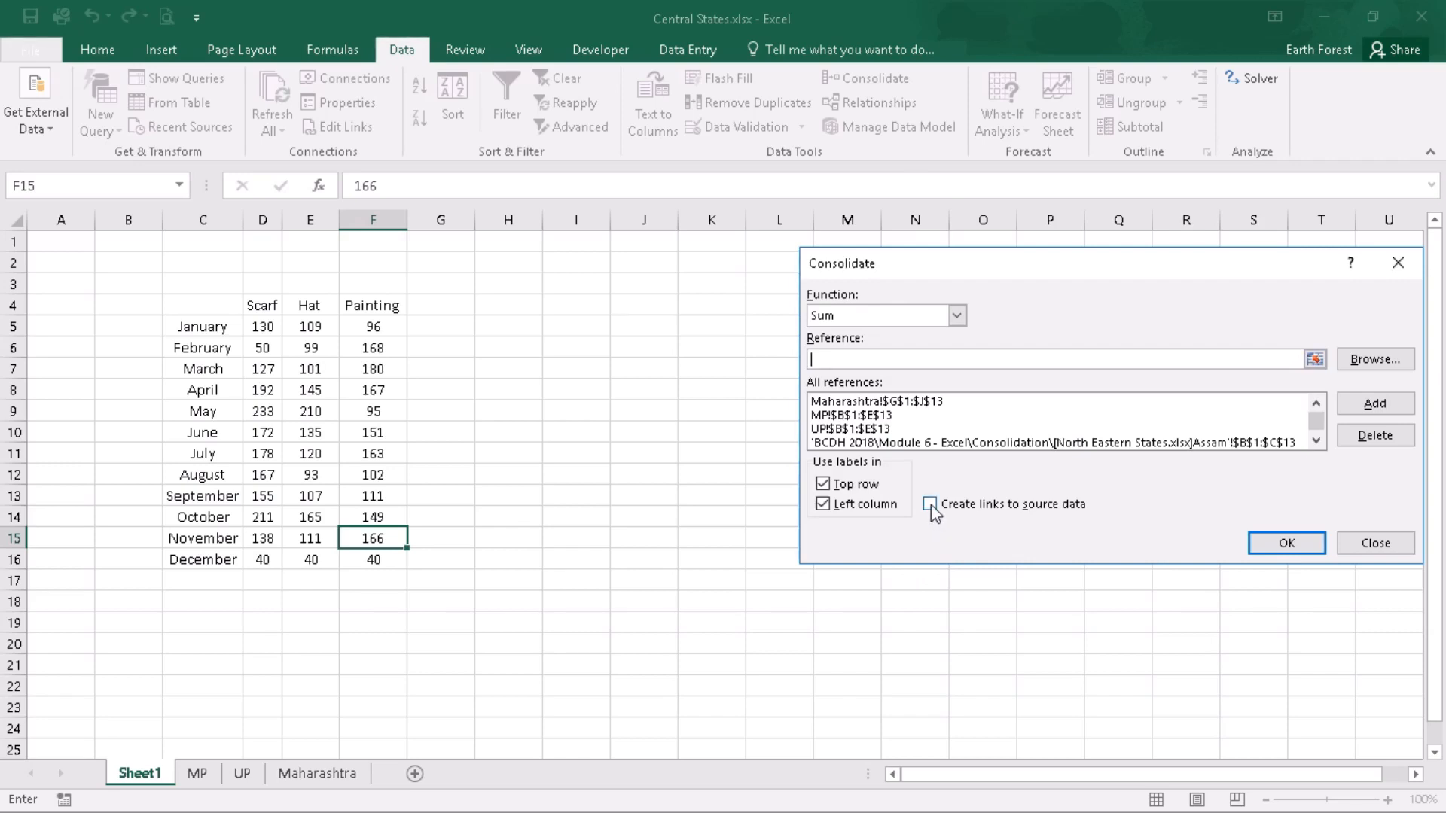
pyautogui.click(931, 503)
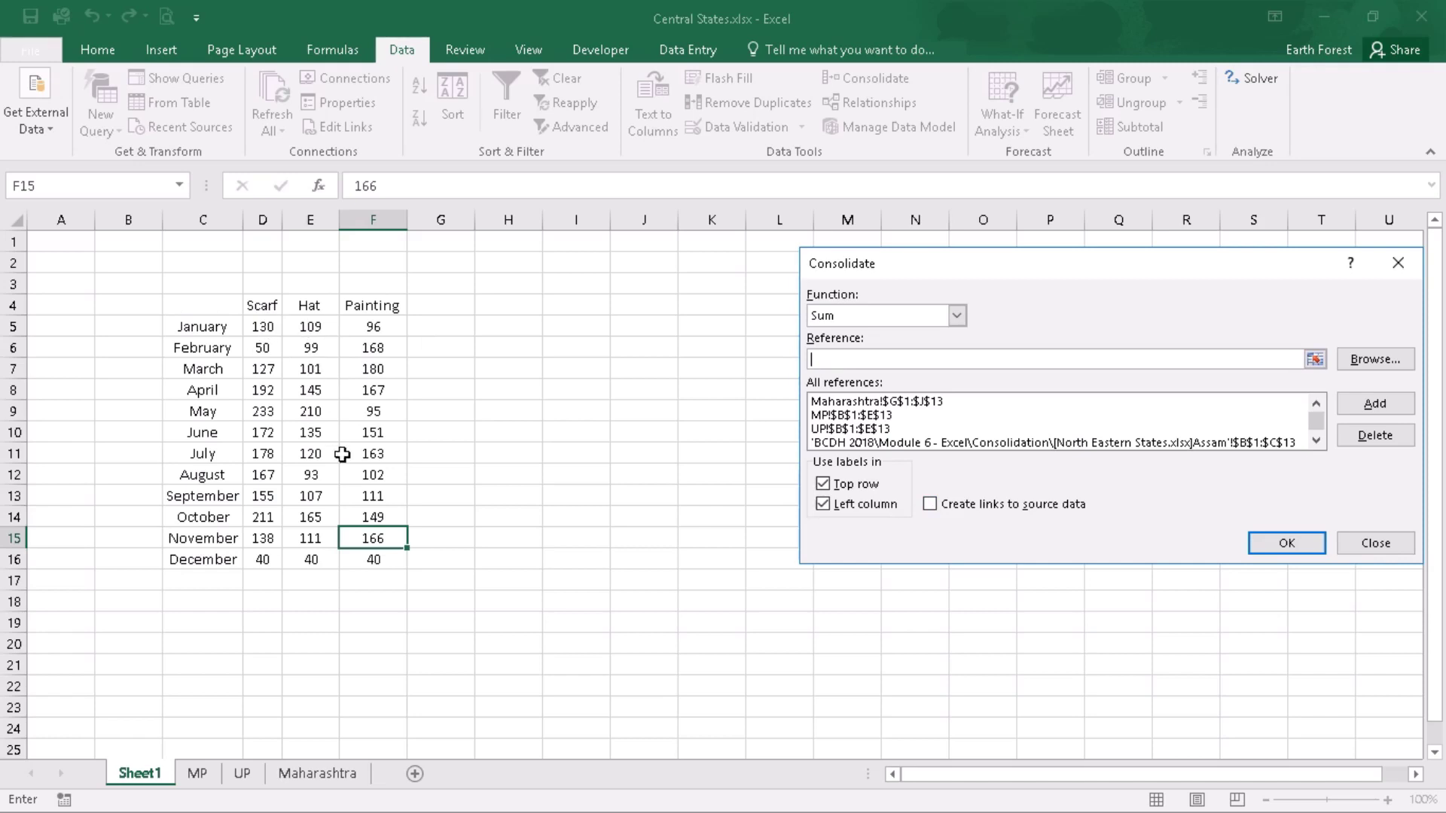
pyautogui.moveTo(294, 327)
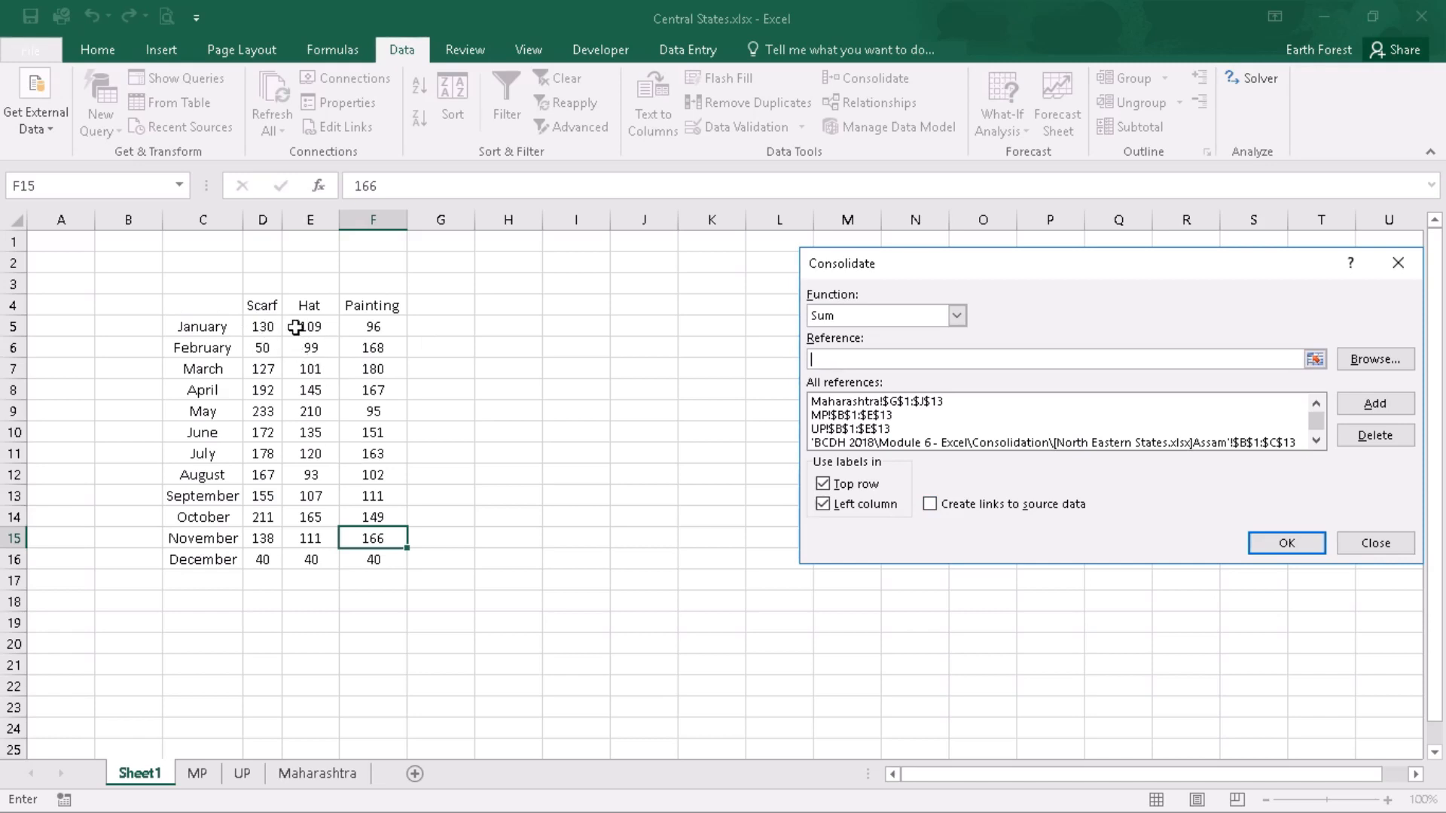
pyautogui.moveTo(373, 508)
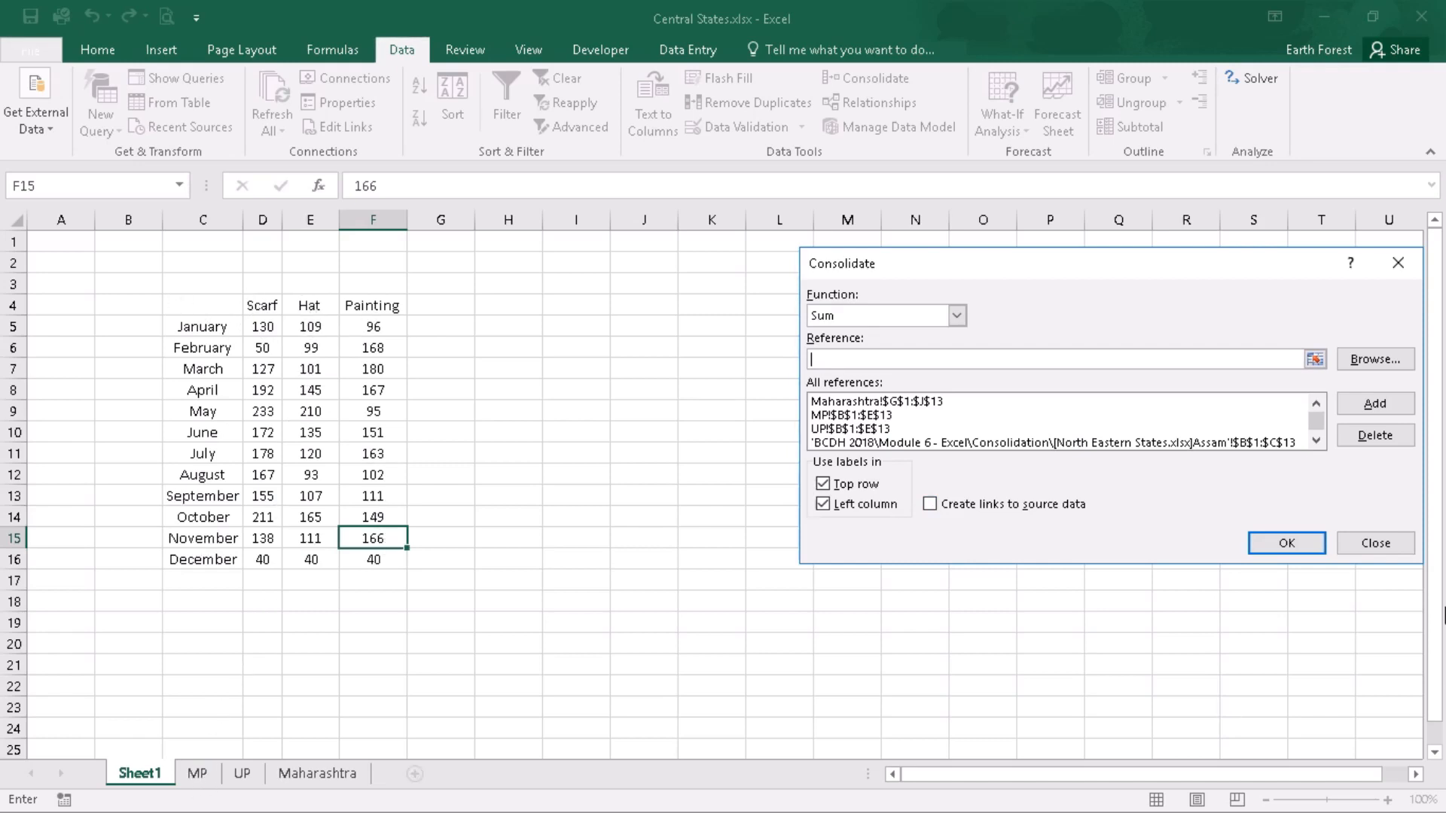
pyautogui.moveTo(1376, 544)
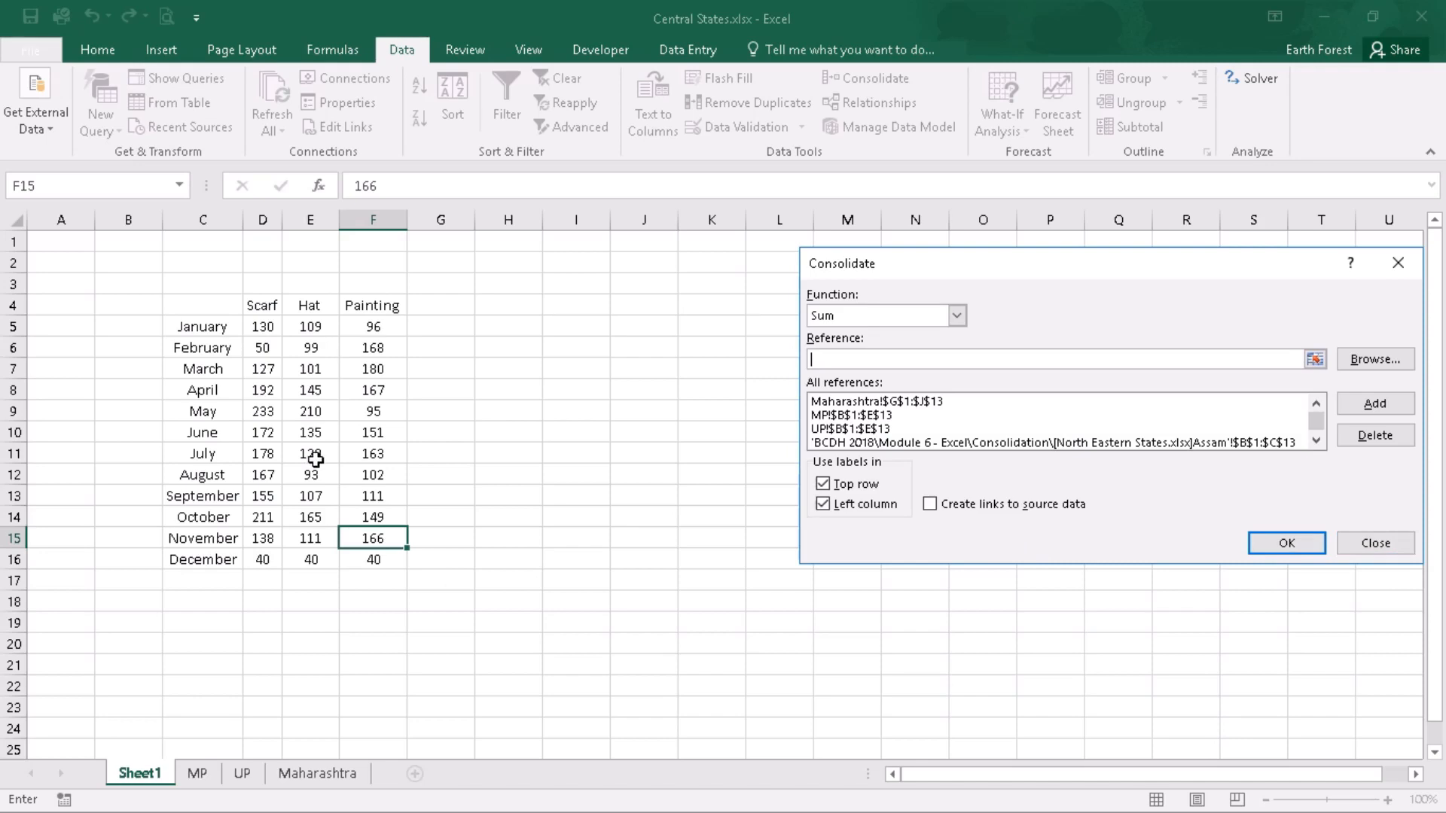
pyautogui.moveTo(261, 347)
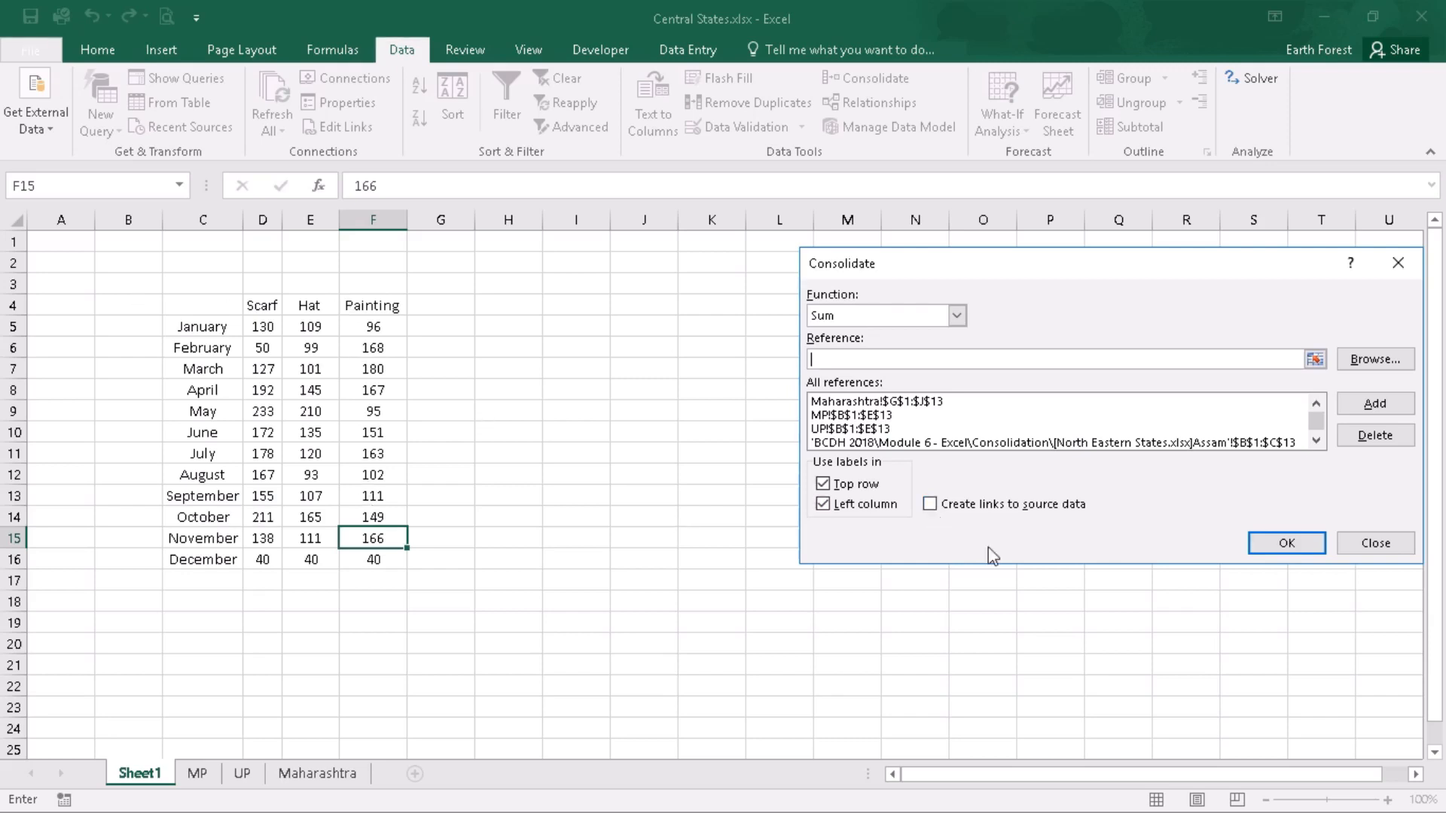
pyautogui.moveTo(903, 483)
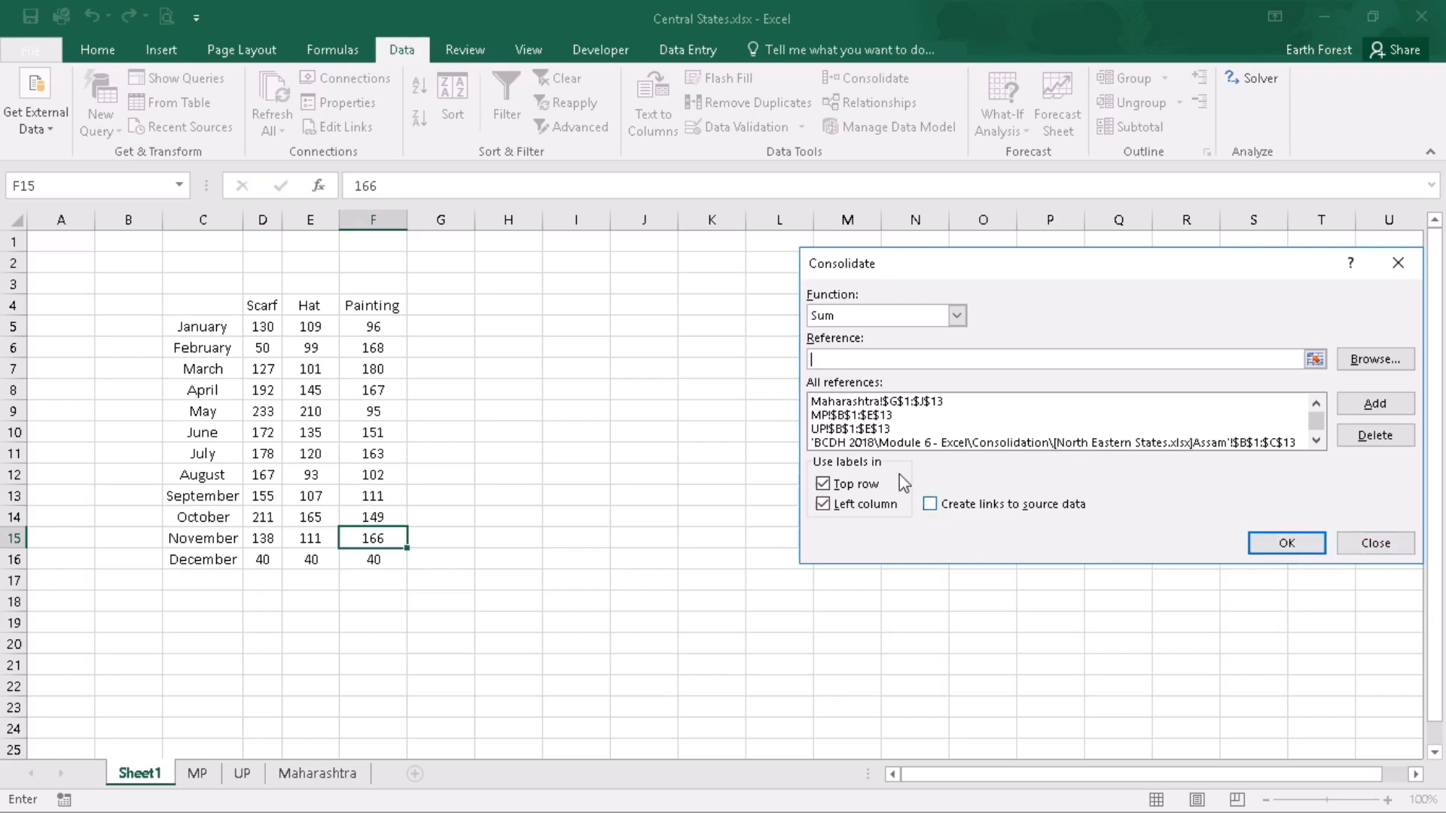
pyautogui.moveTo(1003, 518)
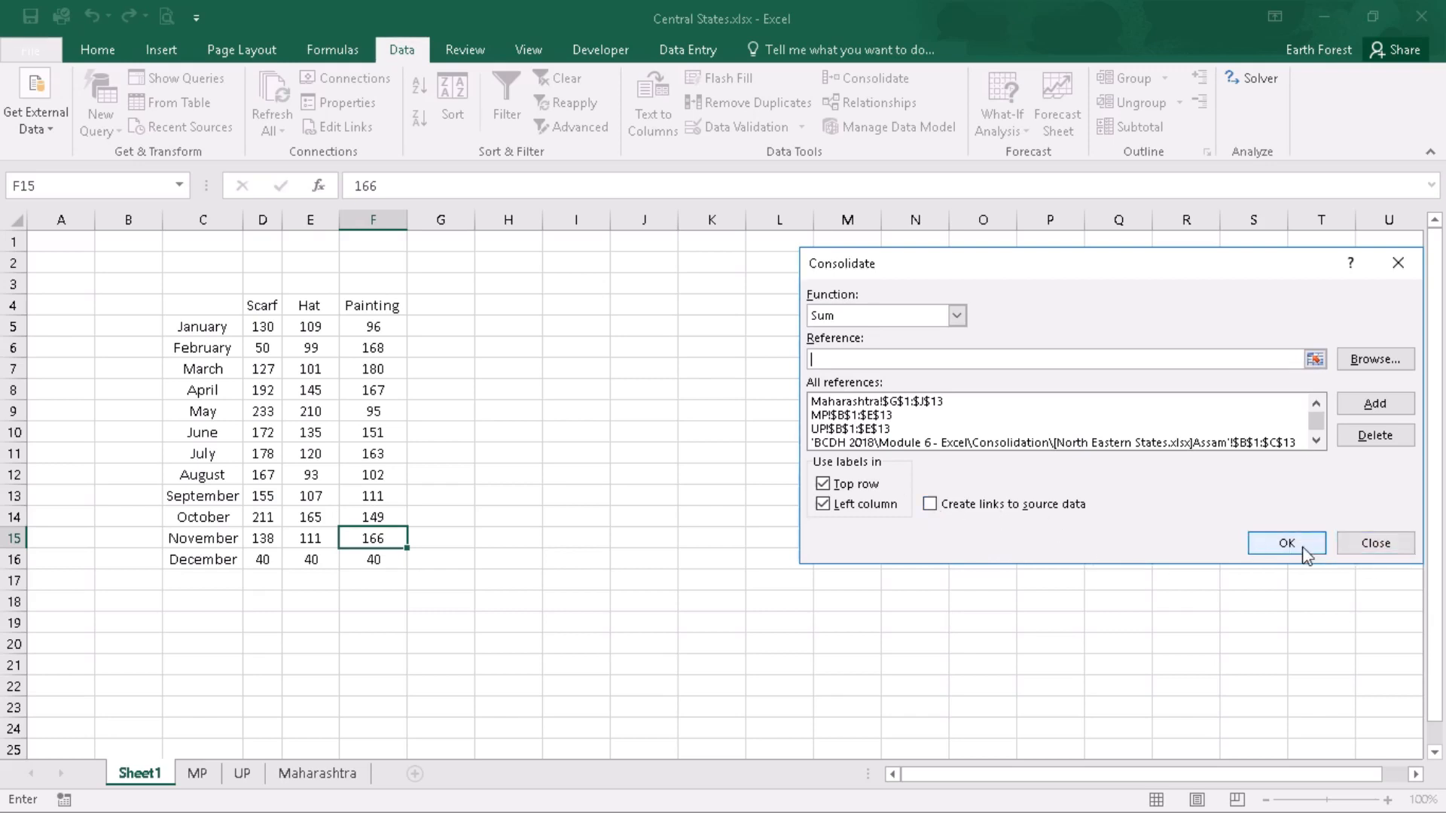
pyautogui.click(1285, 542)
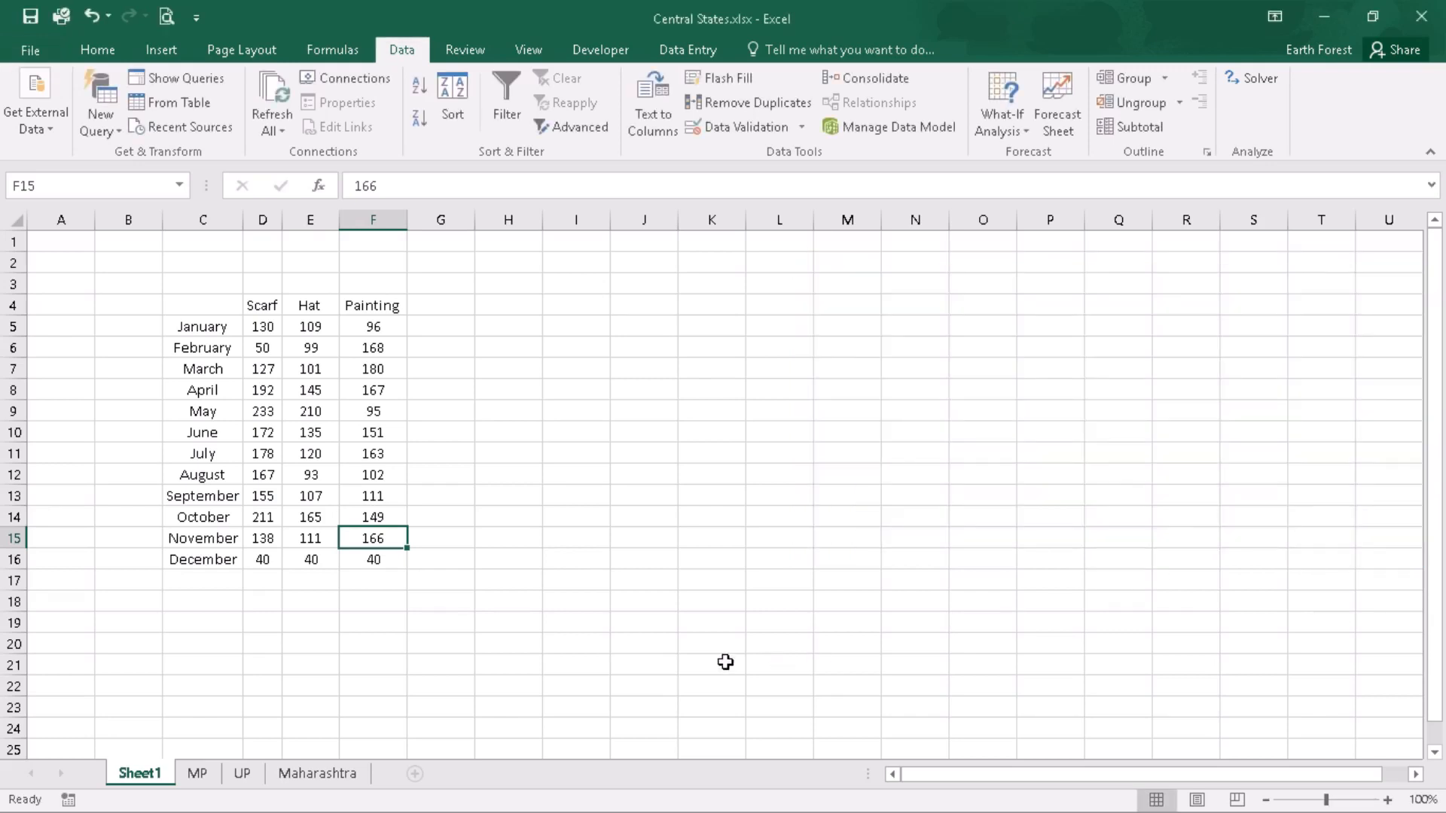
# - Change Maharashtra's January Scarf figure in H2 from 34 to 64 and return to Sheet1
pyautogui.click(318, 773)
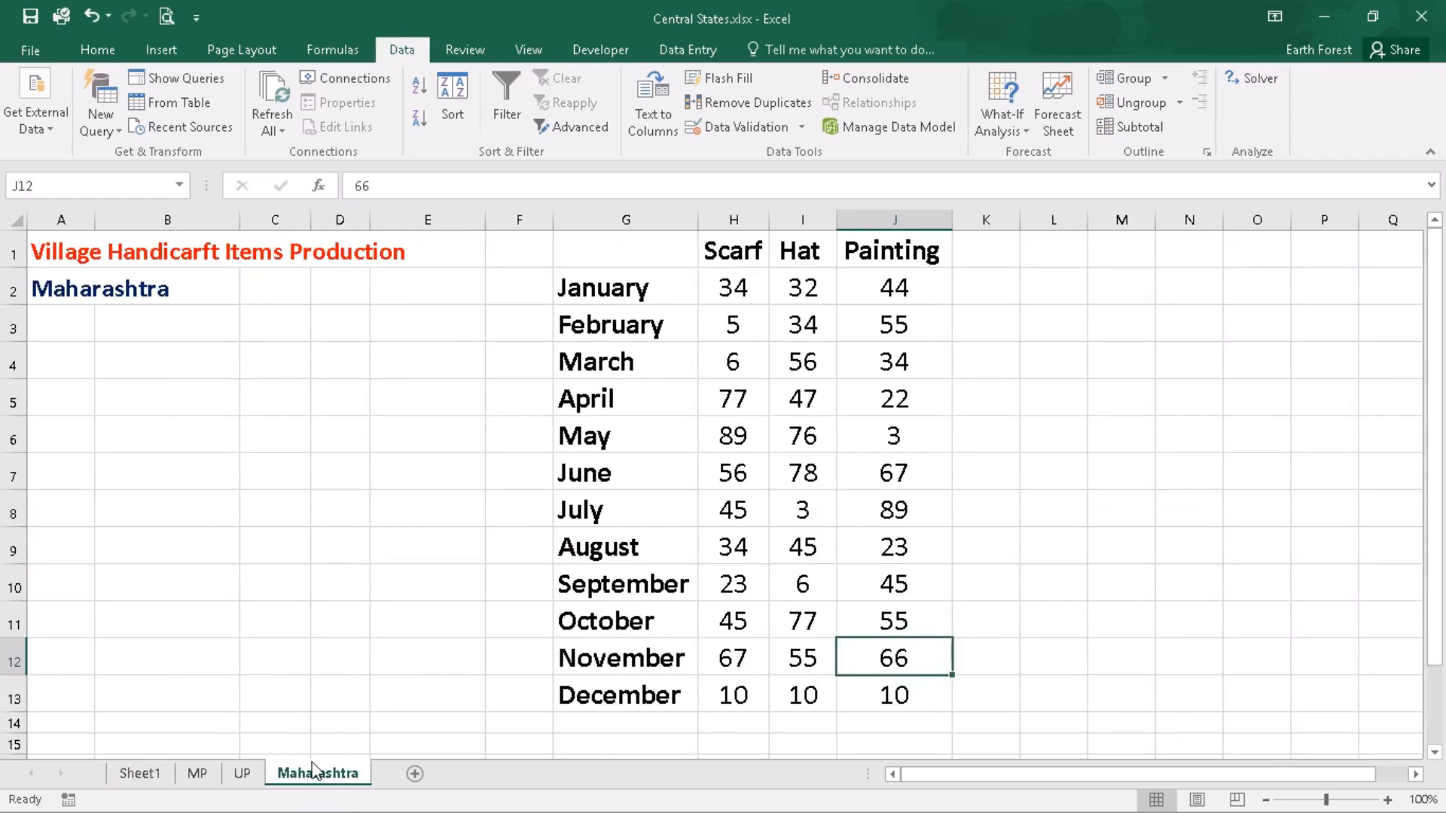
pyautogui.moveTo(752, 291)
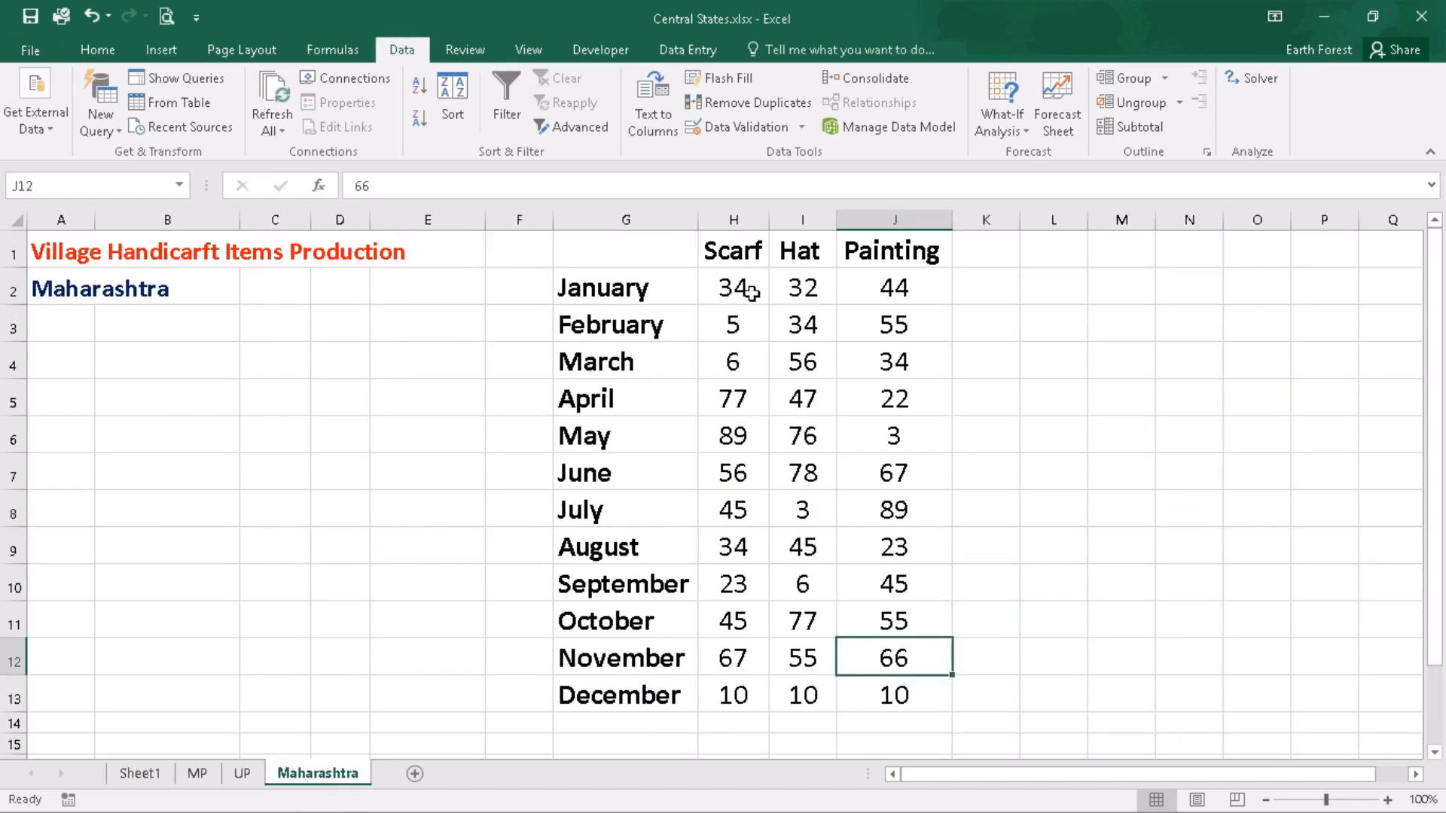
pyautogui.click(732, 288)
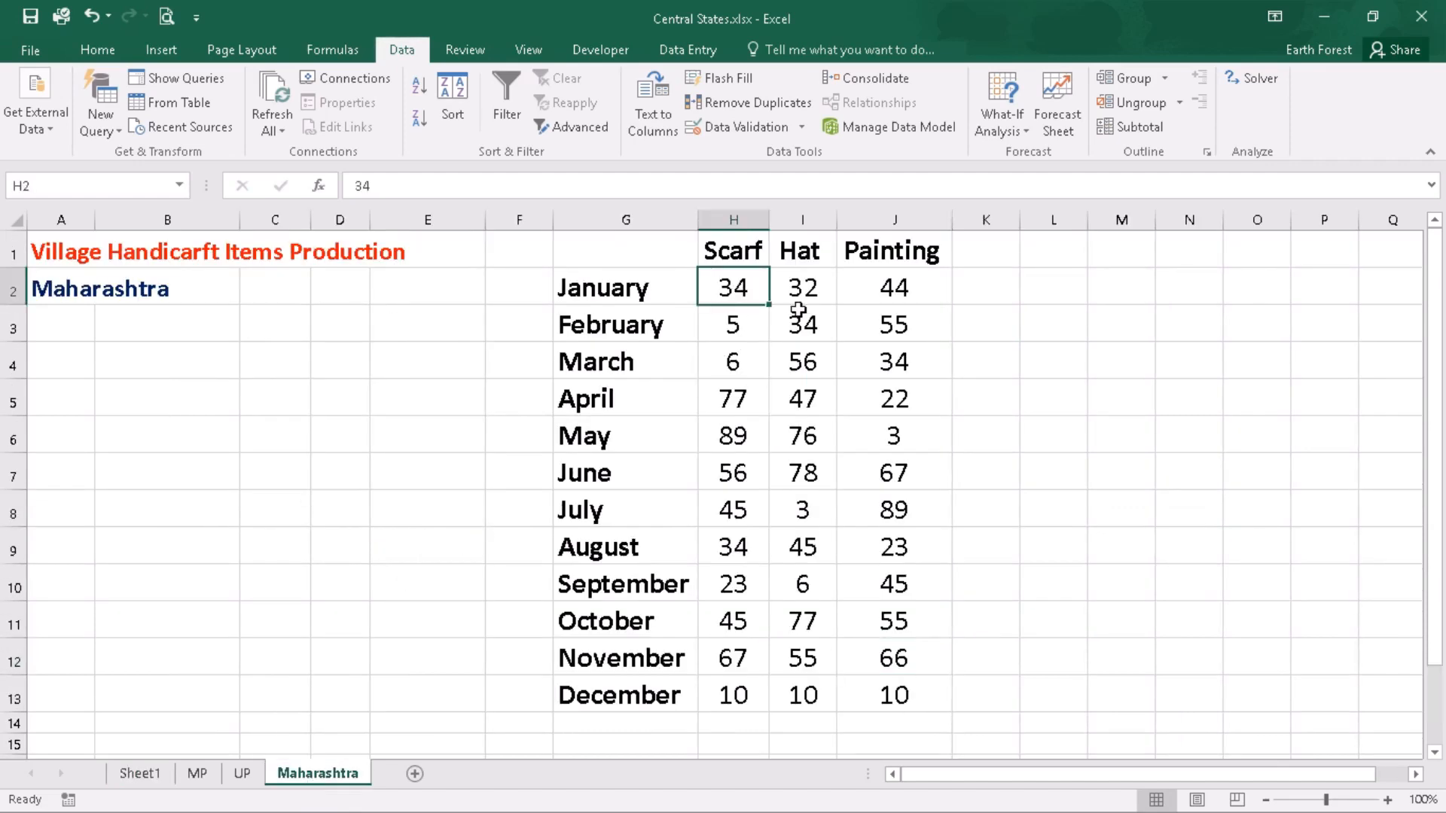
pyautogui.write('6')
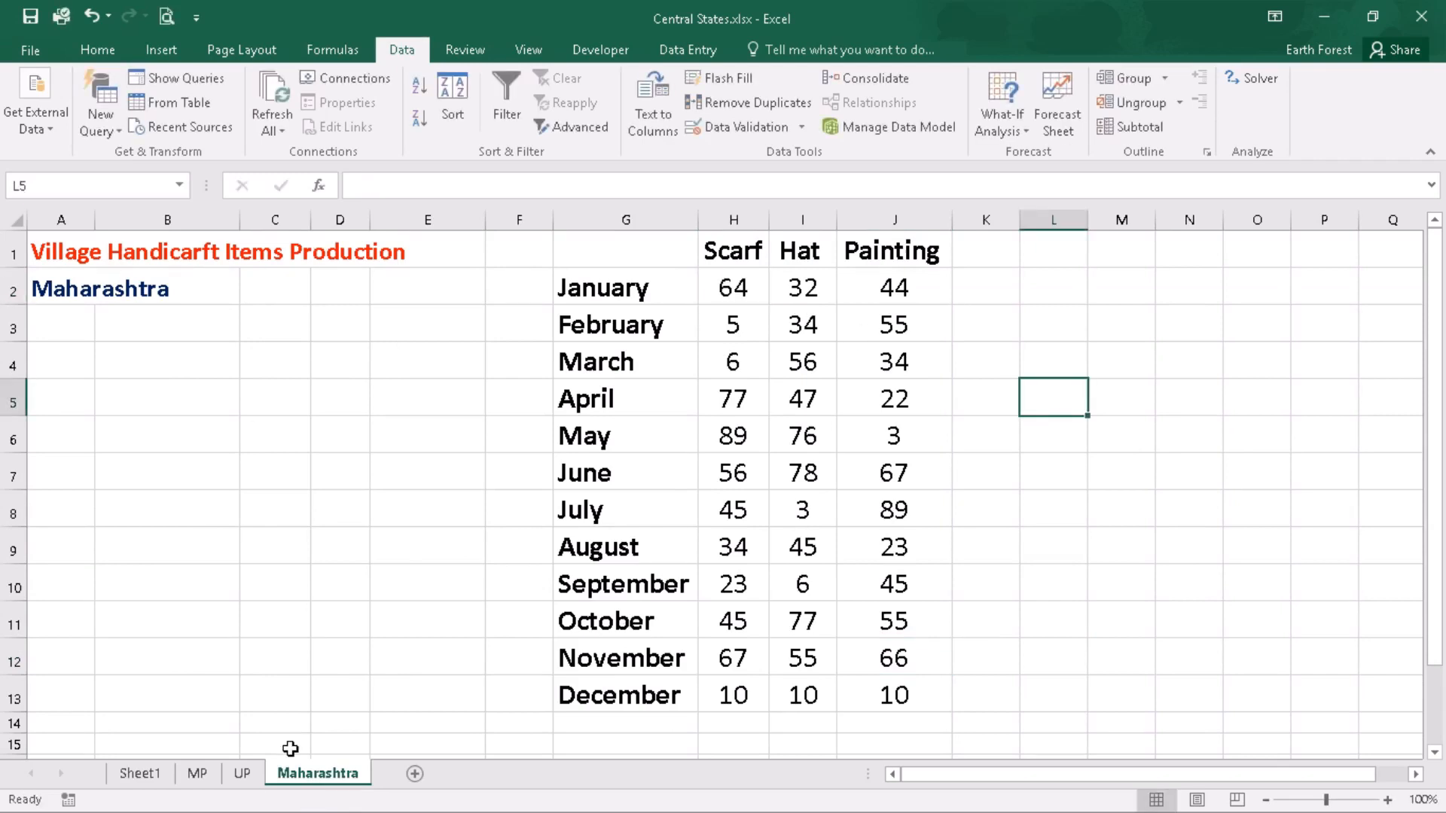
pyautogui.click(141, 773)
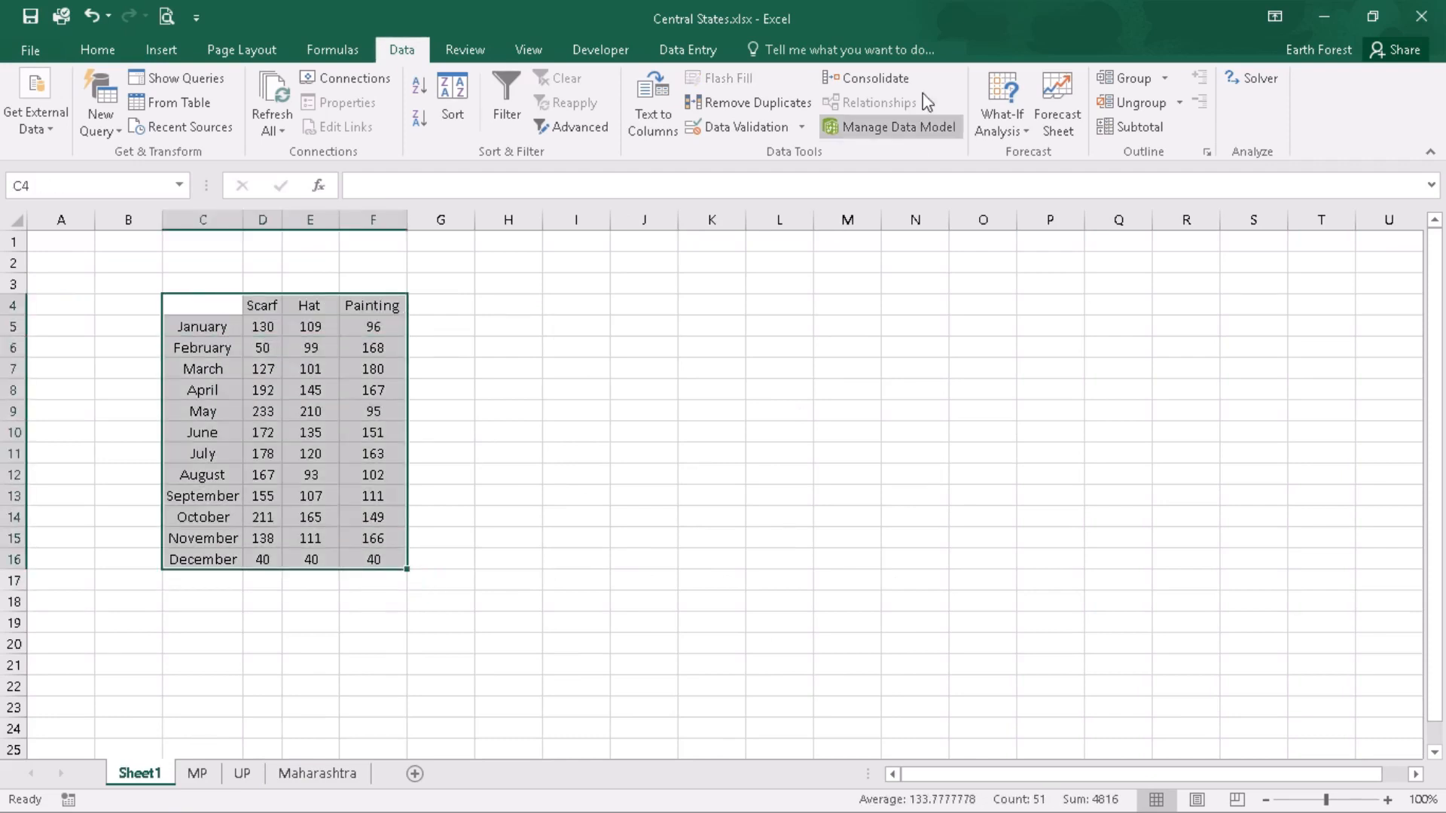
# - Rerun Consolidate so Sheet1's January Scarf total refreshes to 160, checking D5 and the July Painting total
pyautogui.click(873, 78)
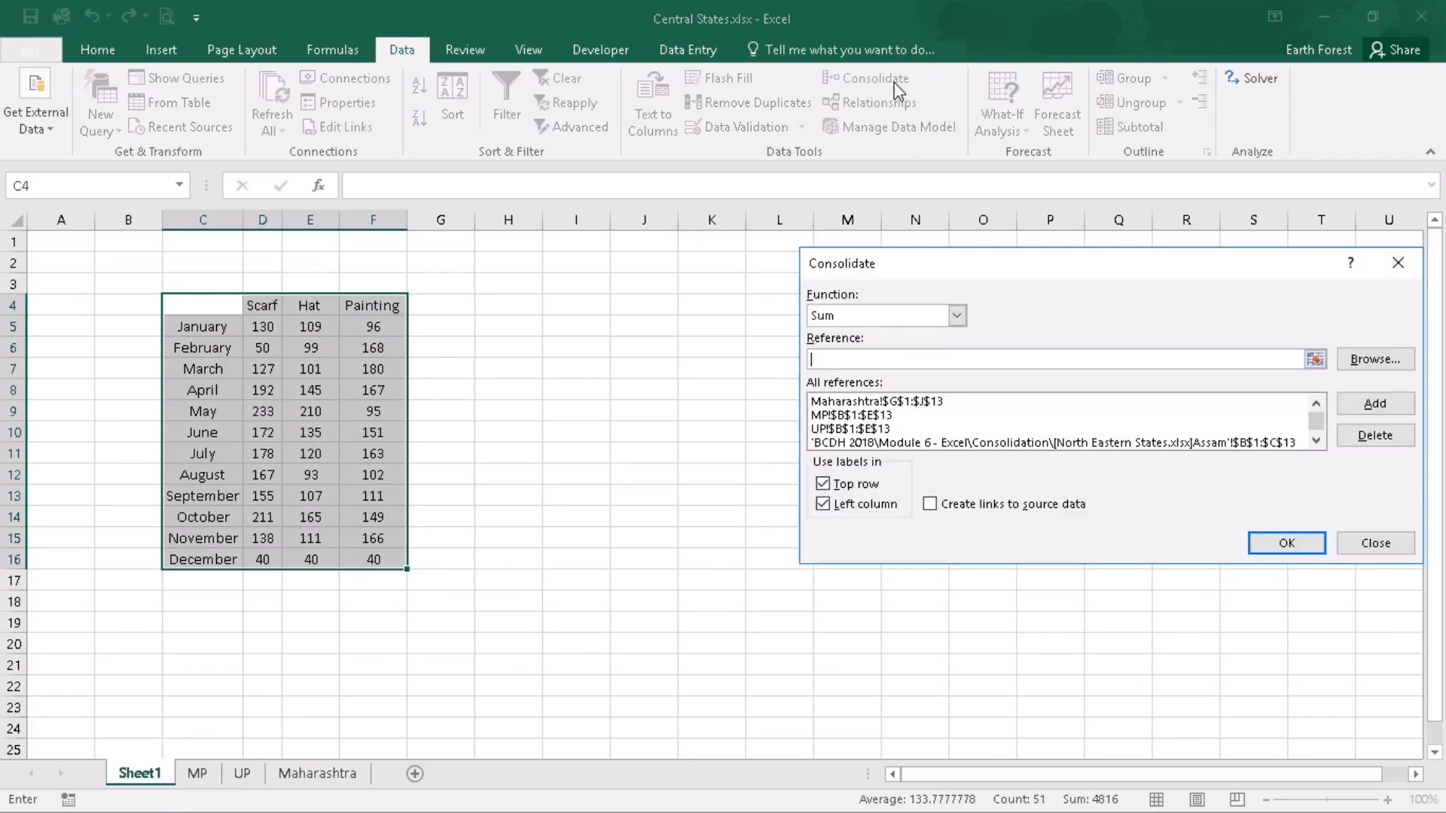
pyautogui.click(1285, 542)
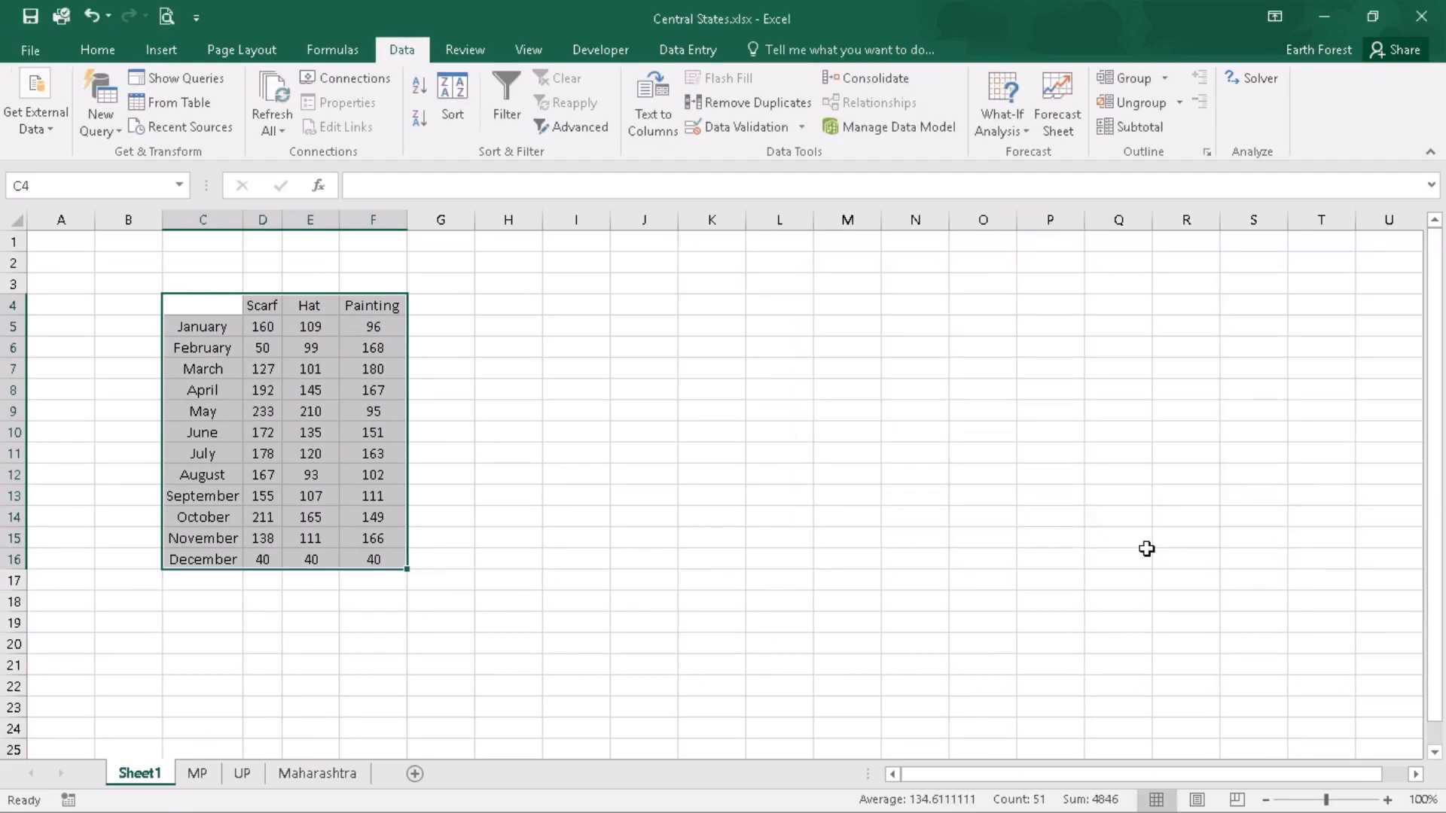
pyautogui.click(262, 325)
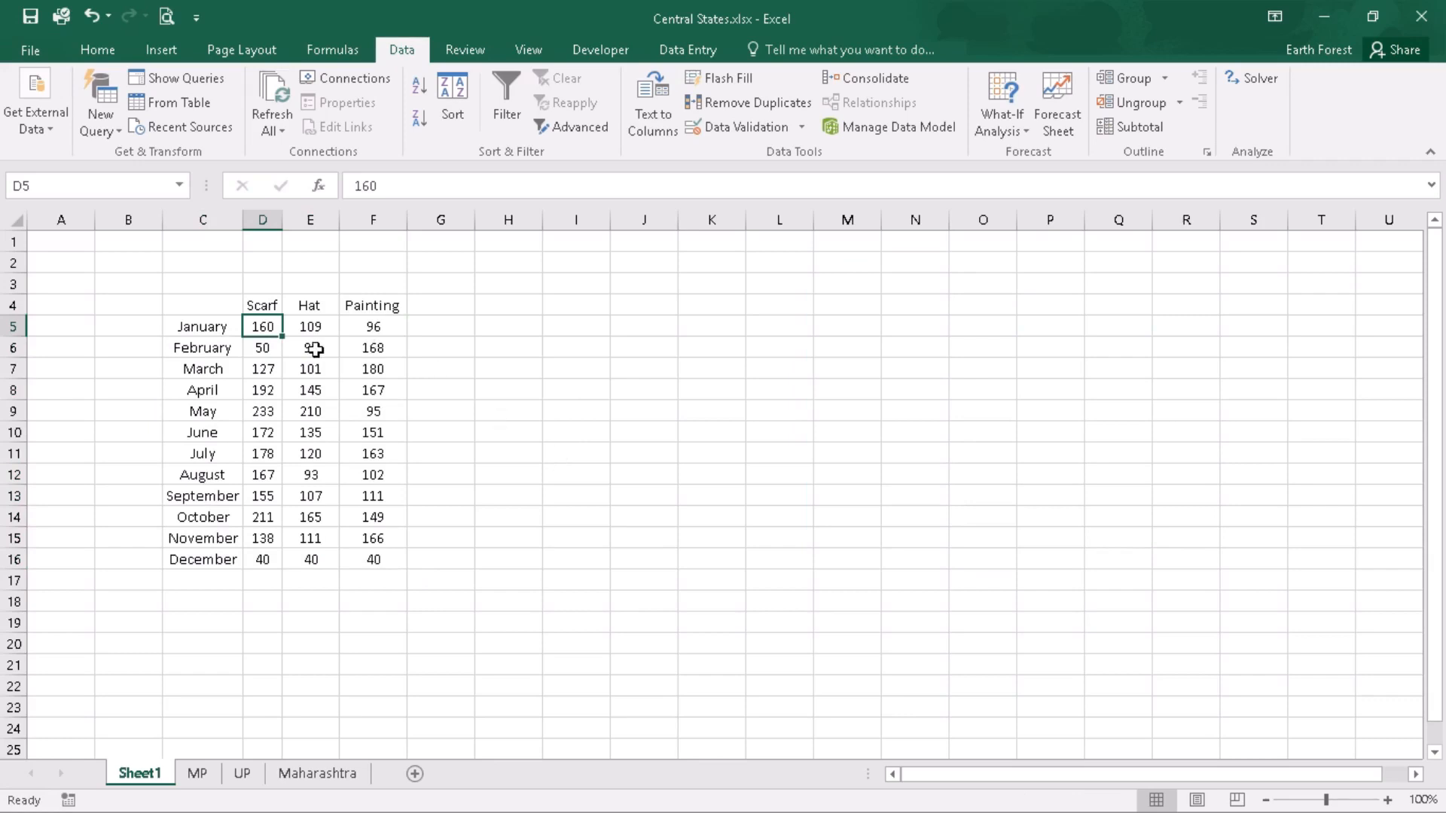
pyautogui.click(372, 453)
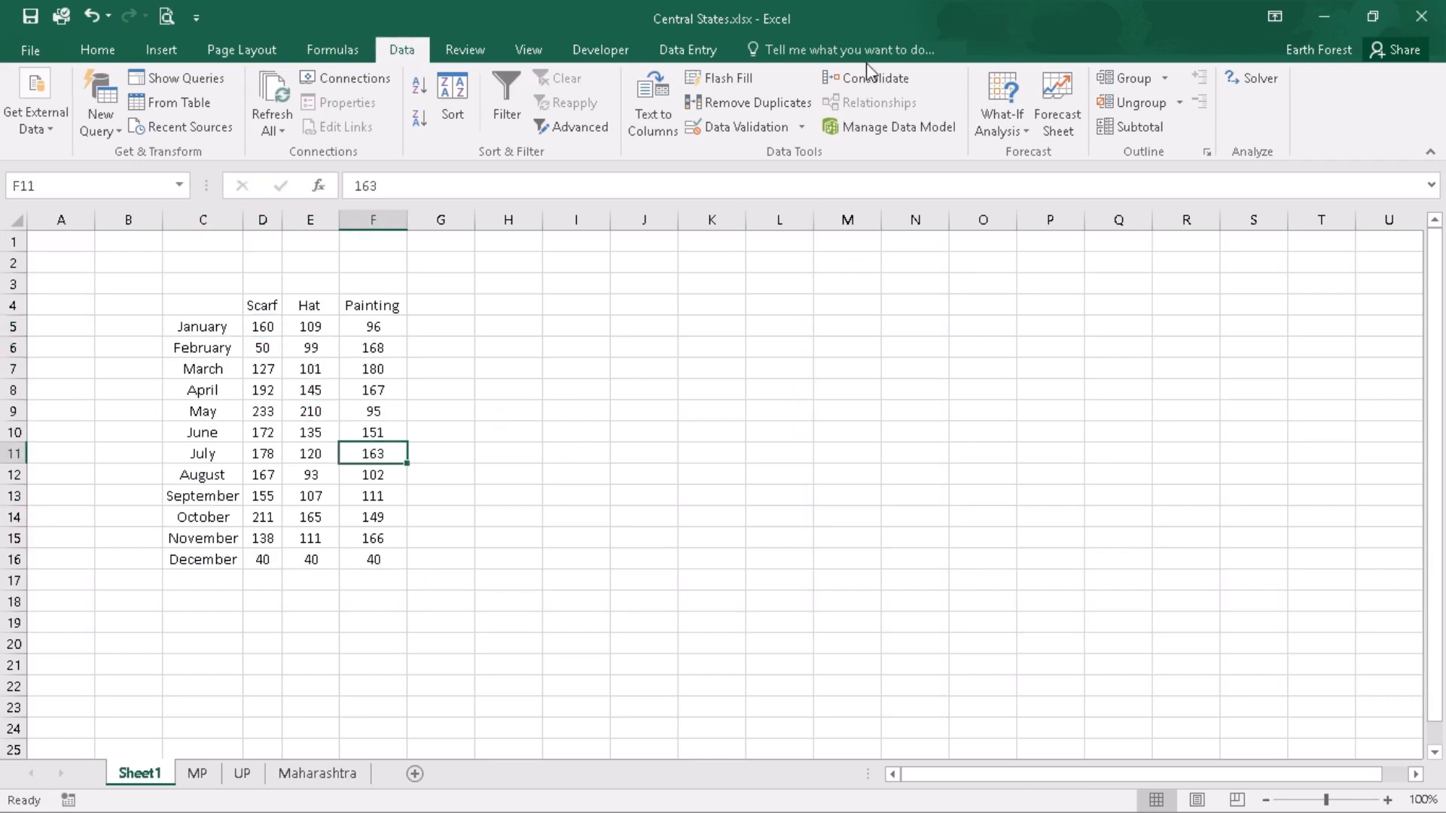
# - Dismiss the Consolidate dialog unchanged and select K5 for a new consolidation
pyautogui.click(874, 76)
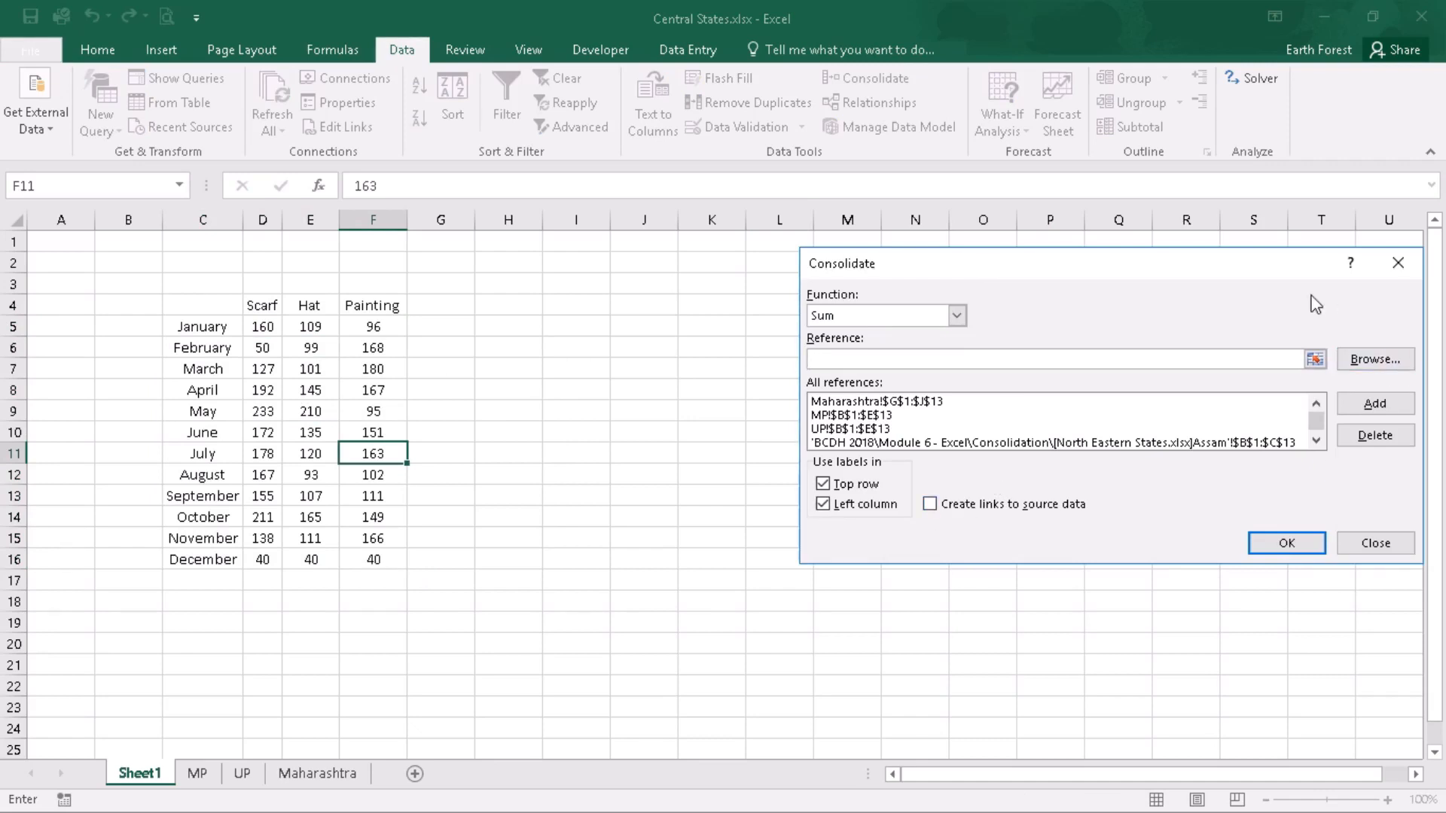
pyautogui.click(1374, 542)
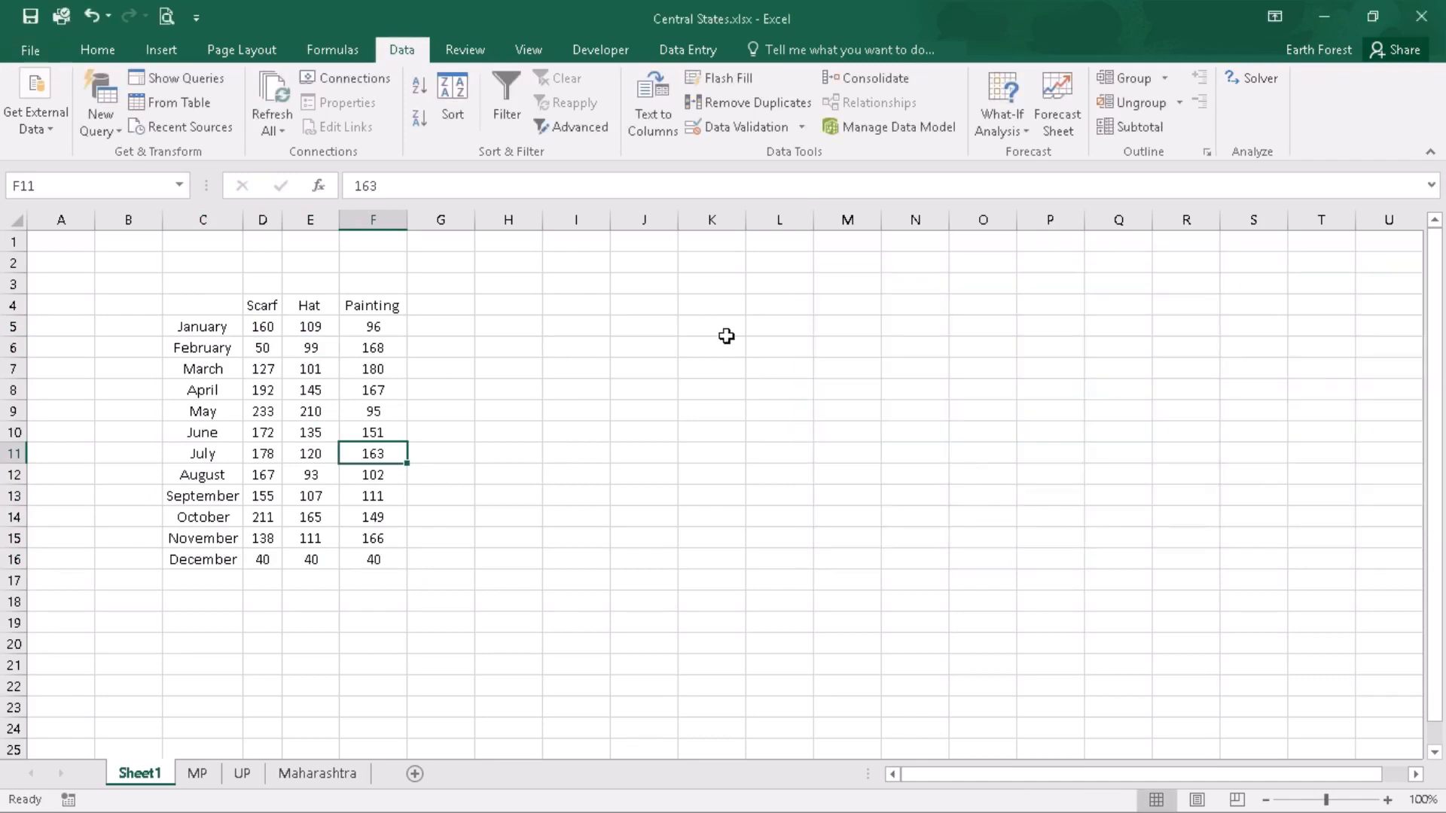
pyautogui.click(711, 327)
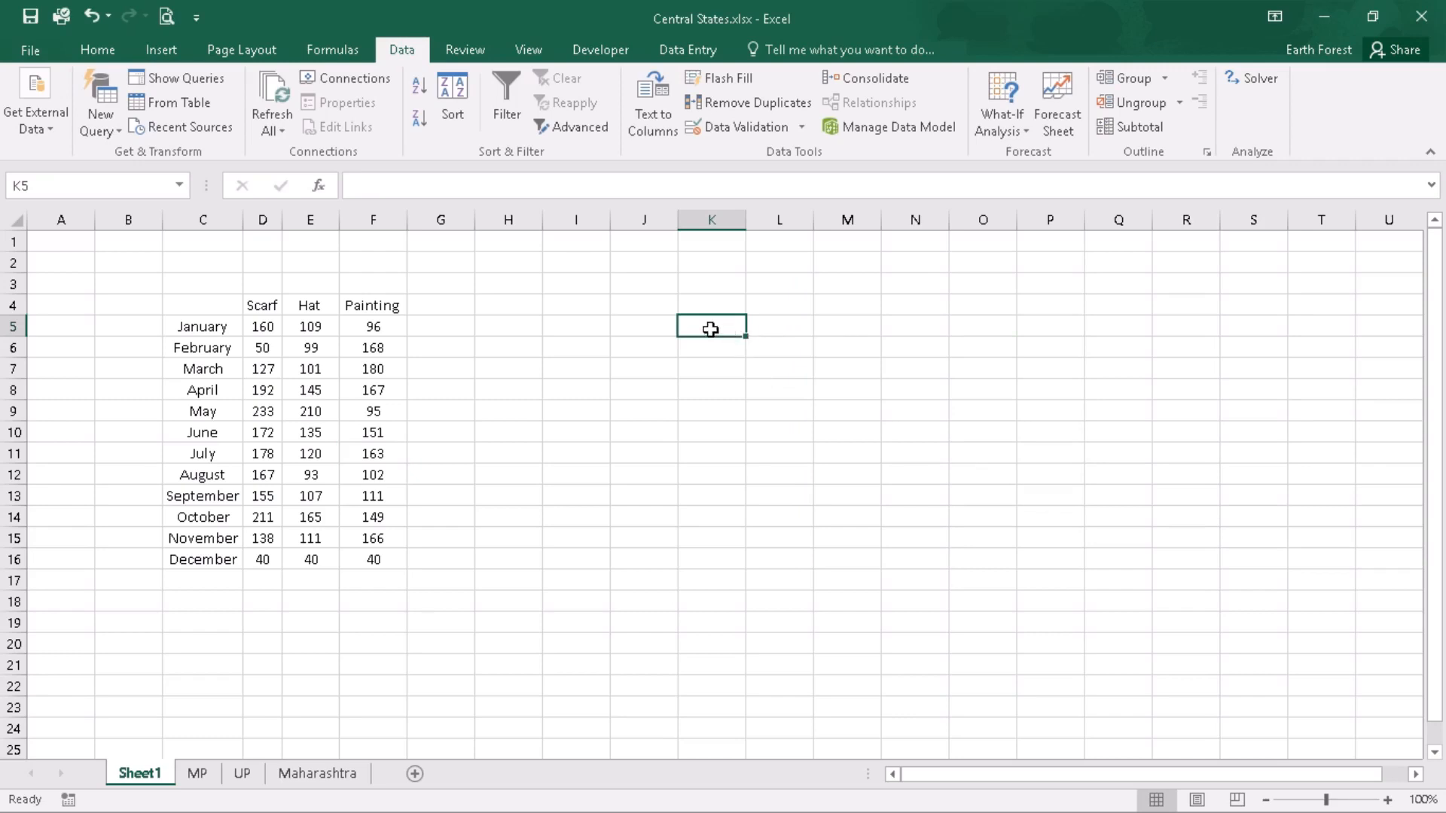
# - Create a consolidation at K5 with Create links to source data ticked, giving an outlined SUM-linked table
pyautogui.click(872, 77)
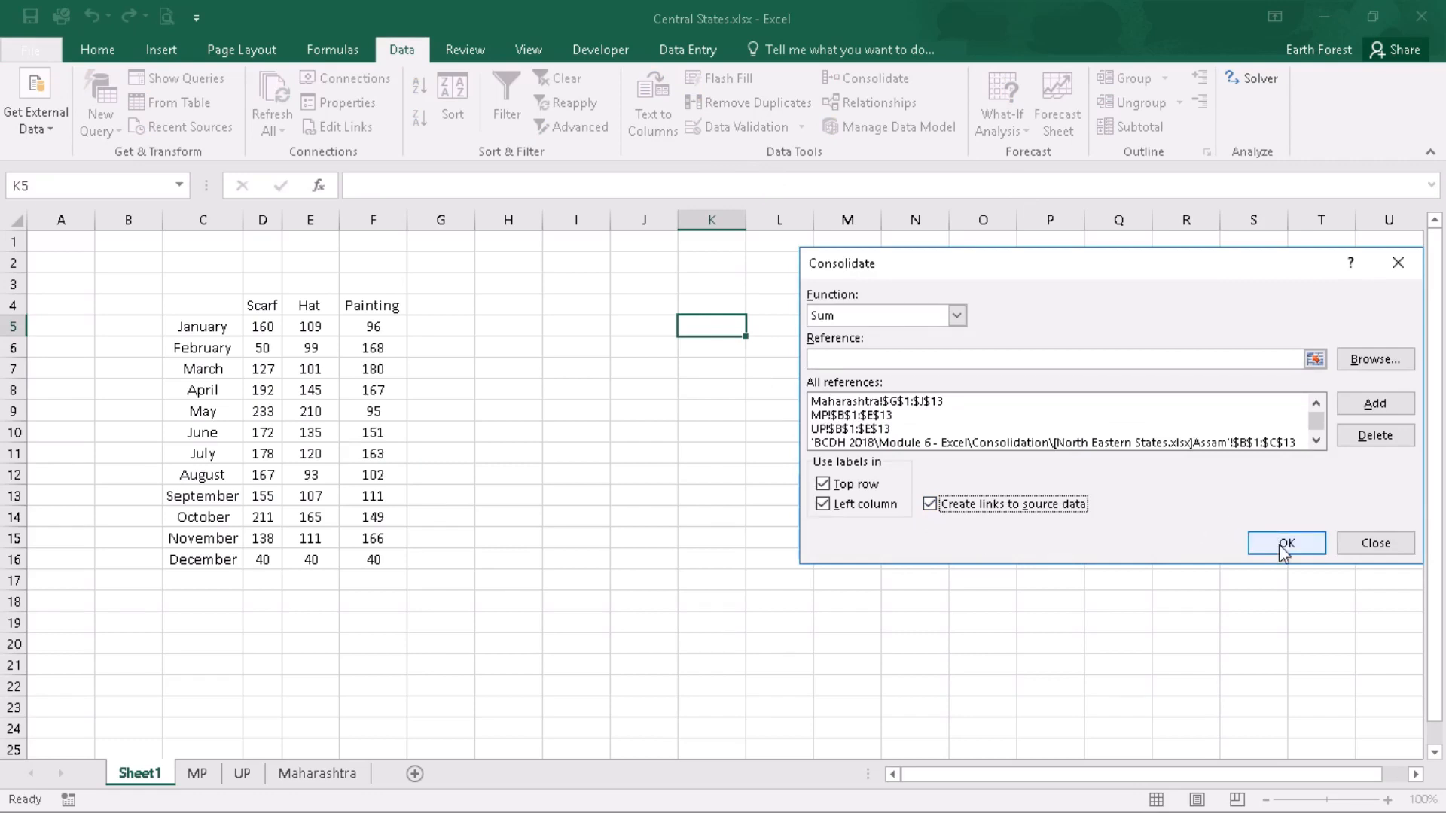
pyautogui.click(1285, 544)
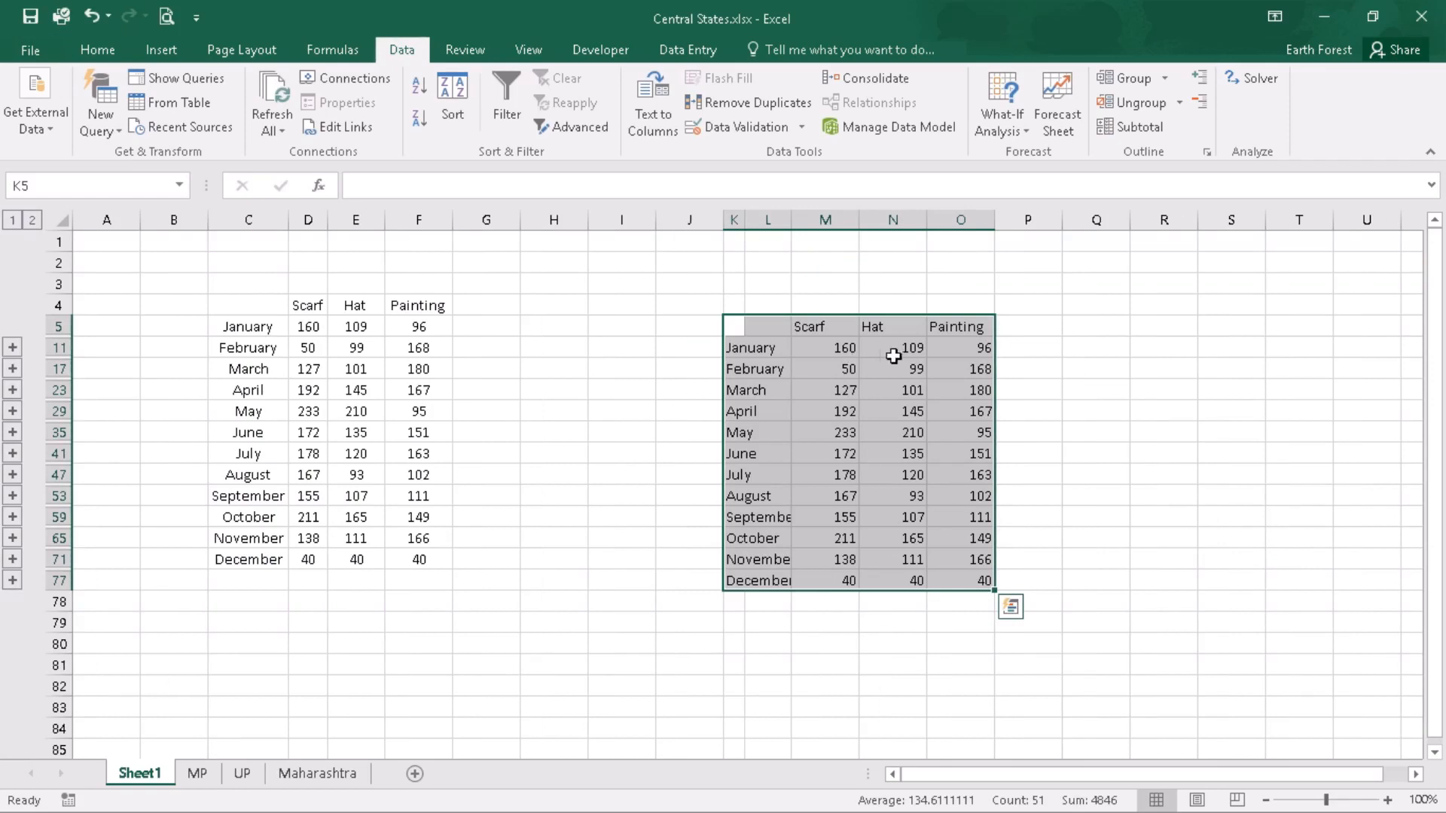
pyautogui.click(308, 325)
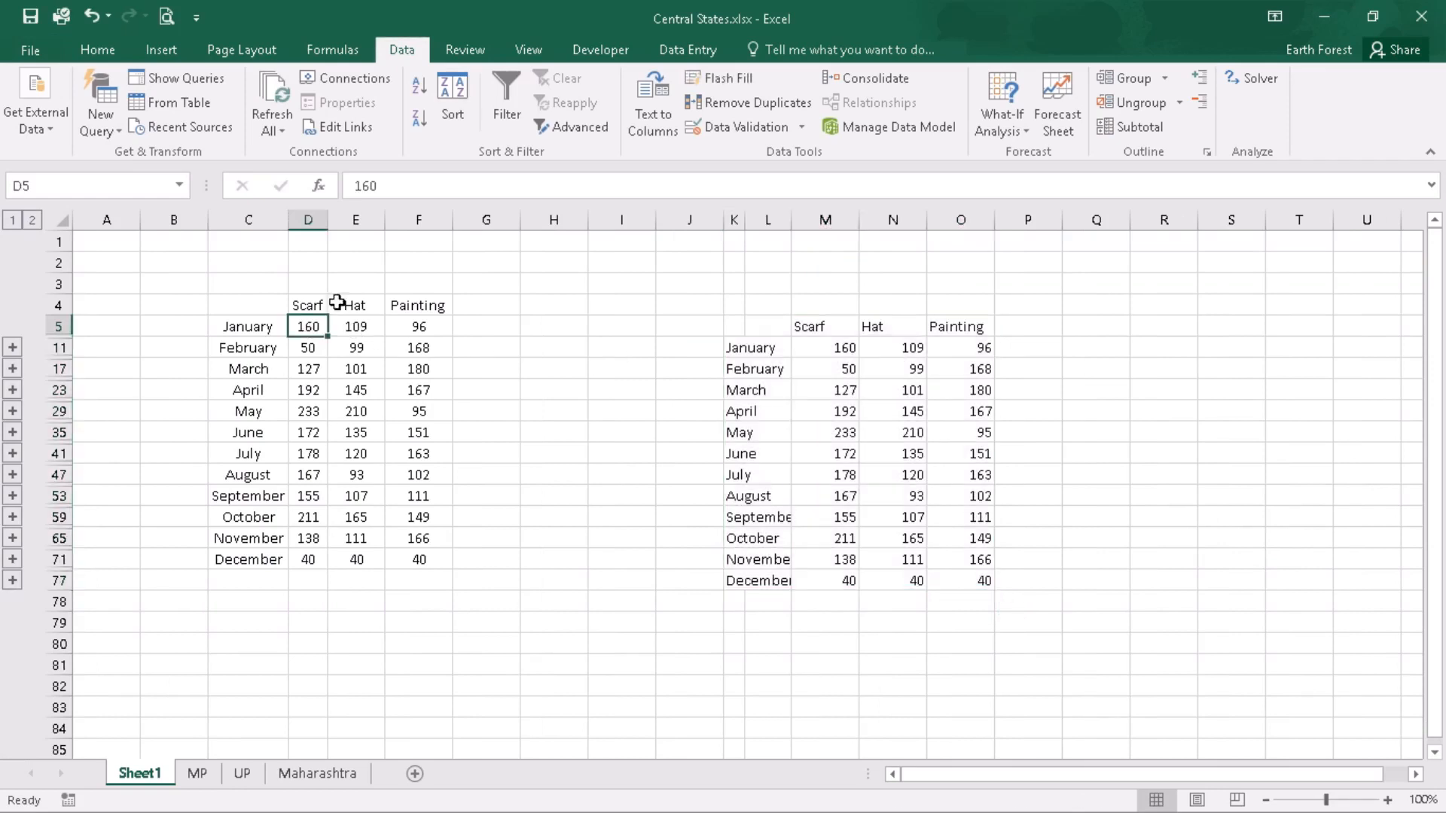
pyautogui.click(824, 348)
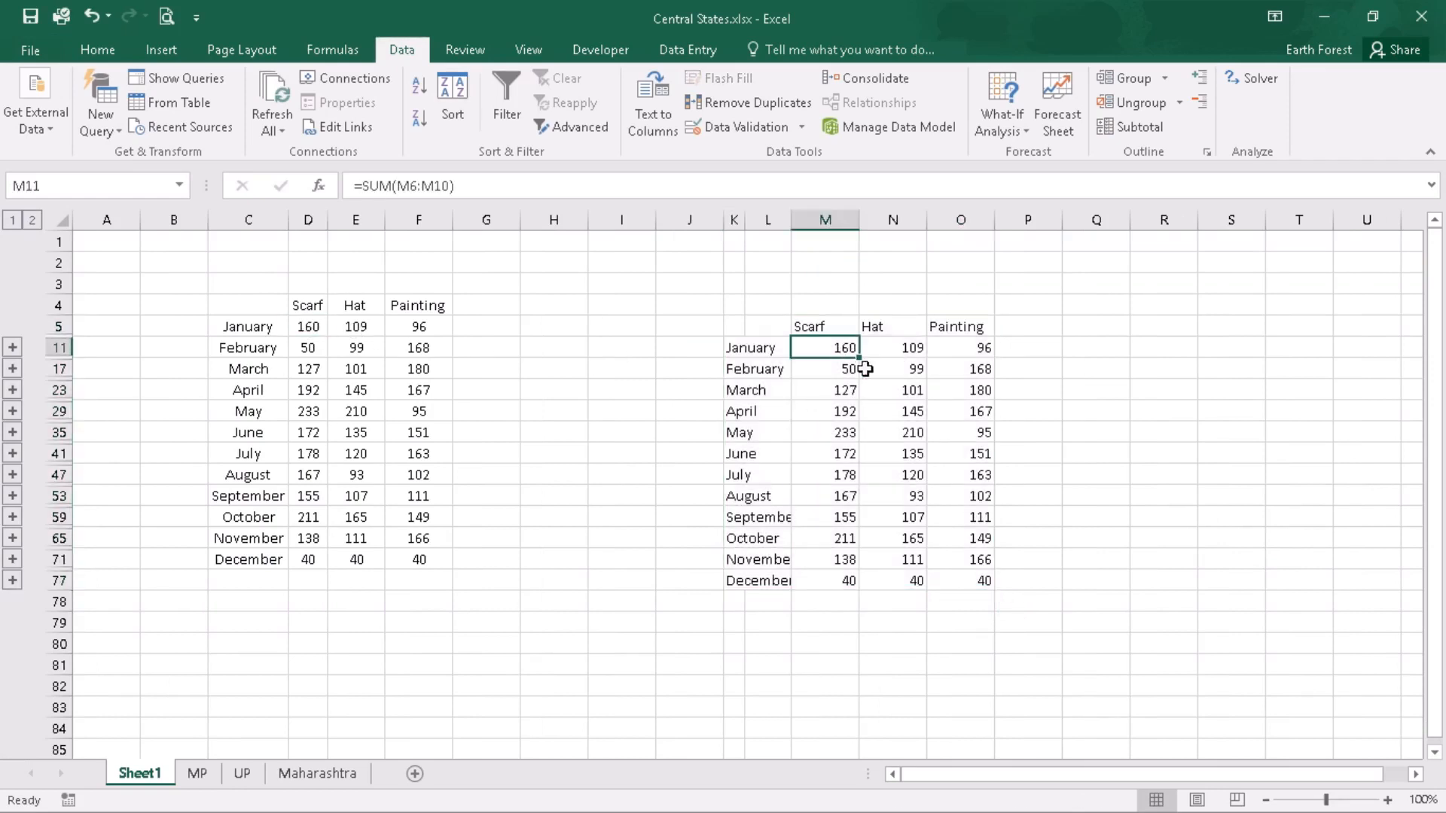
pyautogui.click(824, 433)
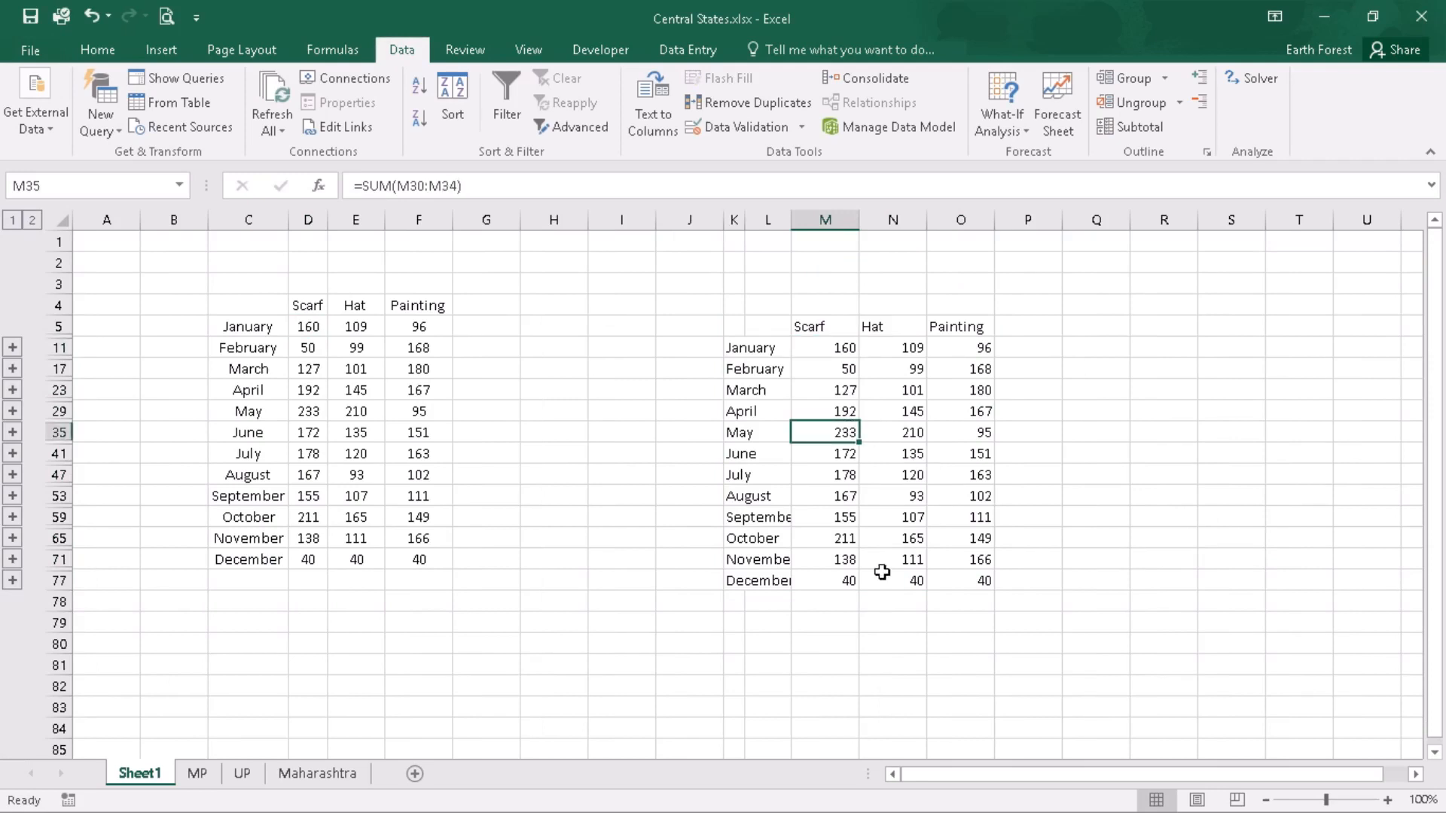
pyautogui.click(959, 495)
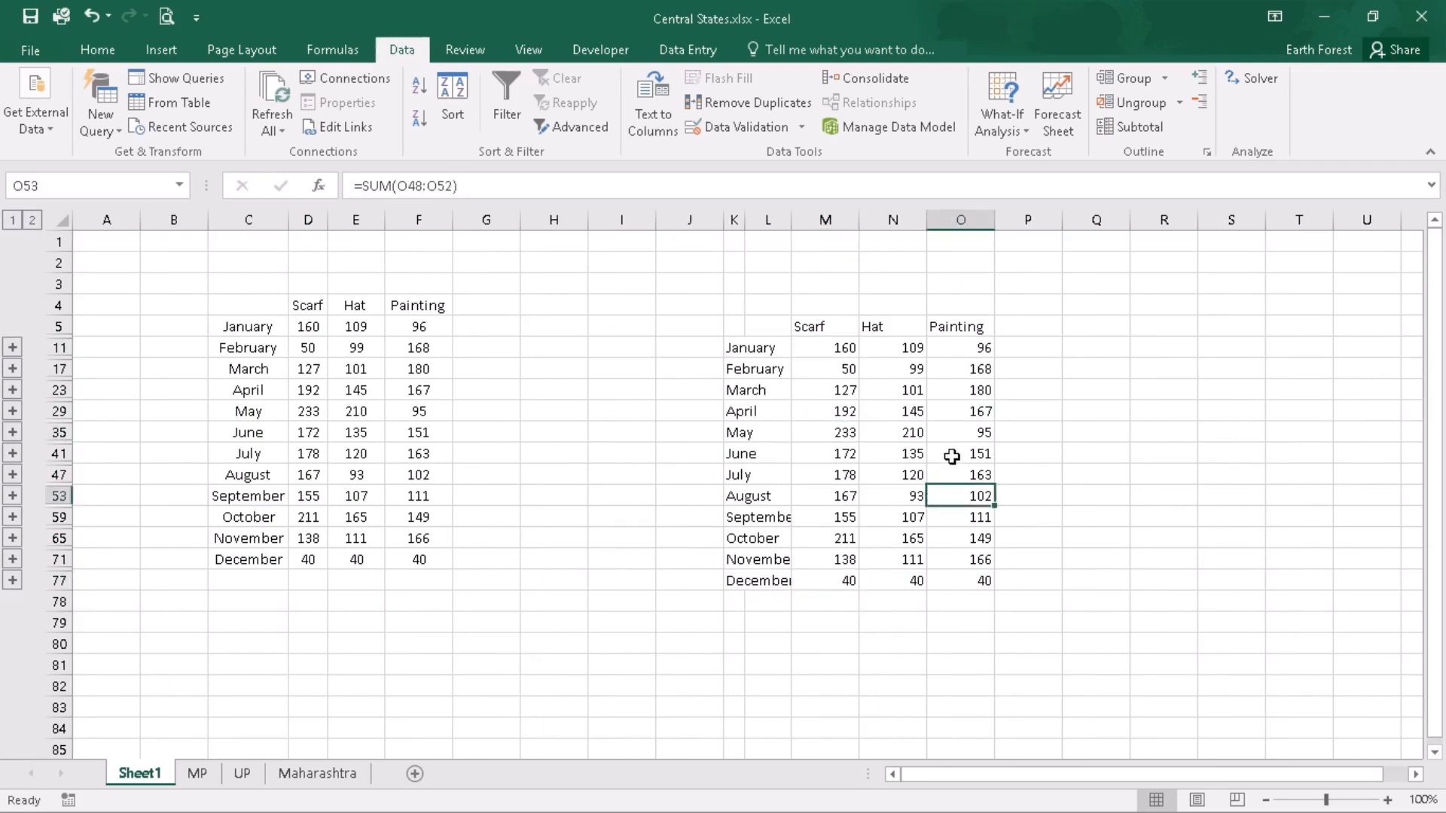
pyautogui.click(1026, 496)
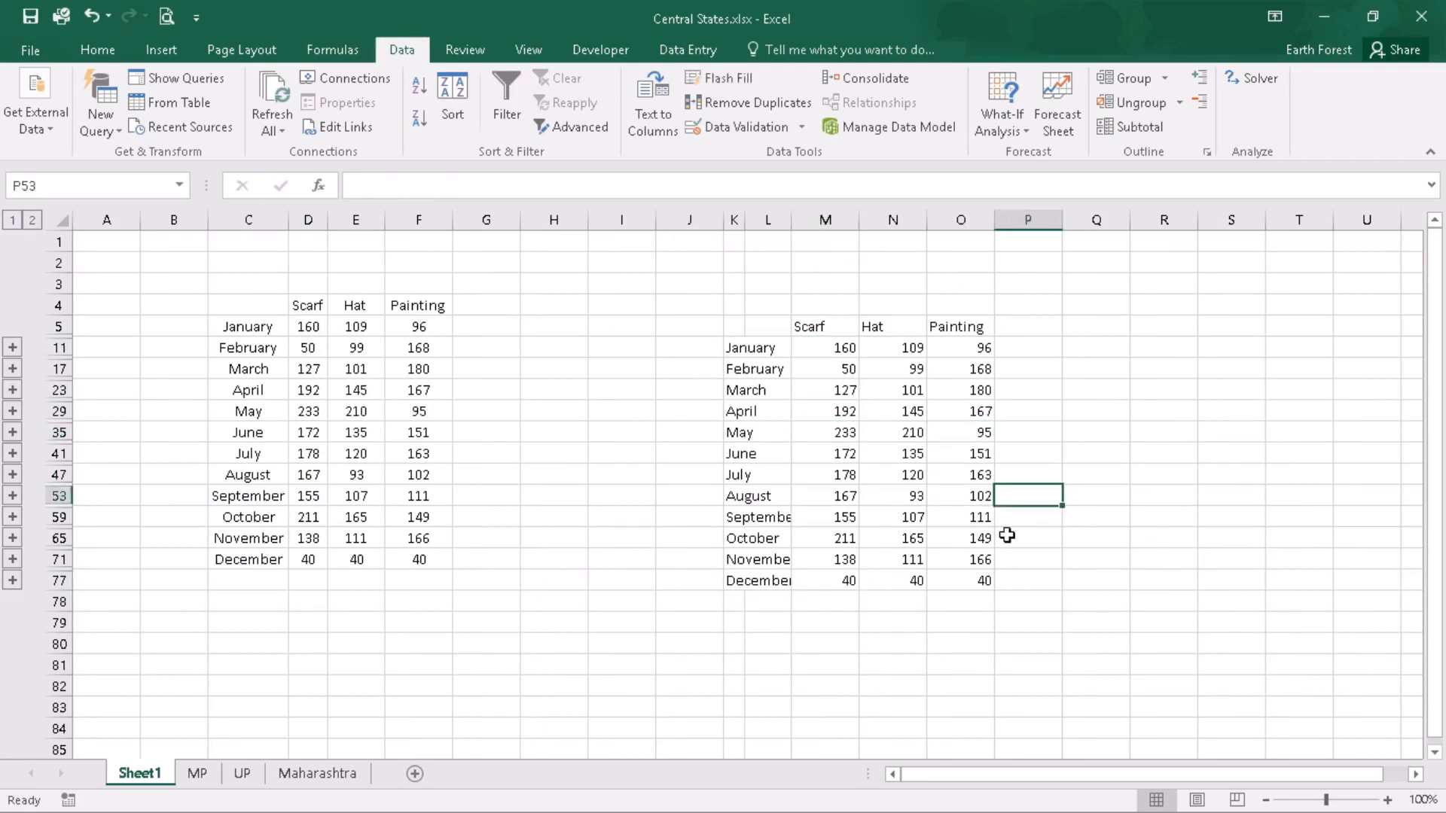
pyautogui.moveTo(616, 722)
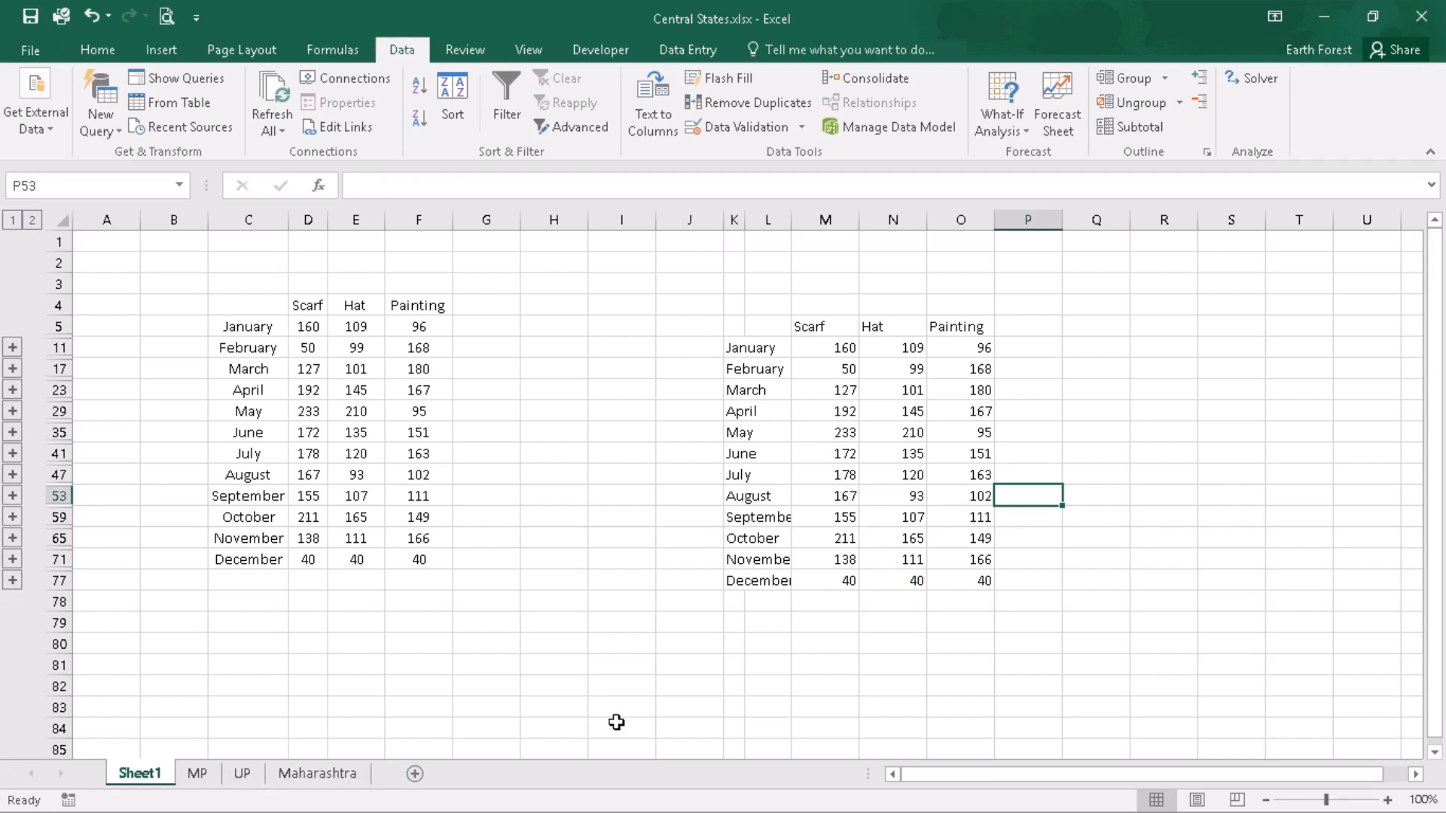
pyautogui.moveTo(933, 386)
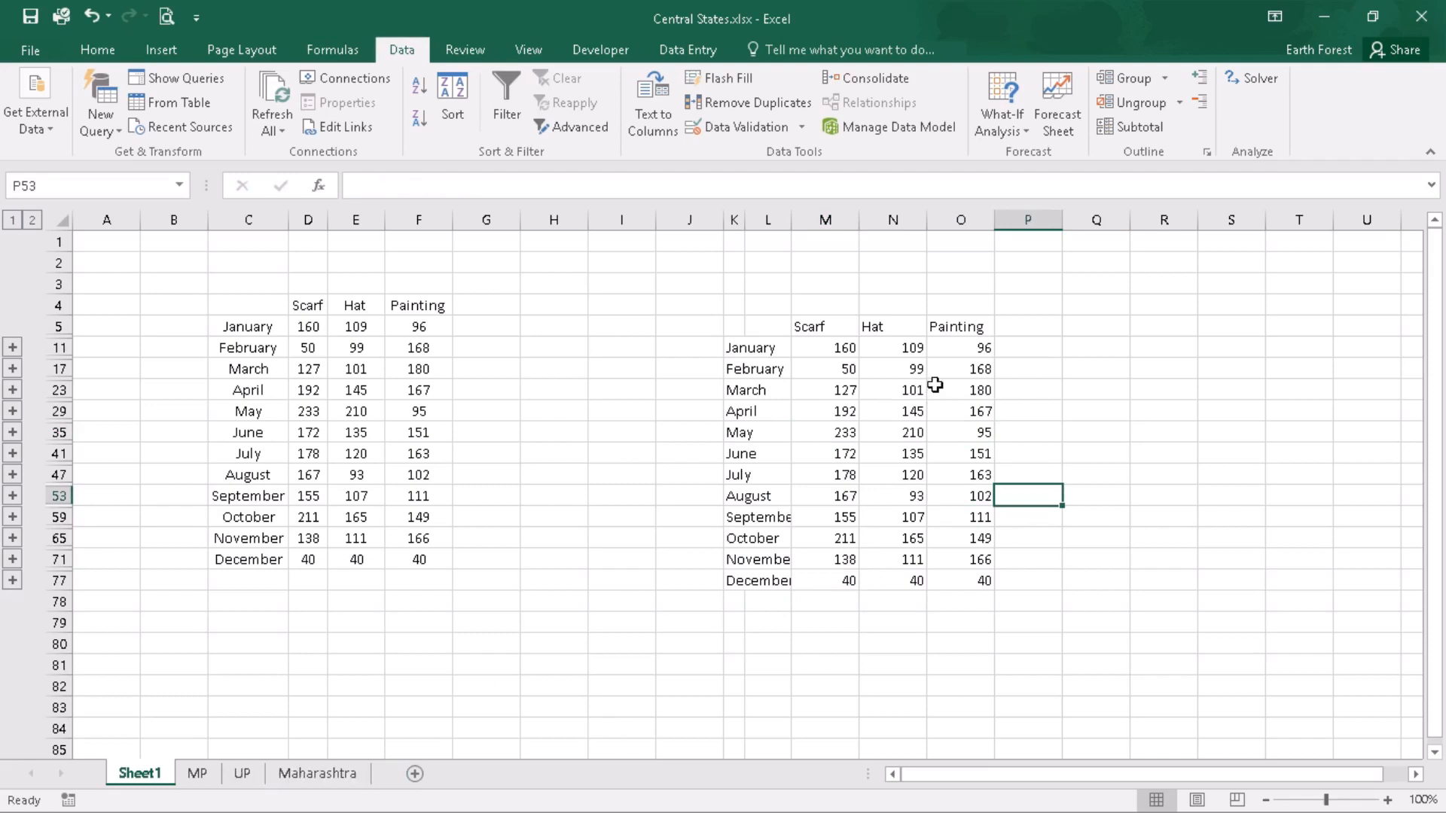
pyautogui.moveTo(943, 321)
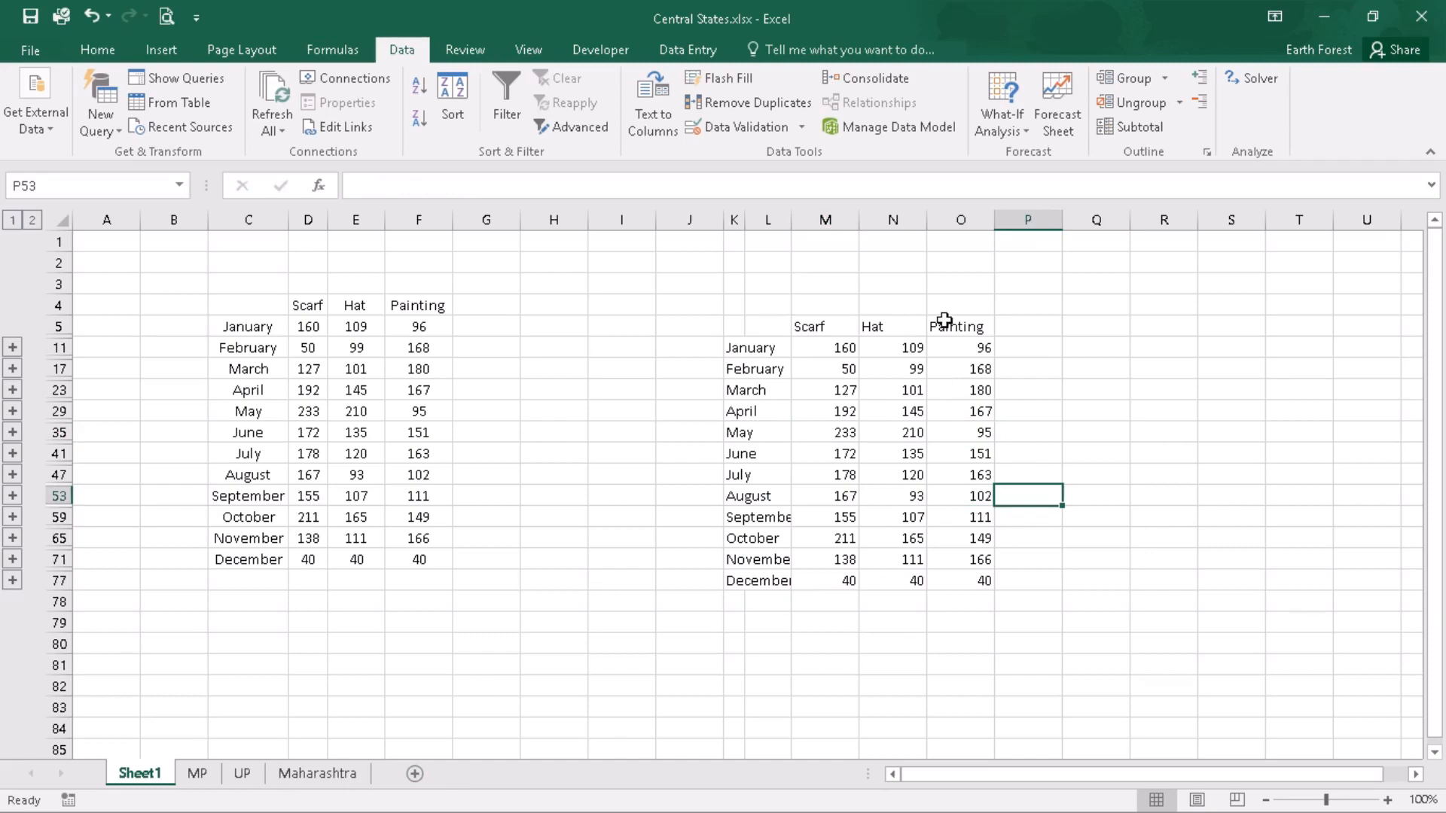
pyautogui.click(825, 348)
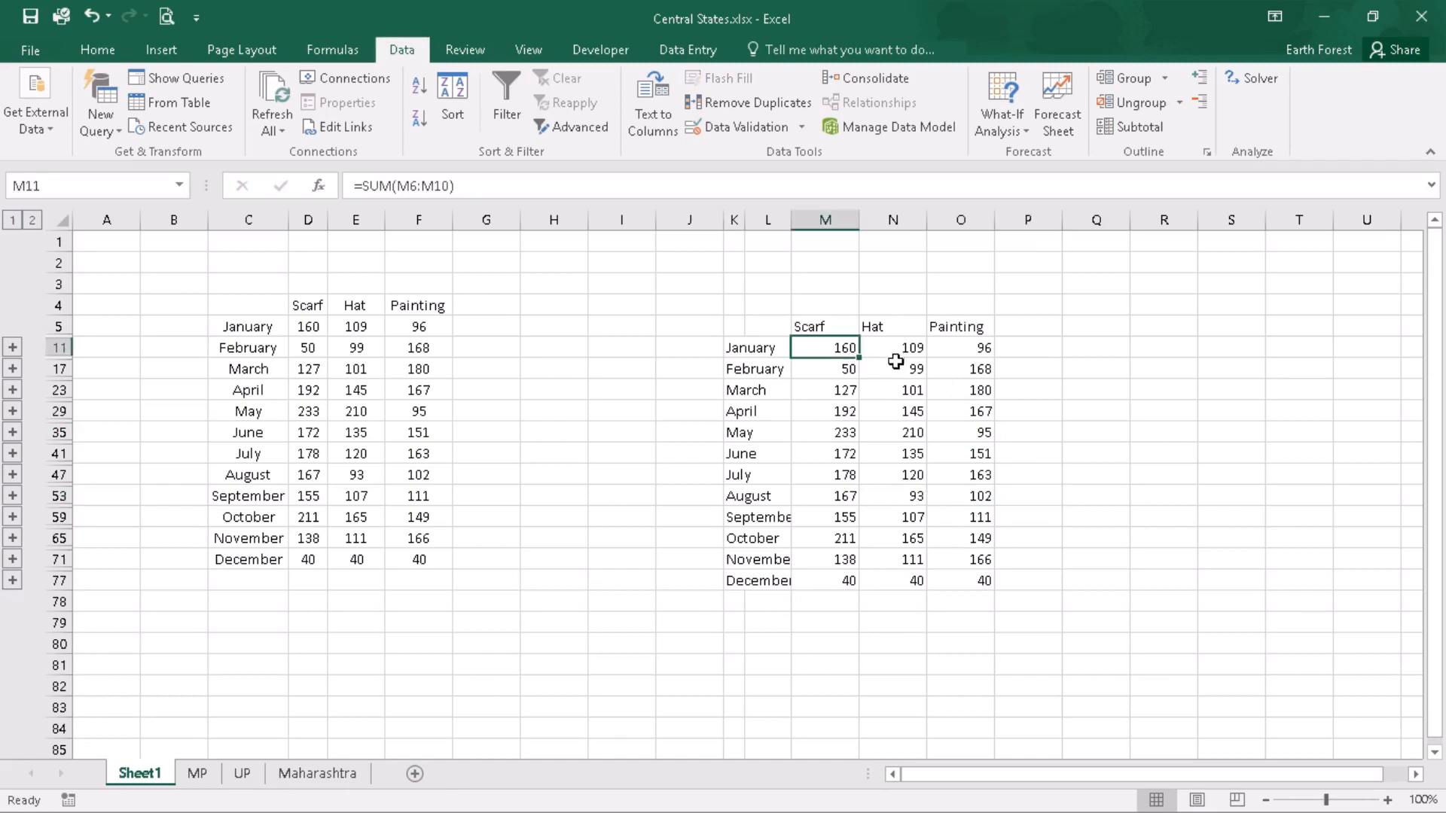
pyautogui.moveTo(848, 387)
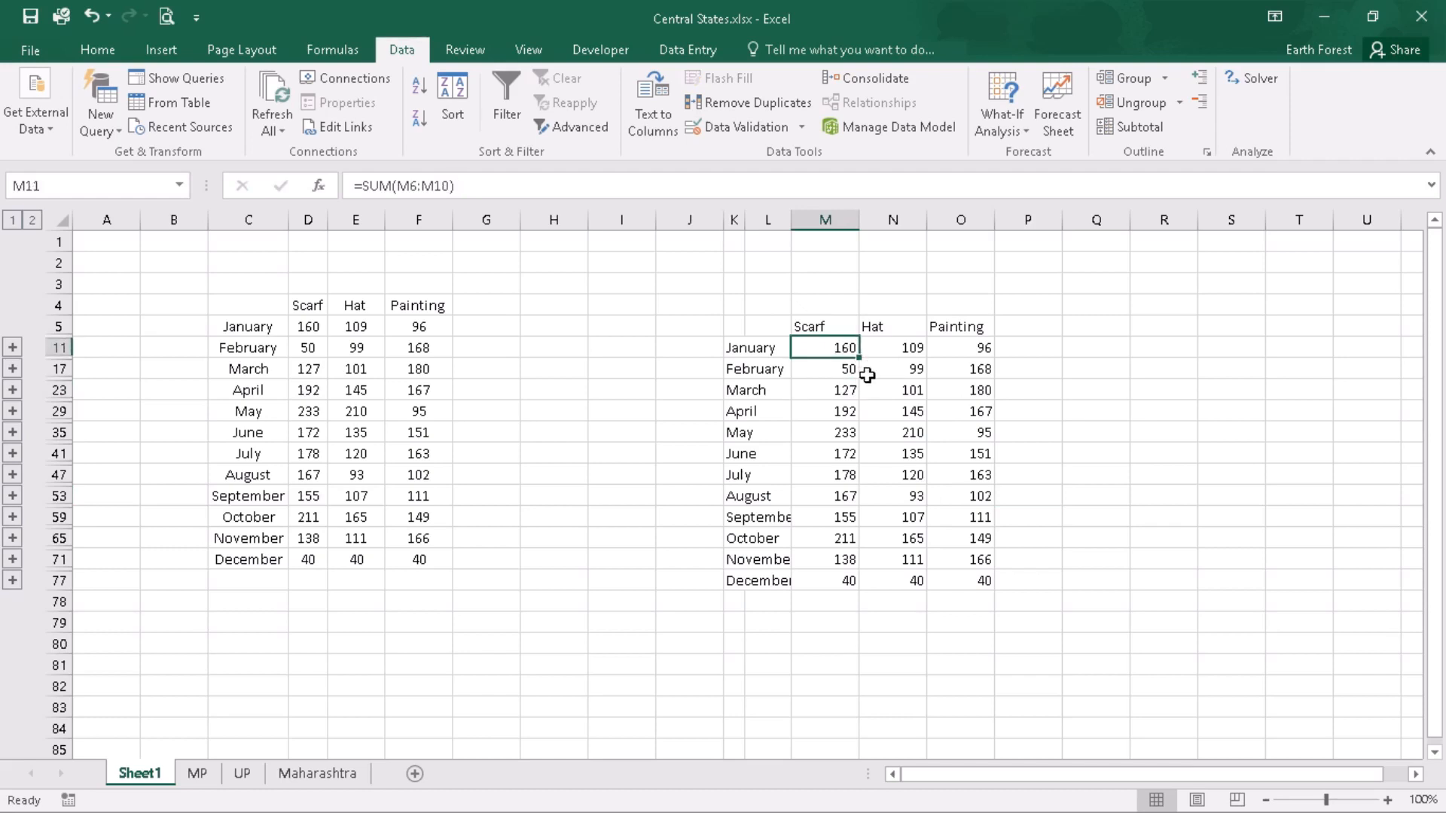
pyautogui.click(890, 517)
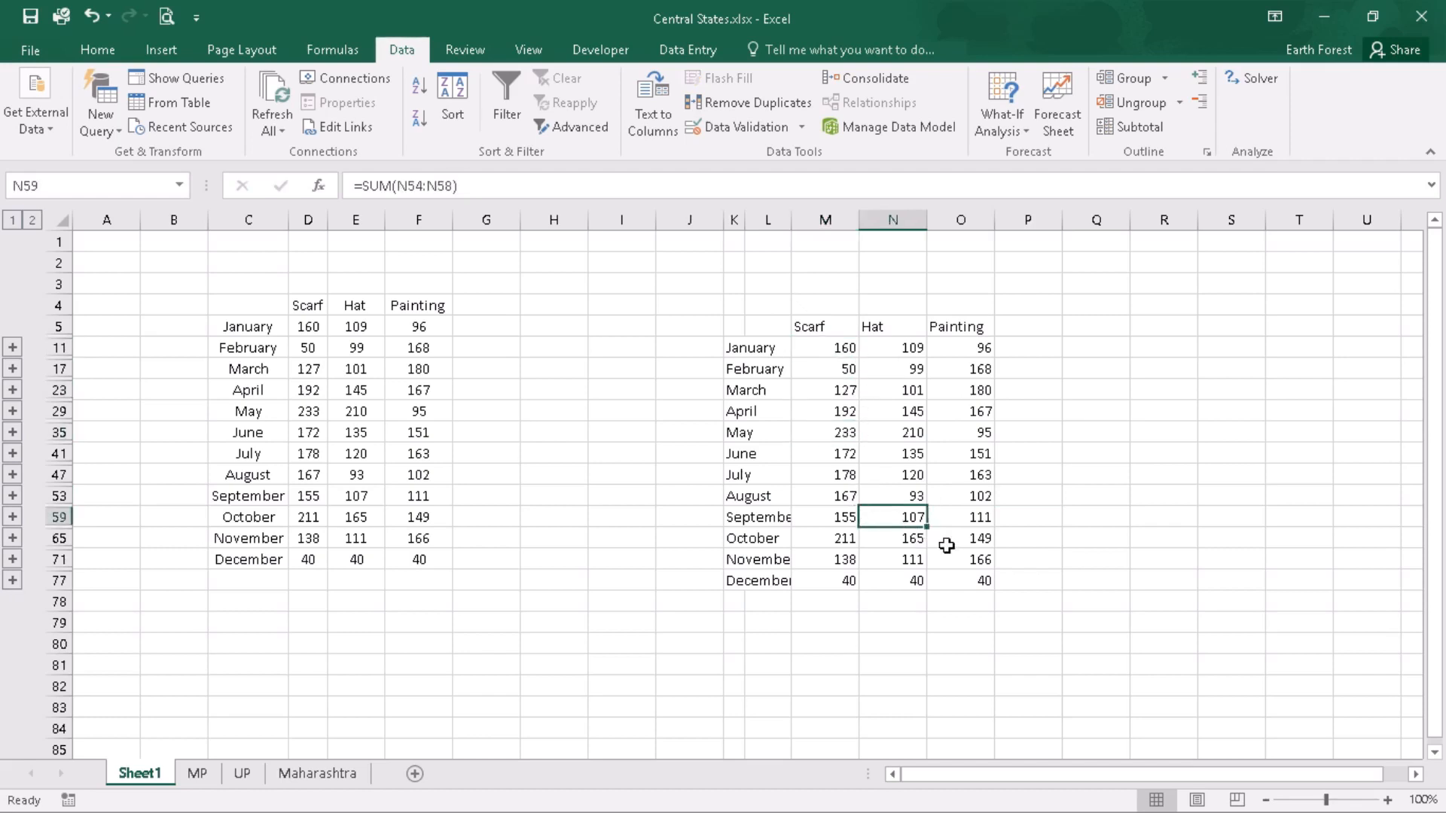
pyautogui.click(960, 580)
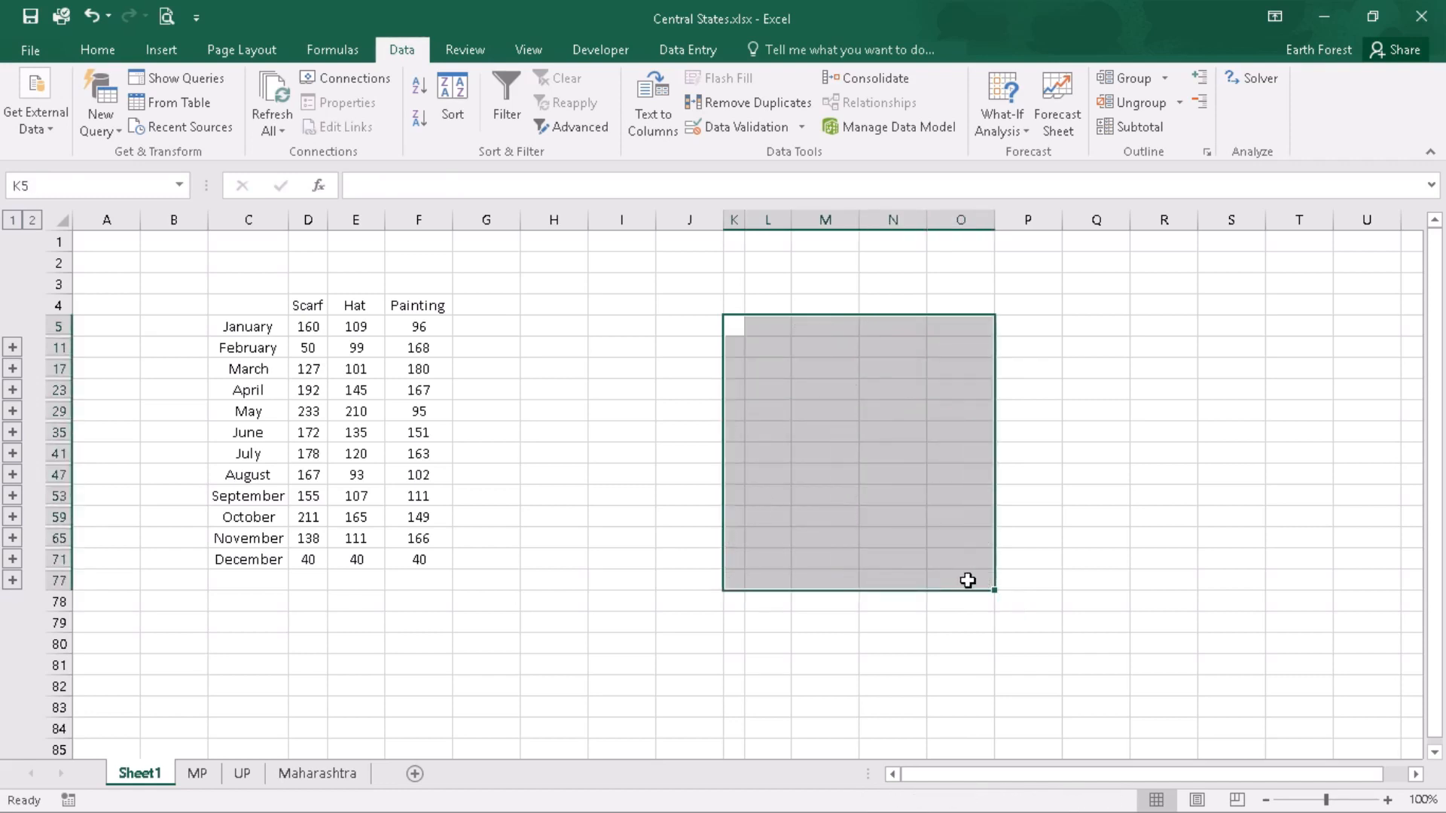
pyautogui.moveTo(1104, 571)
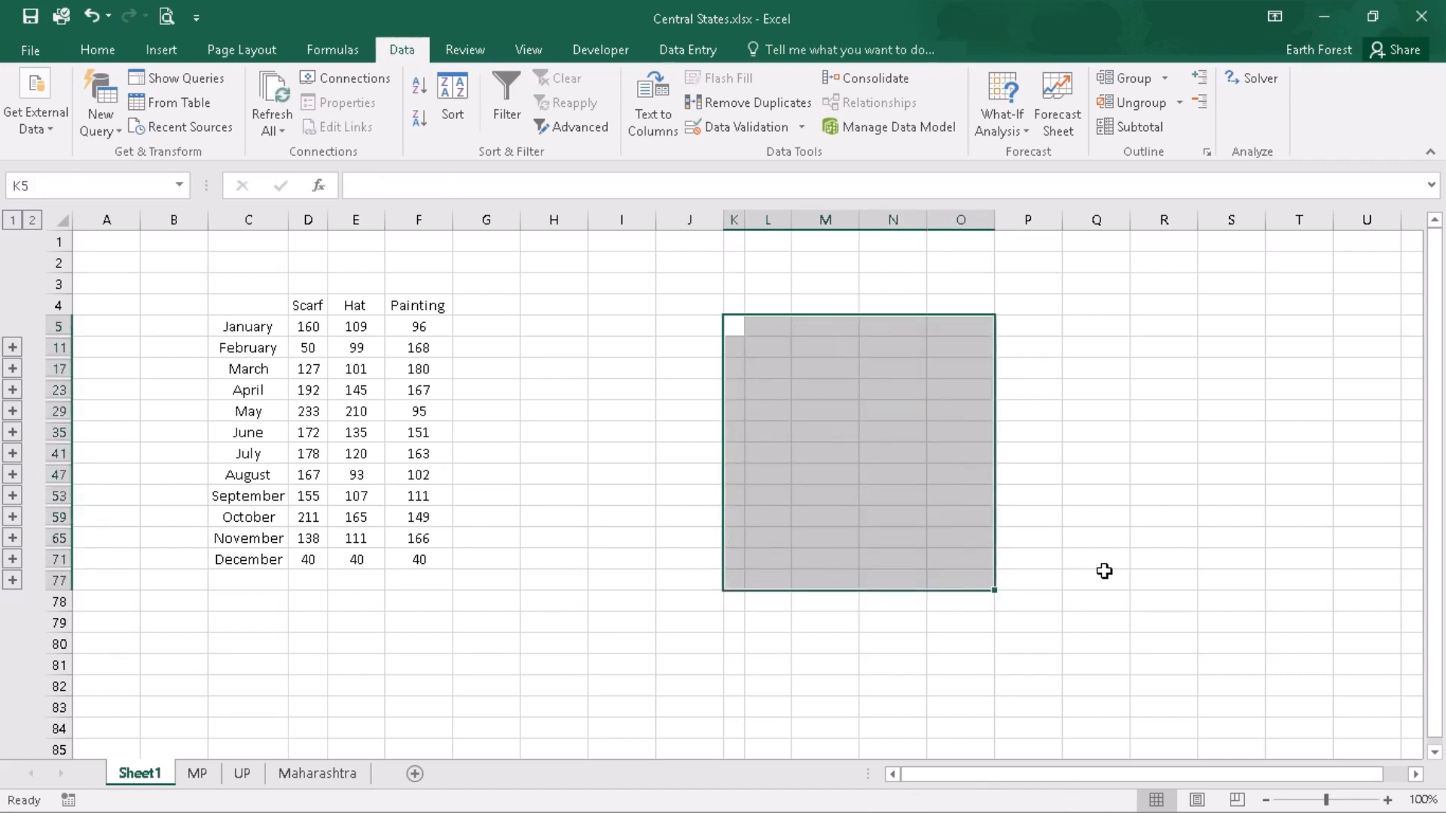
pyautogui.moveTo(1064, 565)
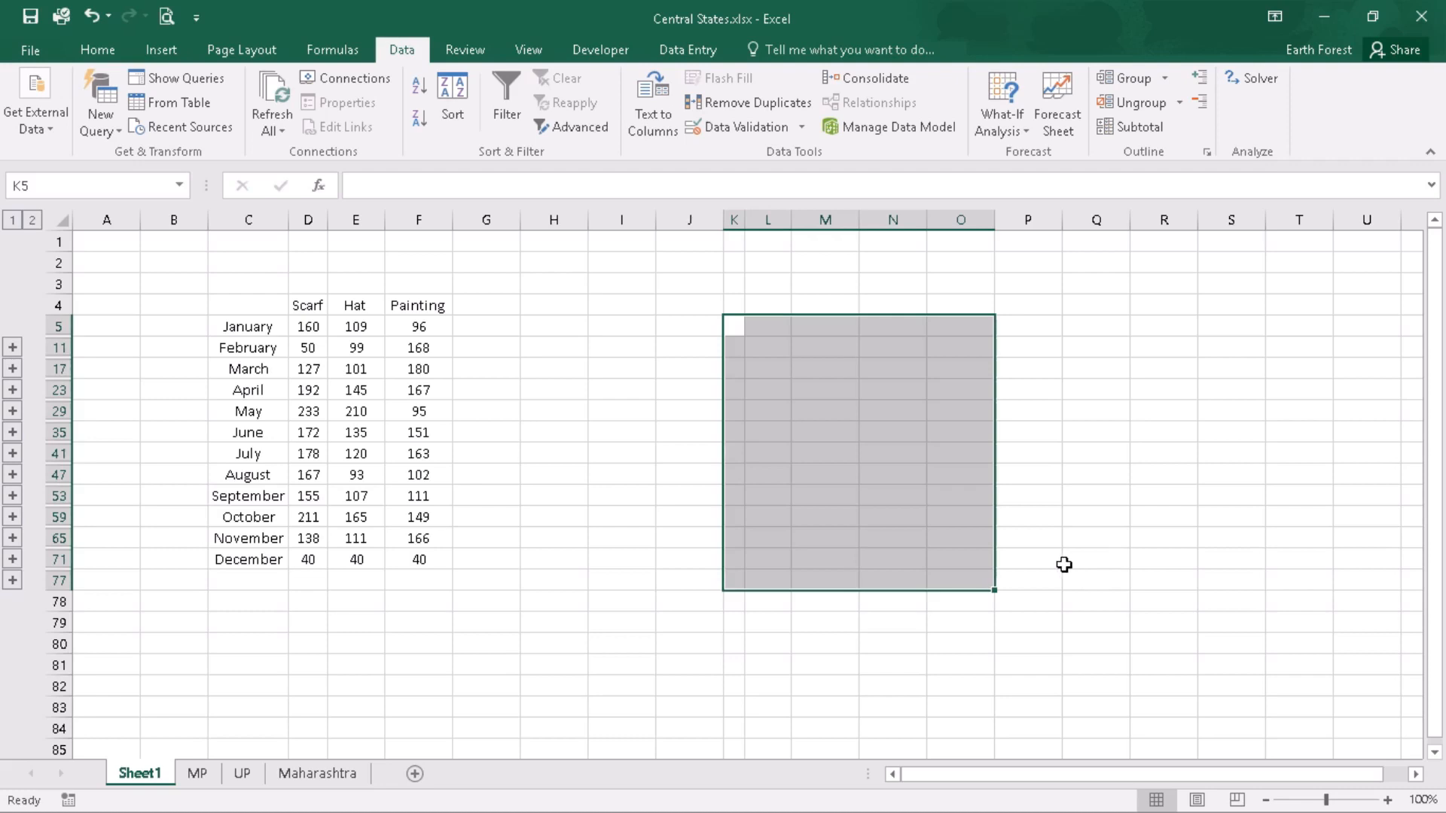